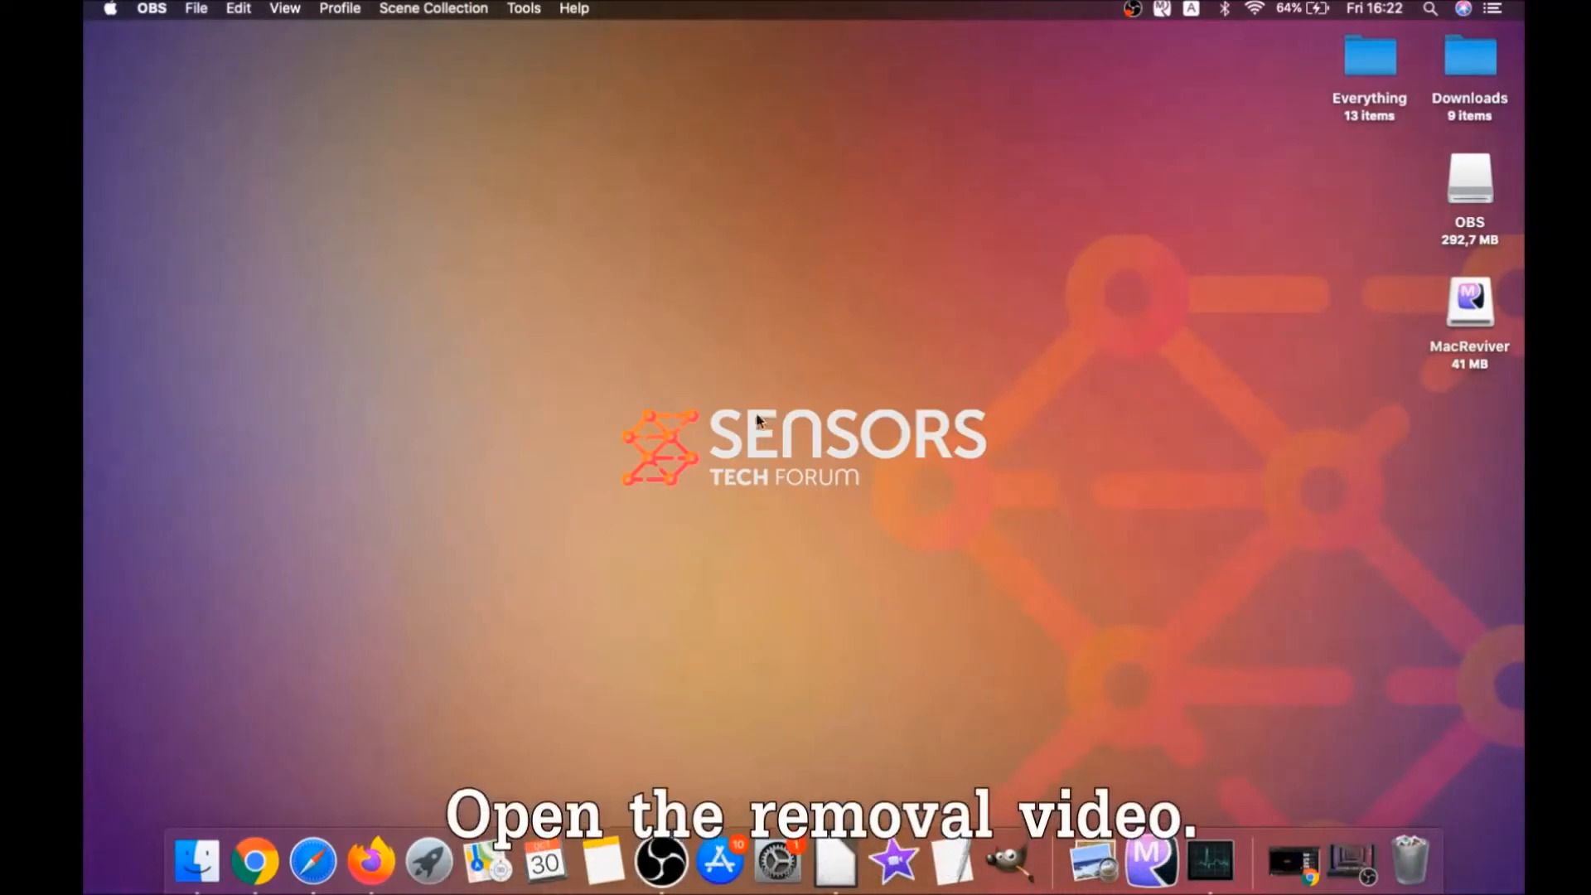
Pause the removal video and open the sensorstechforum.com guide link from its description
click(268, 862)
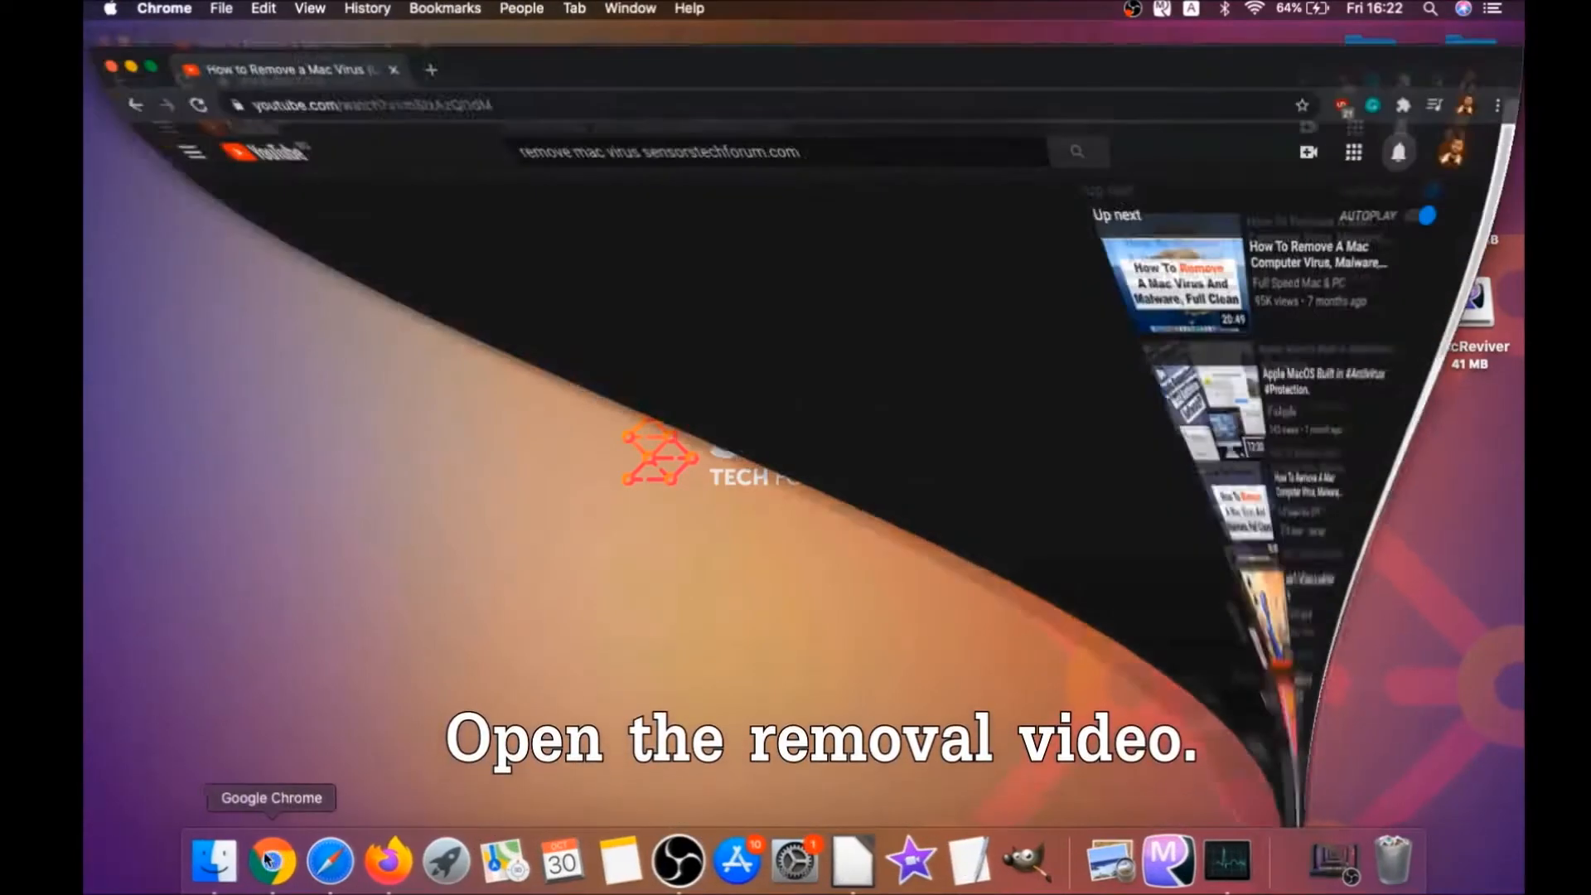
click(271, 860)
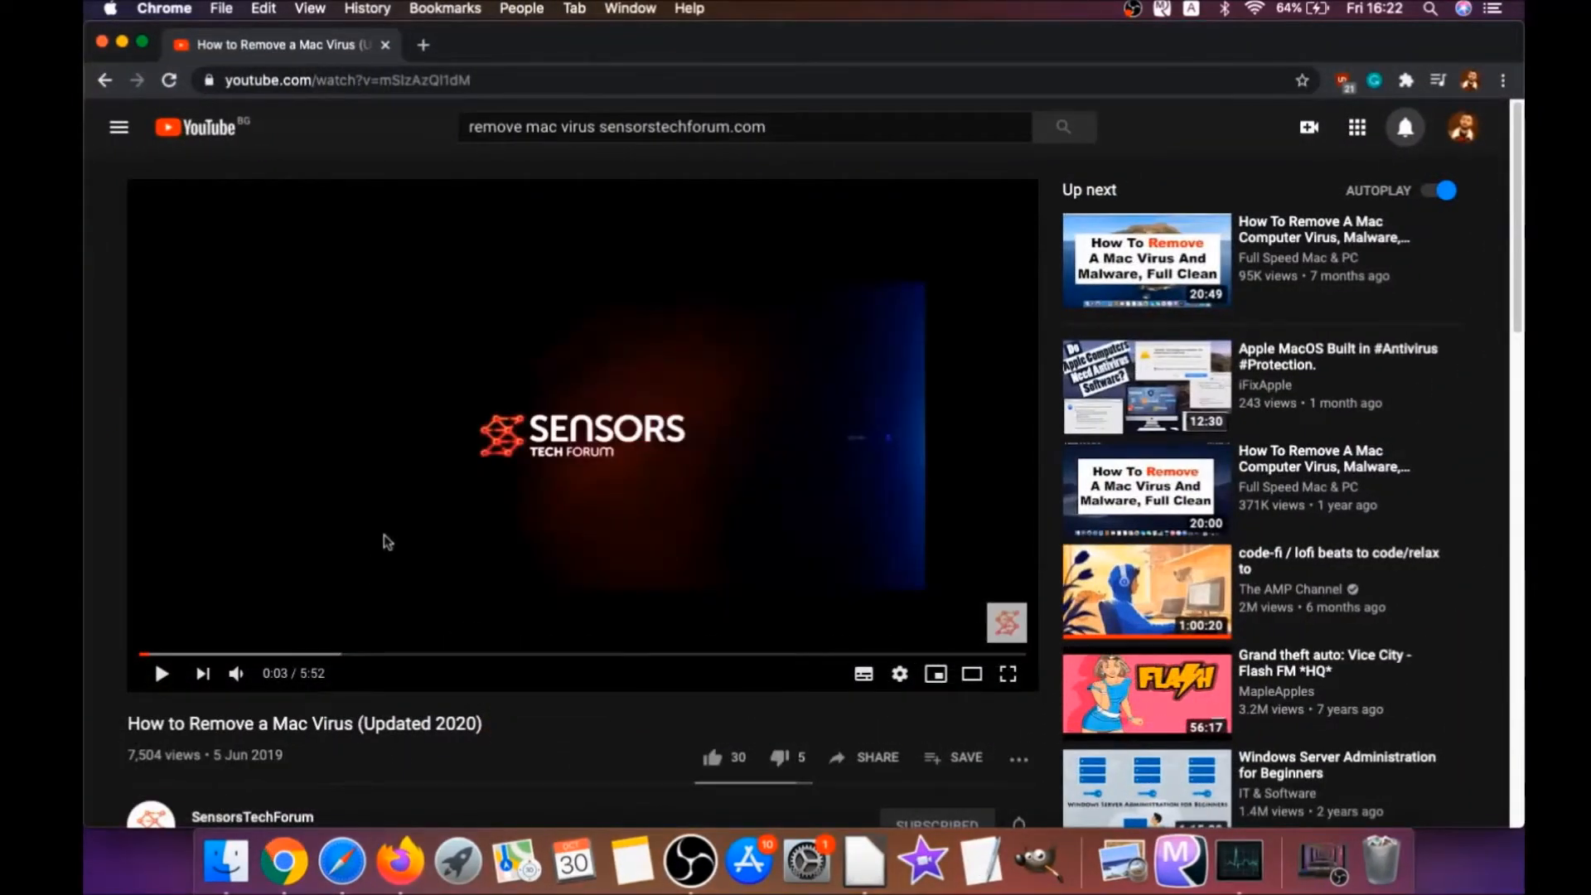
scroll(down, 3)
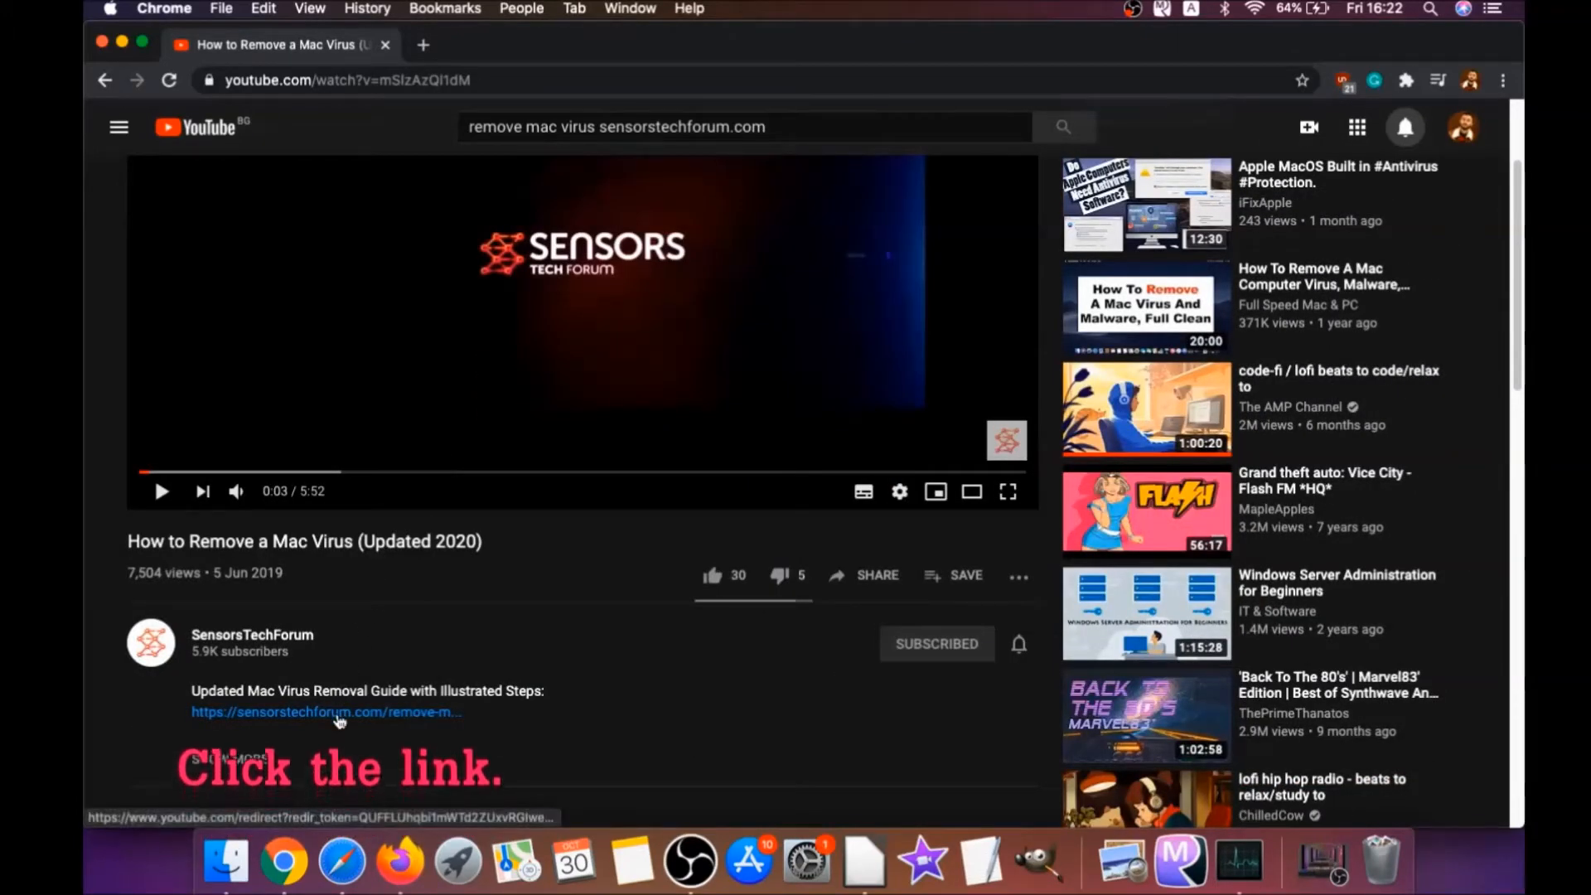
click(324, 711)
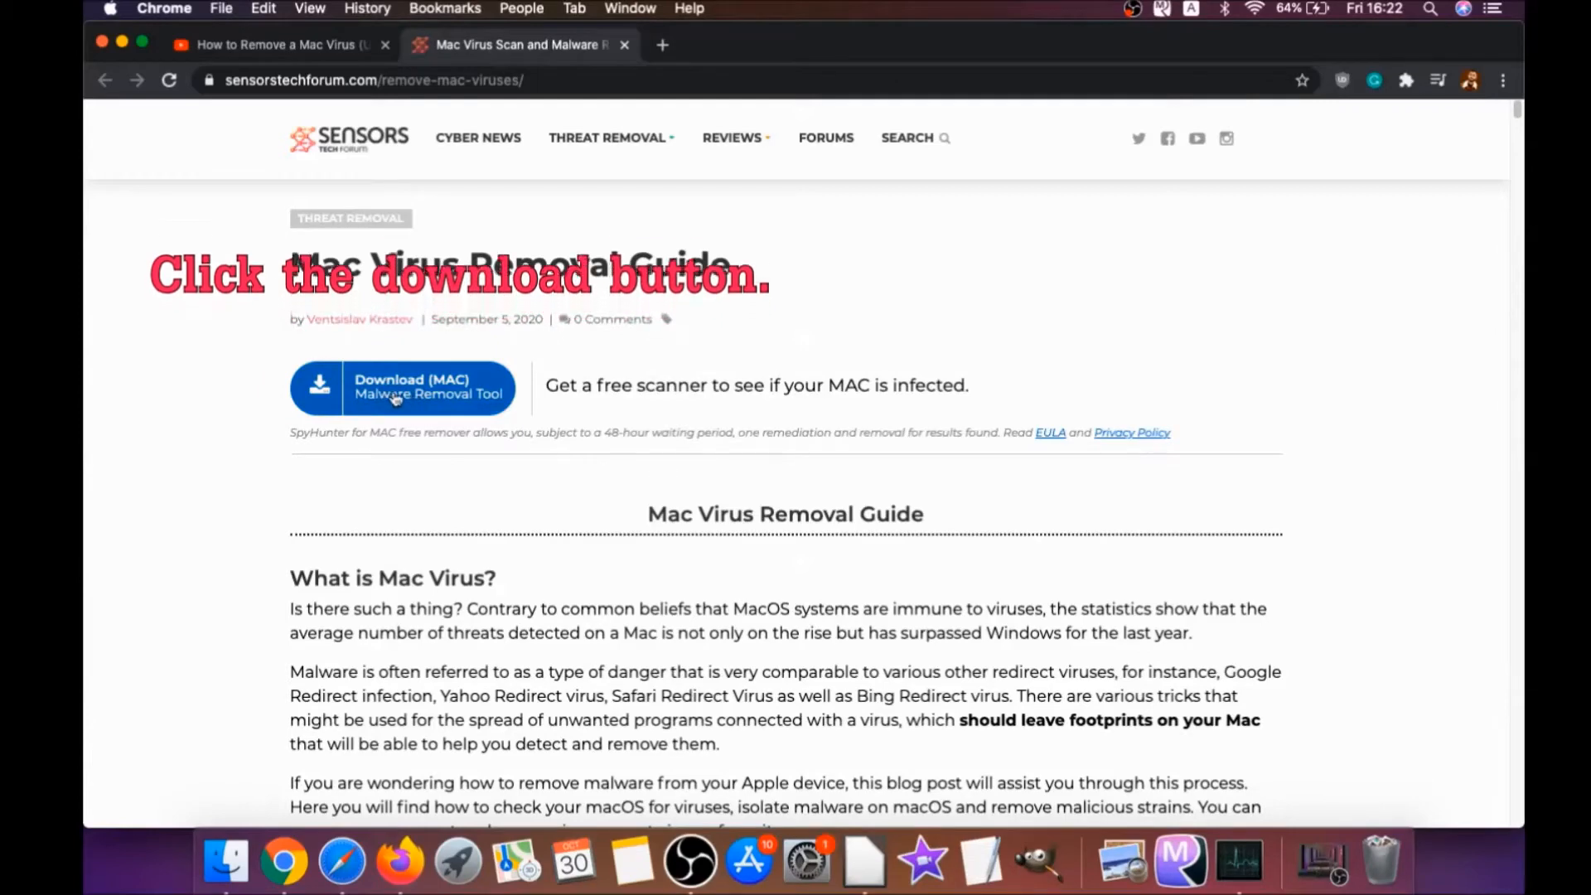
Download the SpyHunter for Mac installer from the guide's Download (MAC) button and close Chrome
click(401, 388)
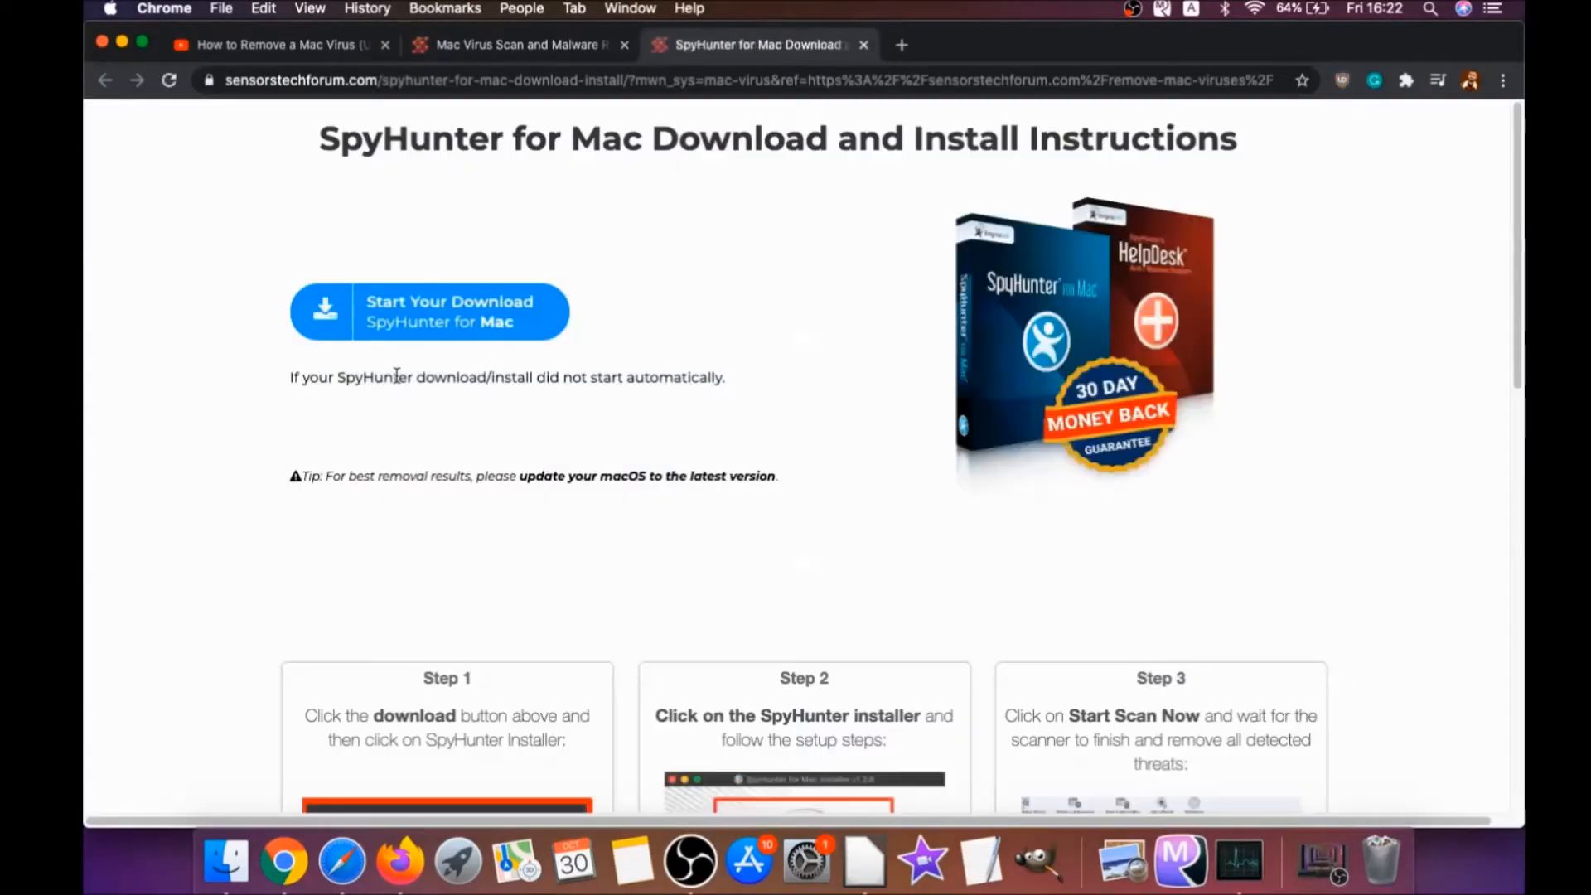
mouse_move(792, 475)
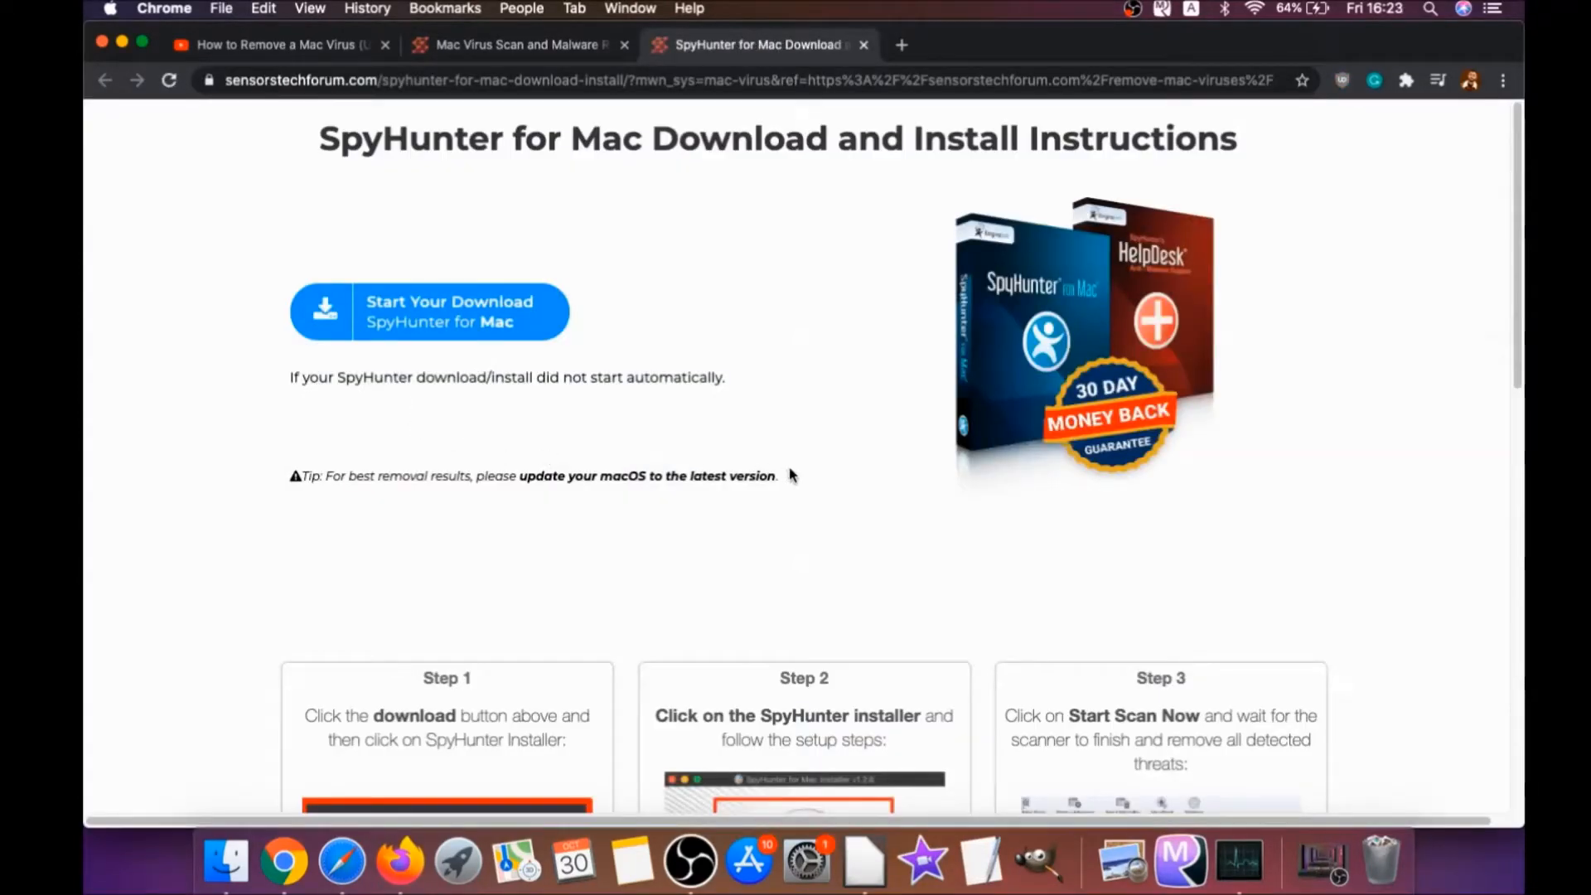
click(427, 312)
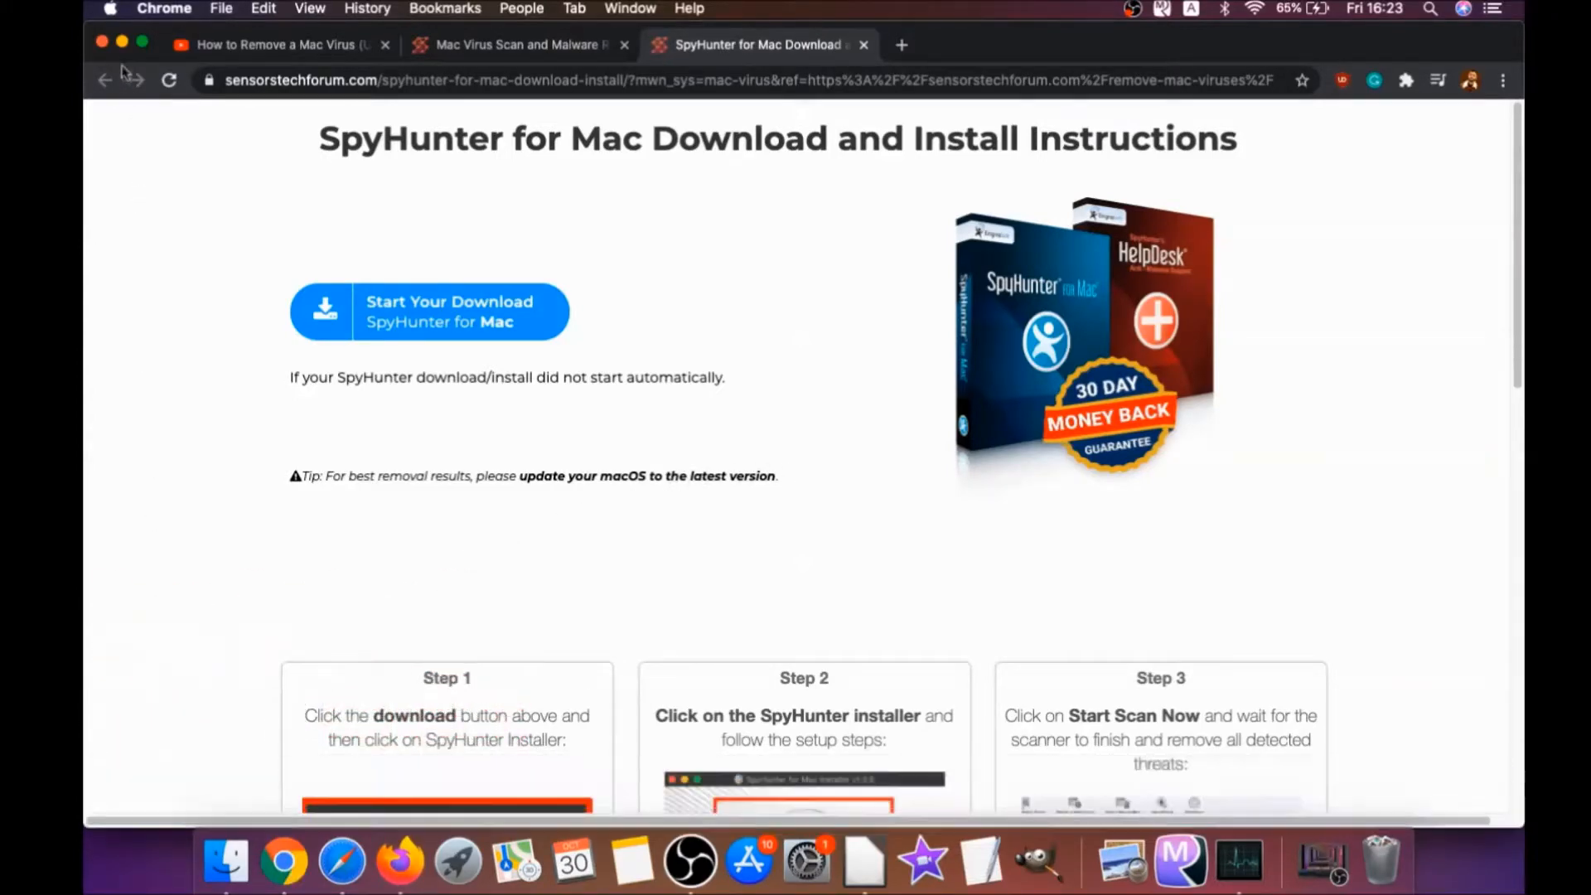
click(428, 311)
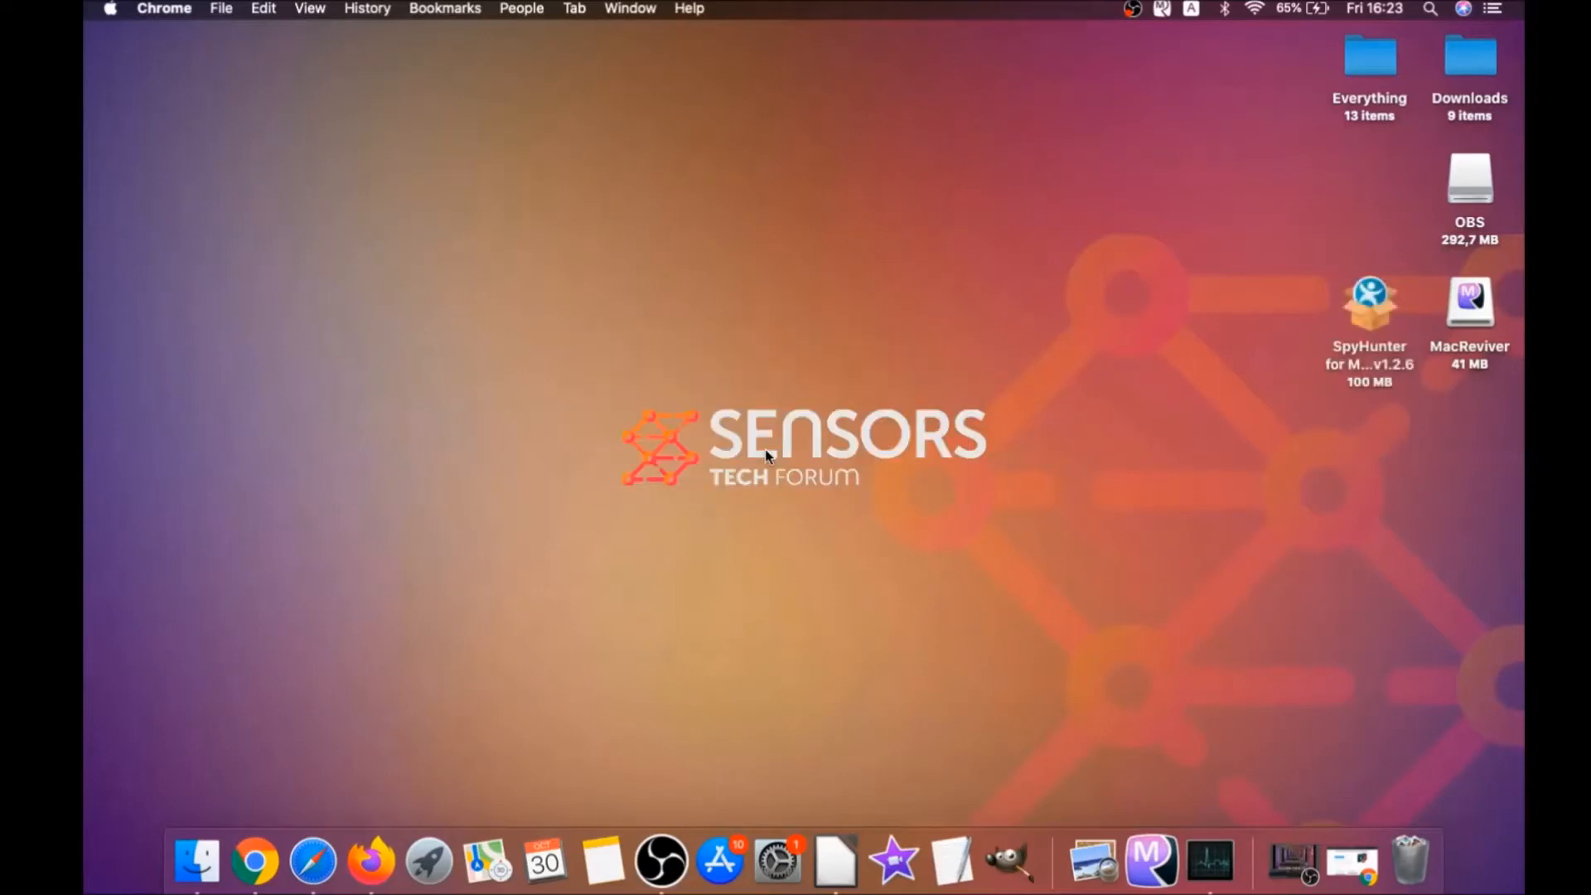
Mount the SpyHunter disk image from the desktop and approve opening its installer
double_click(1369, 302)
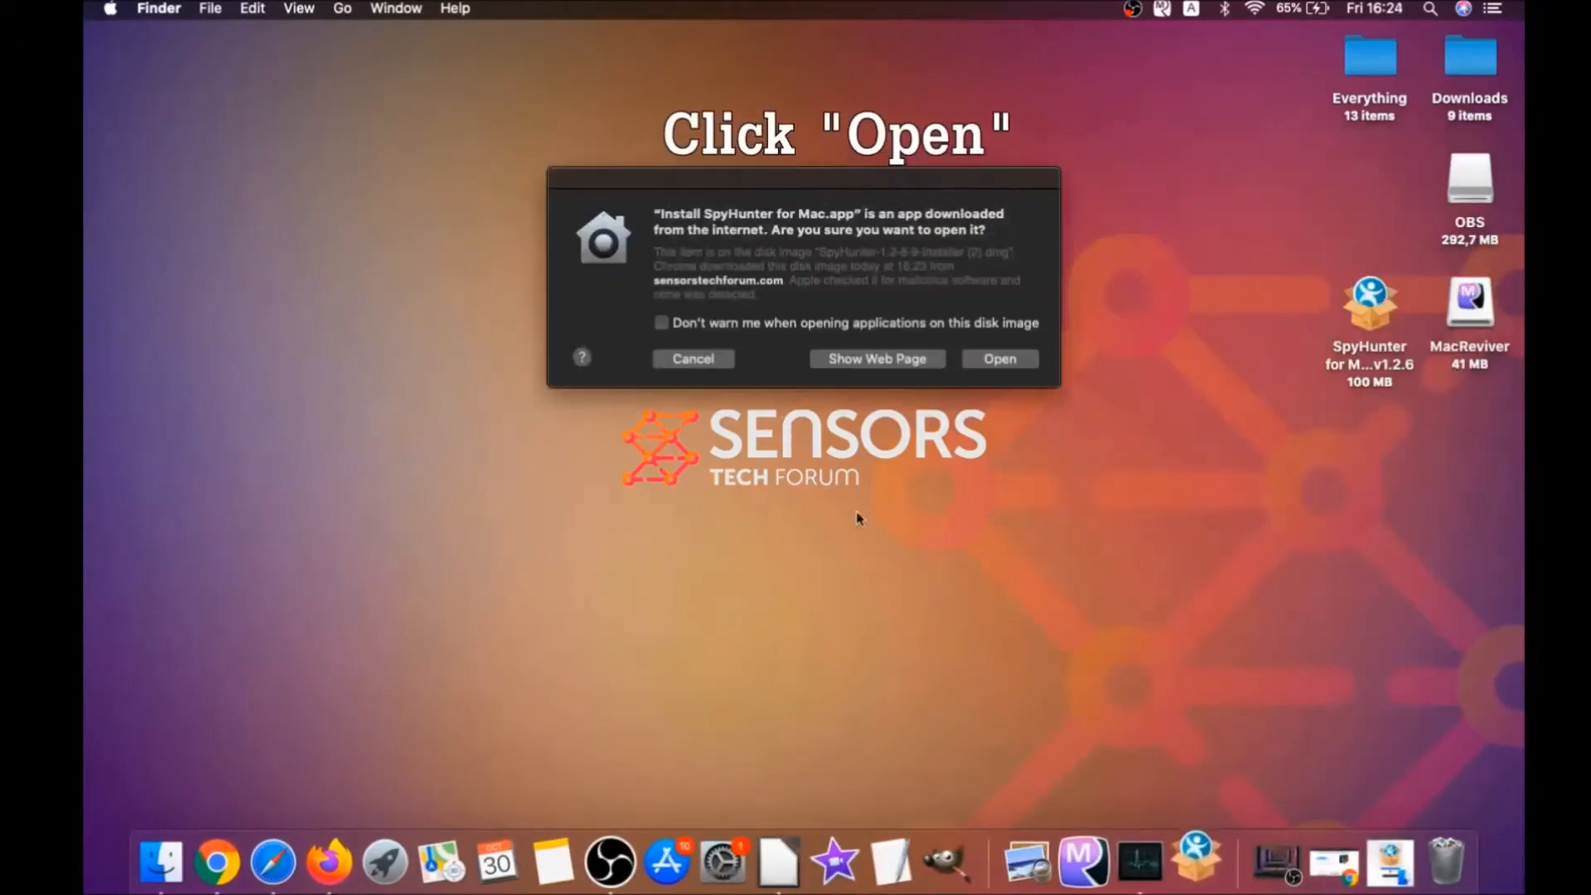
click(998, 358)
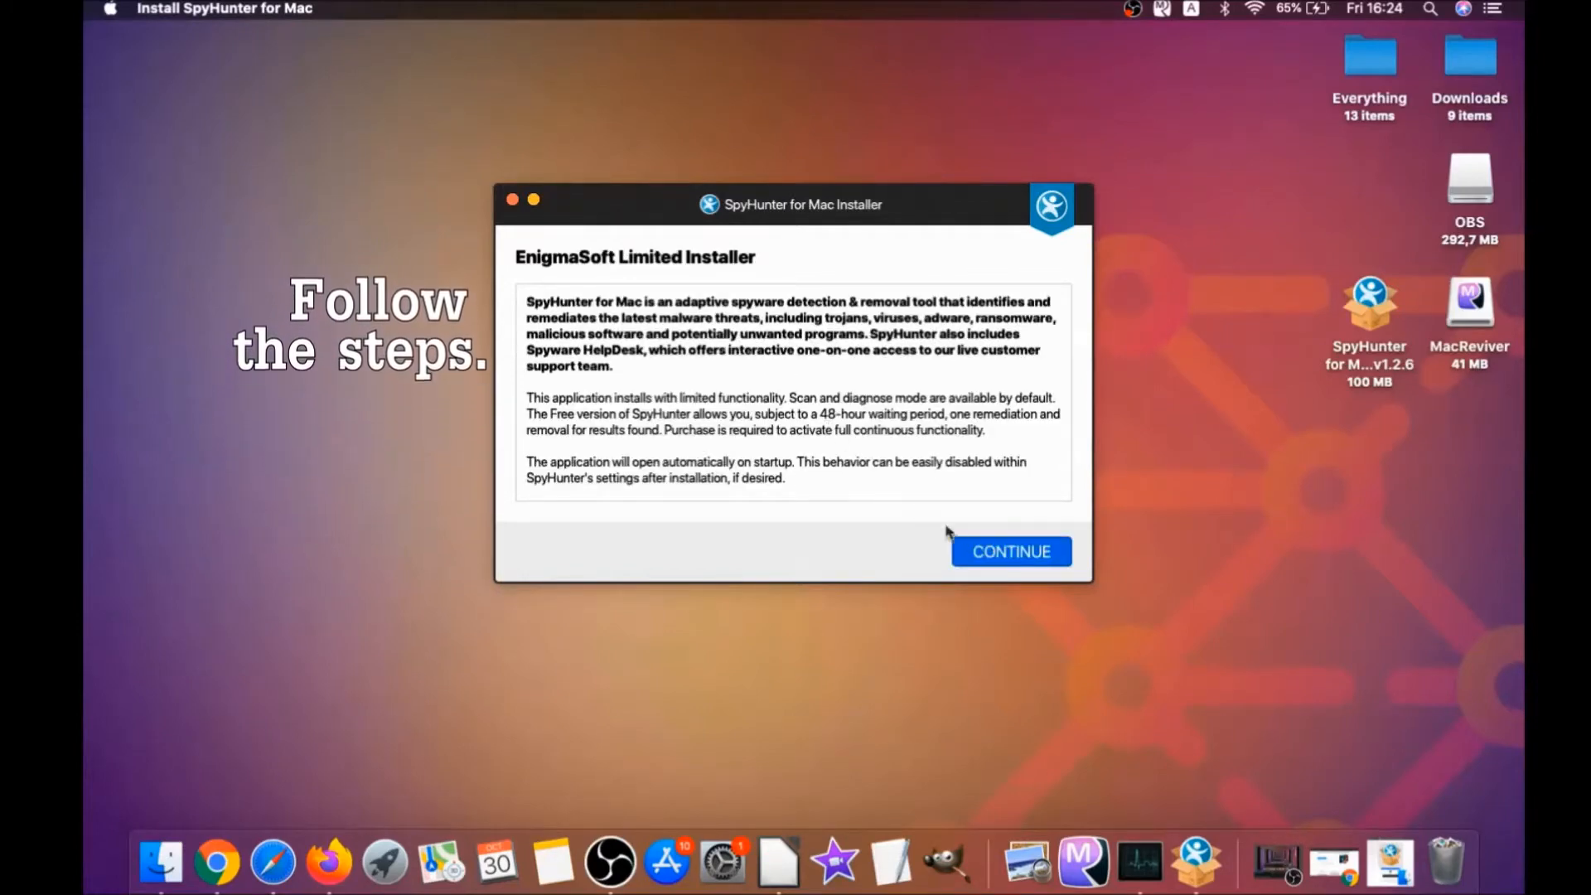
Accept the EULA, install SpyHunter for Mac and finish so the app launches
click(1009, 550)
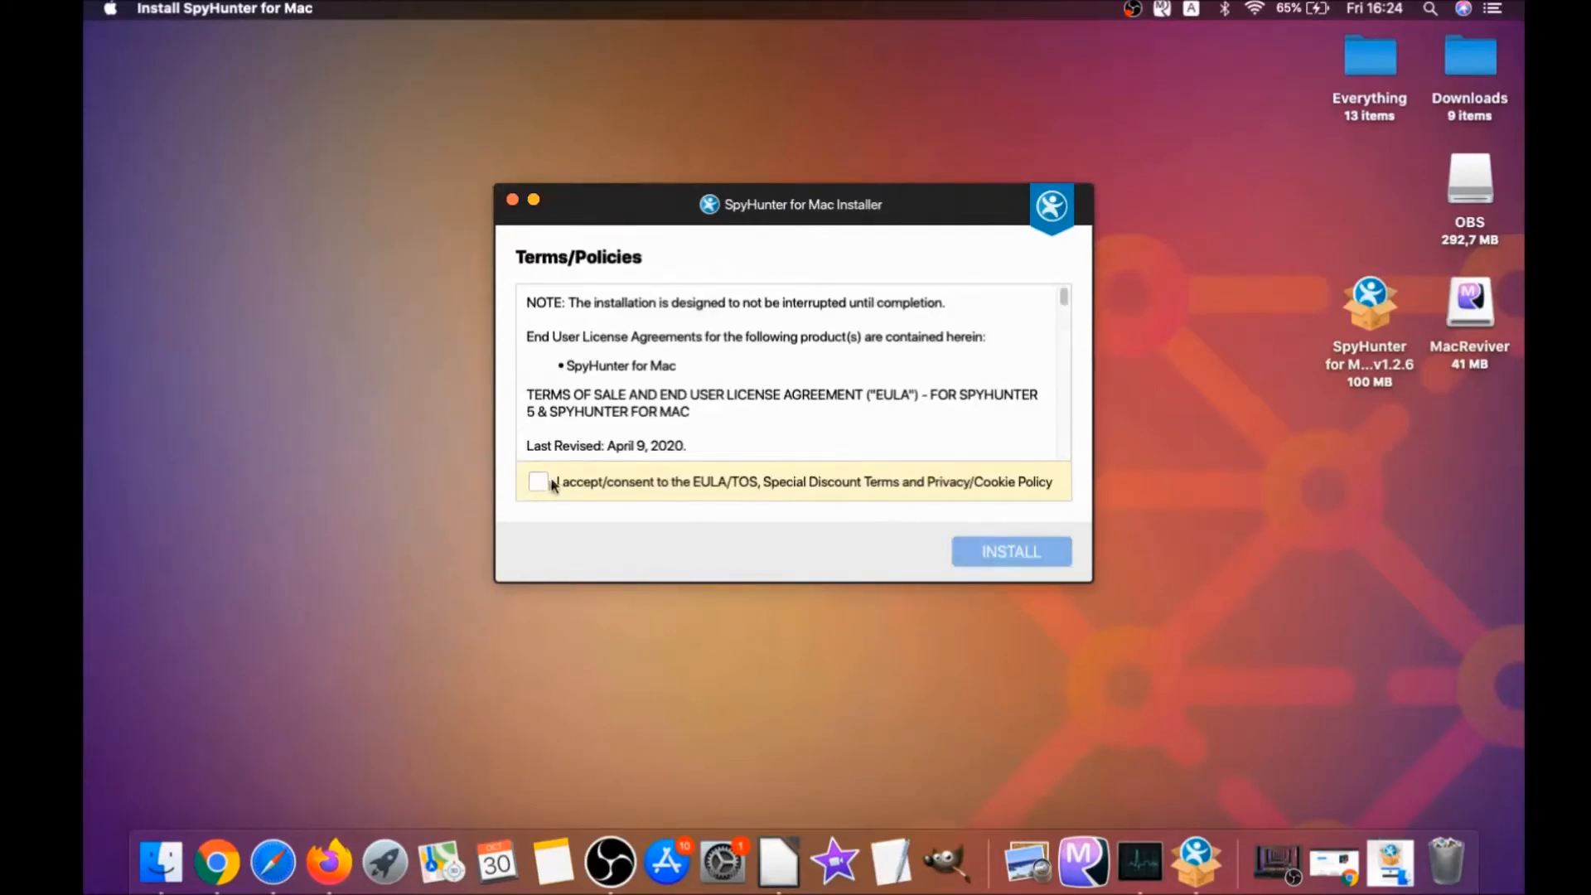
click(537, 481)
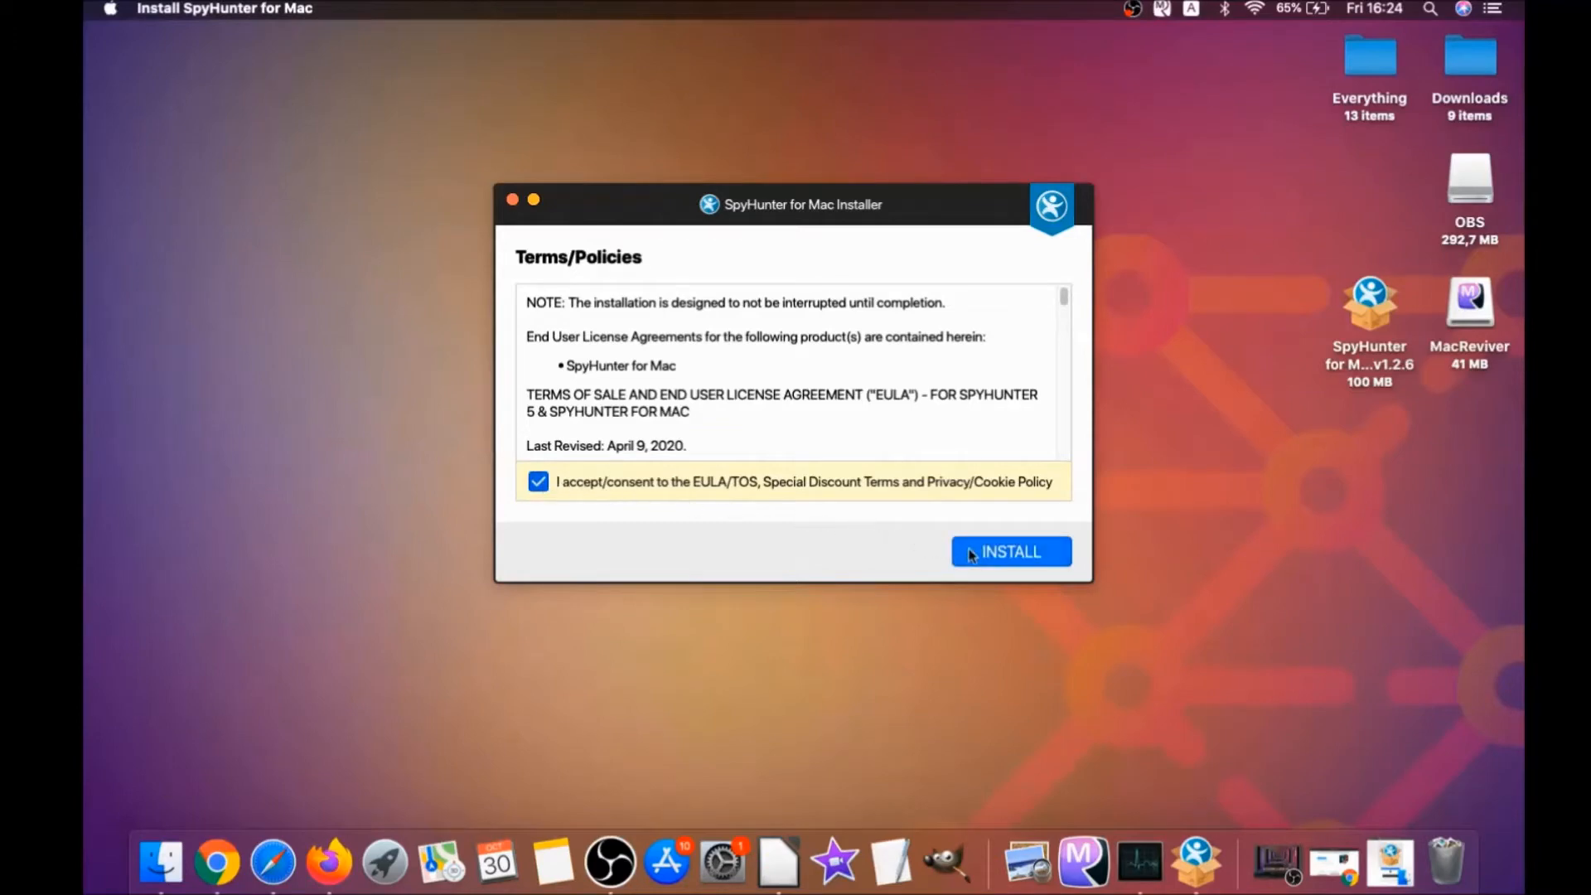
click(1009, 551)
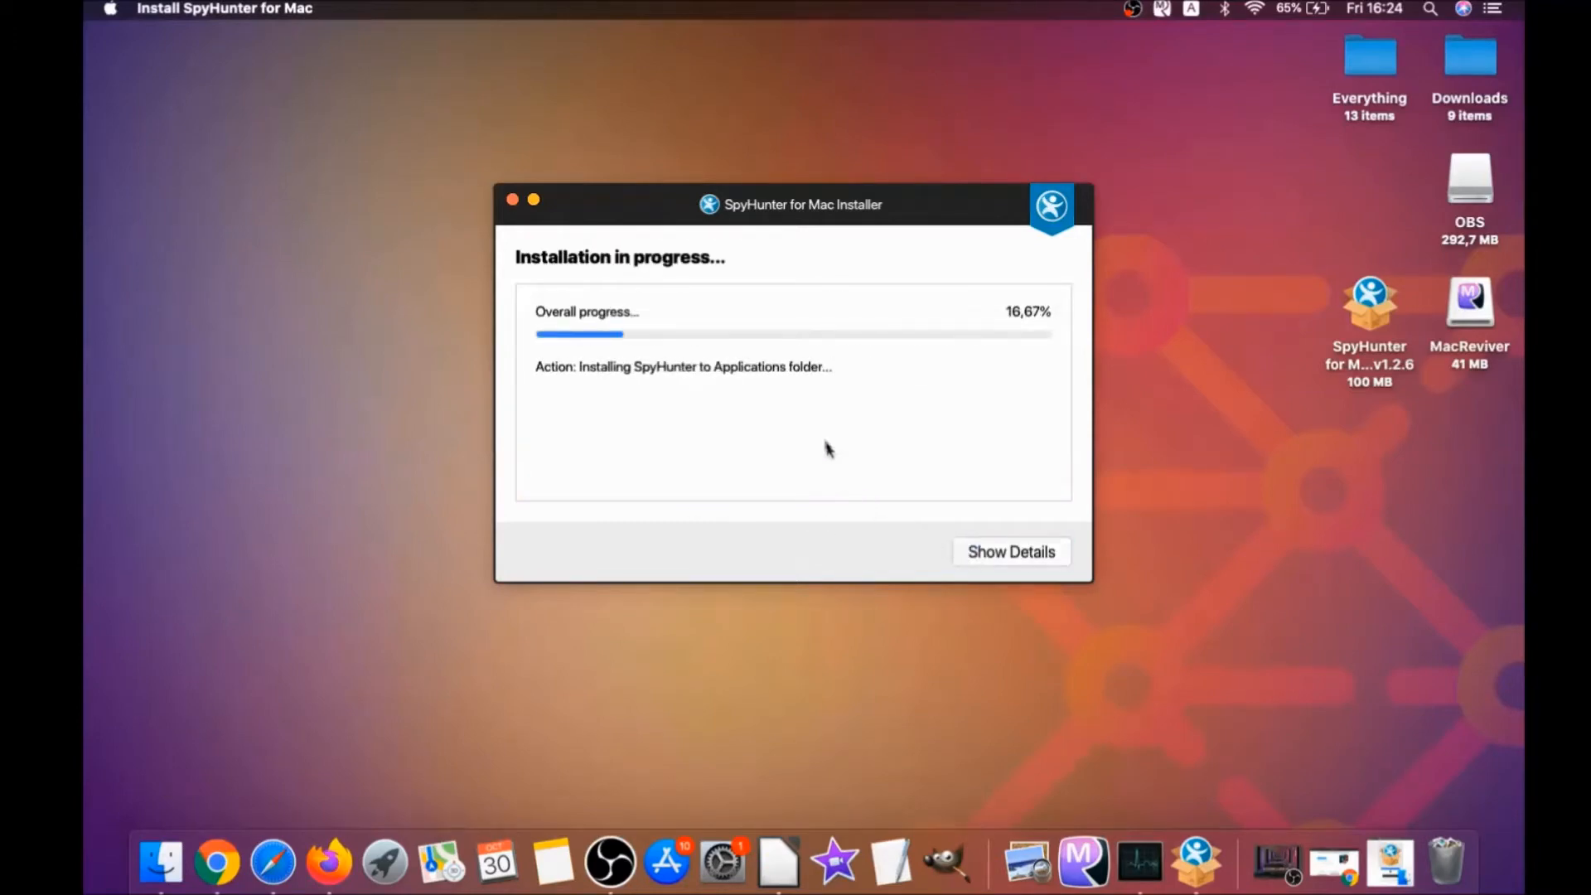
mouse_move(812, 425)
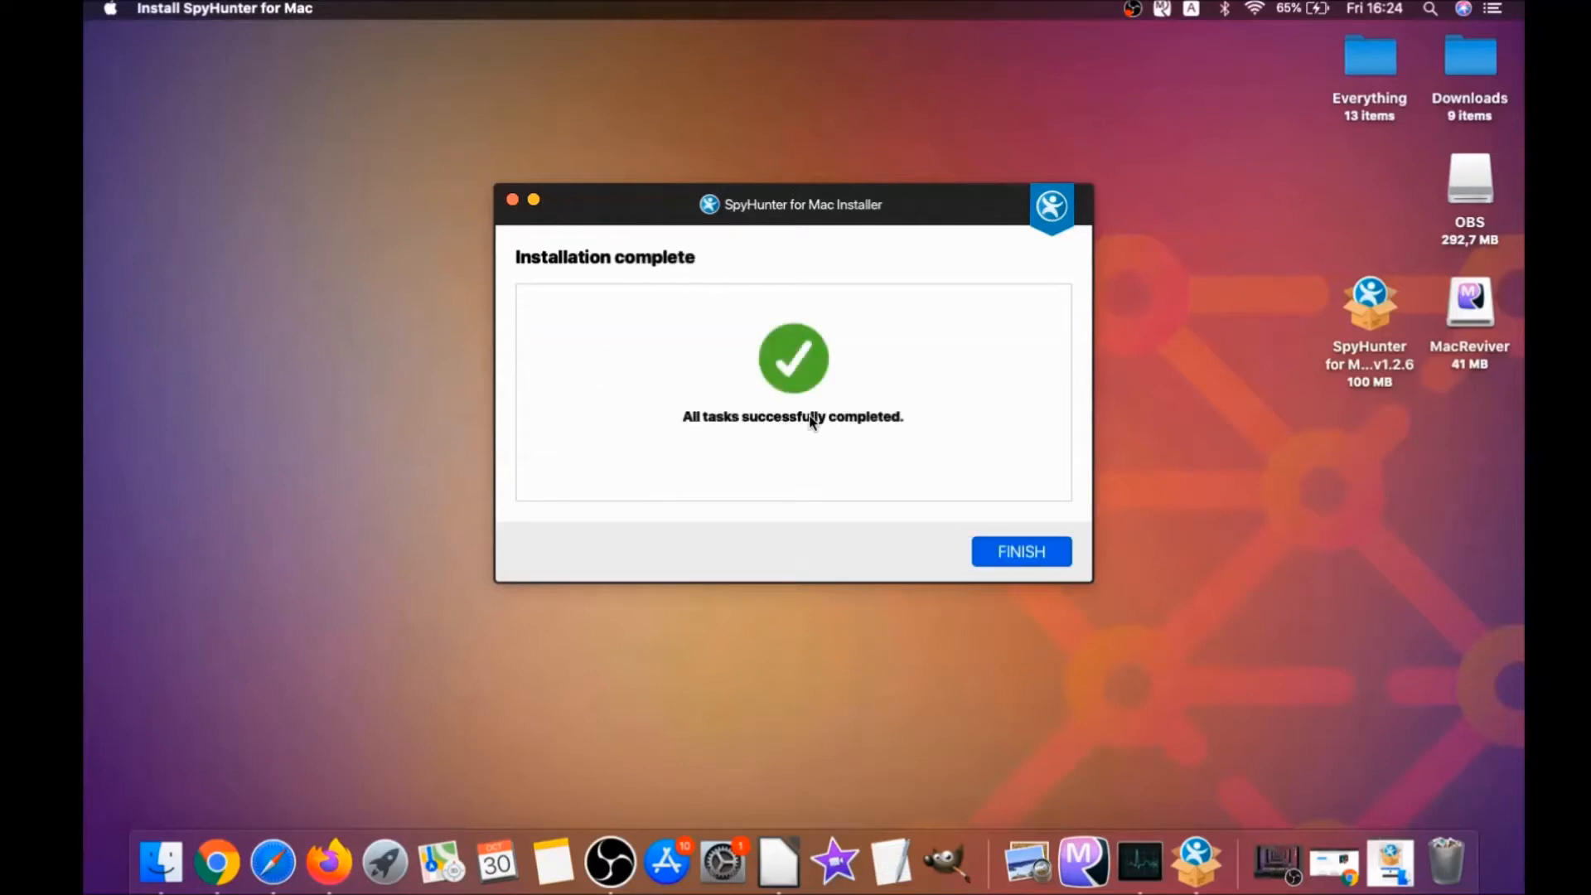
click(1021, 550)
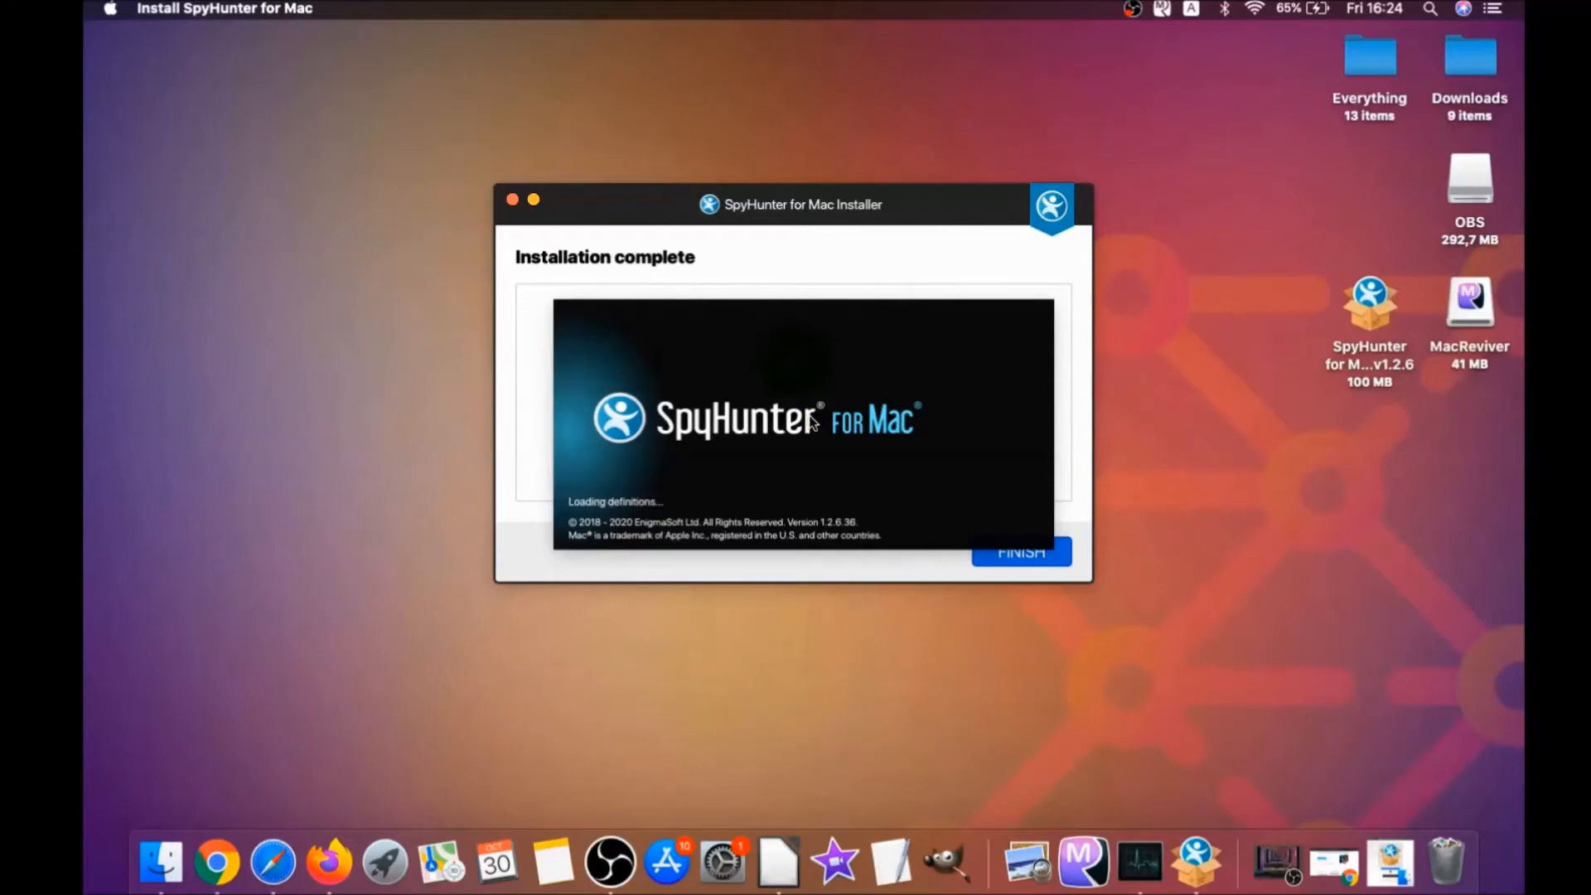
click(1019, 551)
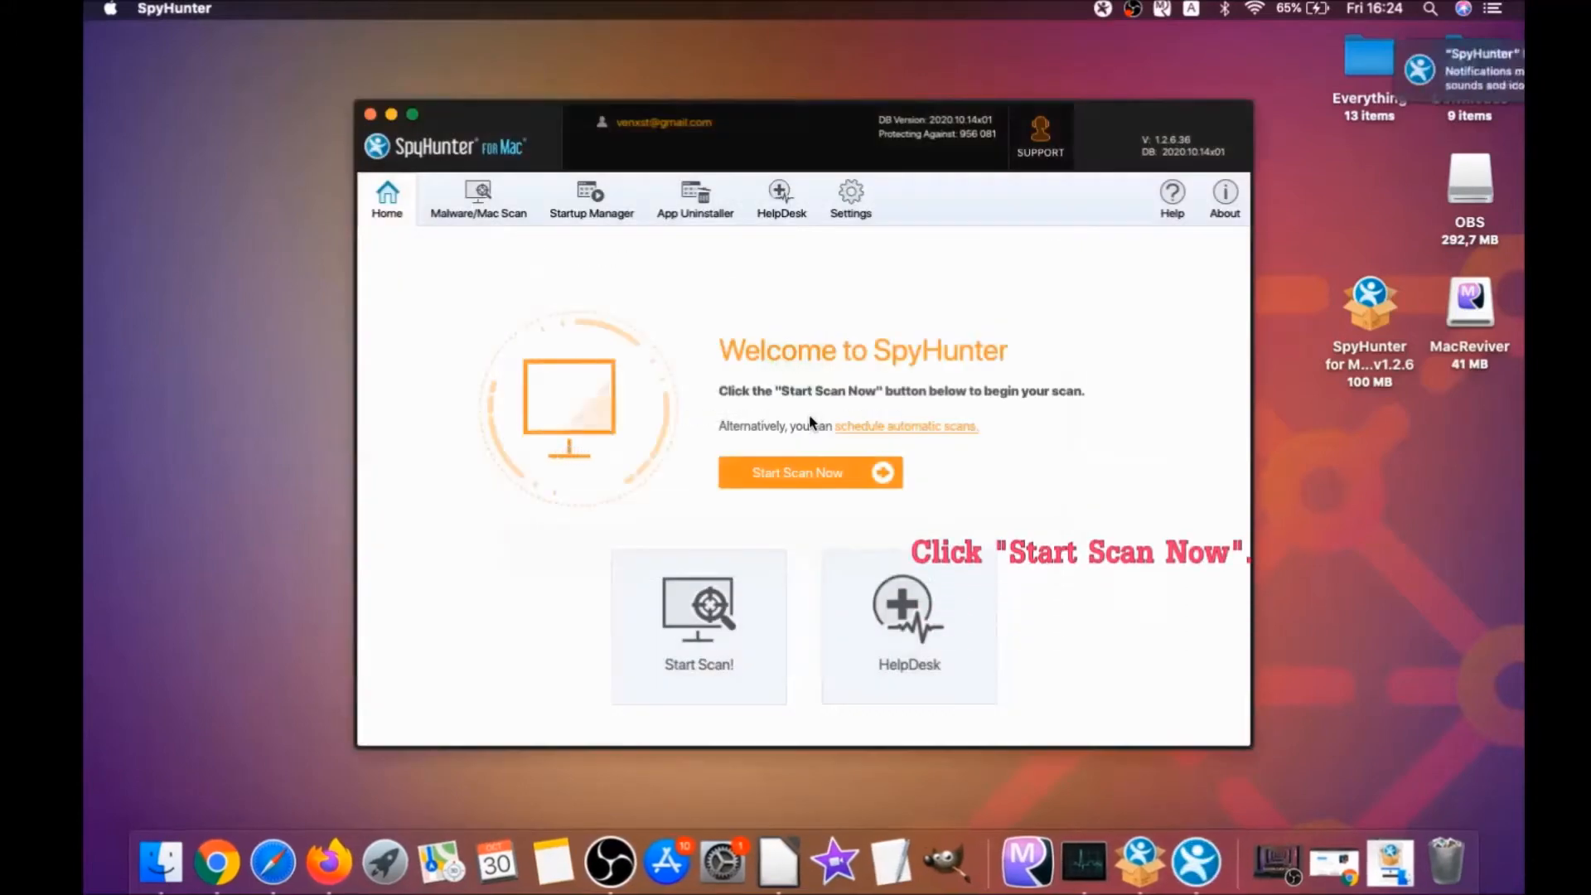
Run Start Scan Now and get 3 security issues including MacReviverSetup.dmg malware
click(809, 472)
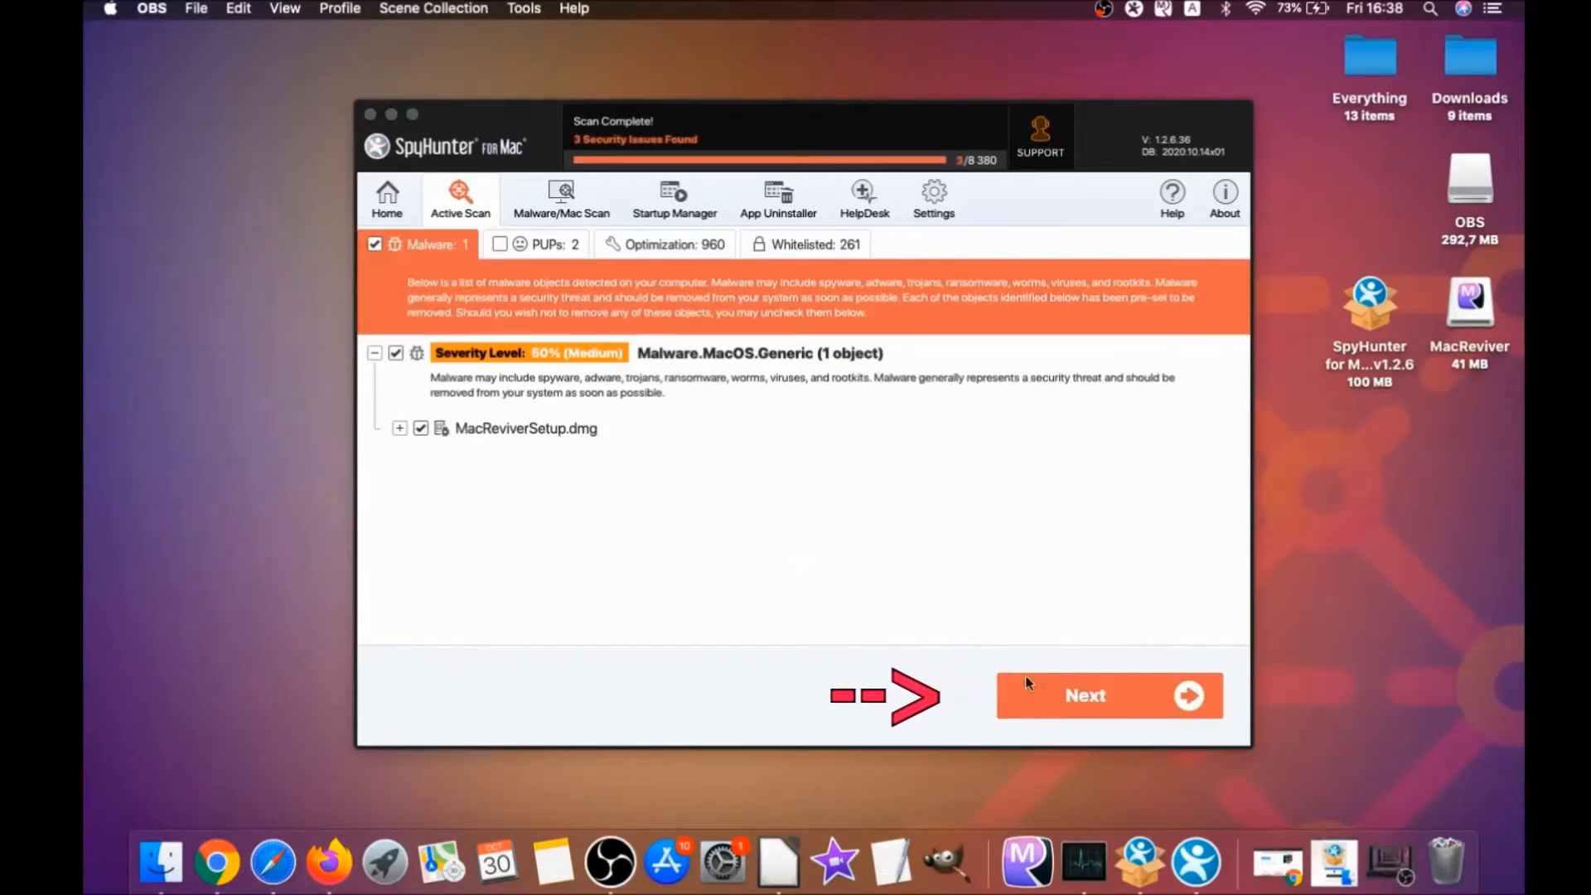
Remove the detected malware, then show the remaining MacReviver potentially unwanted programs
click(1083, 694)
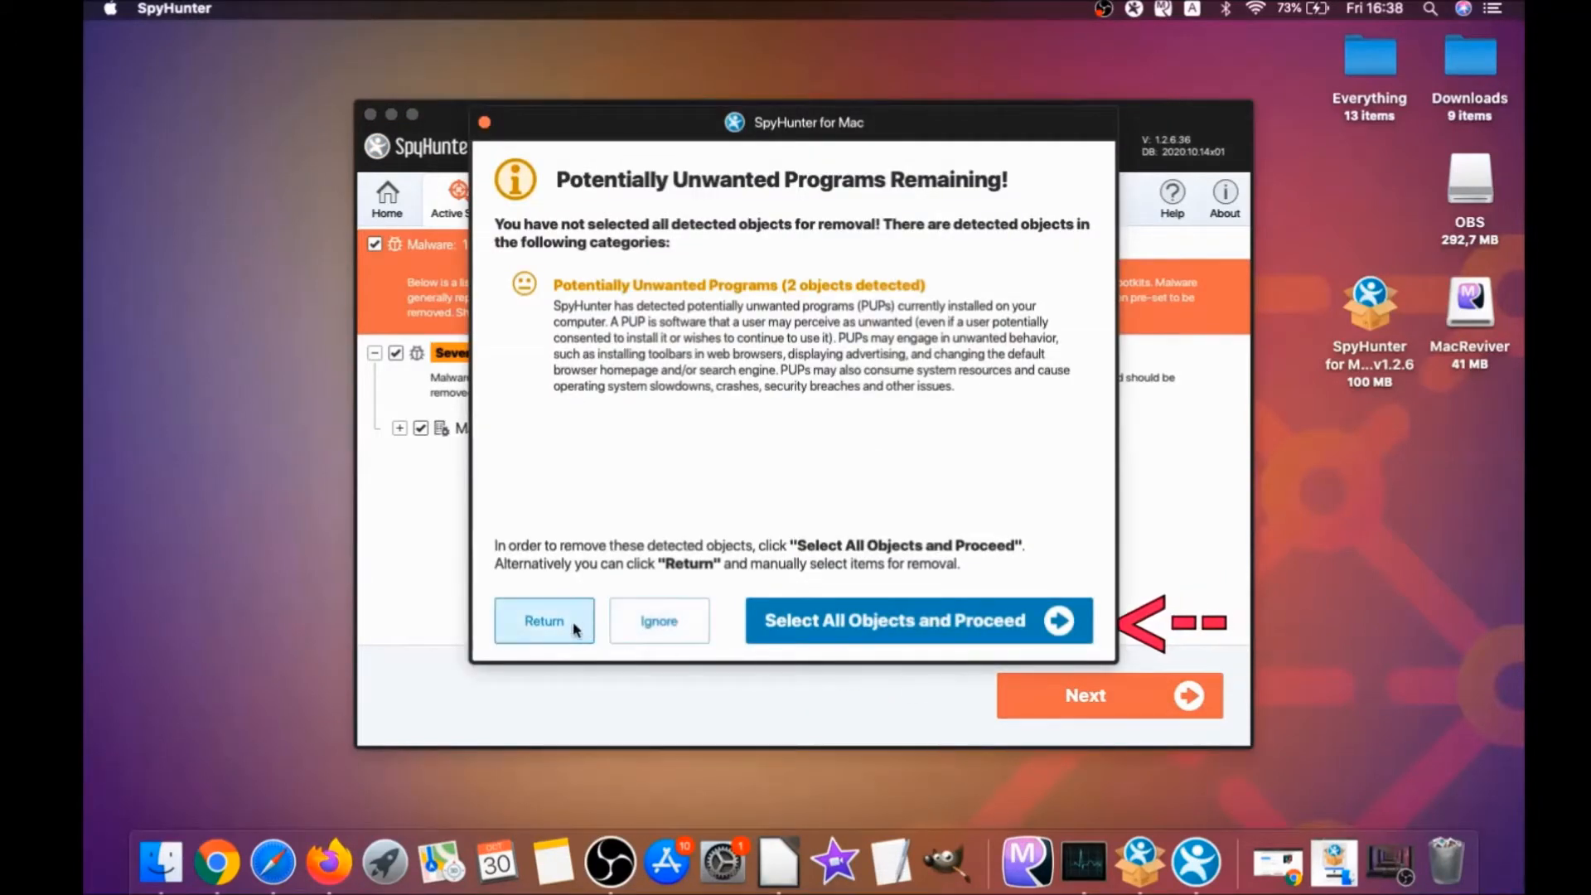
click(916, 619)
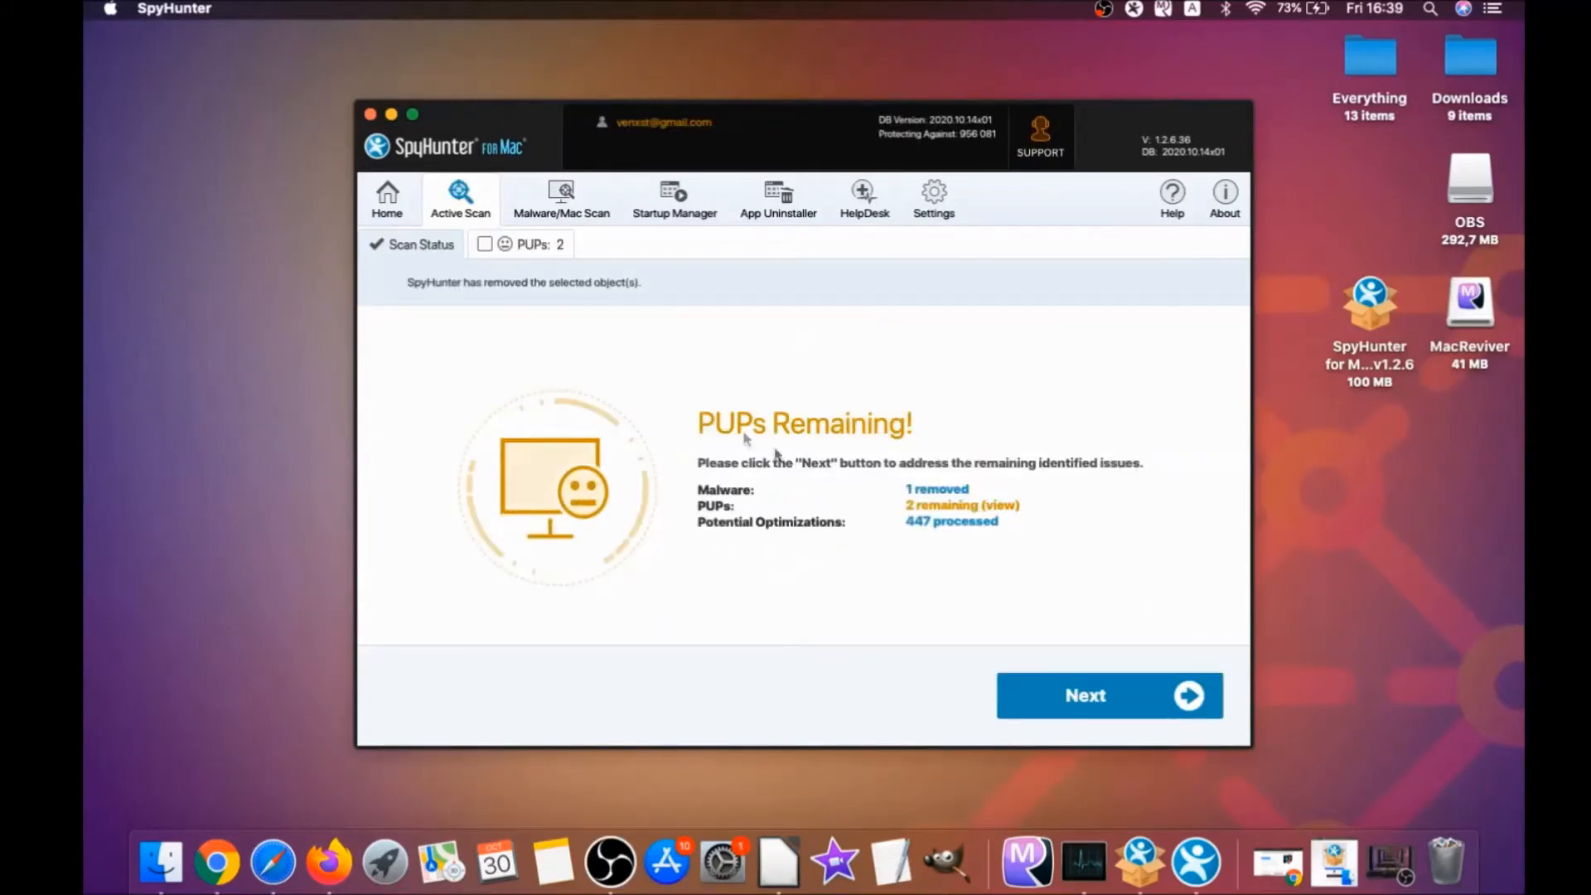
click(531, 243)
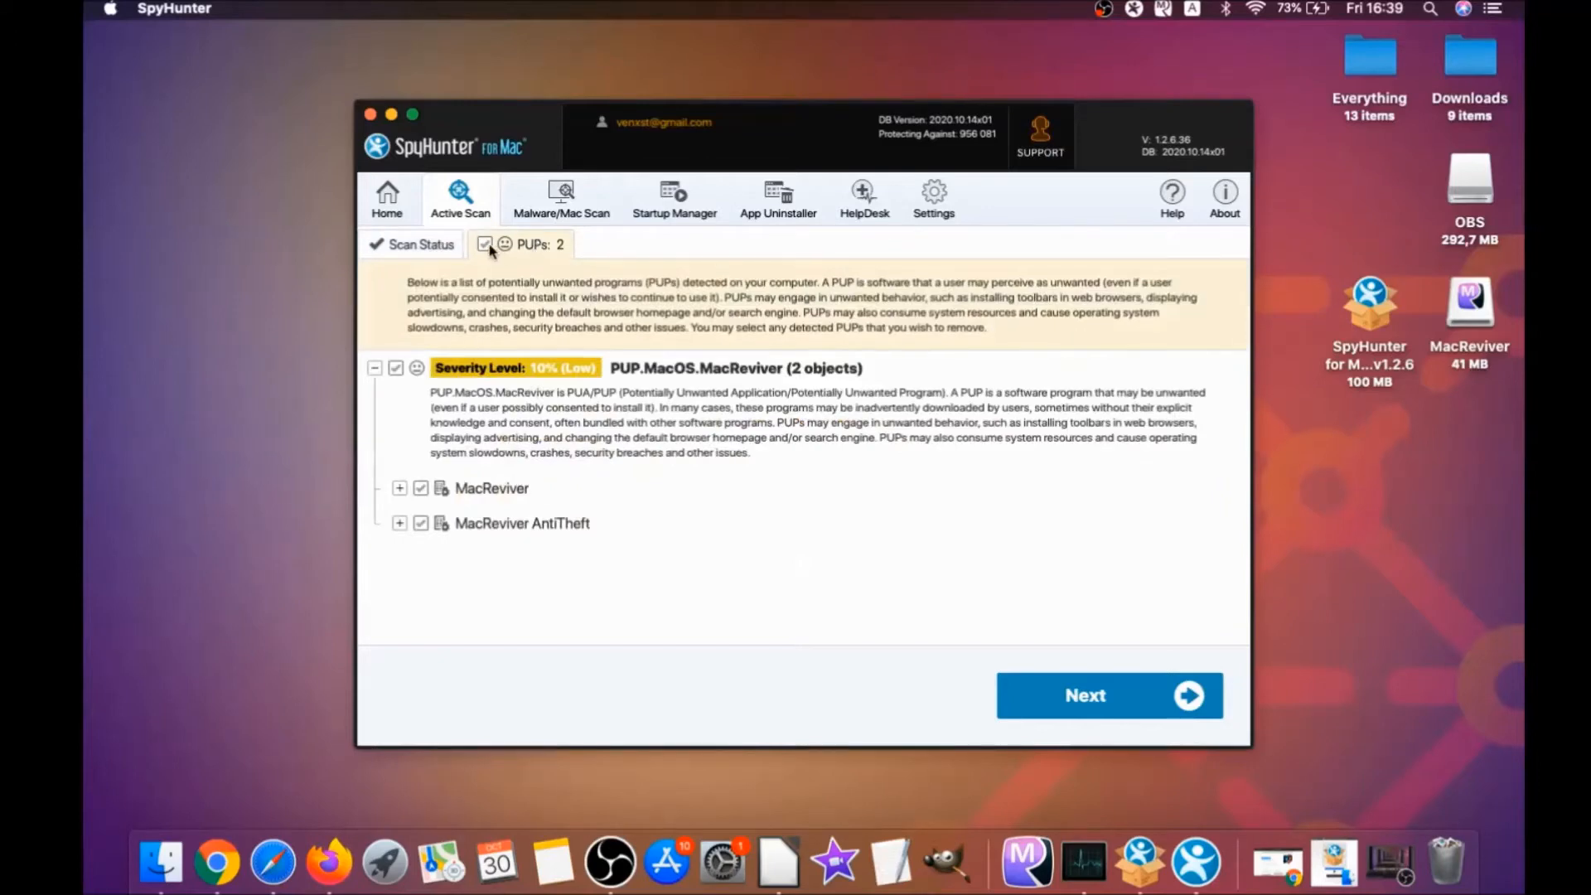
Remove both MacReviver PUPs, finish the cleanup and start another scan
click(1109, 695)
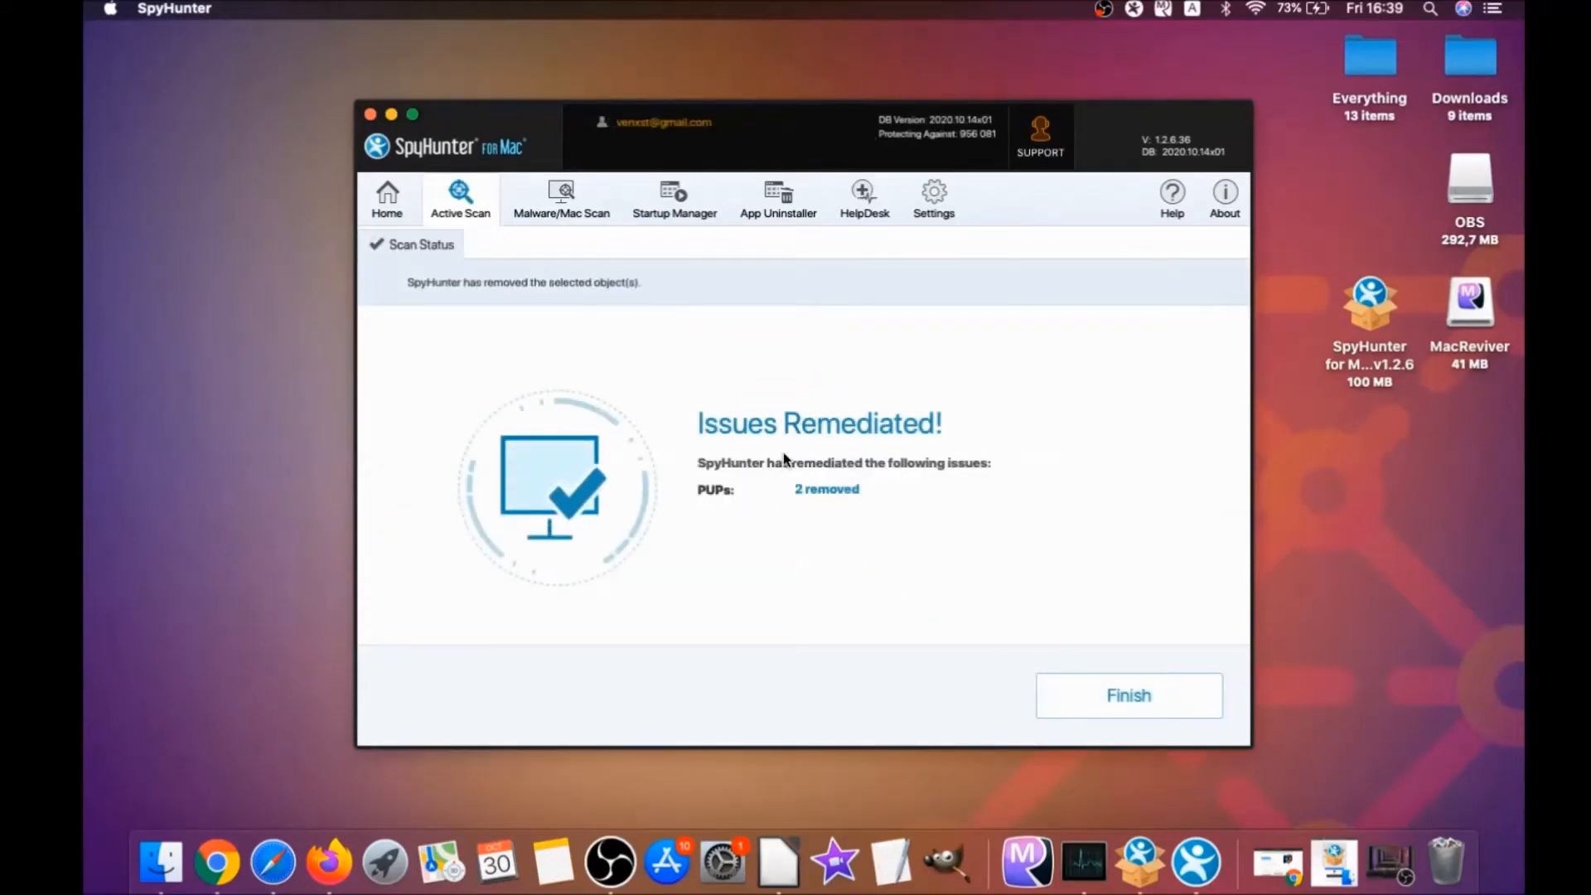
mouse_move(955, 564)
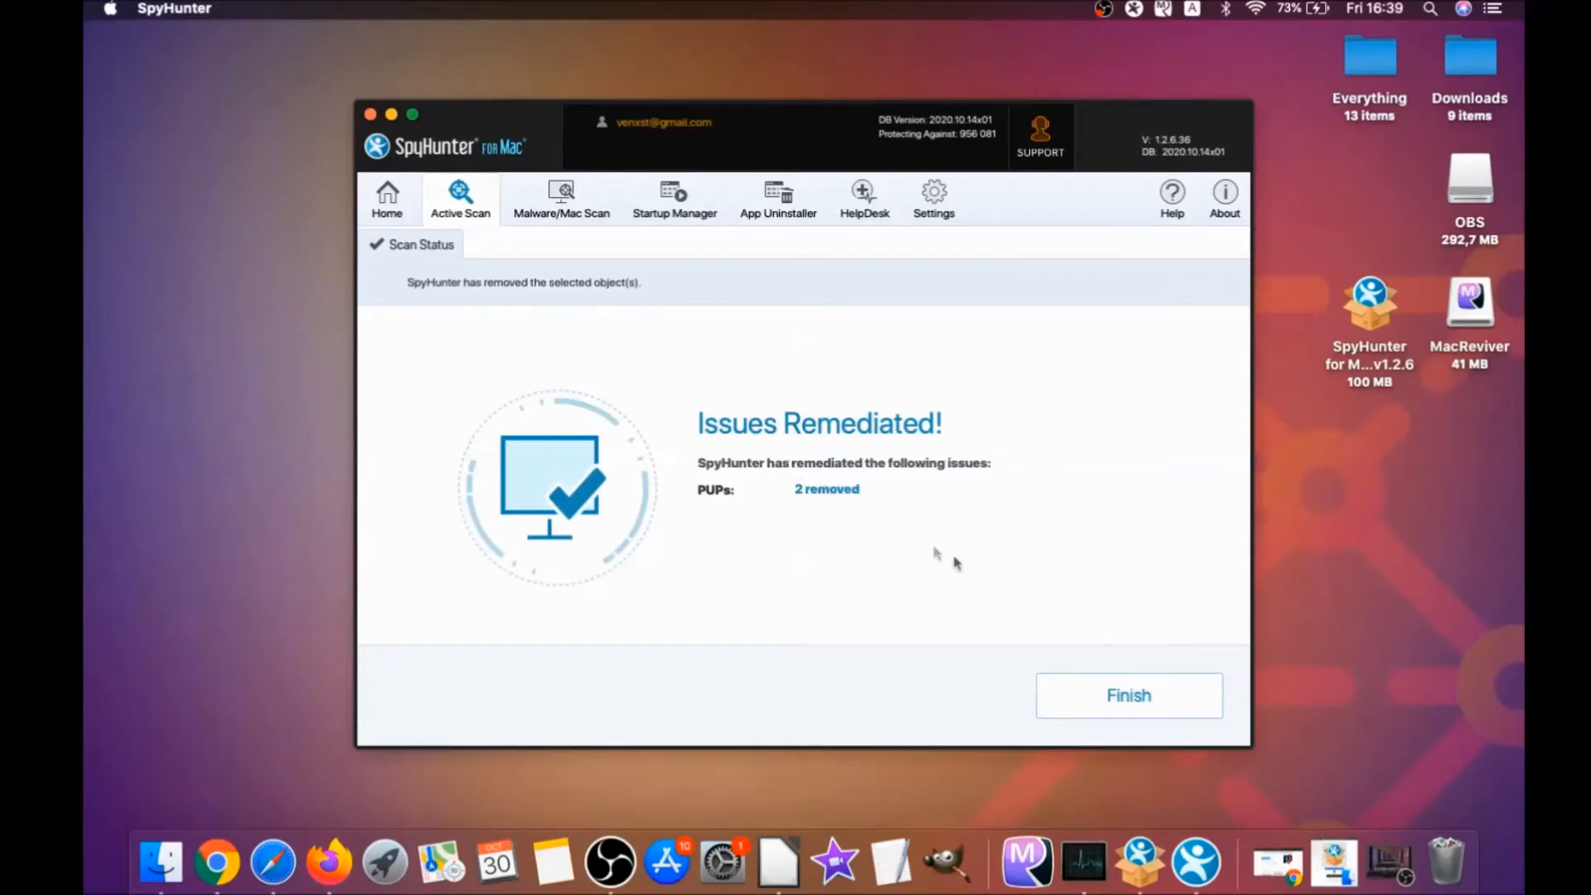
click(1127, 695)
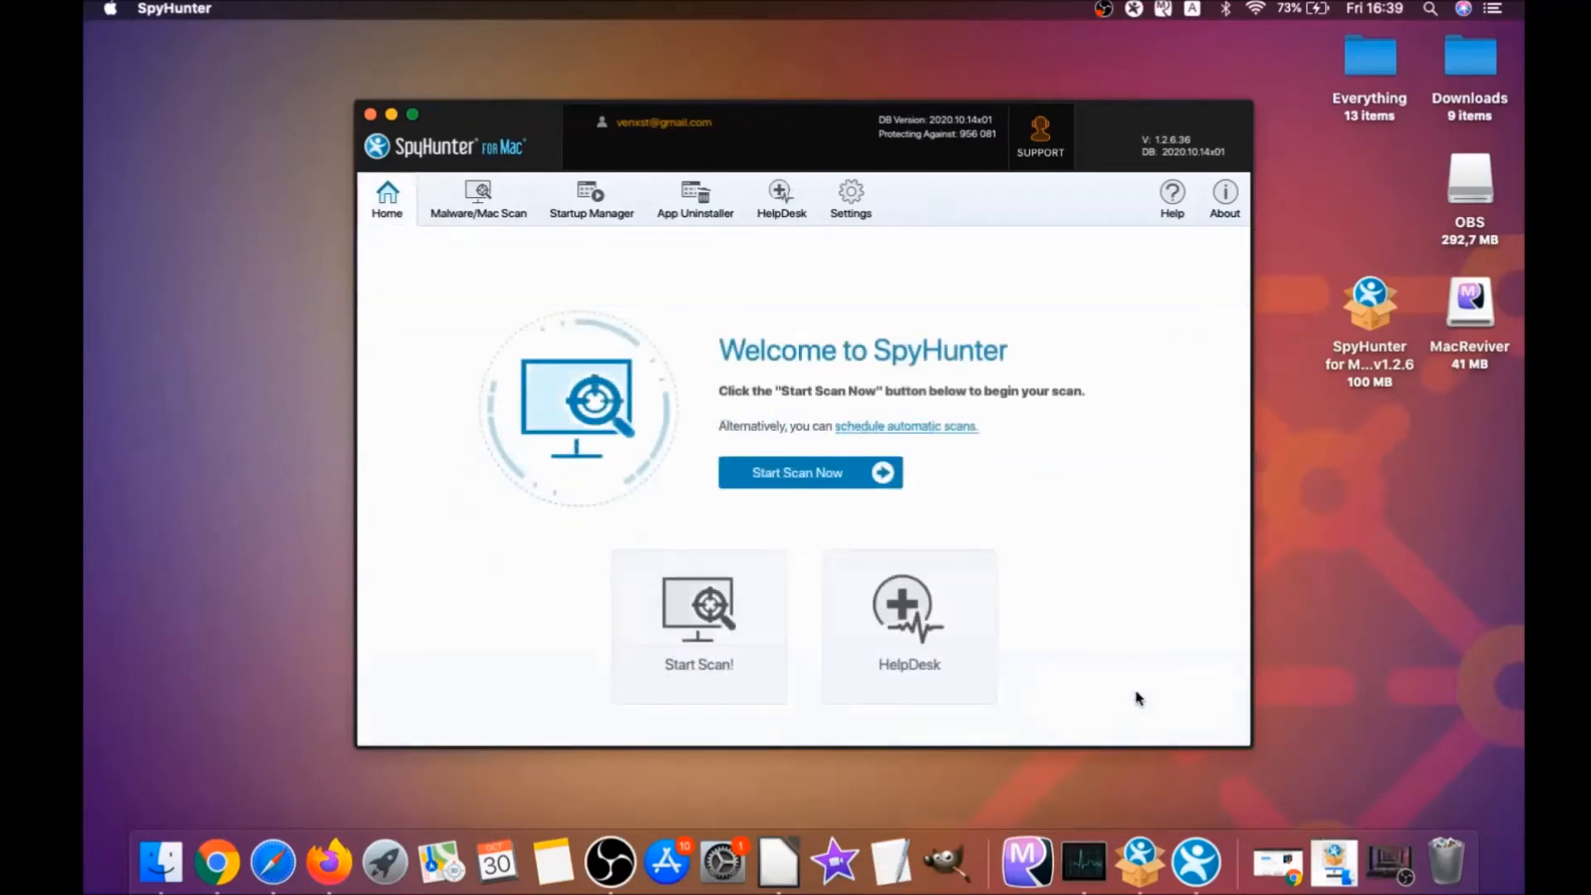
mouse_move(811, 473)
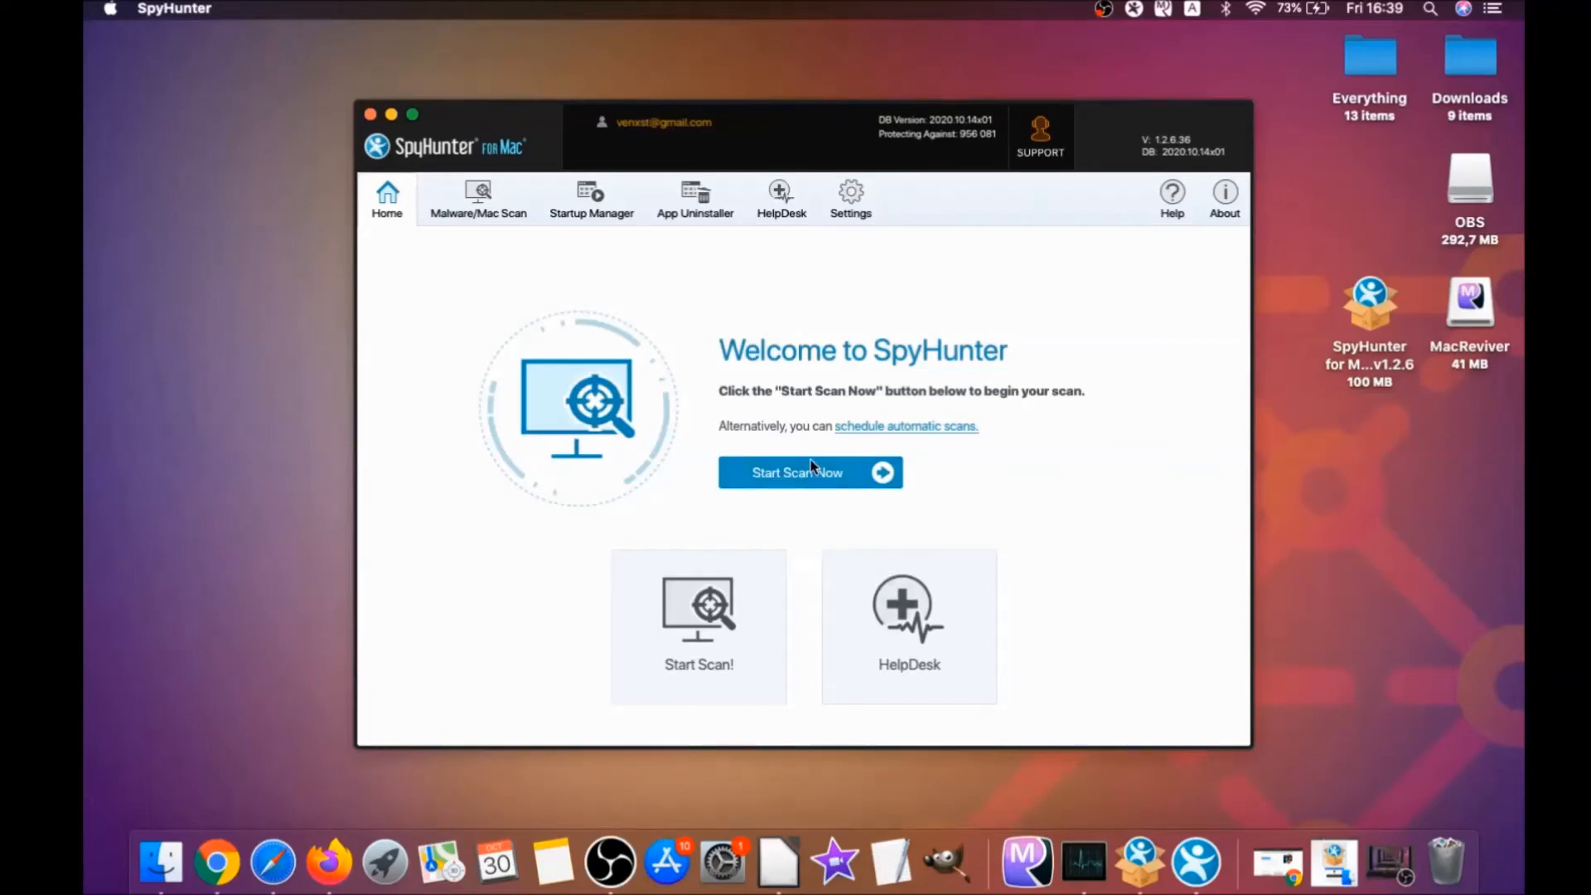
click(369, 114)
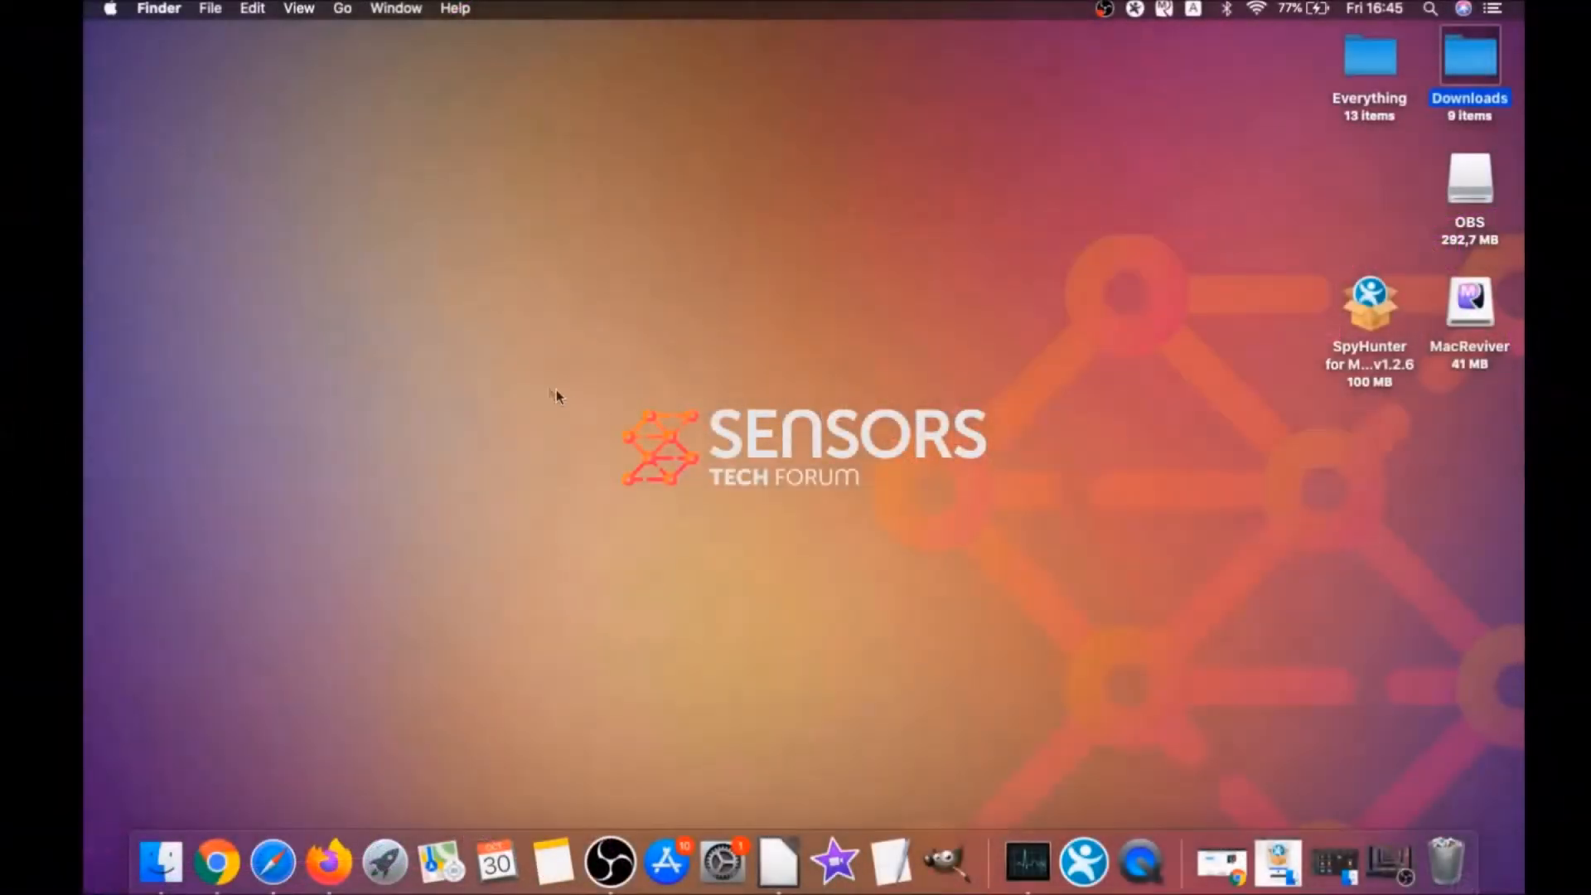
Trash MacReviver.app from Finder's Applications folder and close the window
click(341, 9)
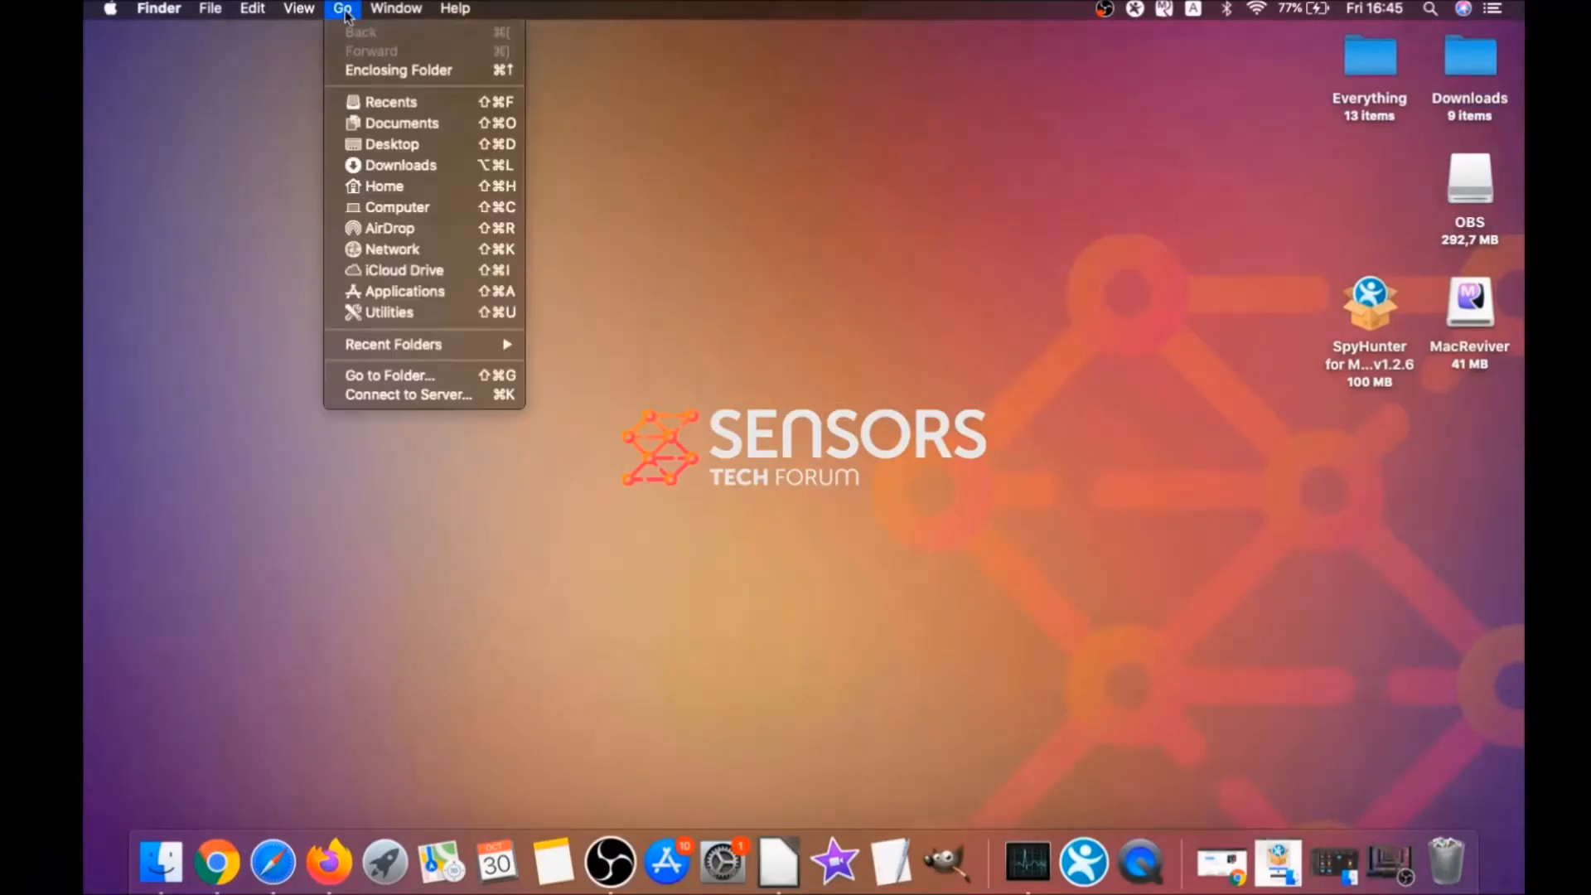
mouse_move(396, 292)
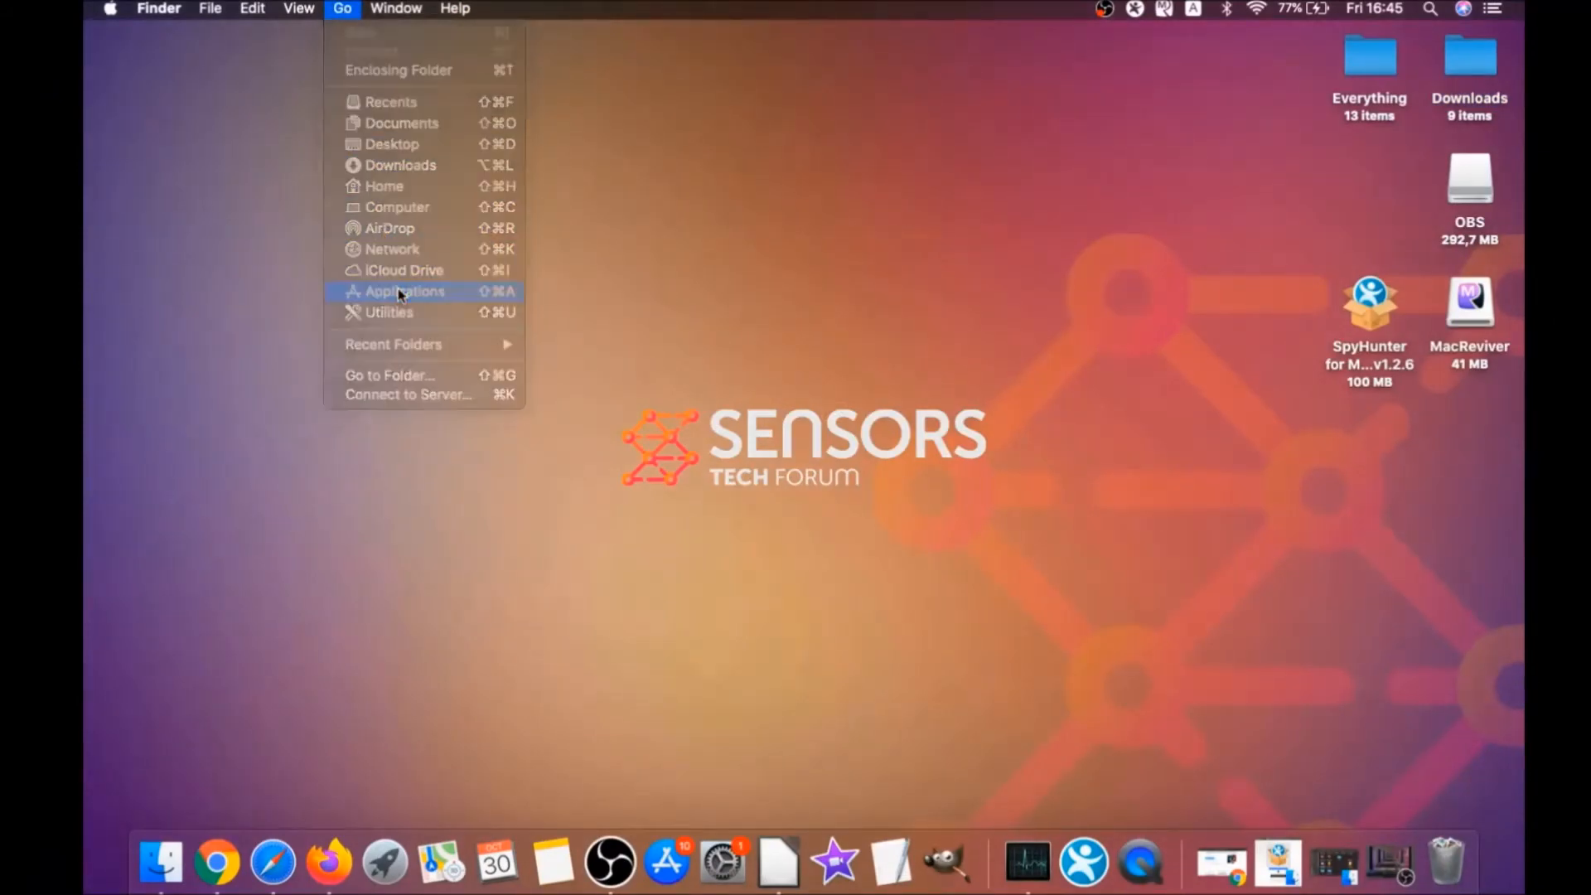
click(400, 292)
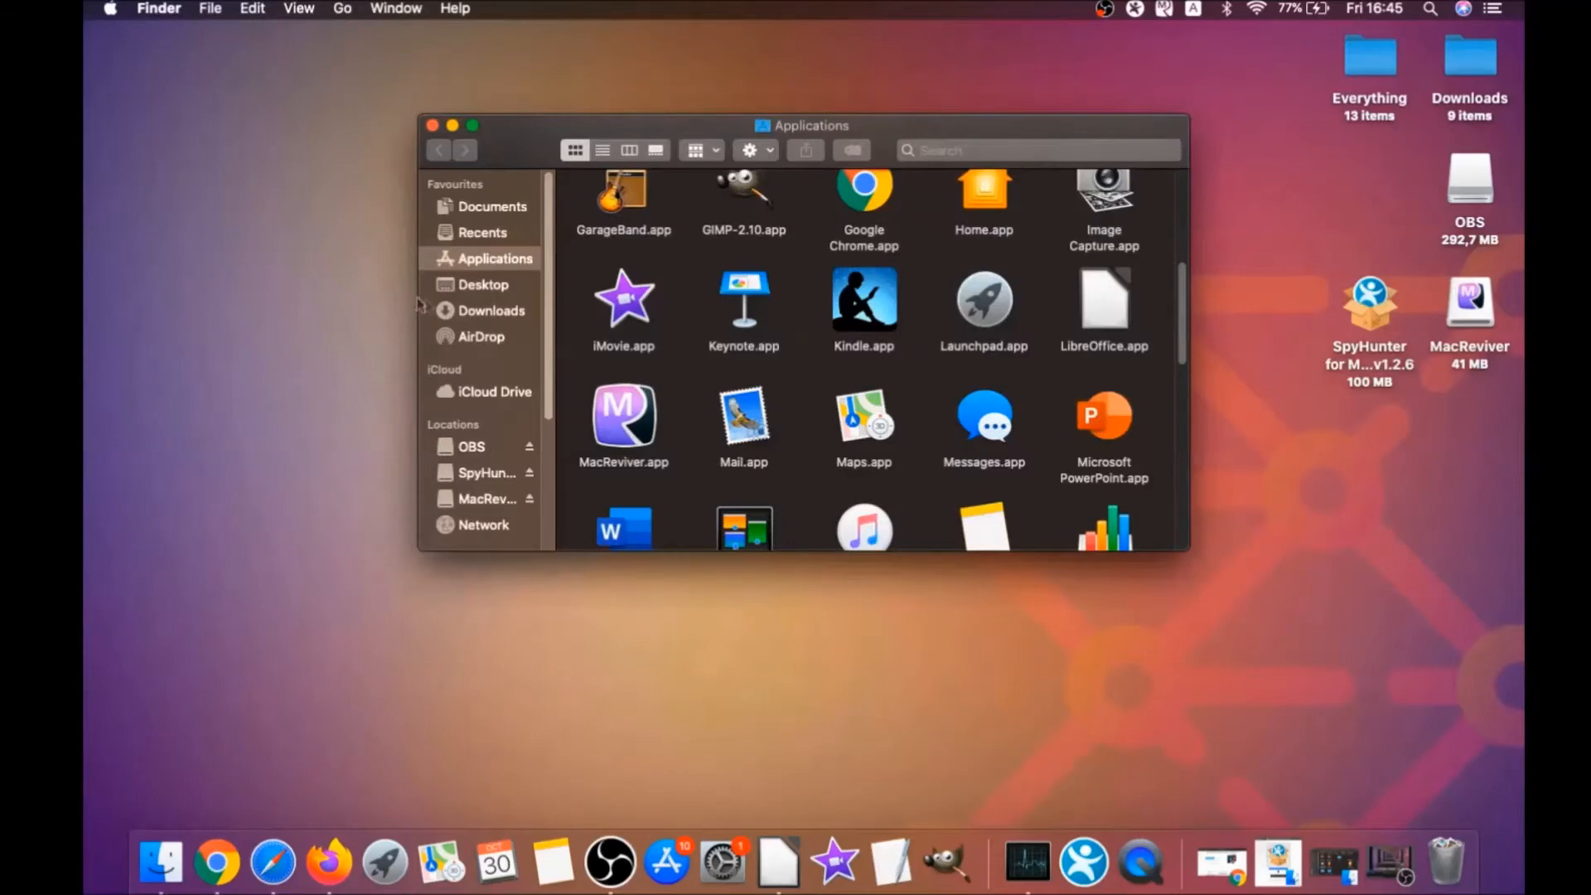
click(623, 416)
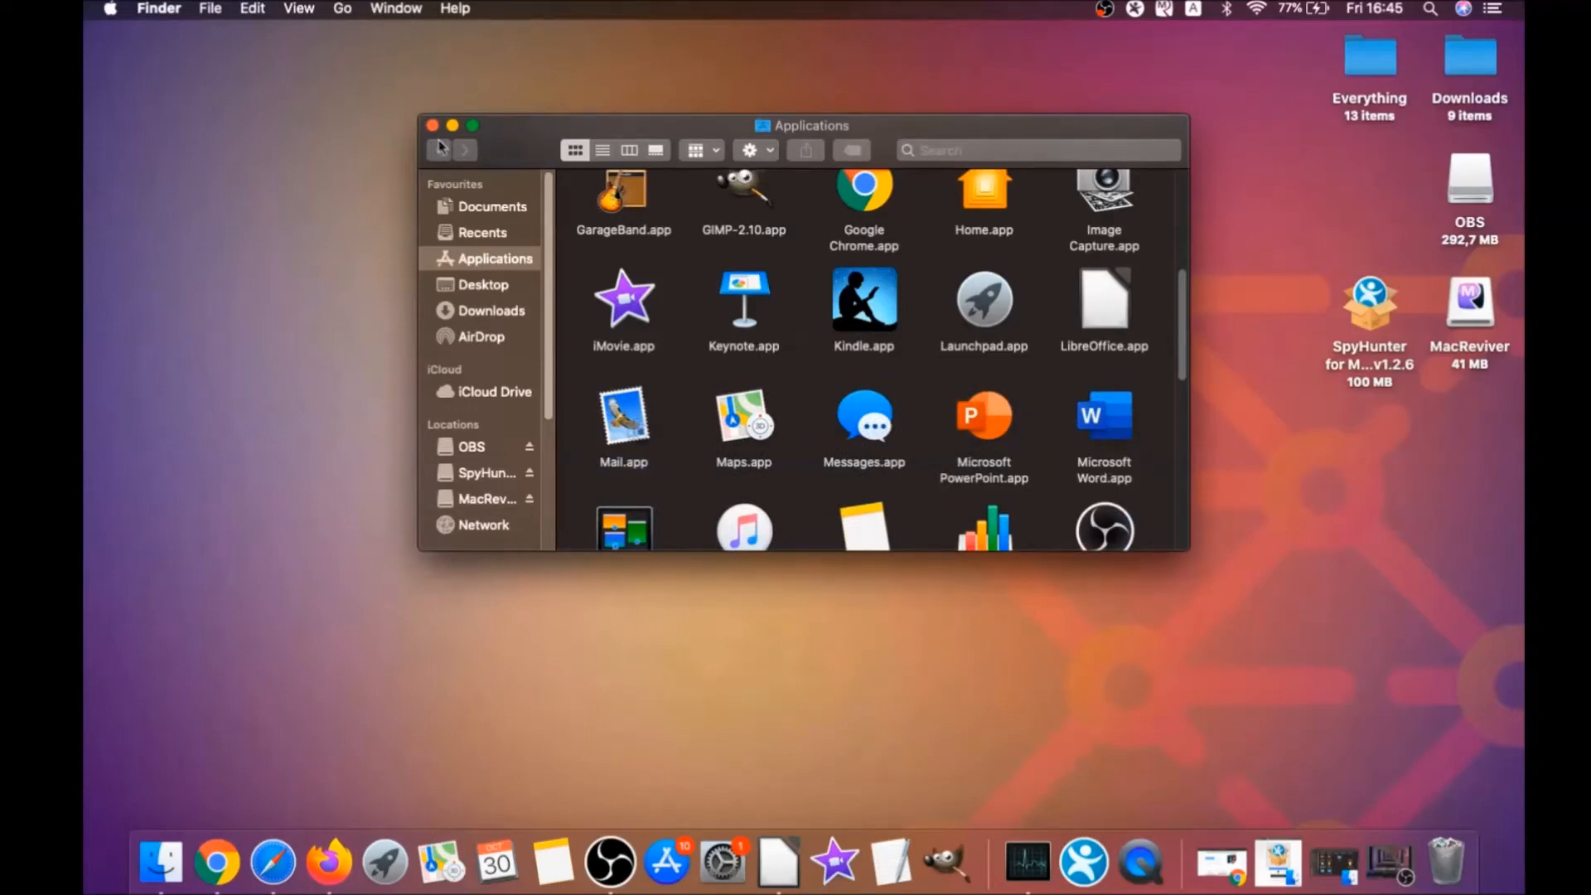
click(433, 124)
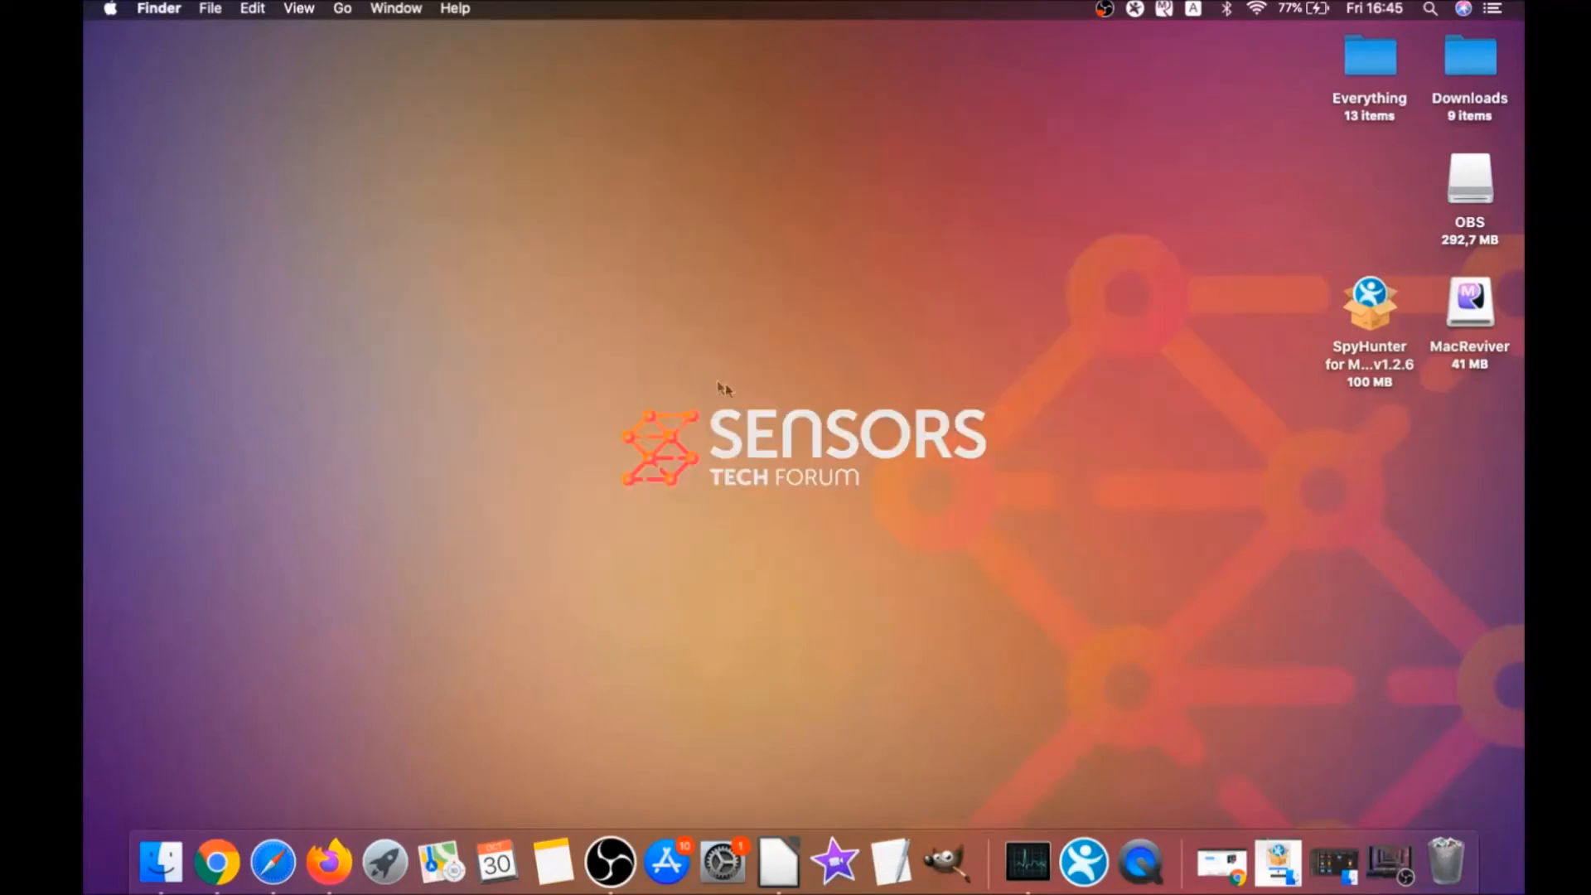
mouse_move(395, 87)
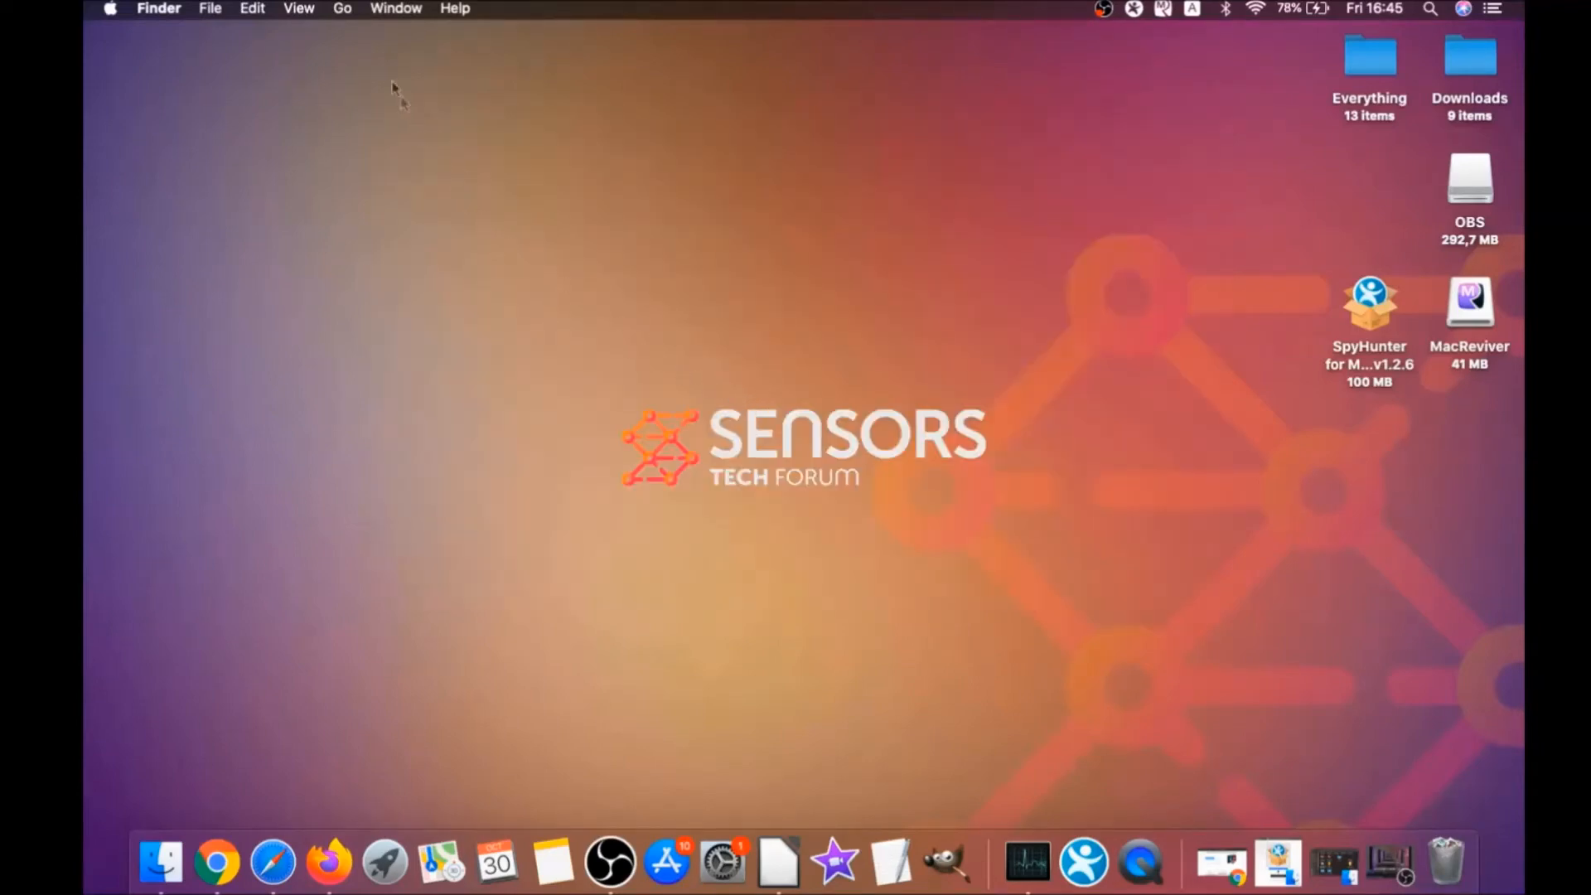
Go to Finder's Utilities folder and launch Activity Monitor
click(341, 8)
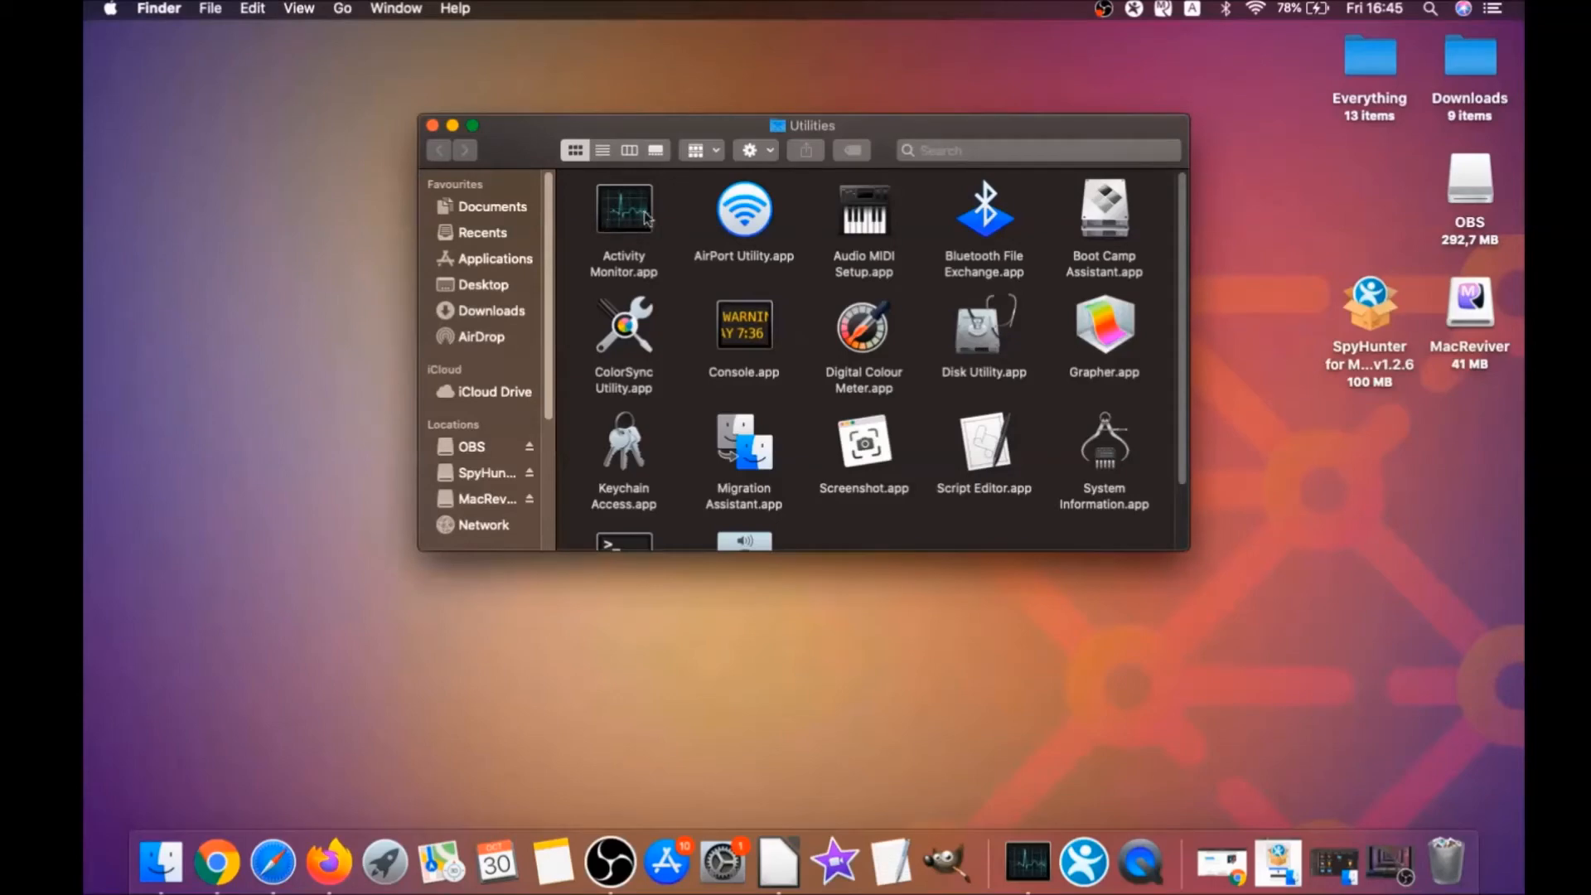
double_click(624, 210)
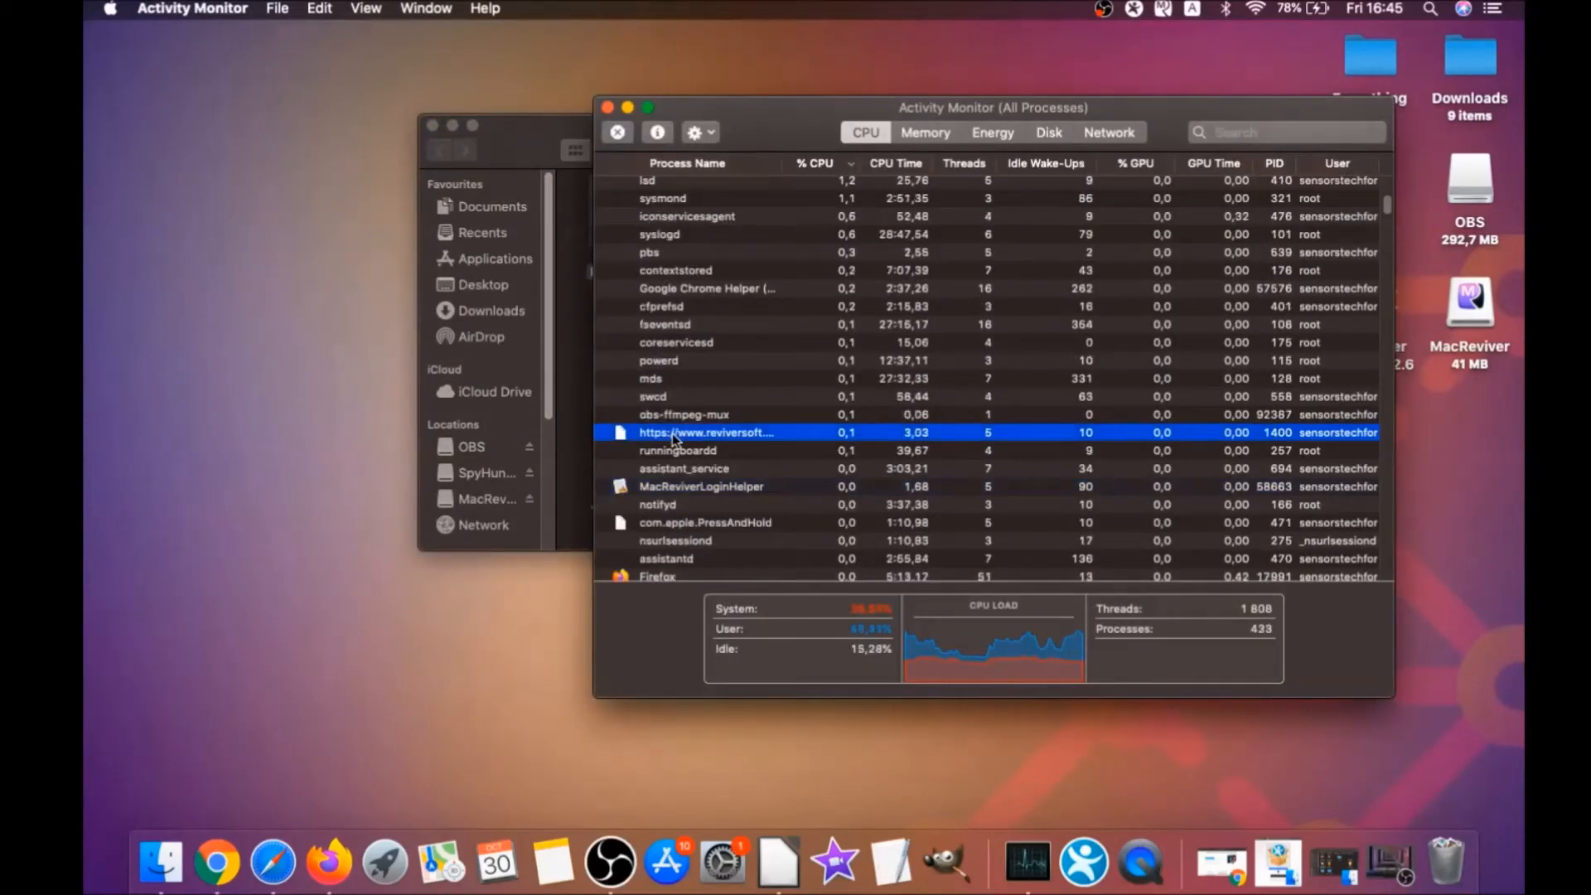
Find the MacReviverLoginHelper process, stop it and confirm Quit
scroll(down, 3)
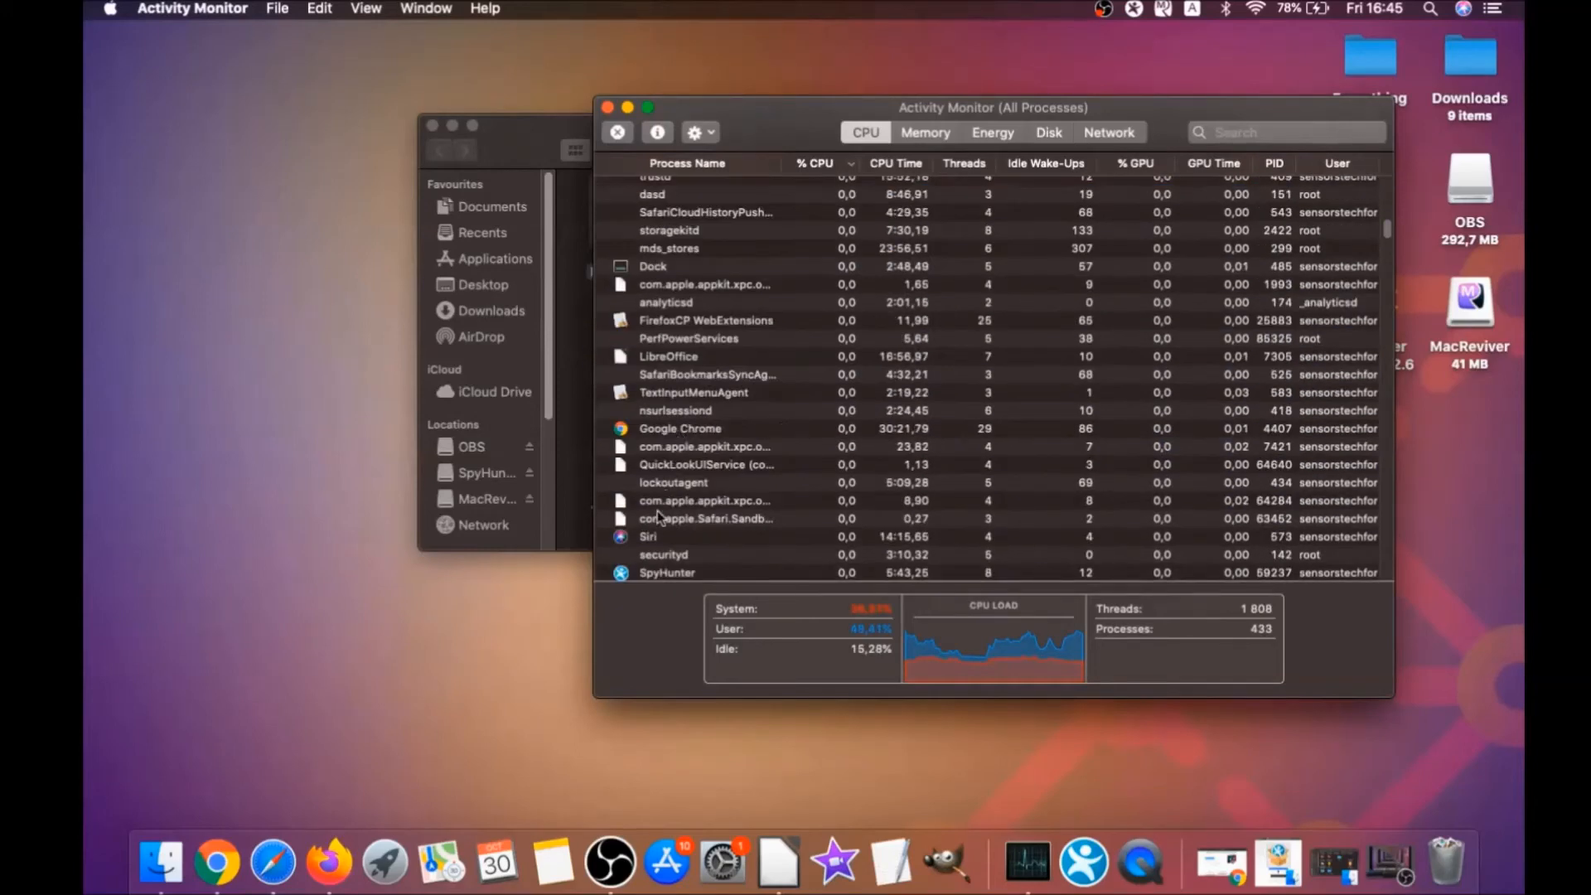
scroll(down, 3)
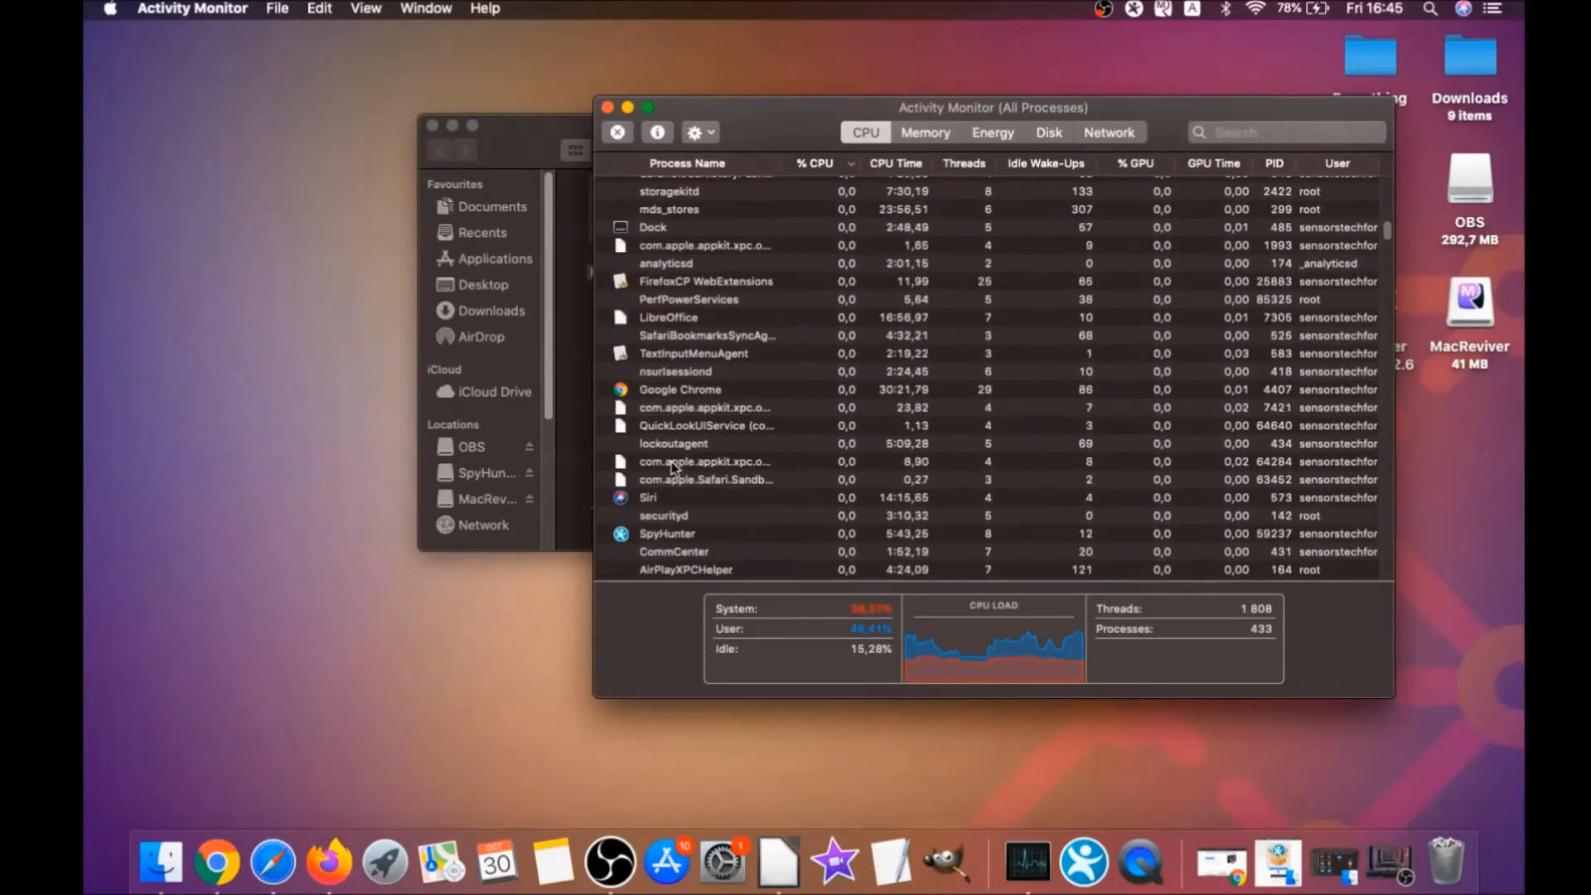
scroll(down, 3)
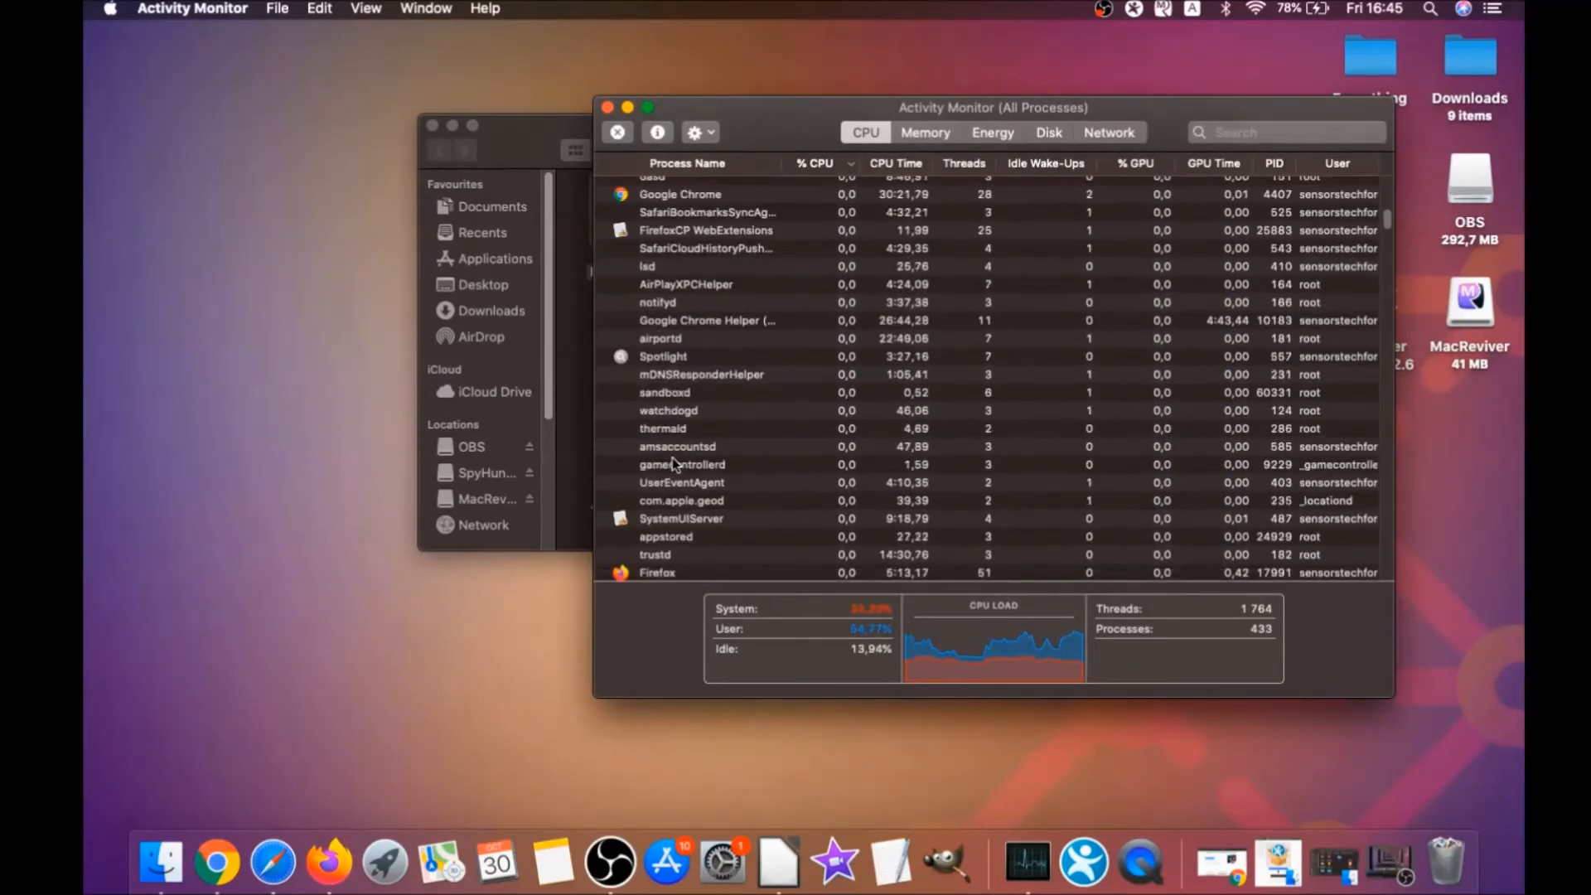
scroll(up, 3)
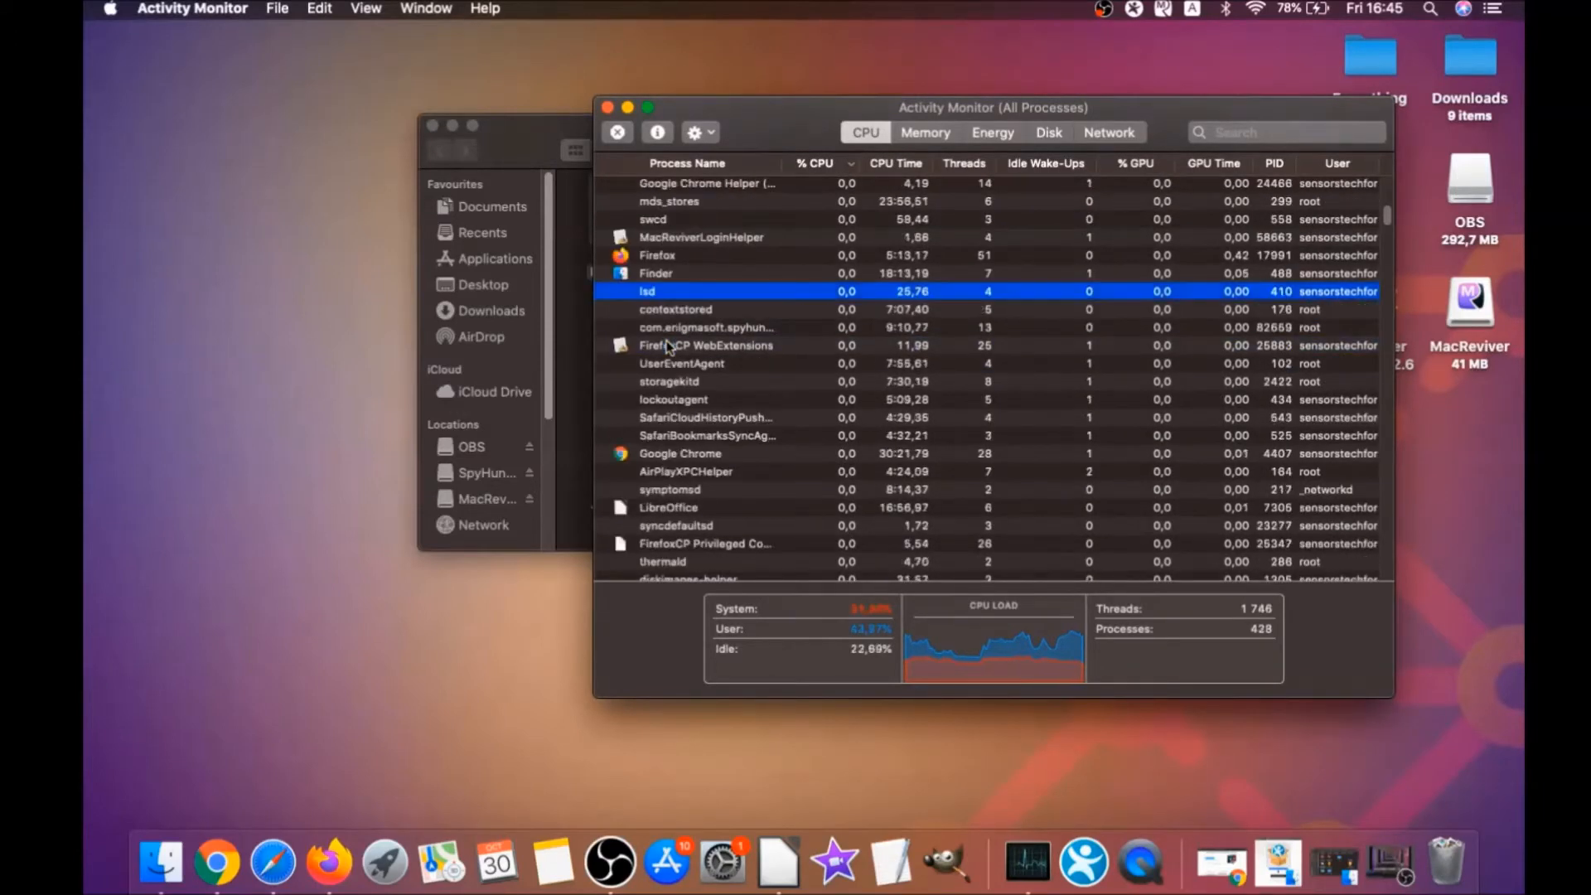
click(616, 132)
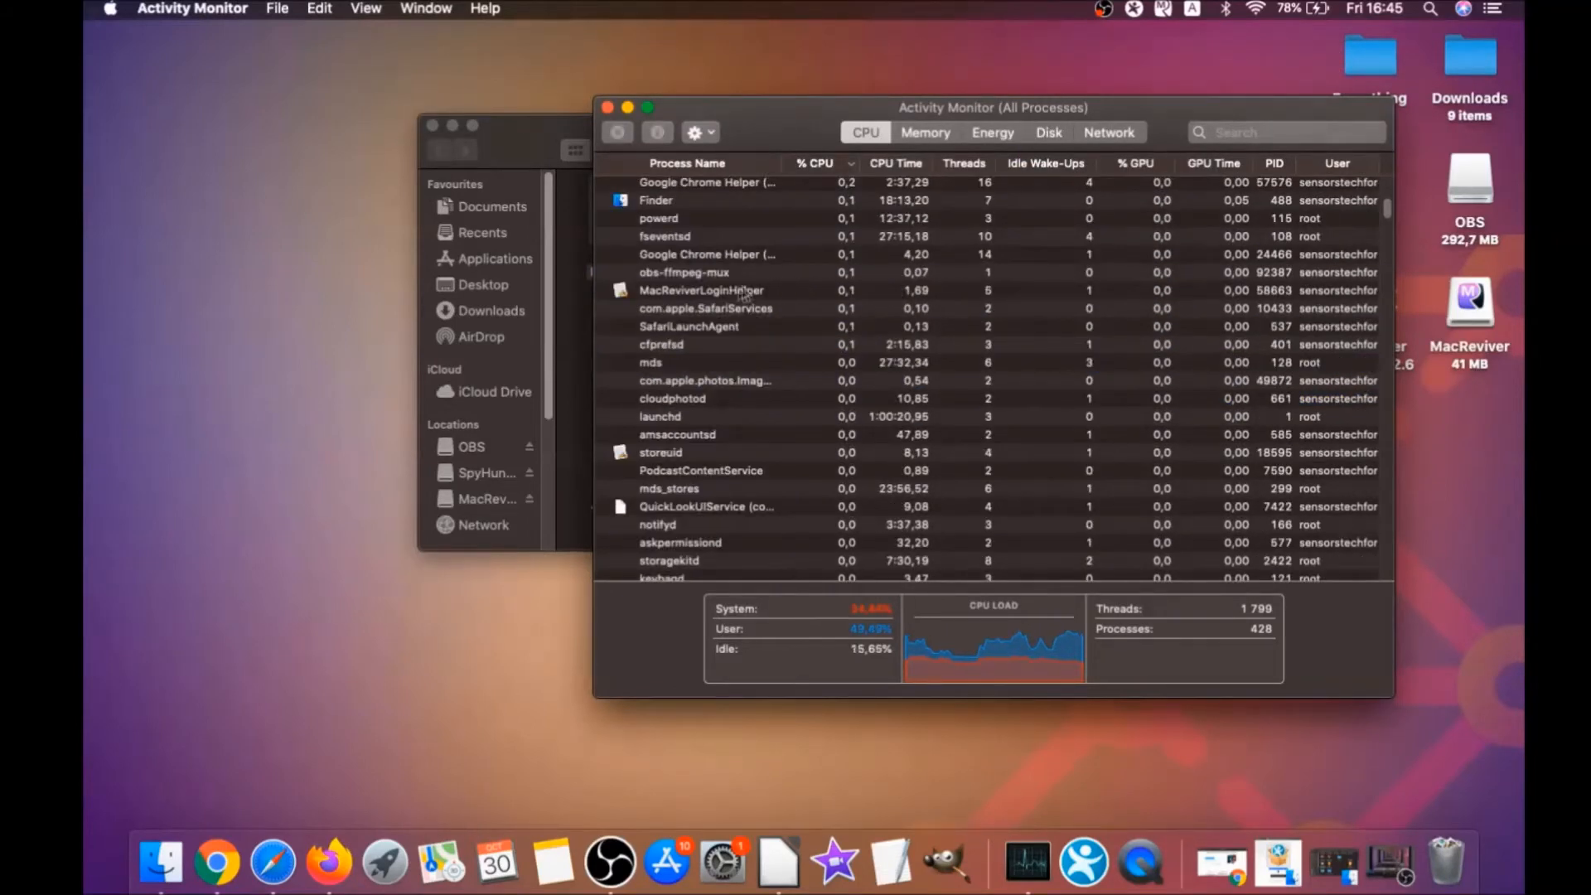
click(617, 133)
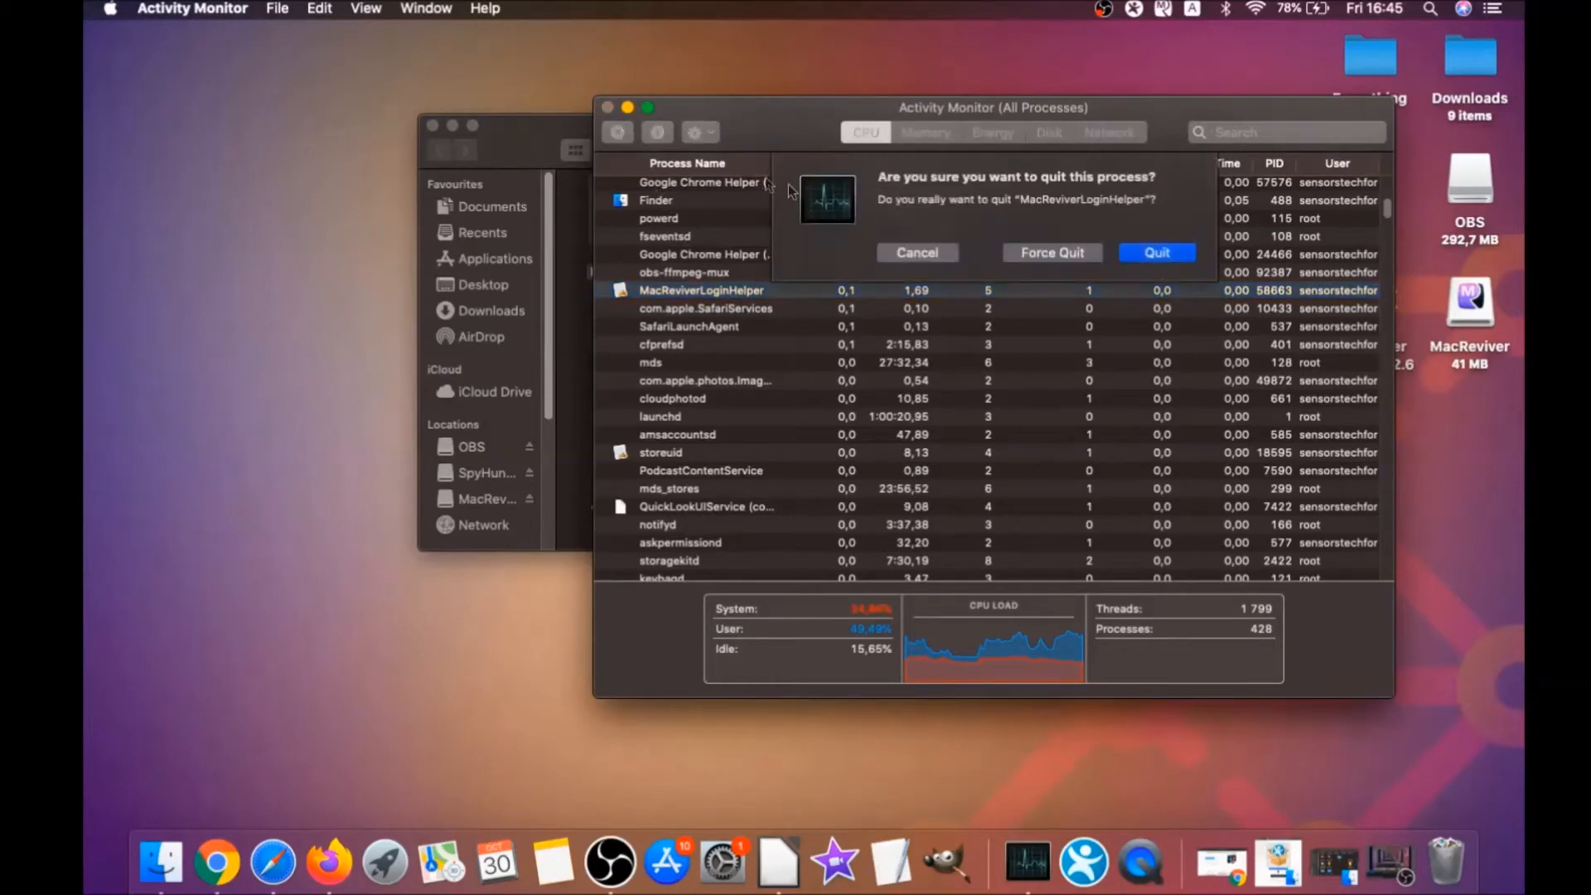
click(1155, 252)
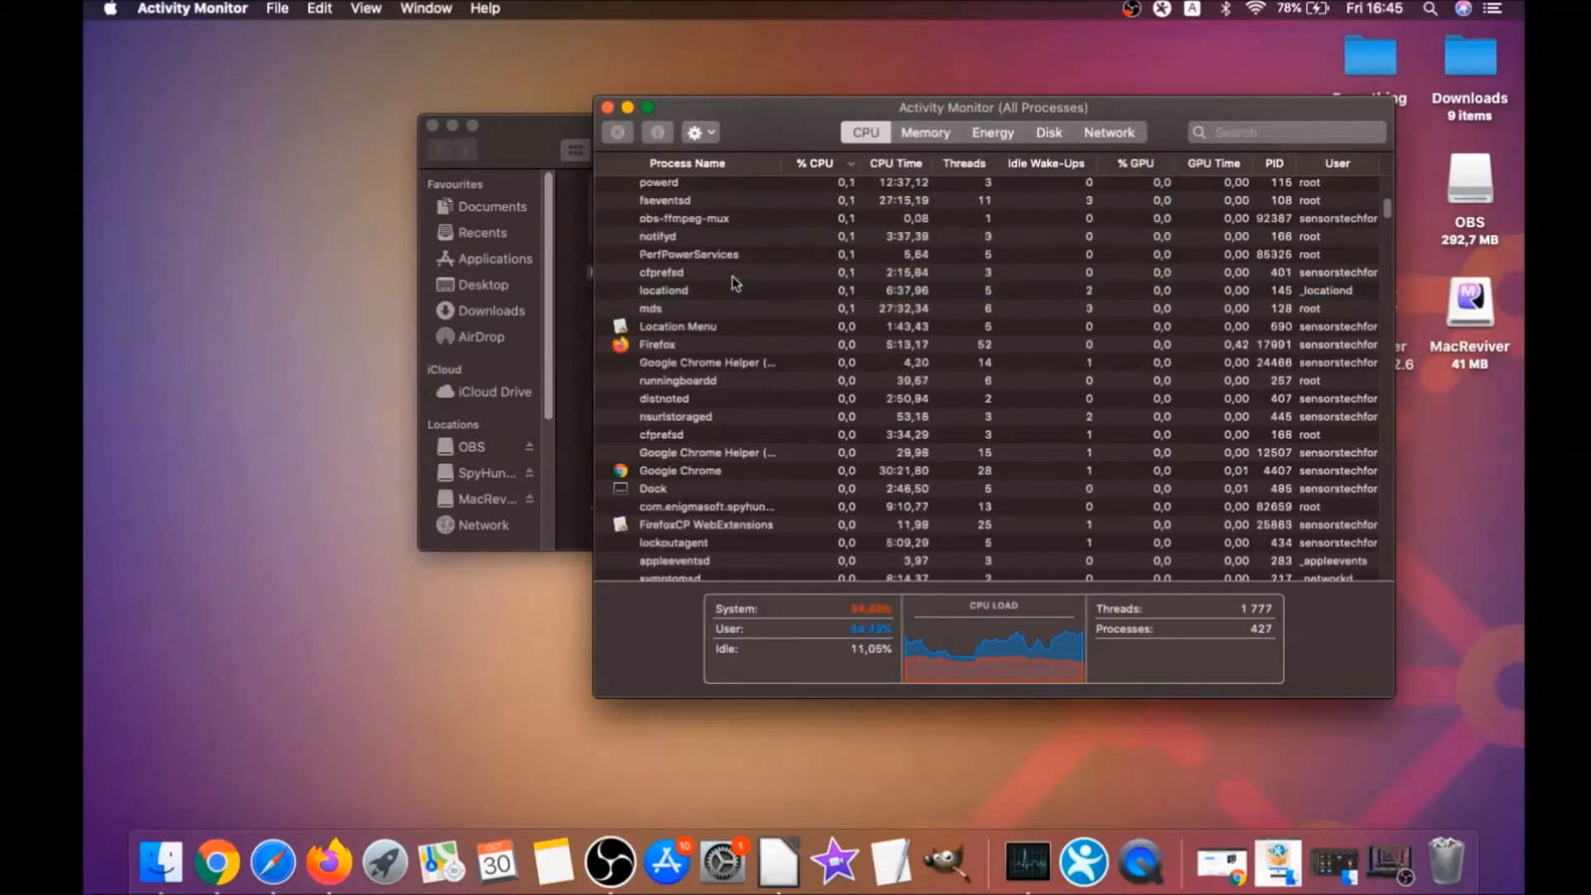
Close the Activity Monitor window, returning to the Utilities folder
click(812, 164)
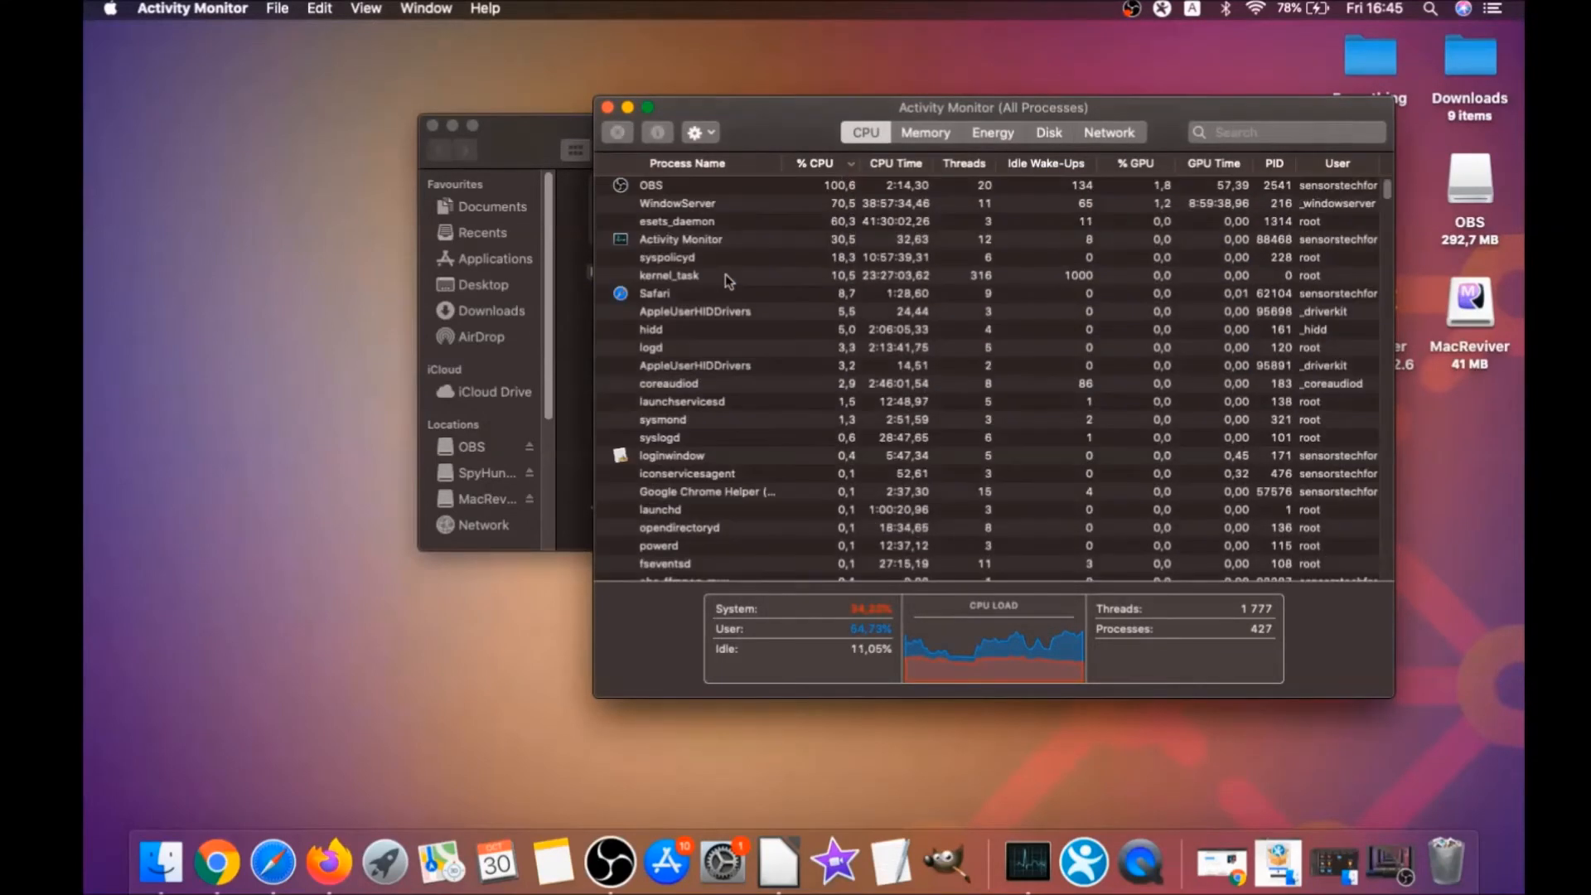
click(606, 106)
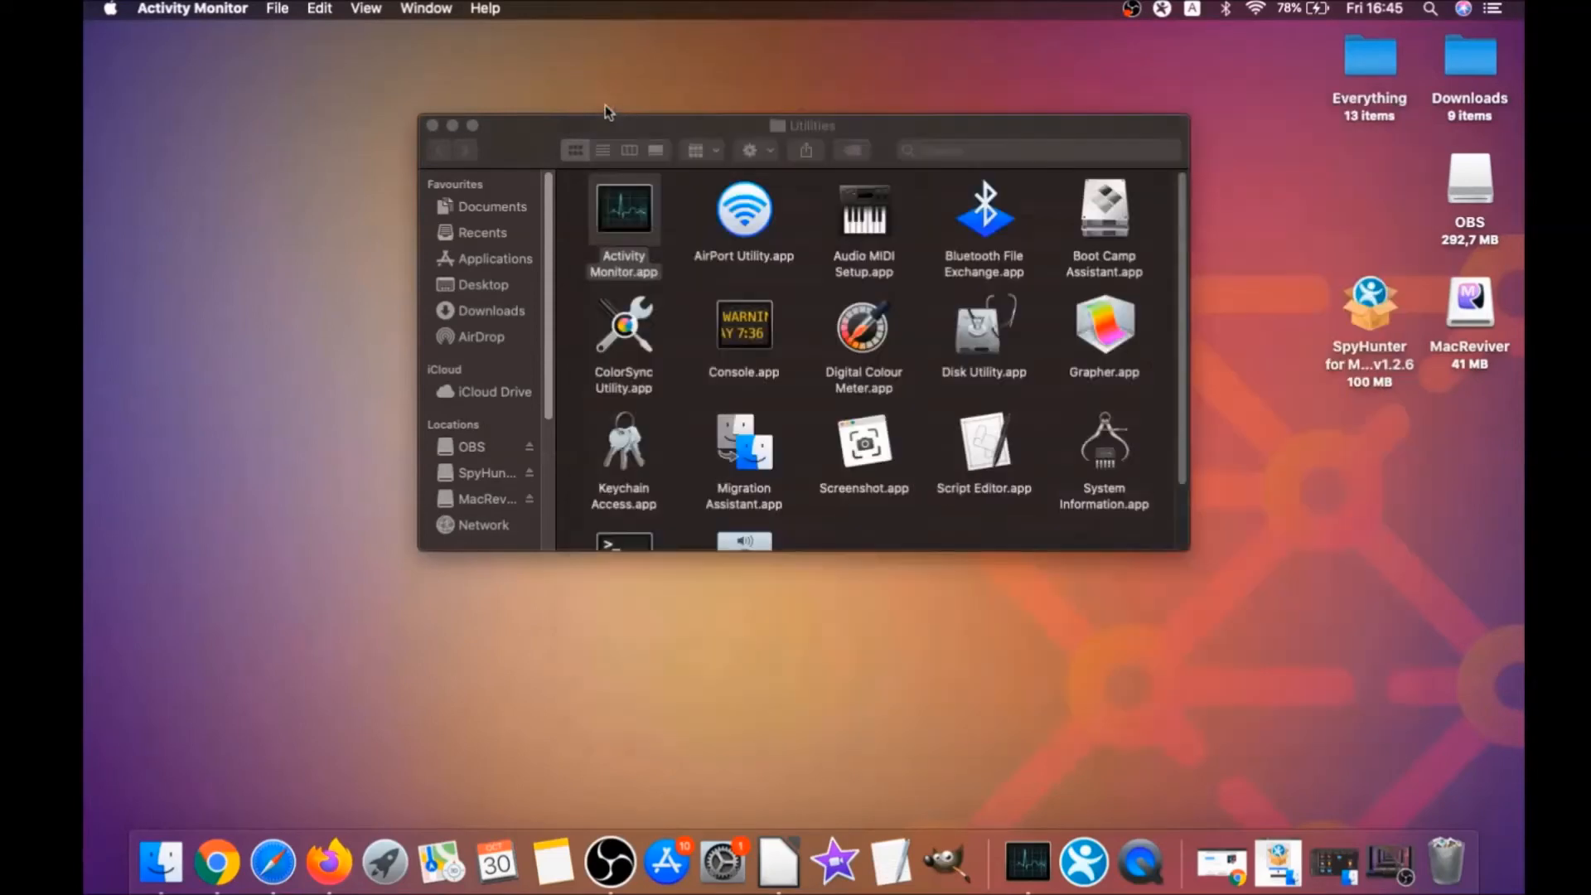
Close the Utilities window, relaunch Chrome and start entering the clear browsing data address
click(431, 125)
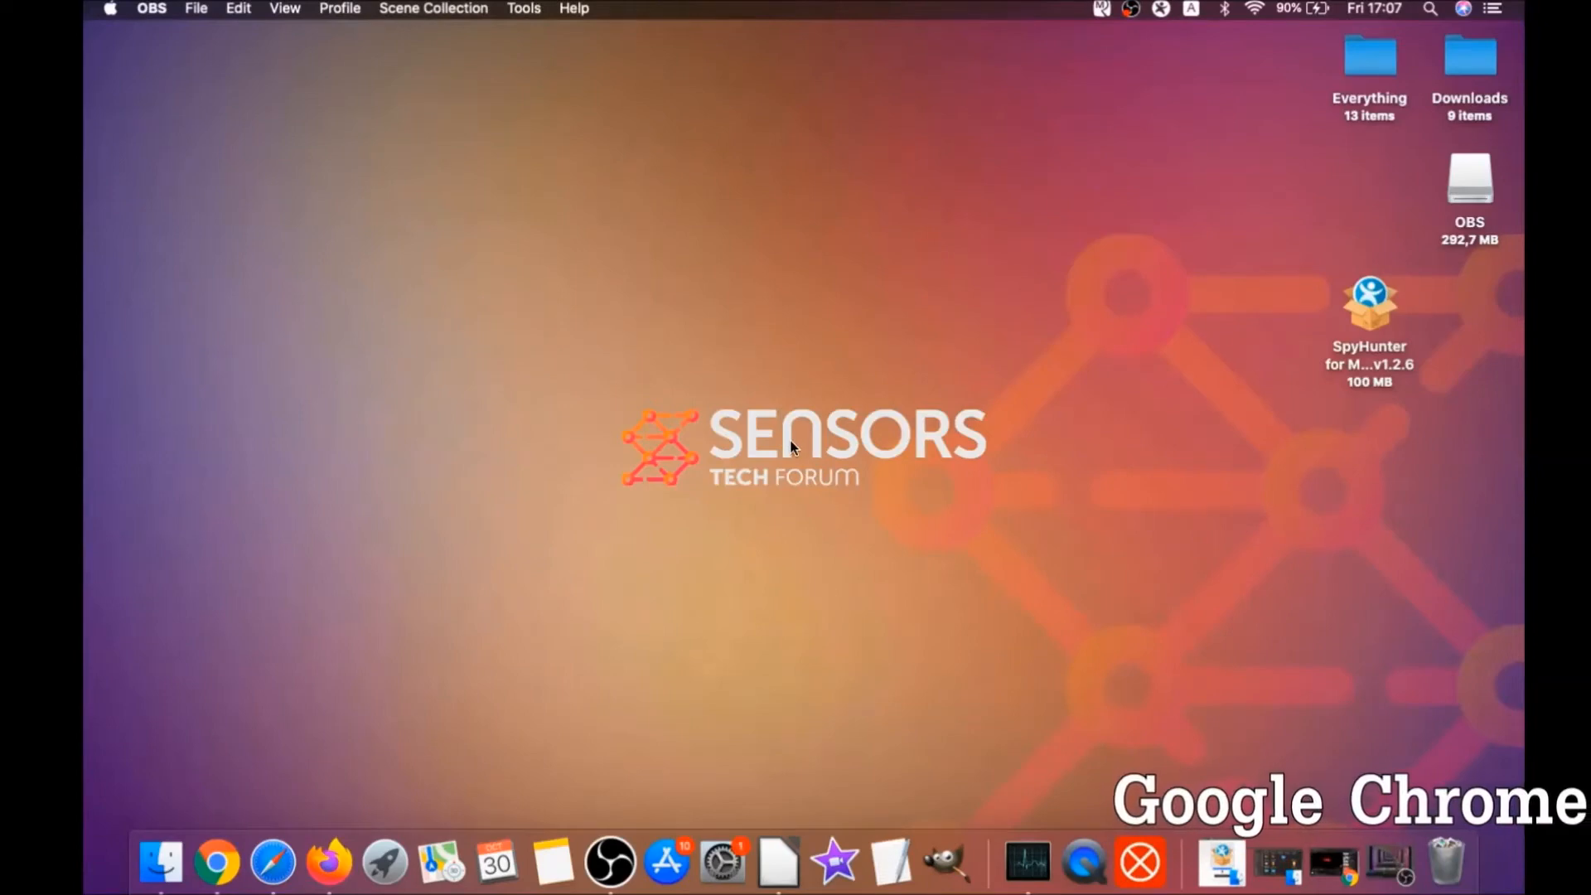
click(215, 862)
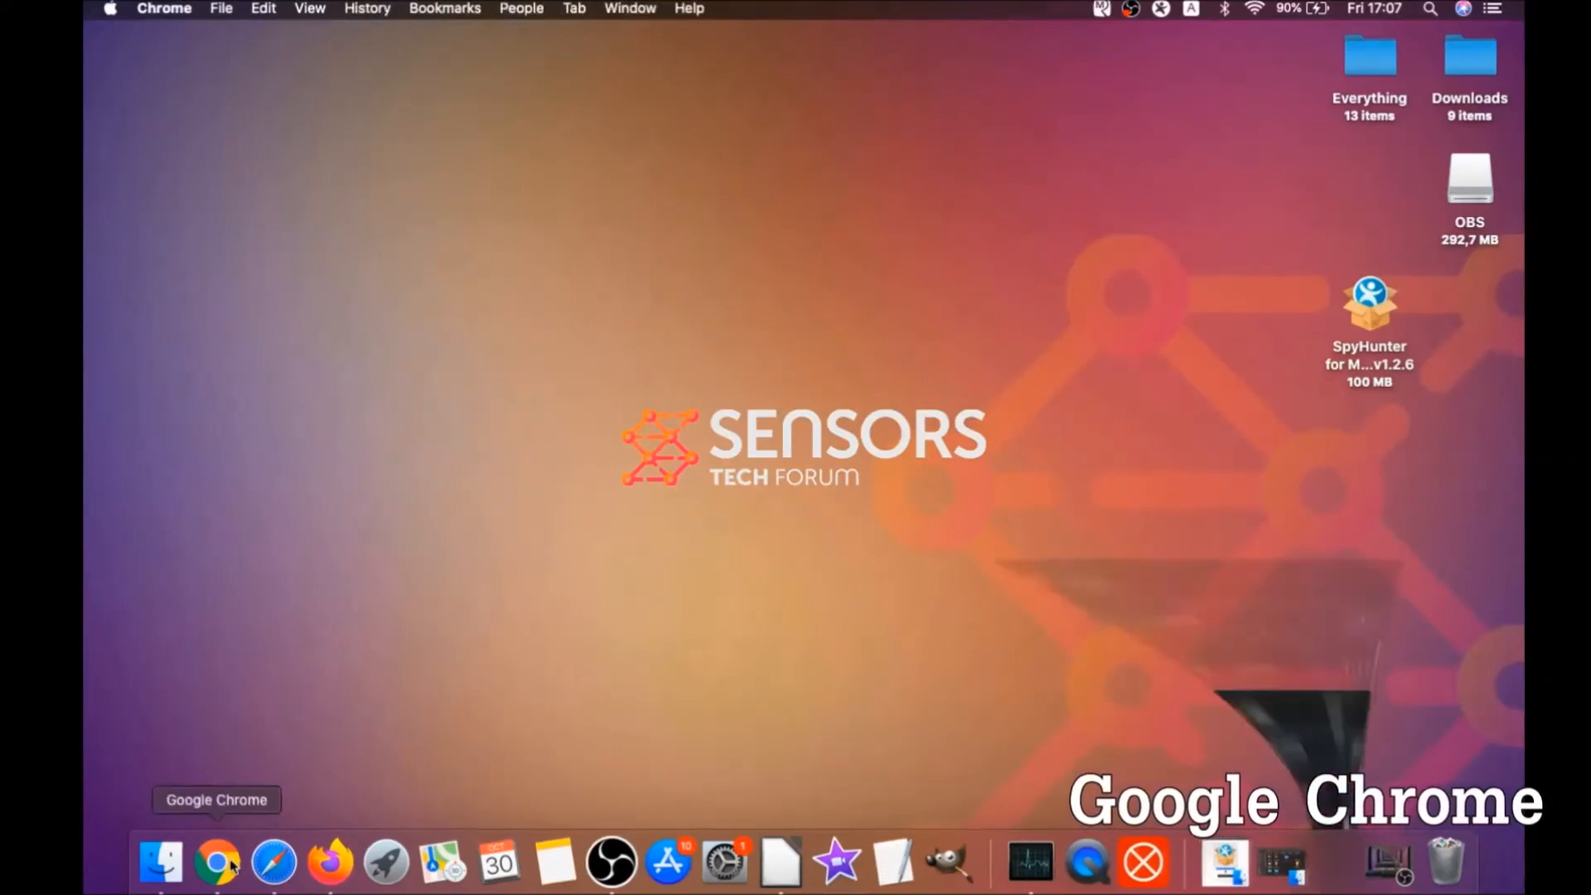
click(217, 862)
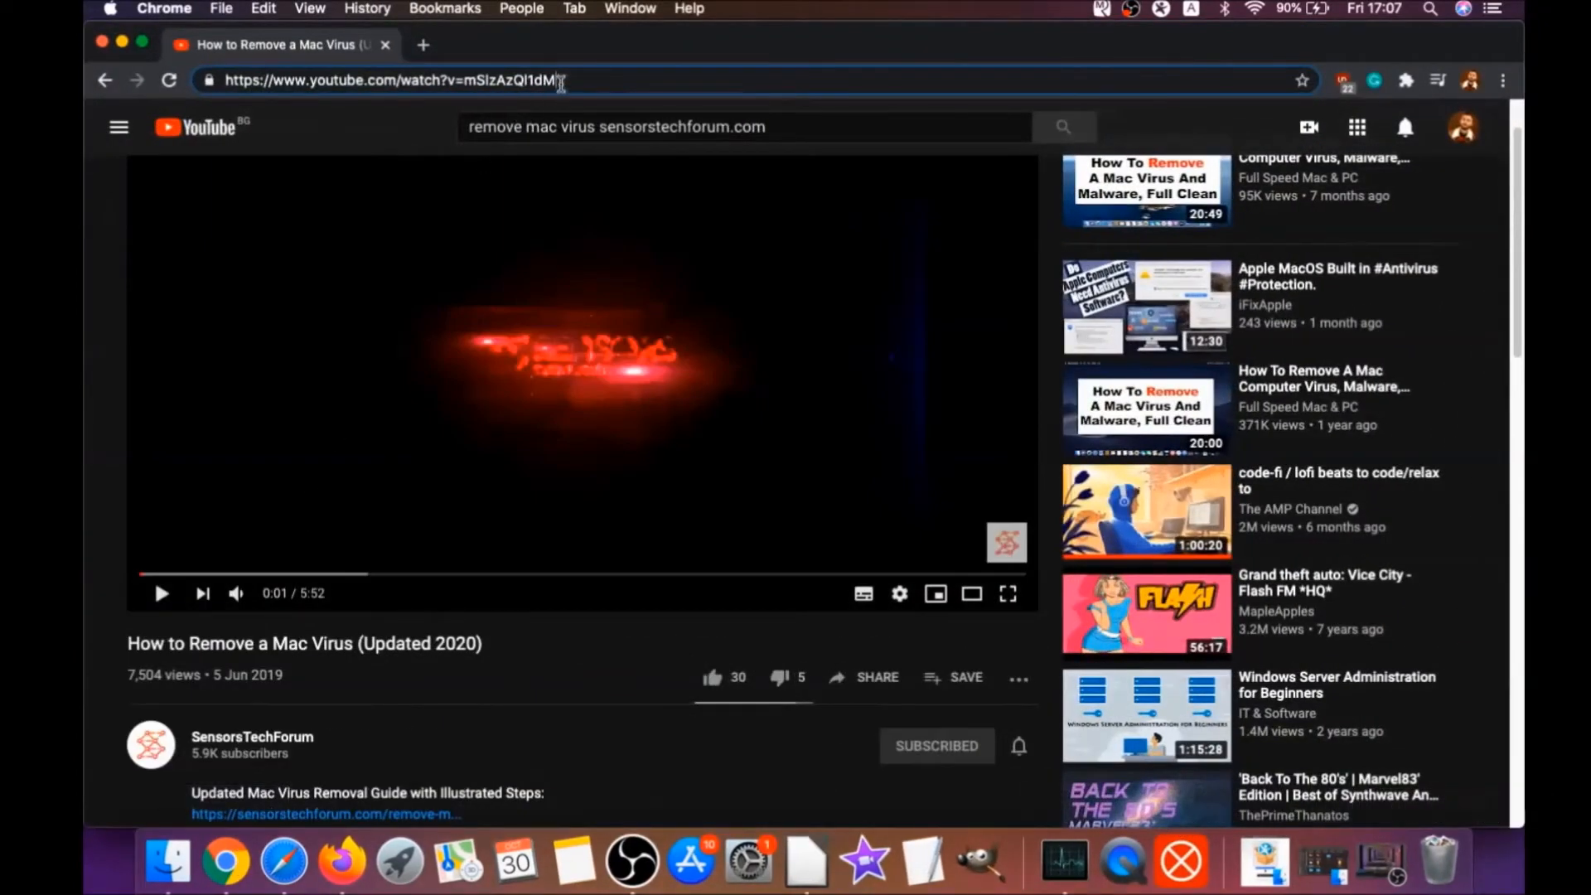
text(abo)
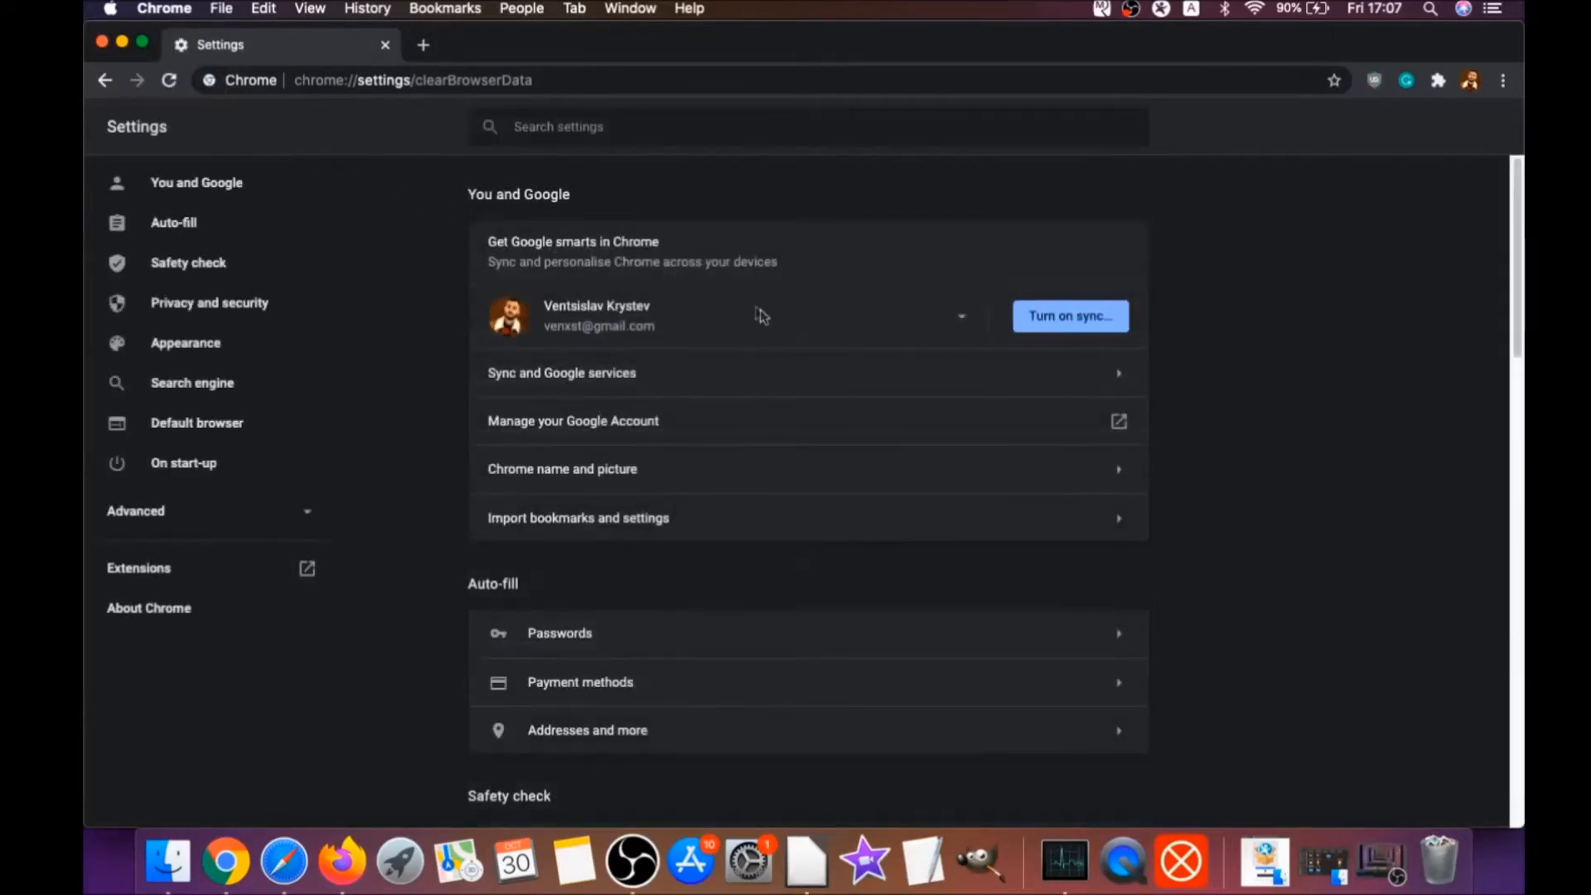
In Advanced with All time, untick Passwords and other sign-in data, then clear the data
click(731, 335)
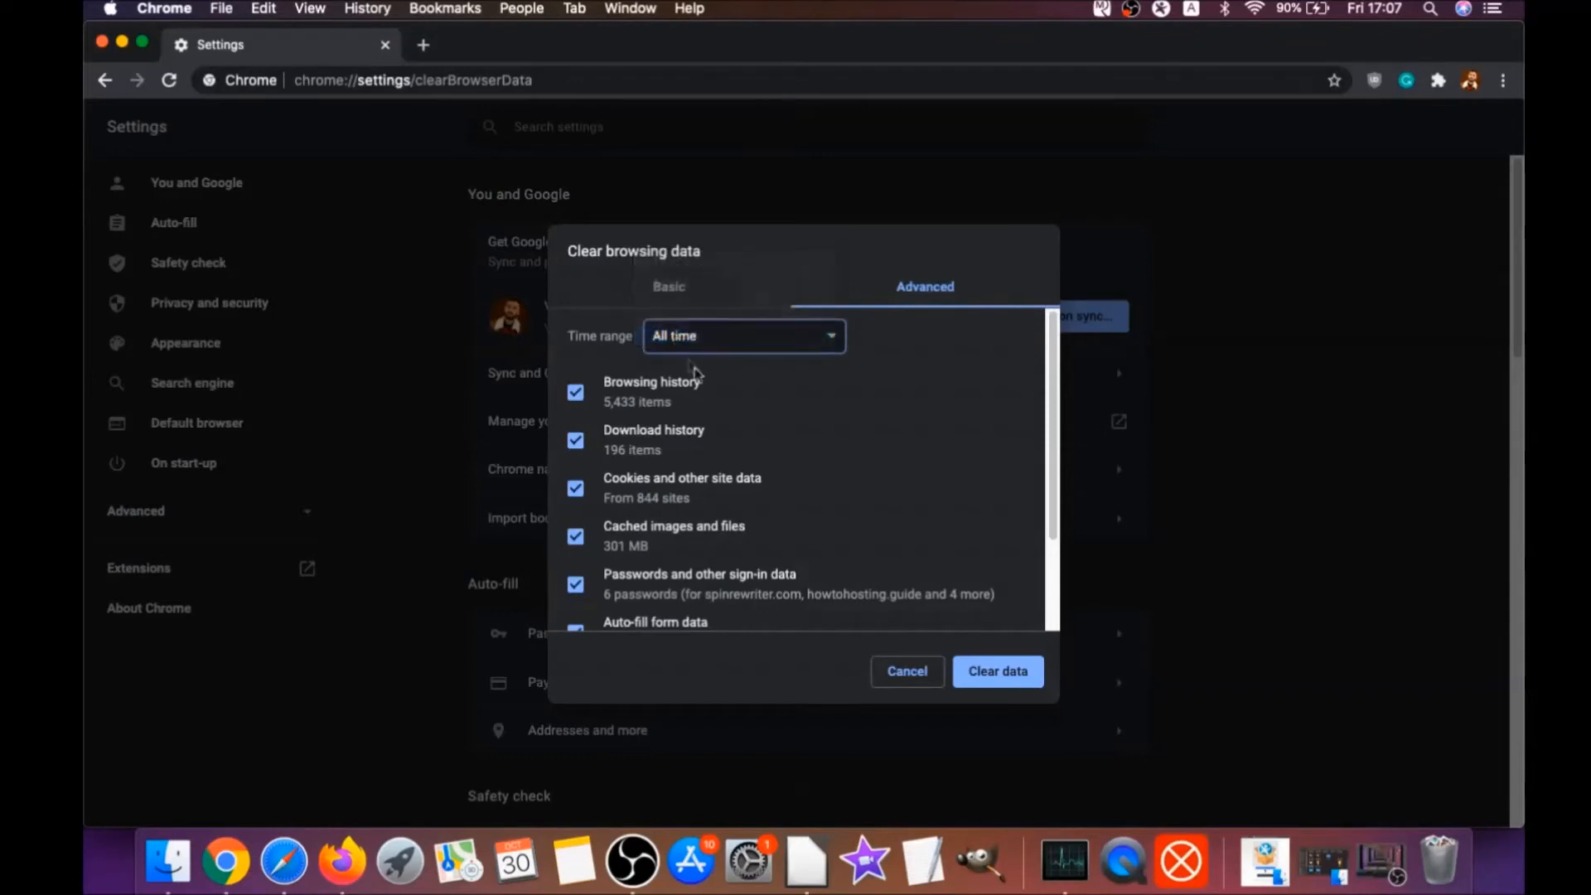
scroll(down, 3)
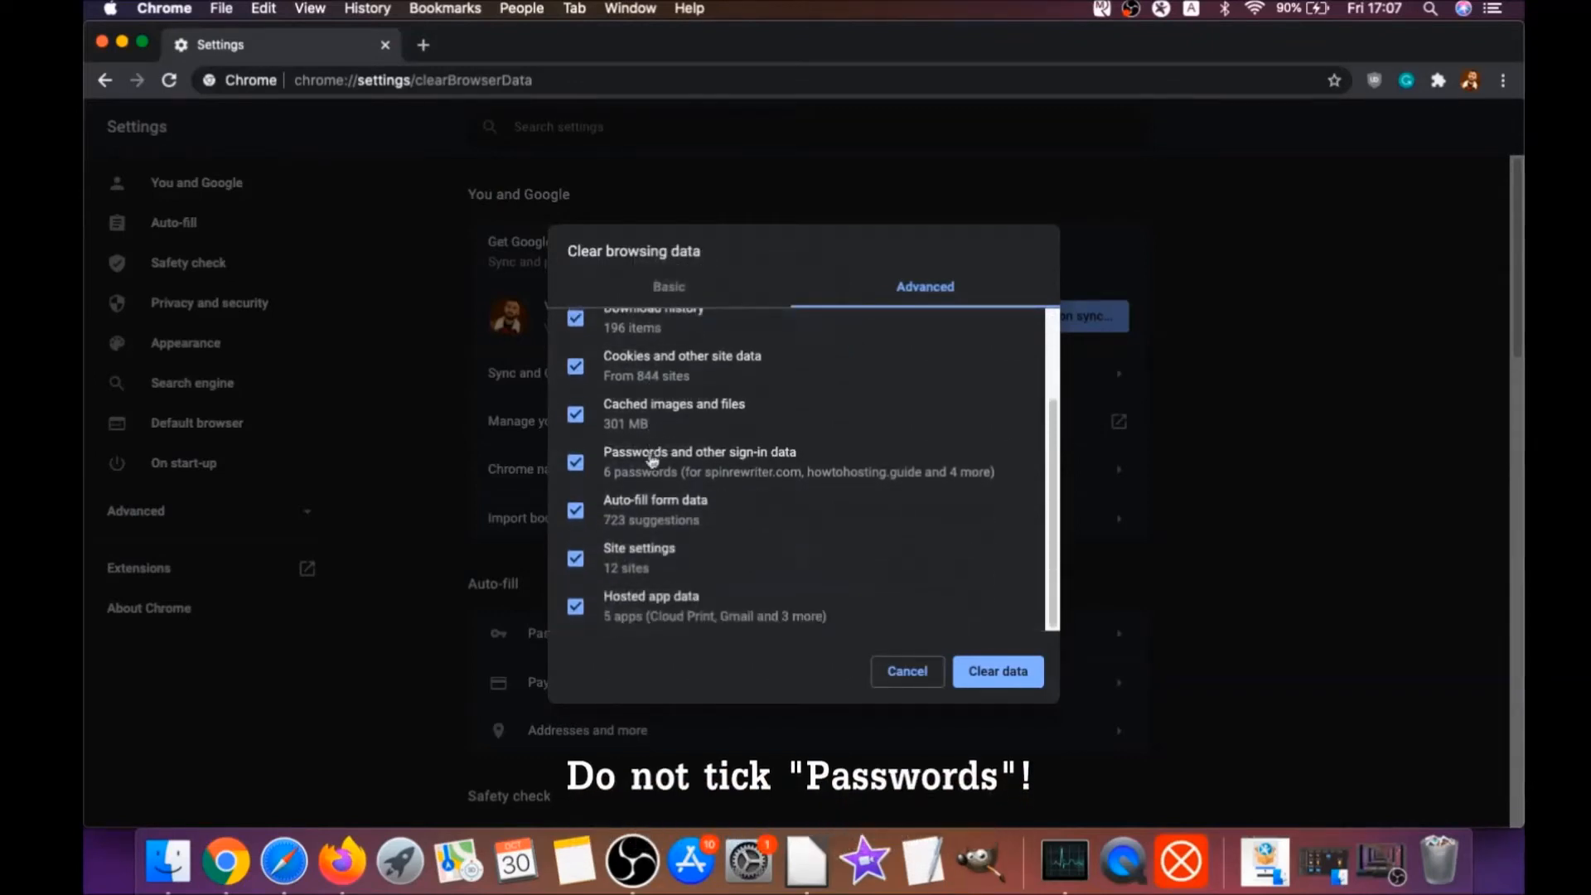
click(575, 462)
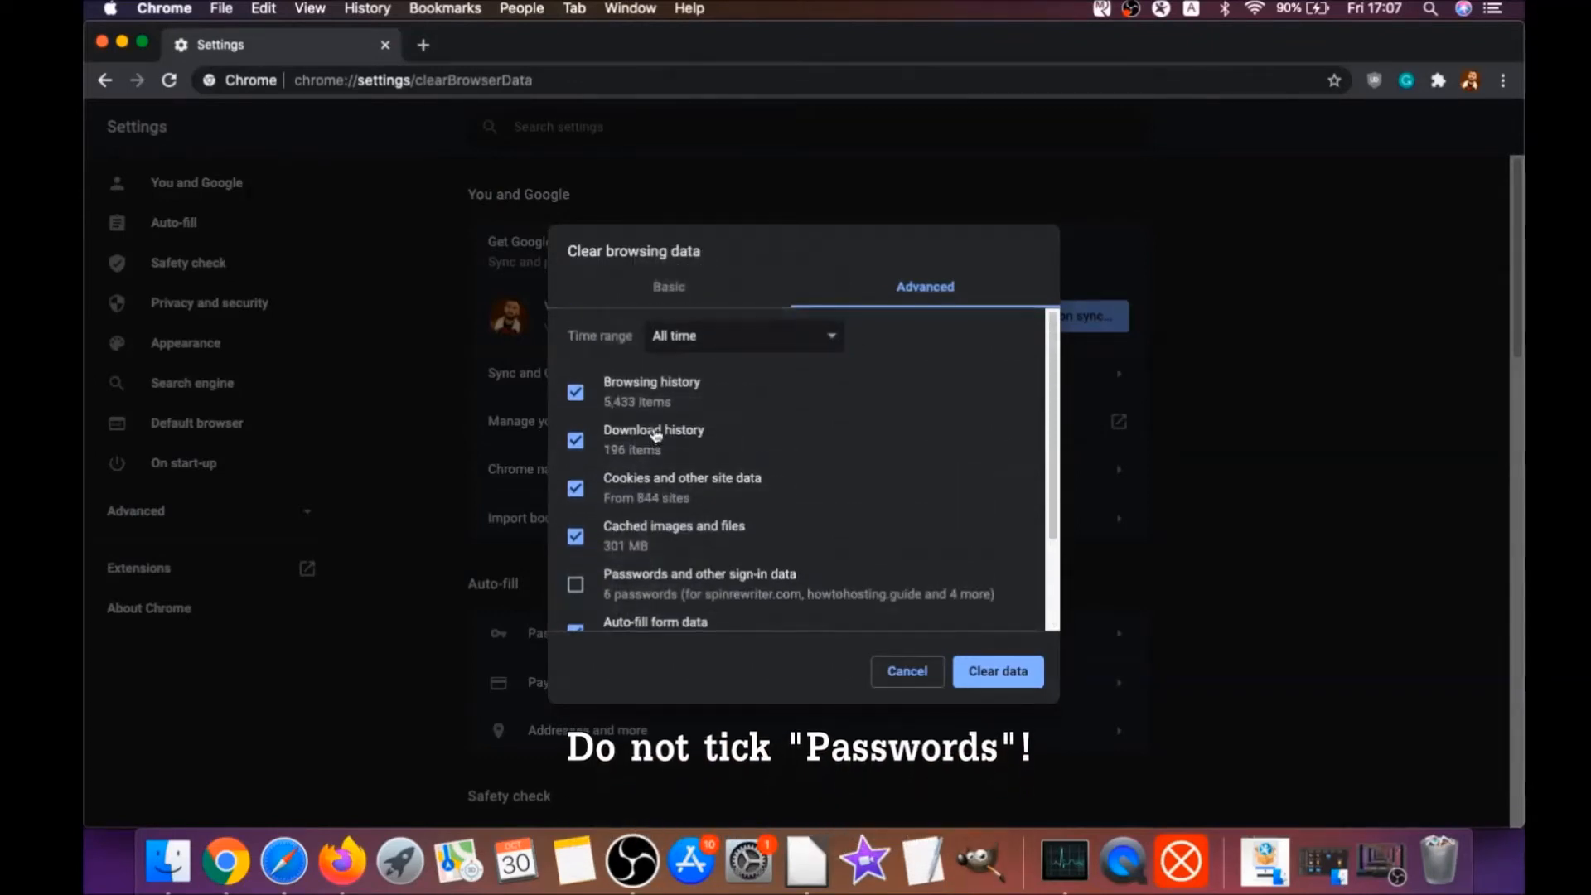
scroll(down, 3)
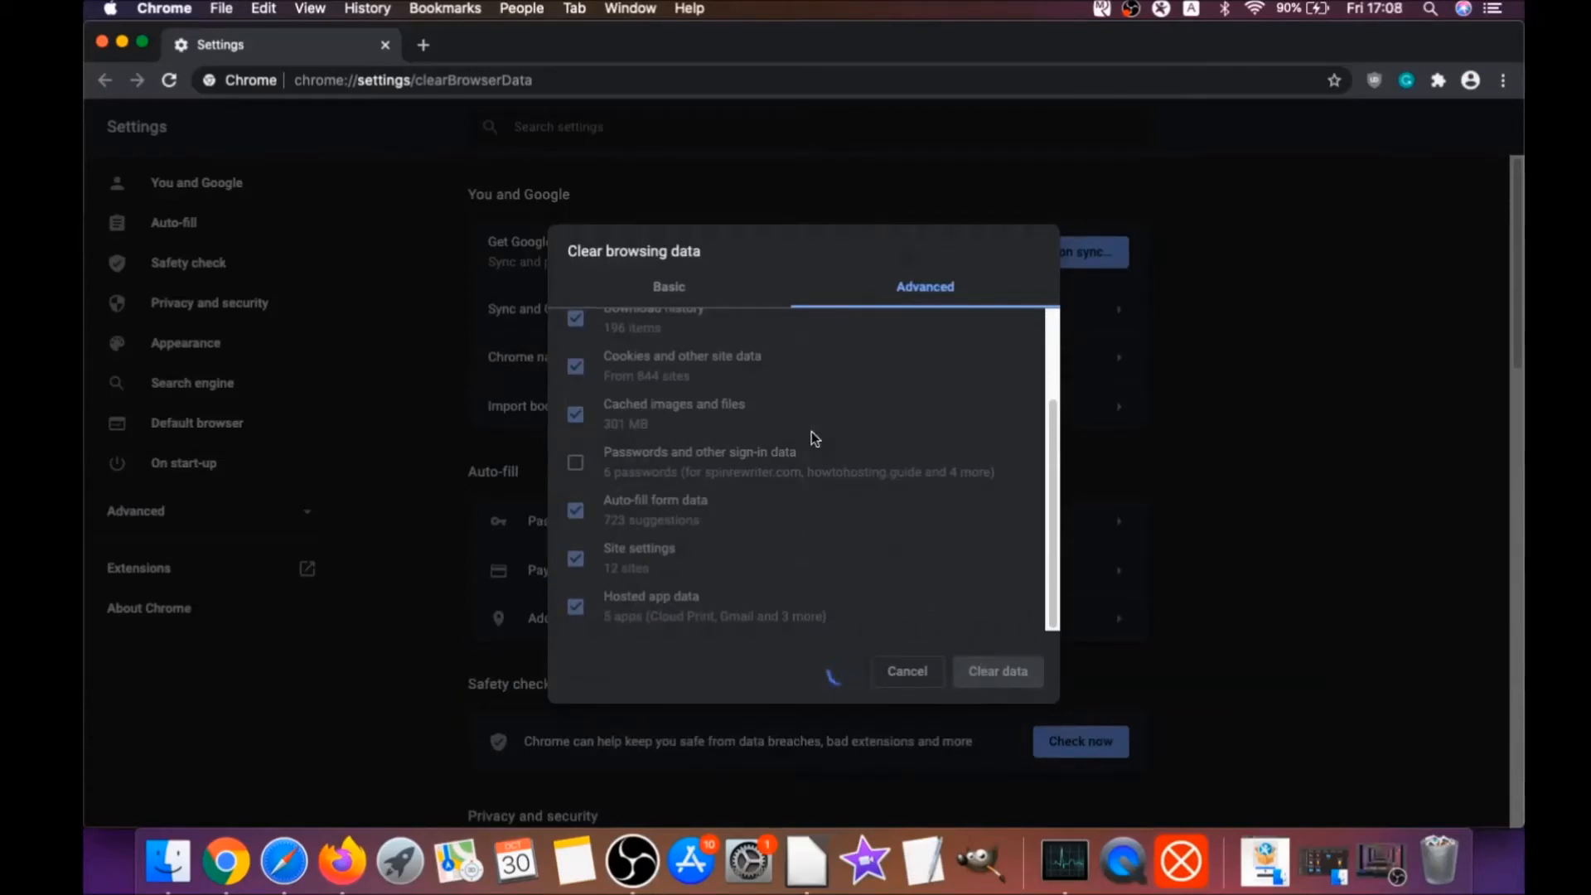
click(905, 671)
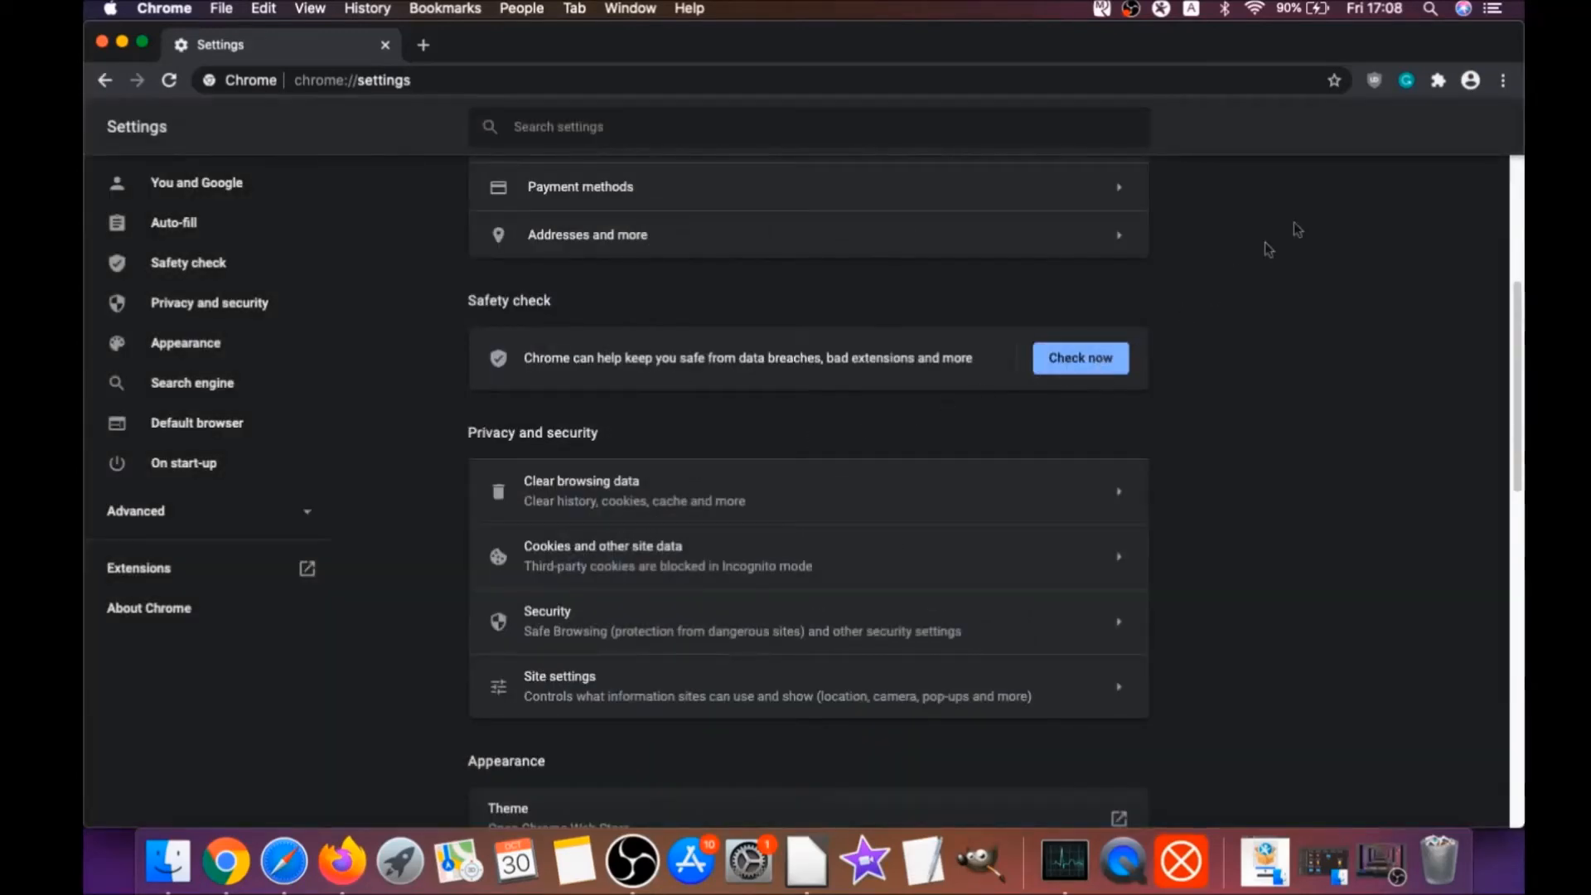
Reach Chrome's Extensions page through the menu's More tools
click(1505, 80)
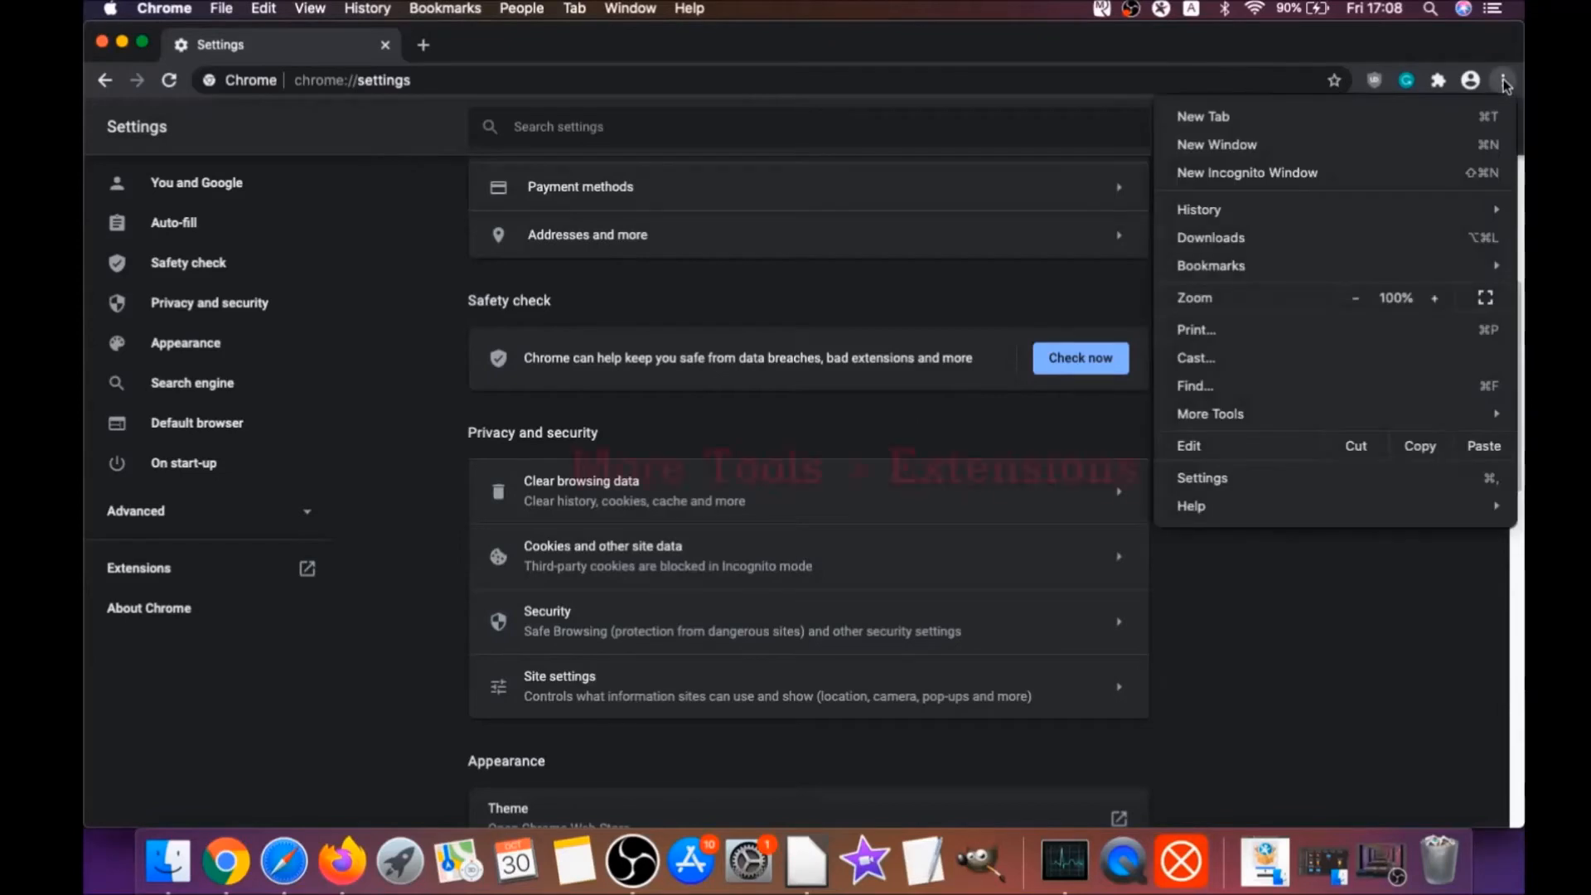
mouse_move(1309, 418)
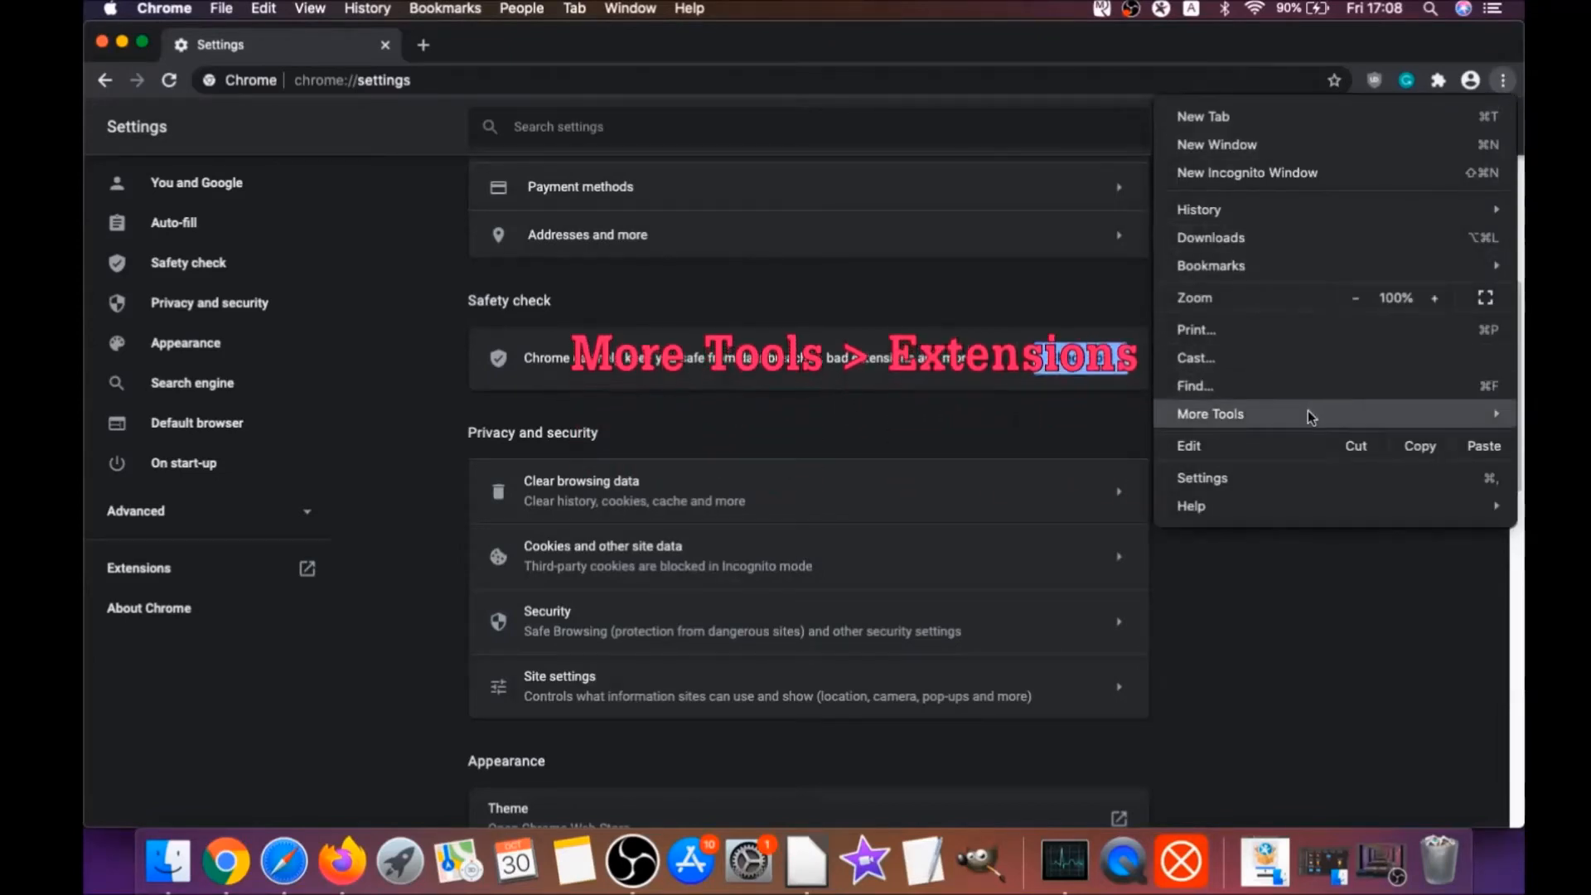
click(1210, 413)
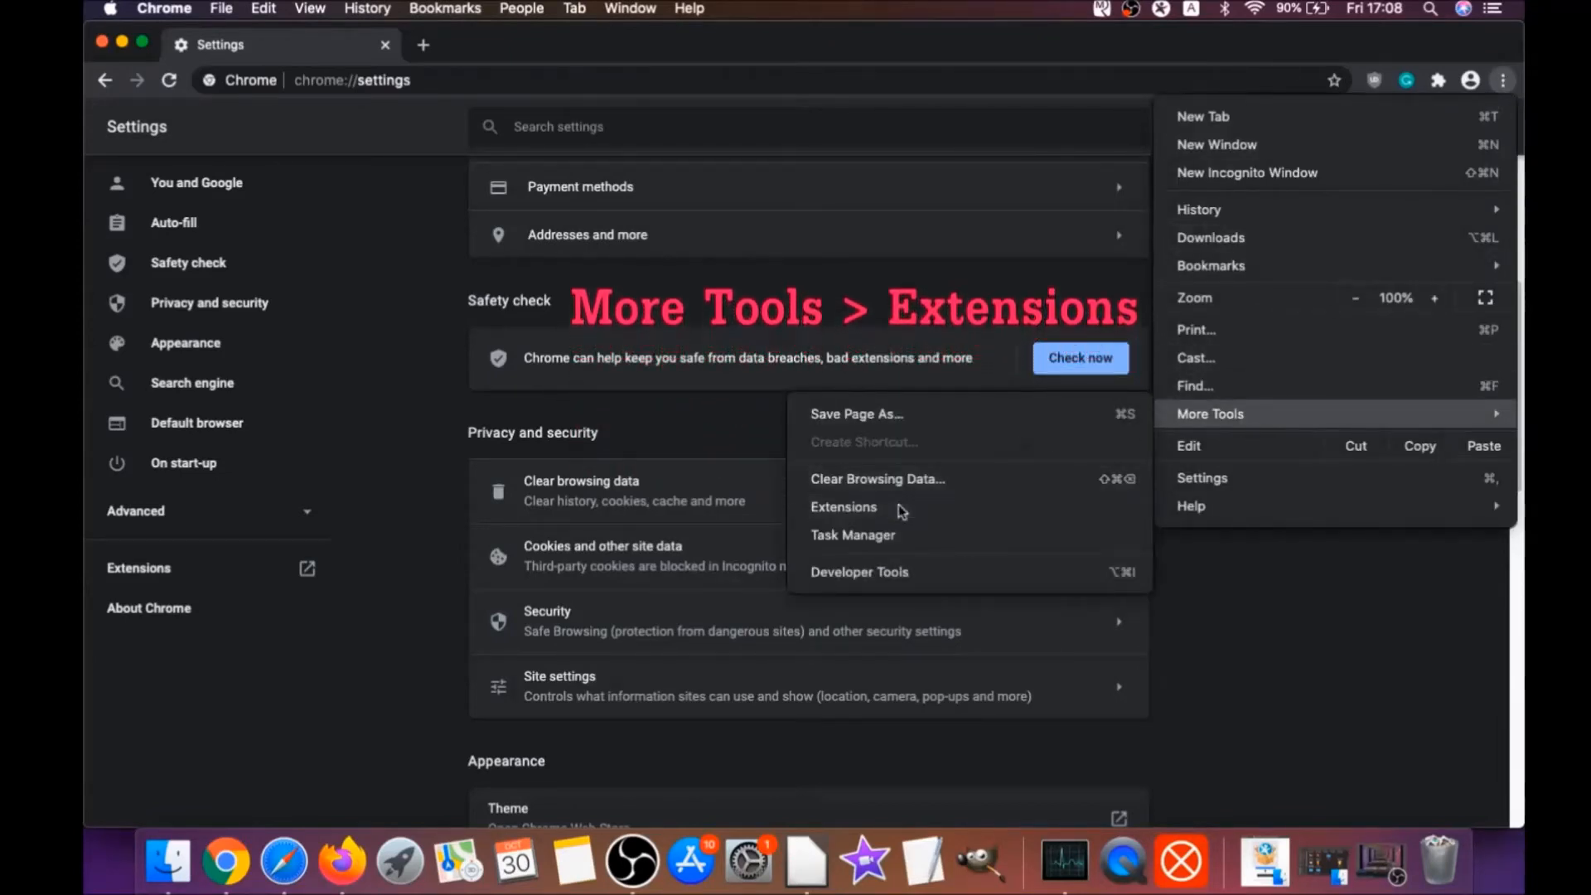
click(844, 507)
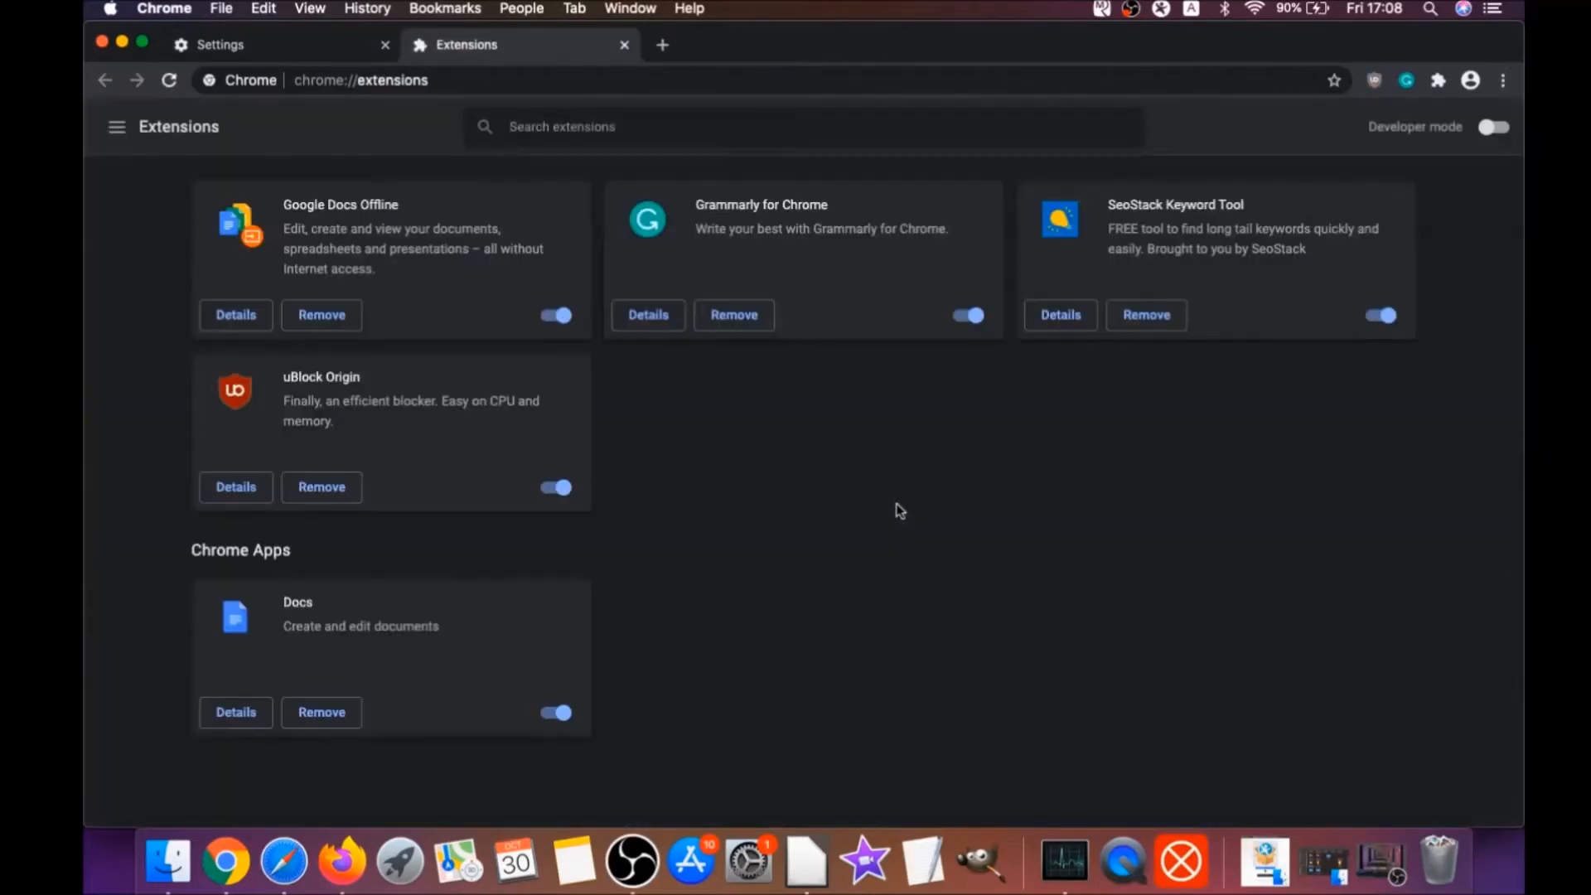
mouse_move(320, 486)
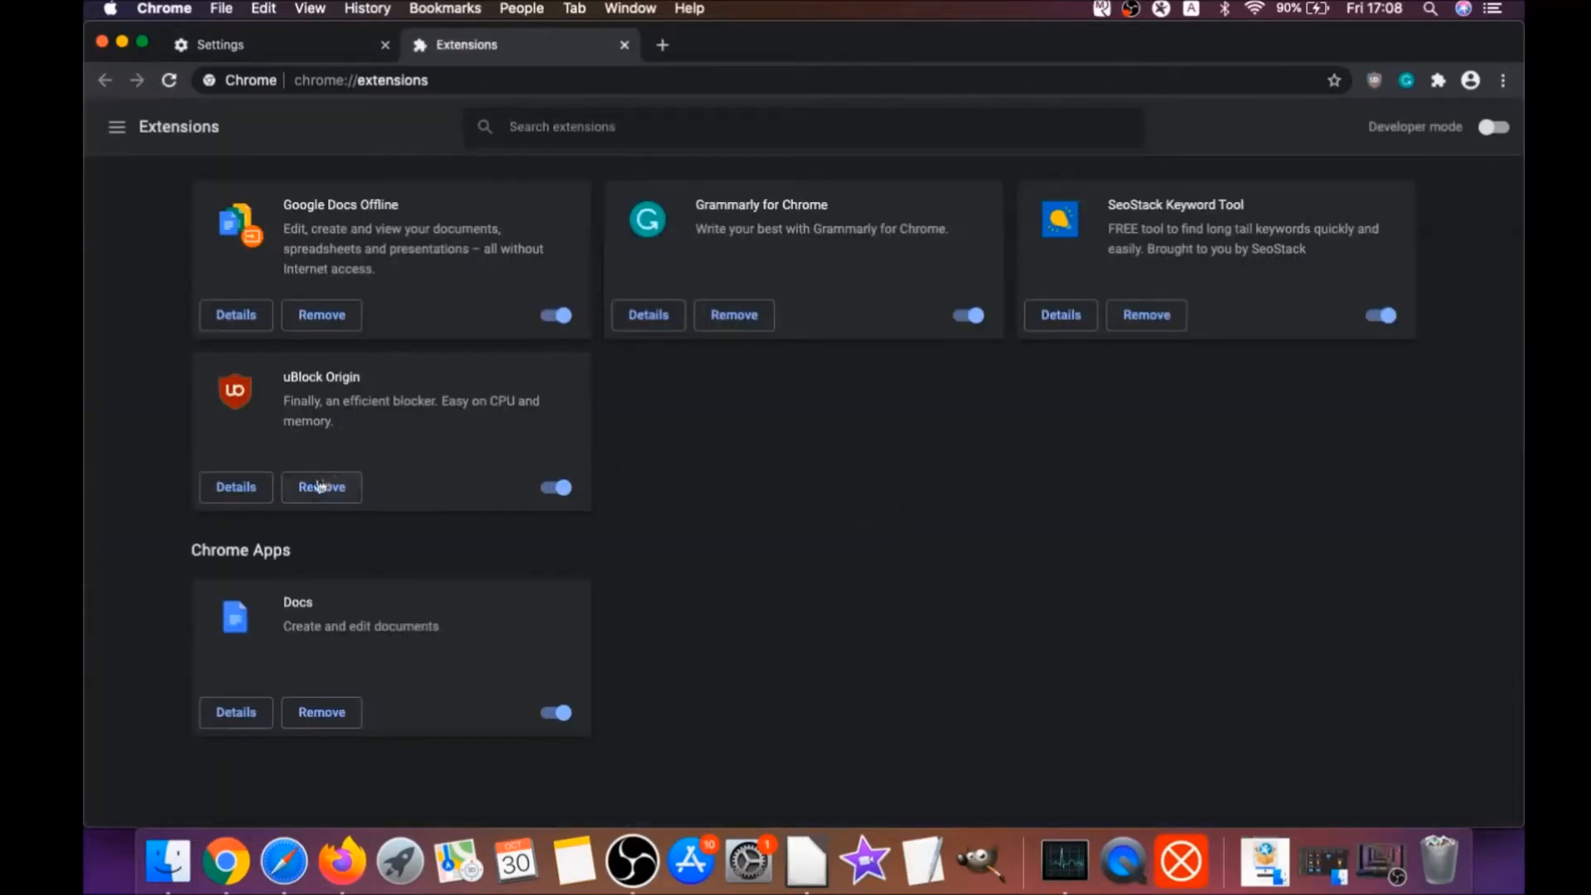
Remove the uBlock Origin extension and confirm its removal
click(319, 485)
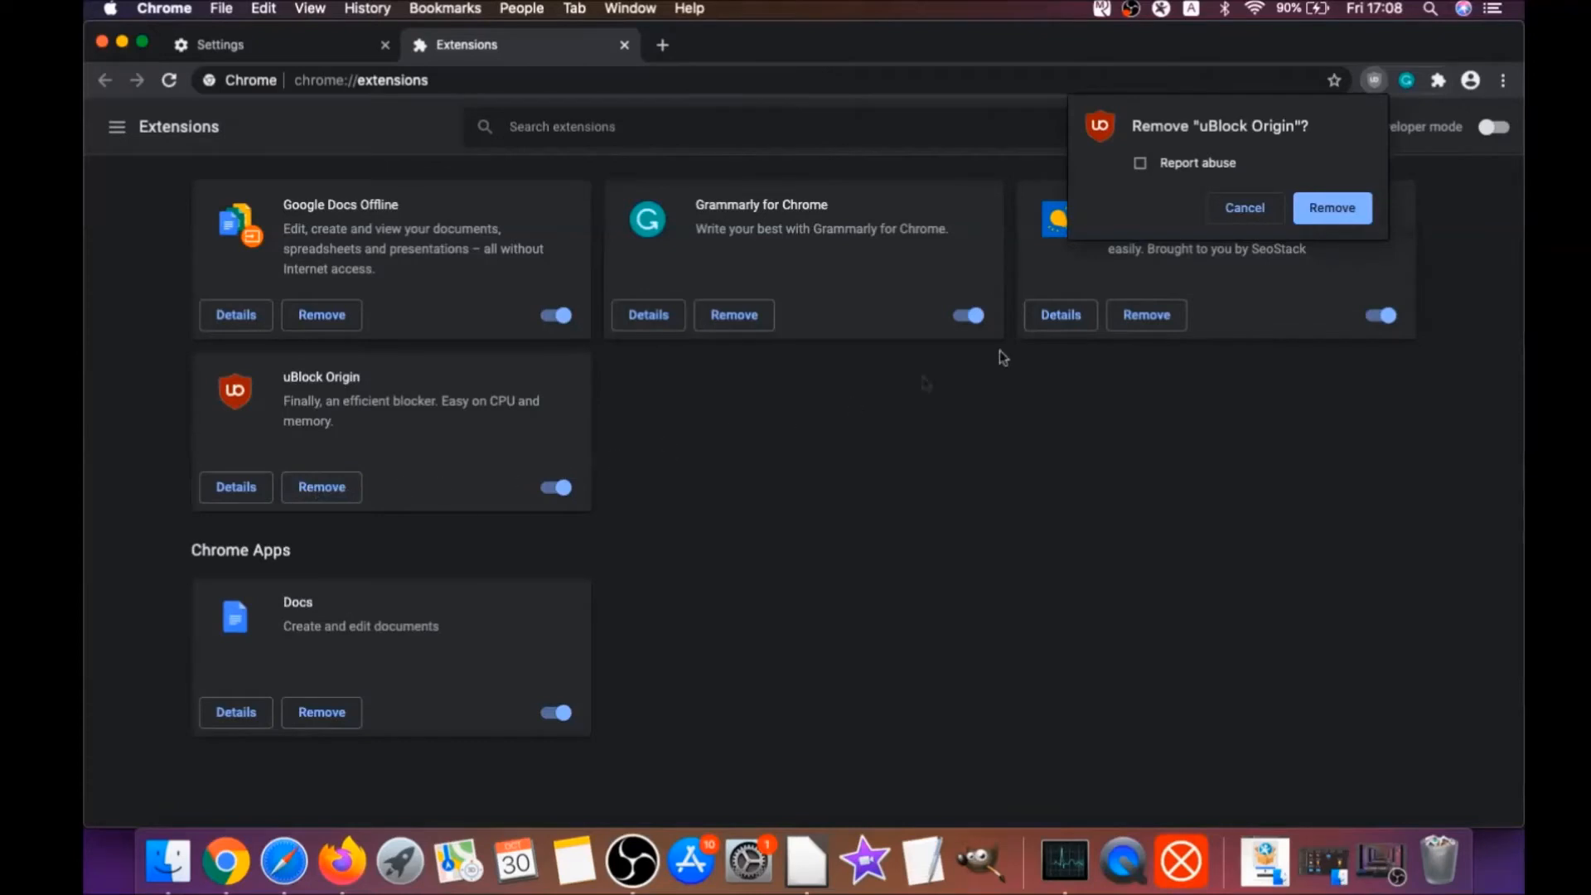
click(1331, 207)
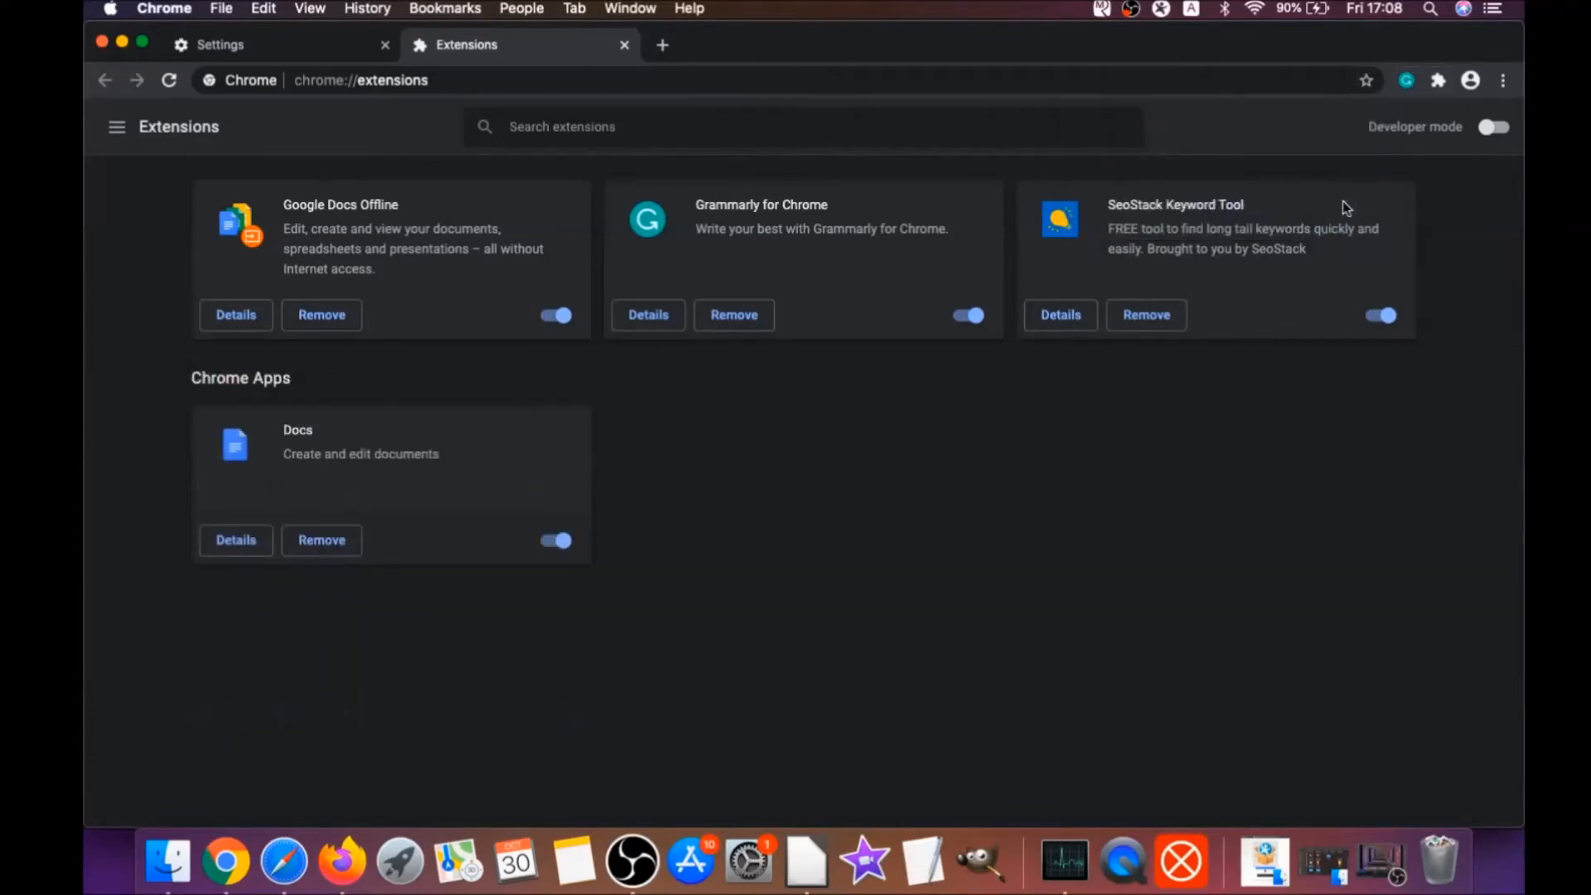
mouse_move(458, 282)
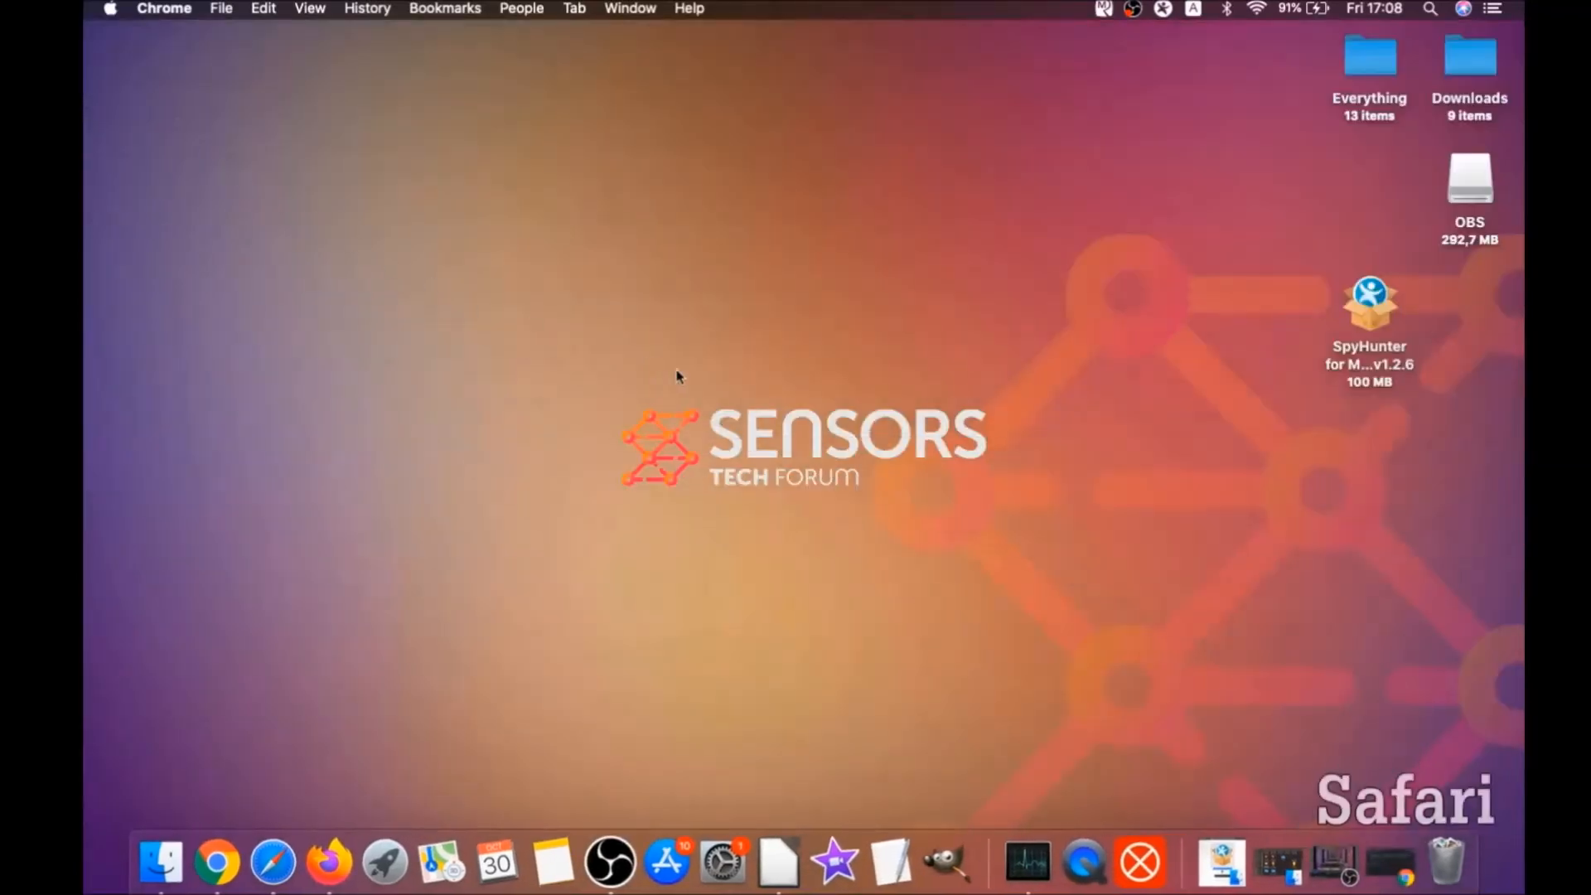
mouse_move(785, 419)
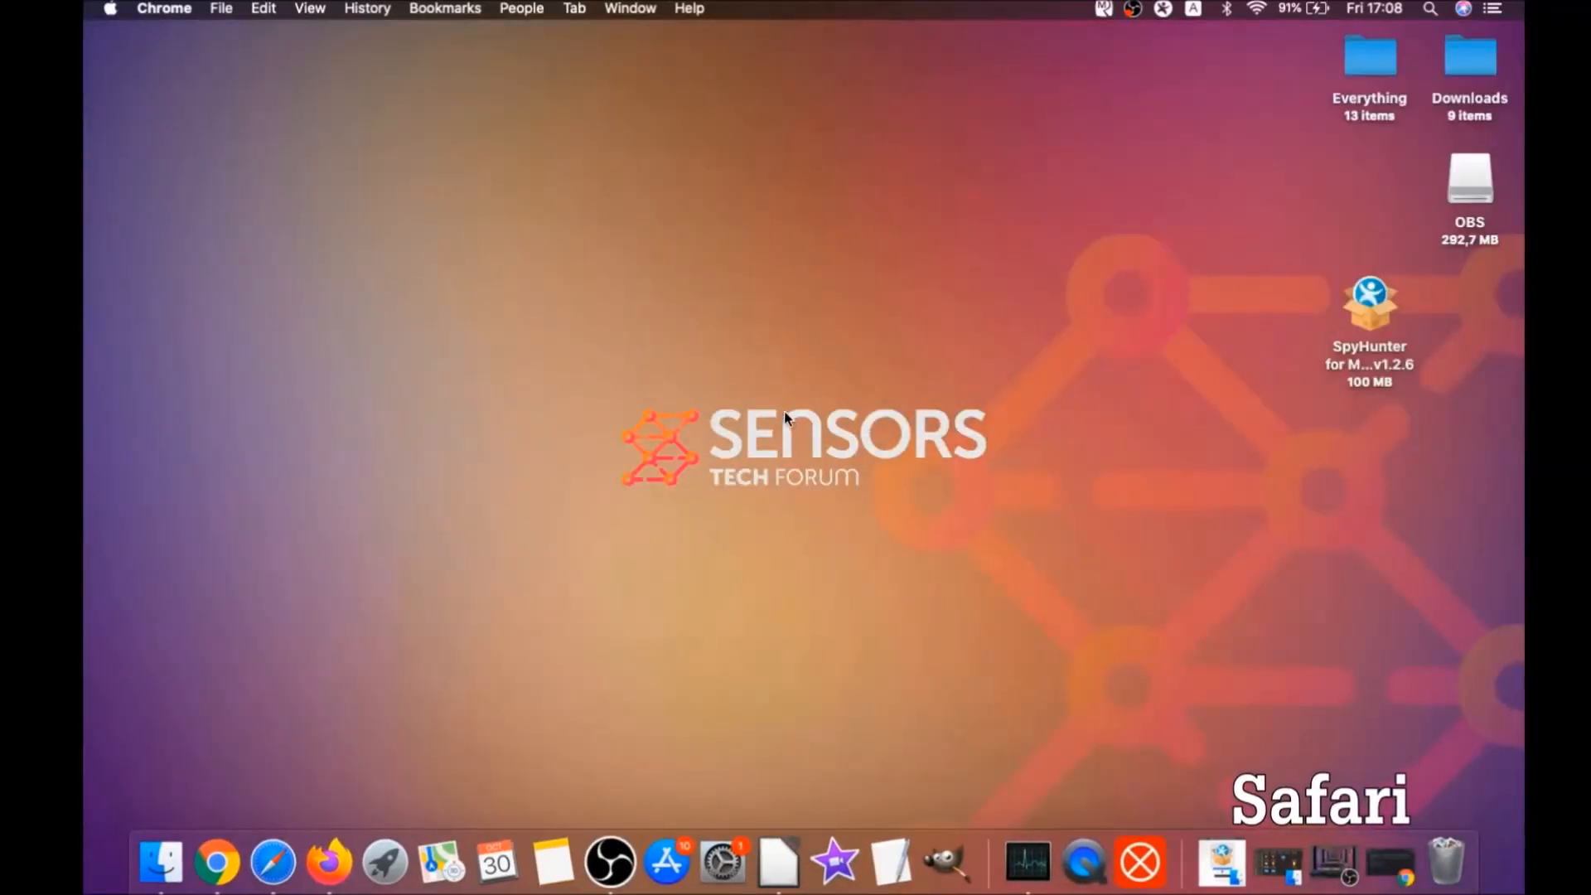
Launch Safari and bring up its Preferences with the homepage field
click(270, 862)
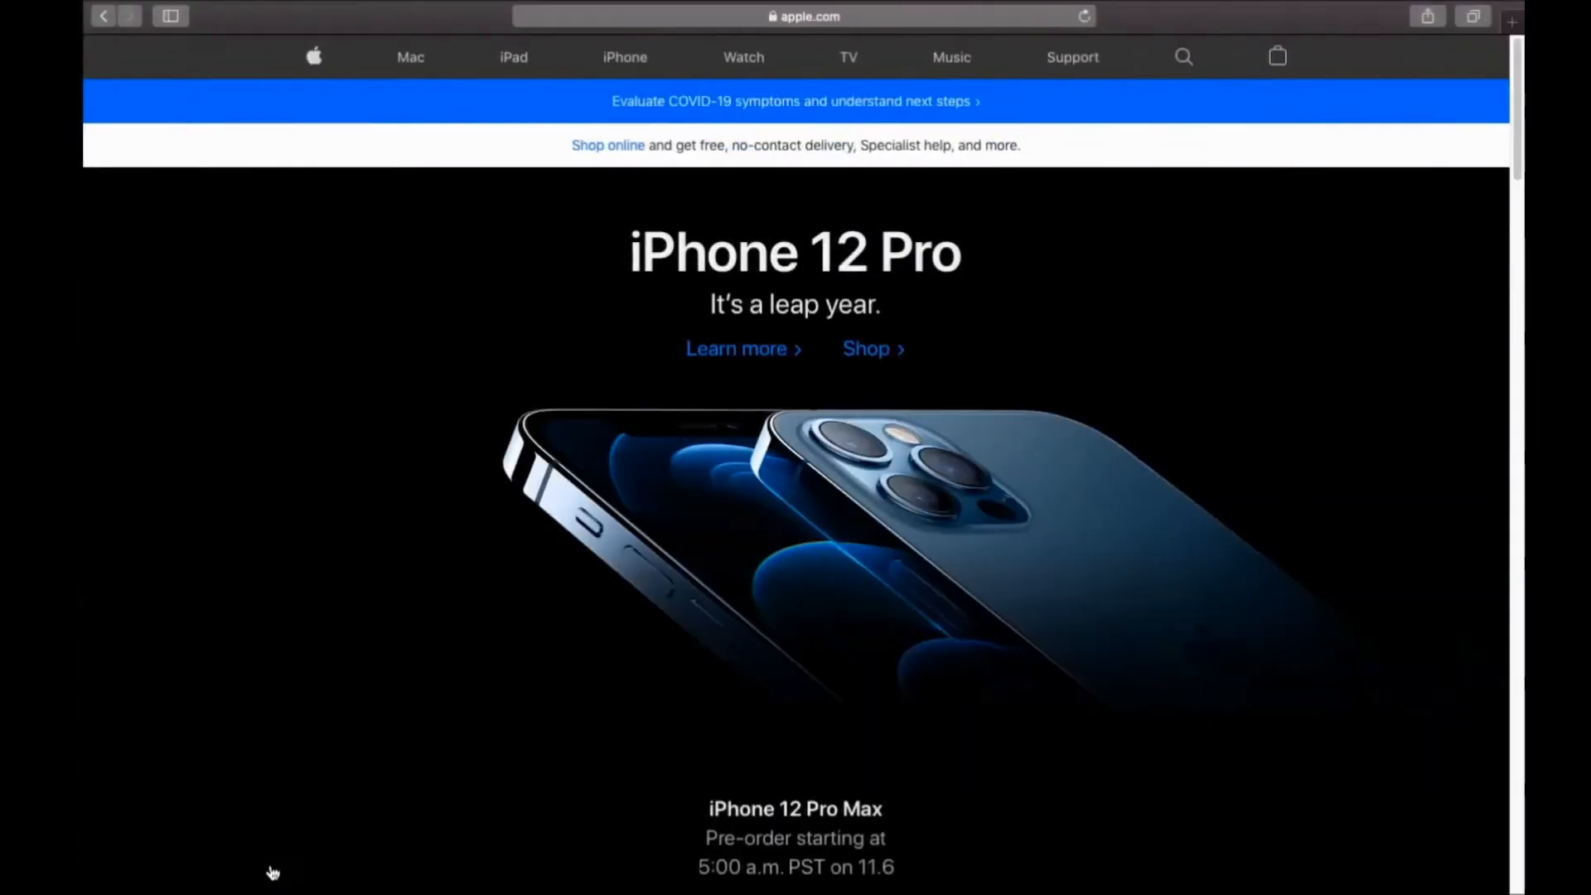
mouse_move(338, 25)
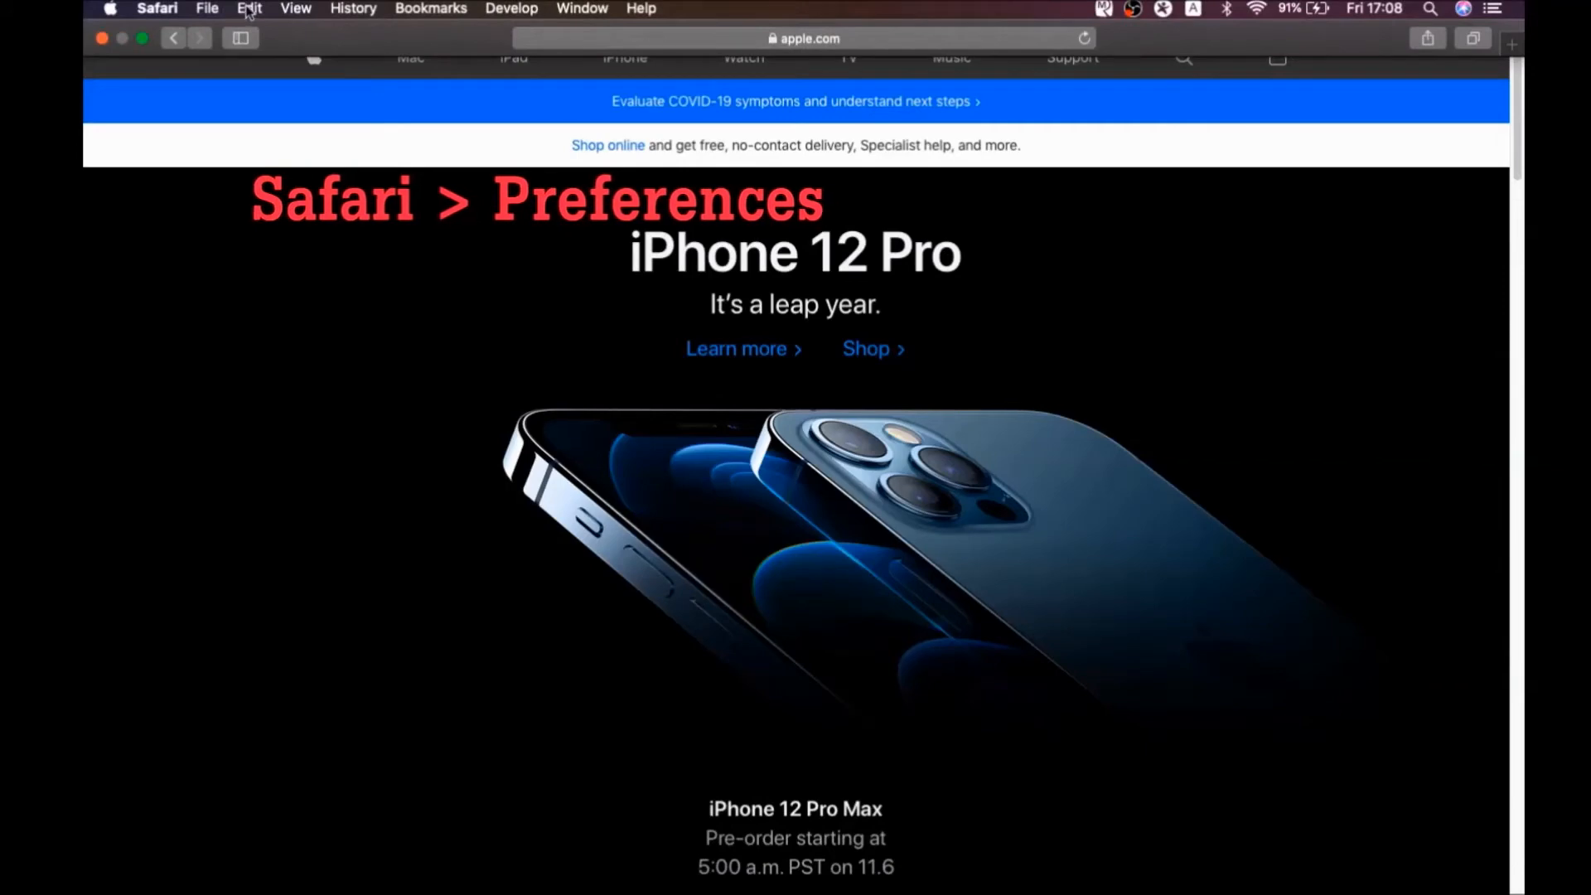
click(155, 8)
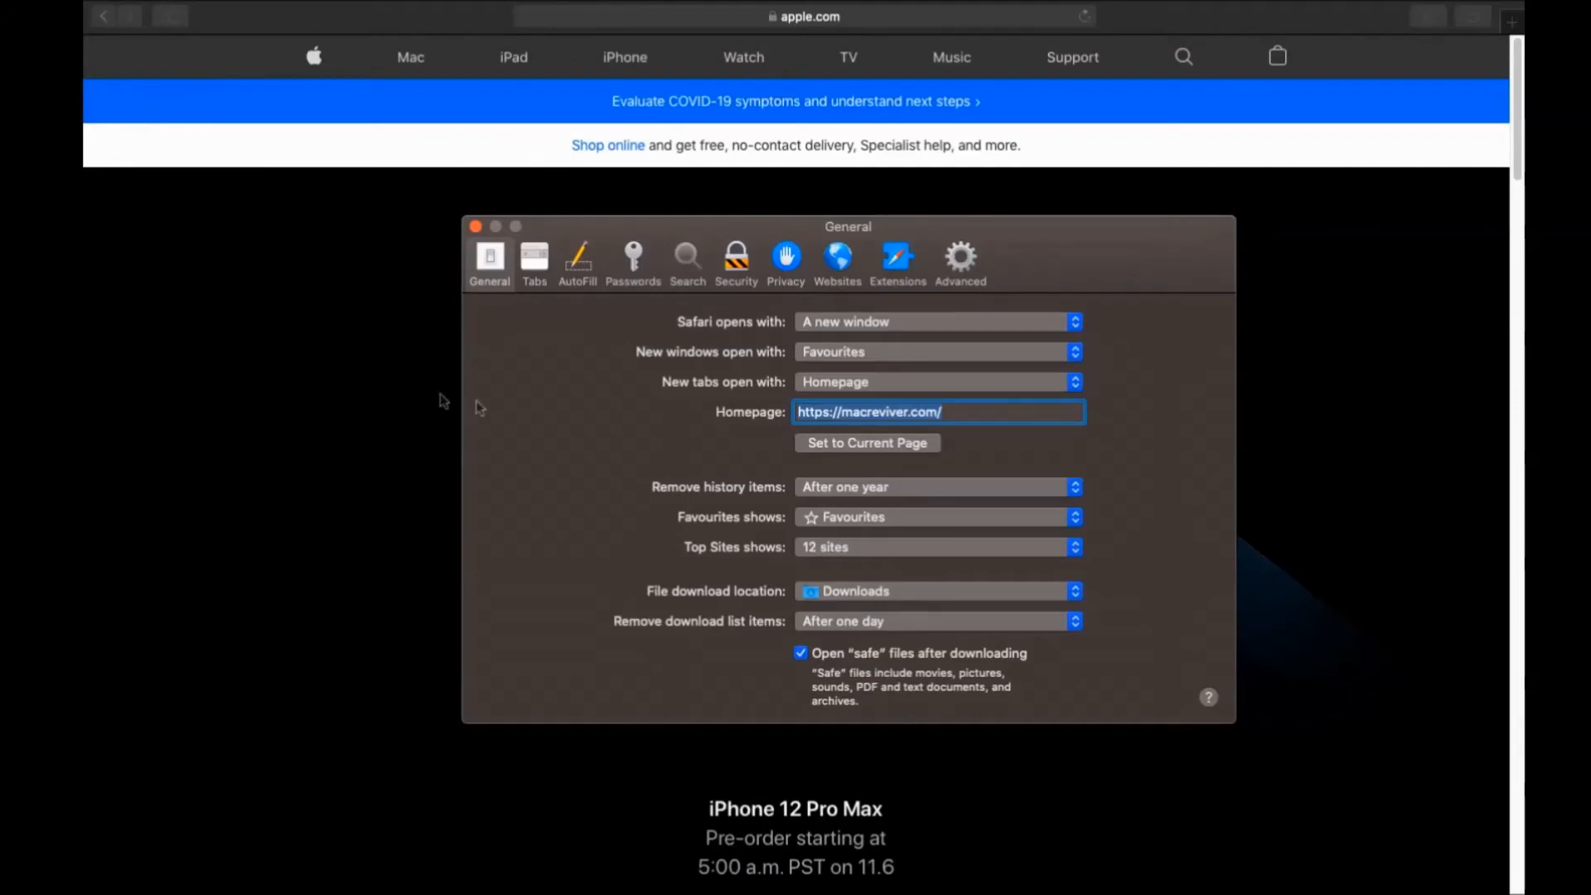
mouse_move(888, 431)
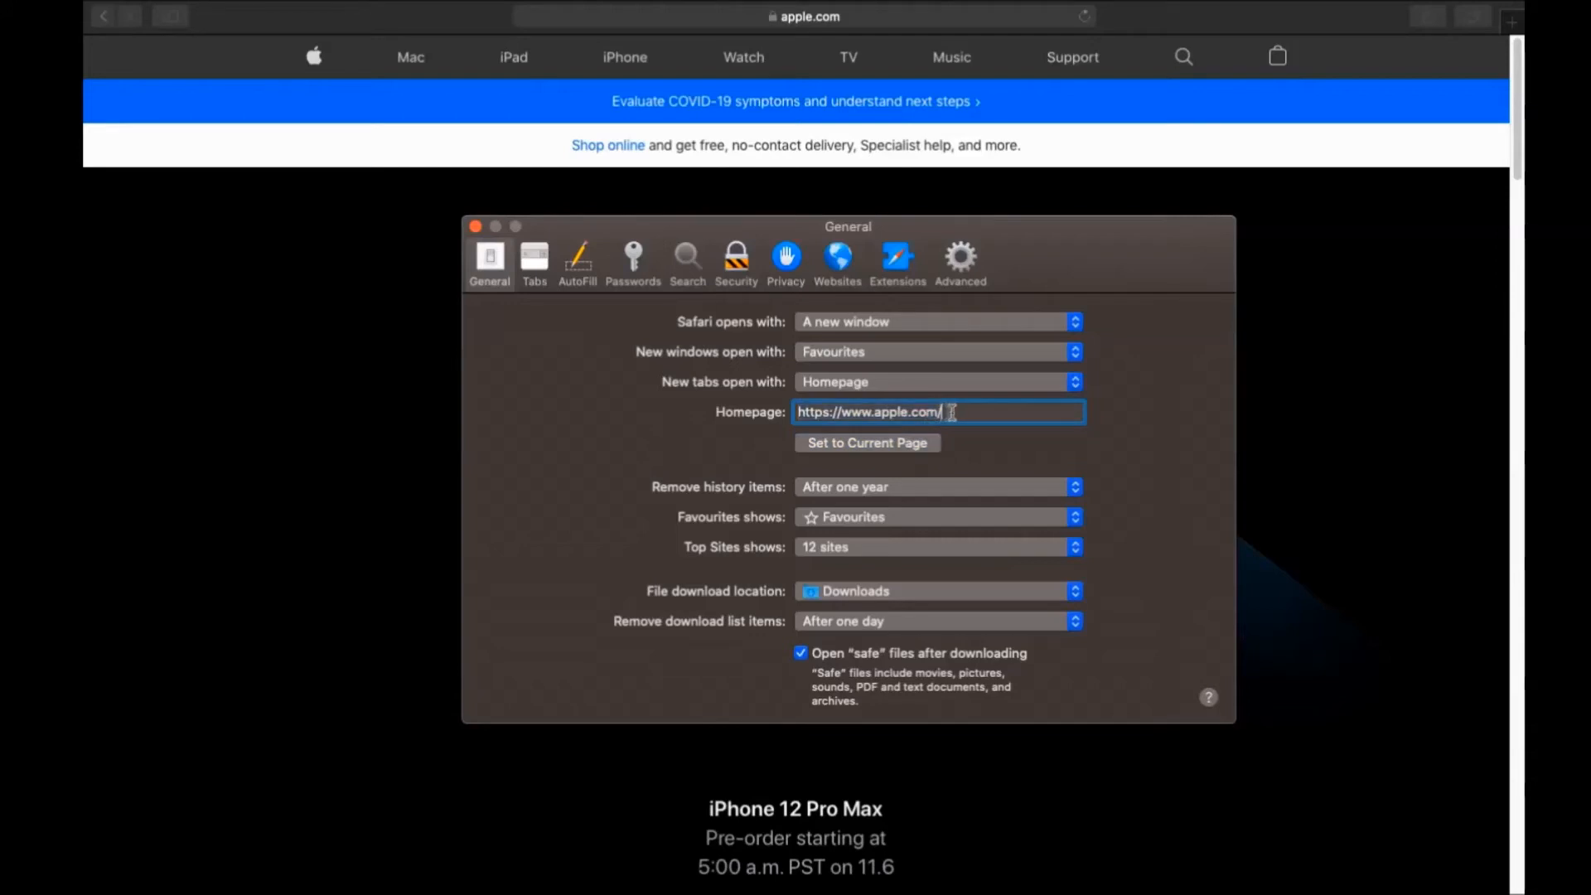
mouse_move(686, 261)
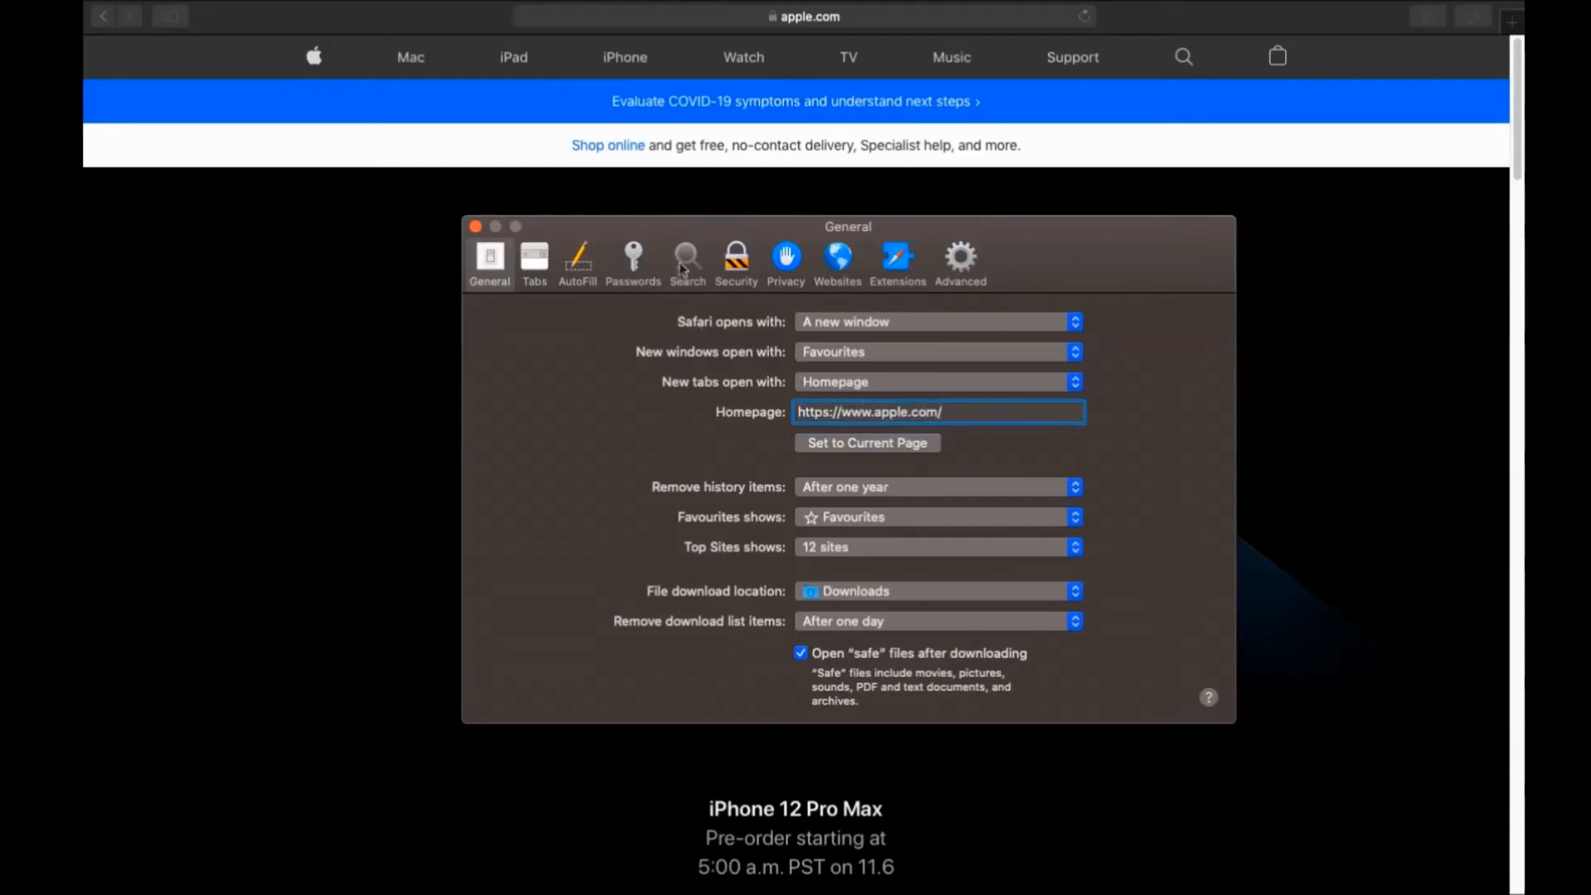
In the Search preferences, expand the search engine list currently set to Yahoo
click(686, 262)
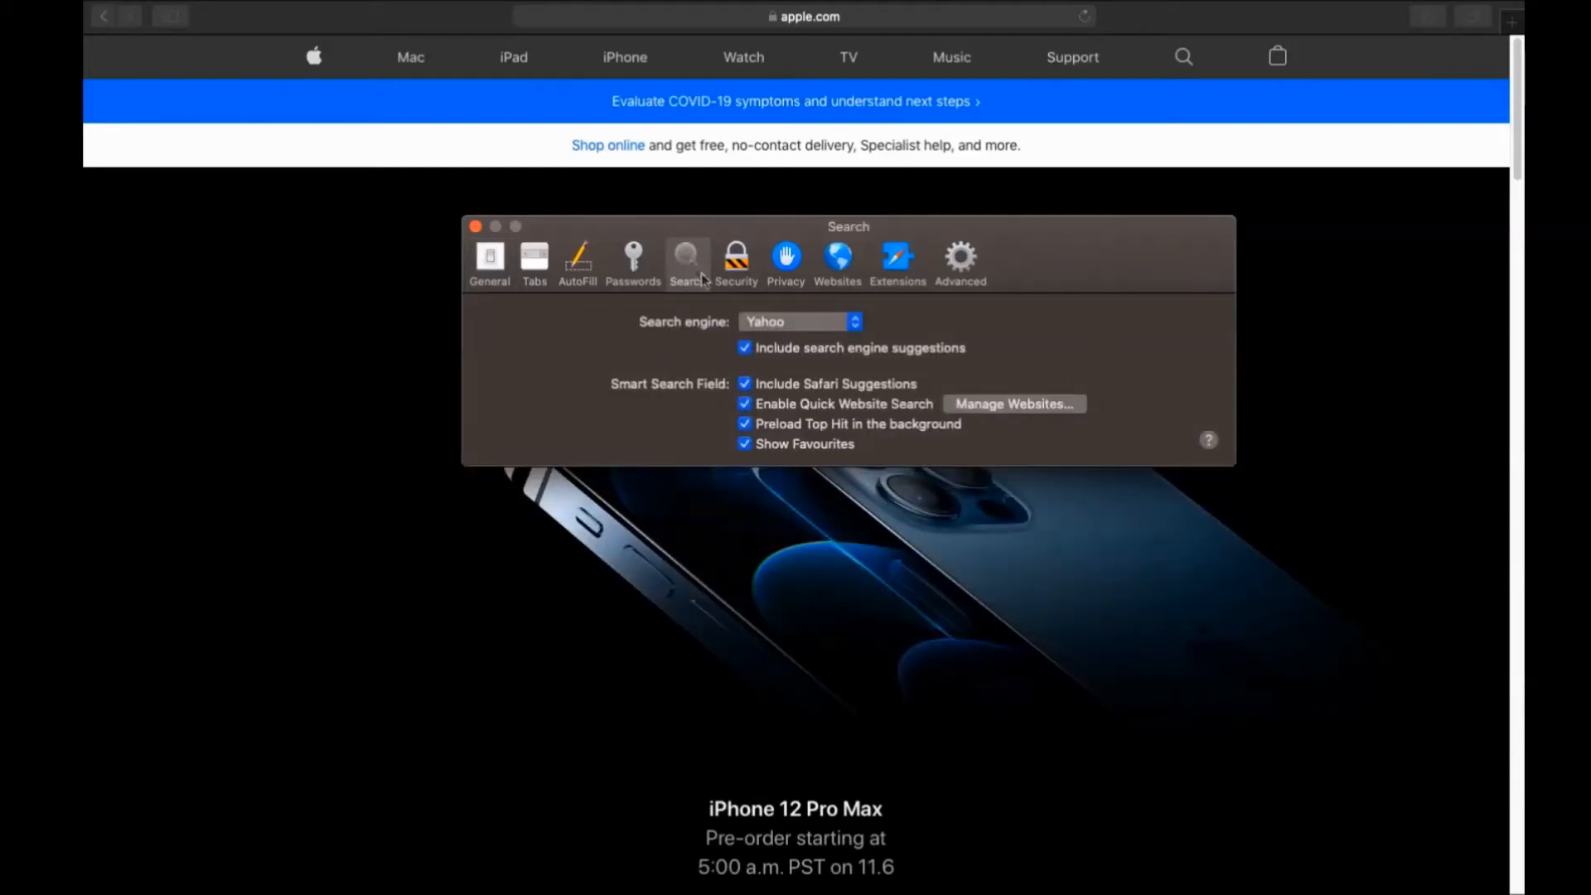
click(798, 319)
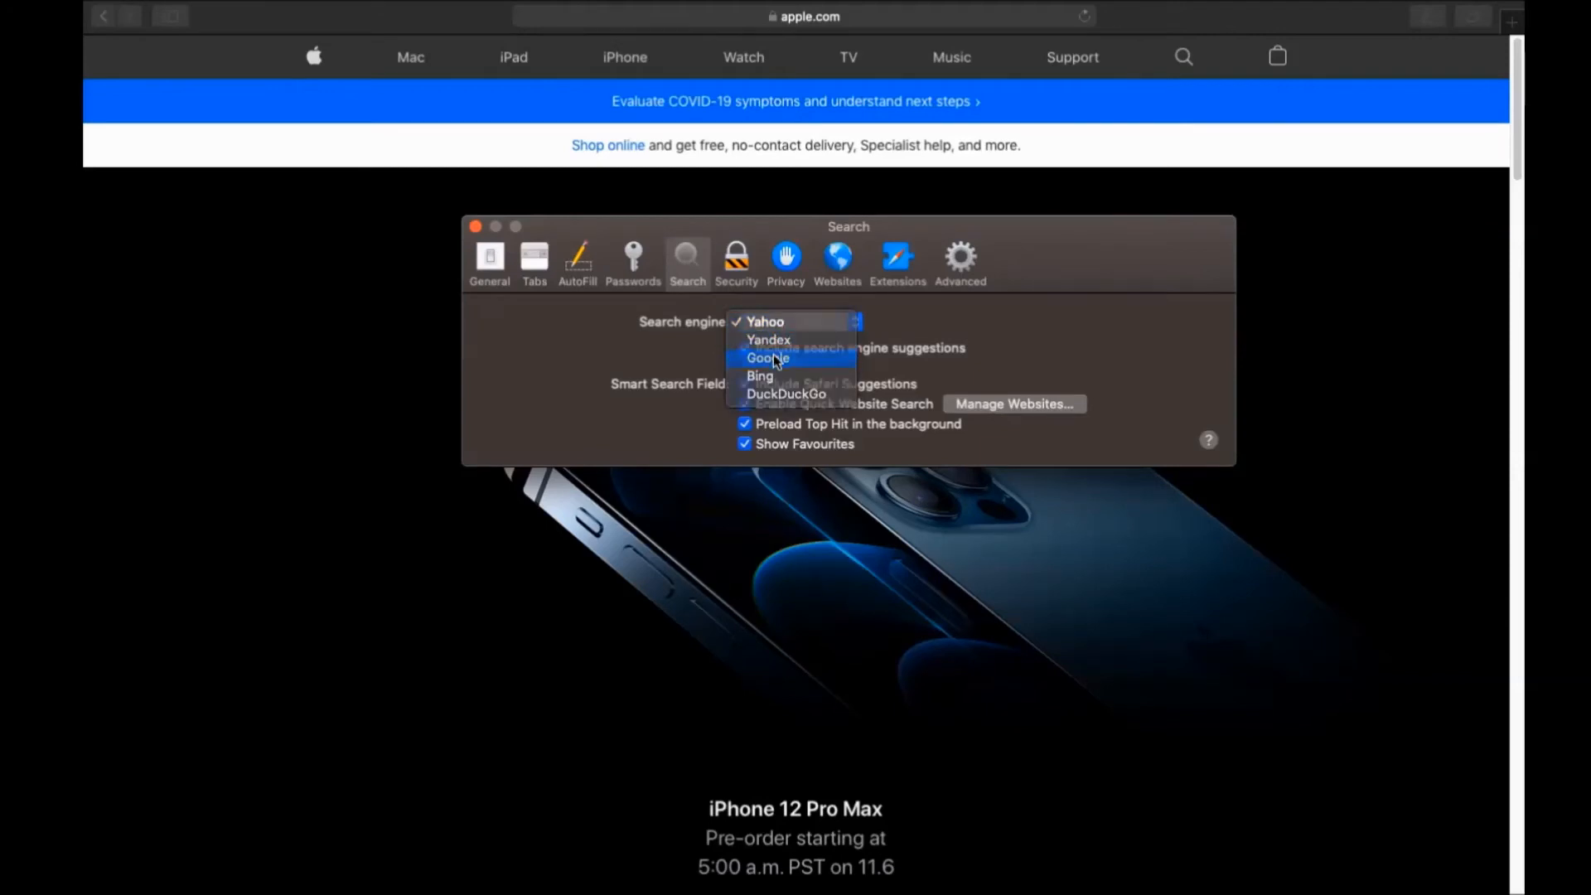
Choose Google as search engine, then uninstall Porn Block Plus Extension and show it in Finder
click(897, 259)
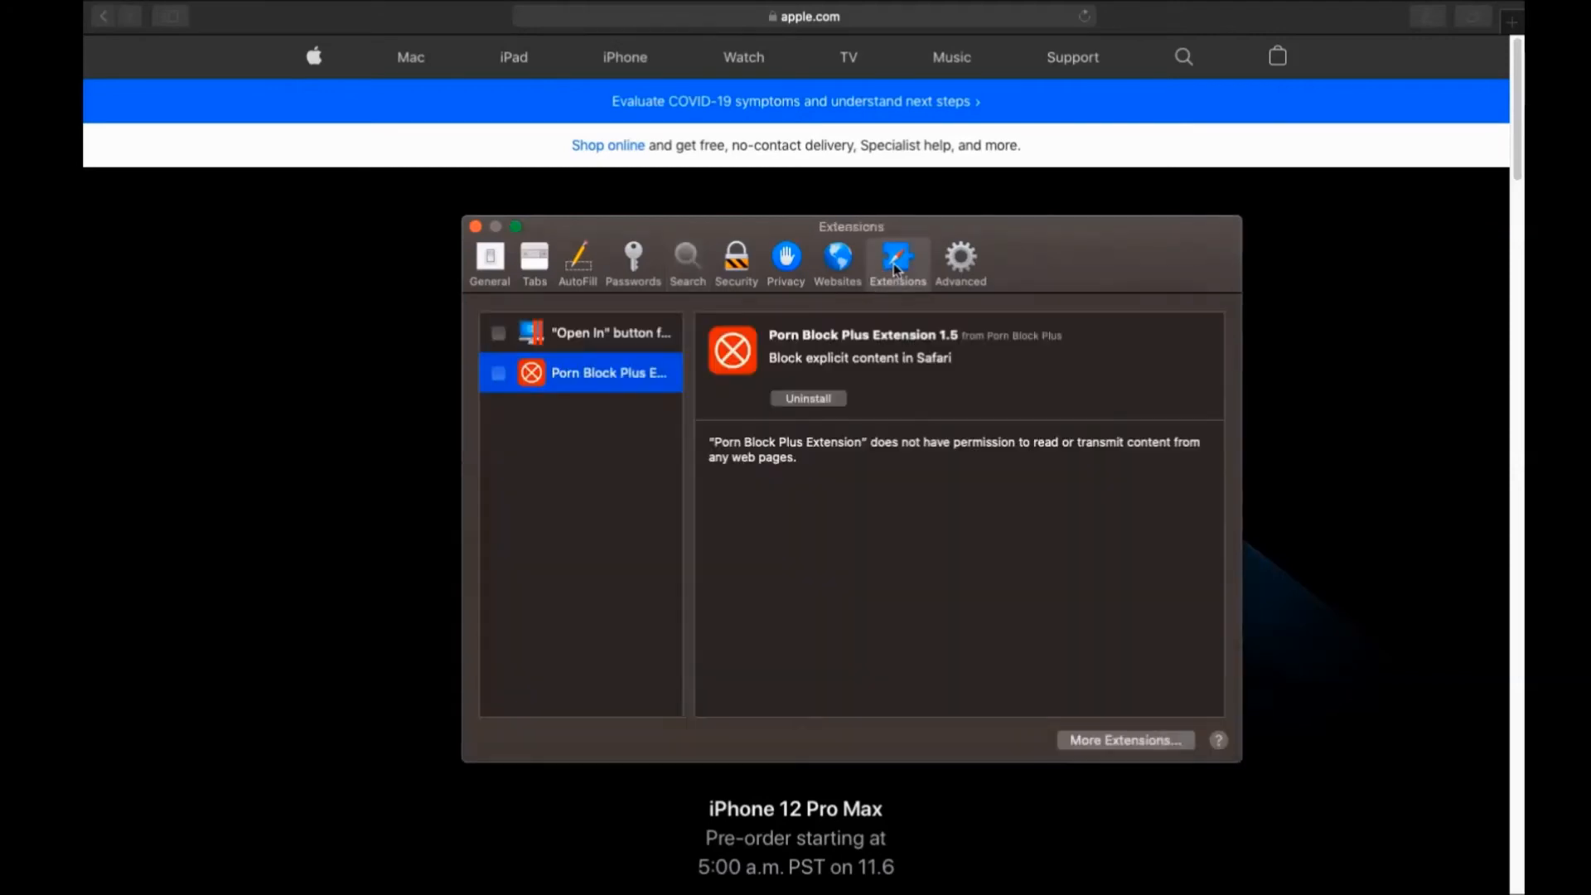
mouse_move(807, 405)
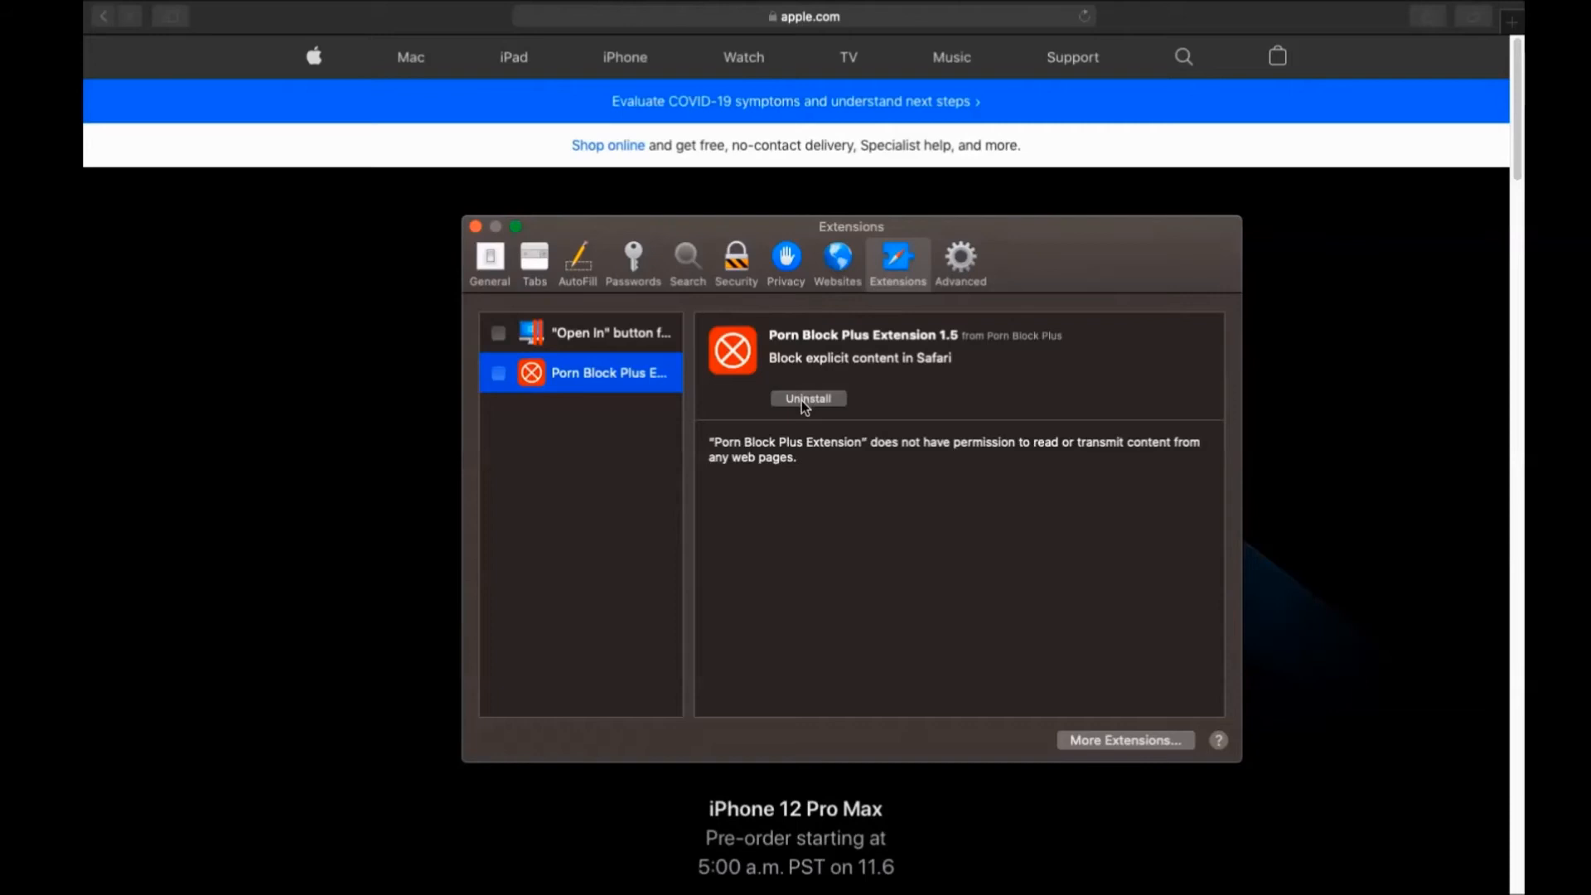
click(807, 398)
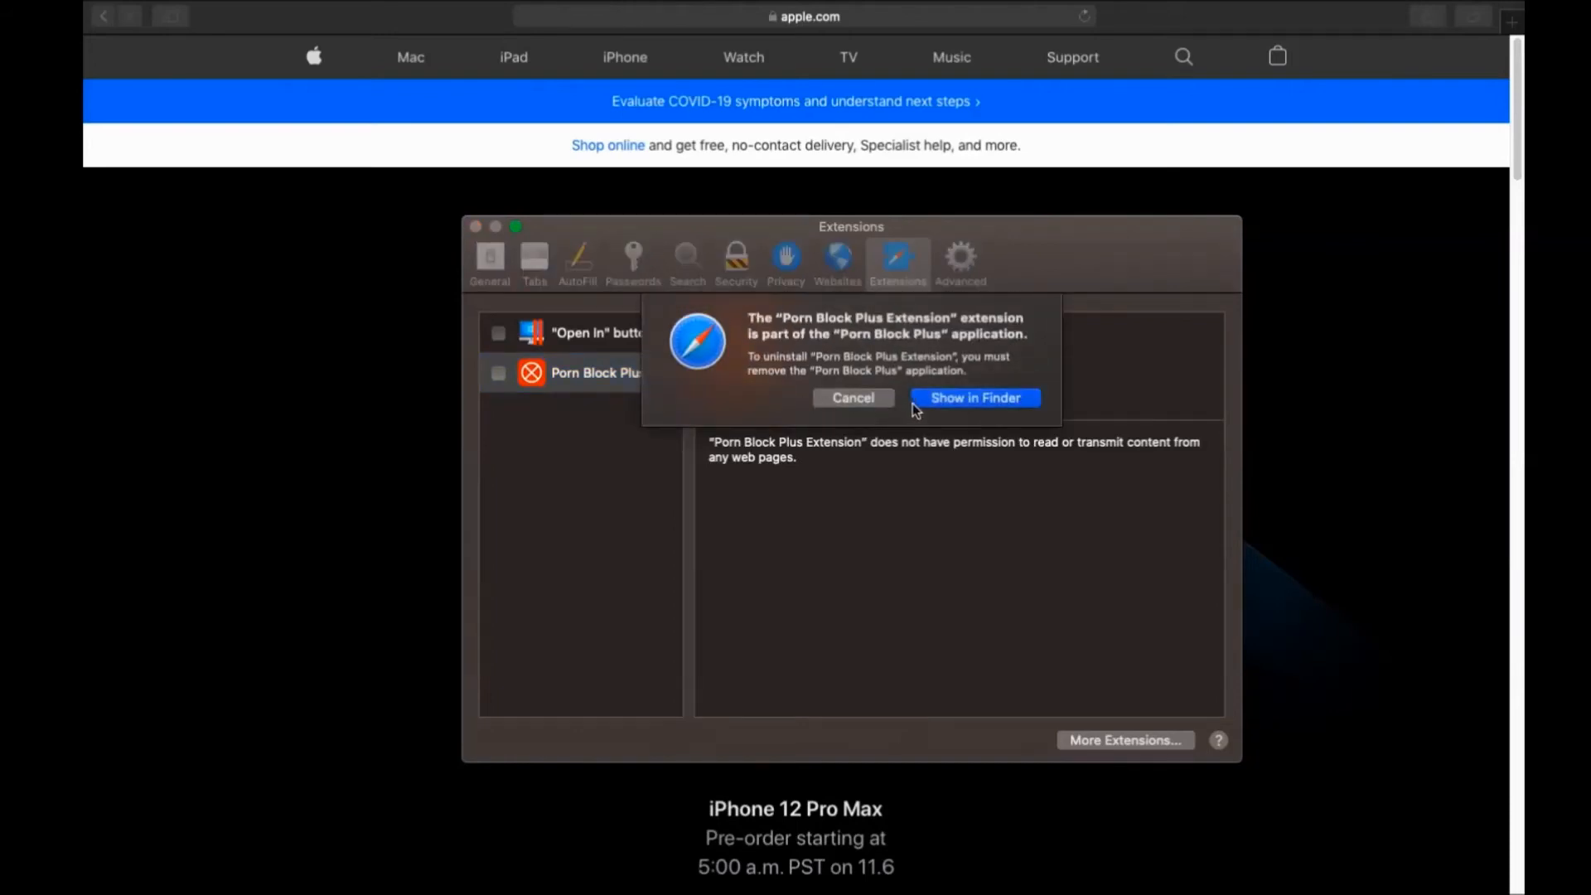
click(973, 396)
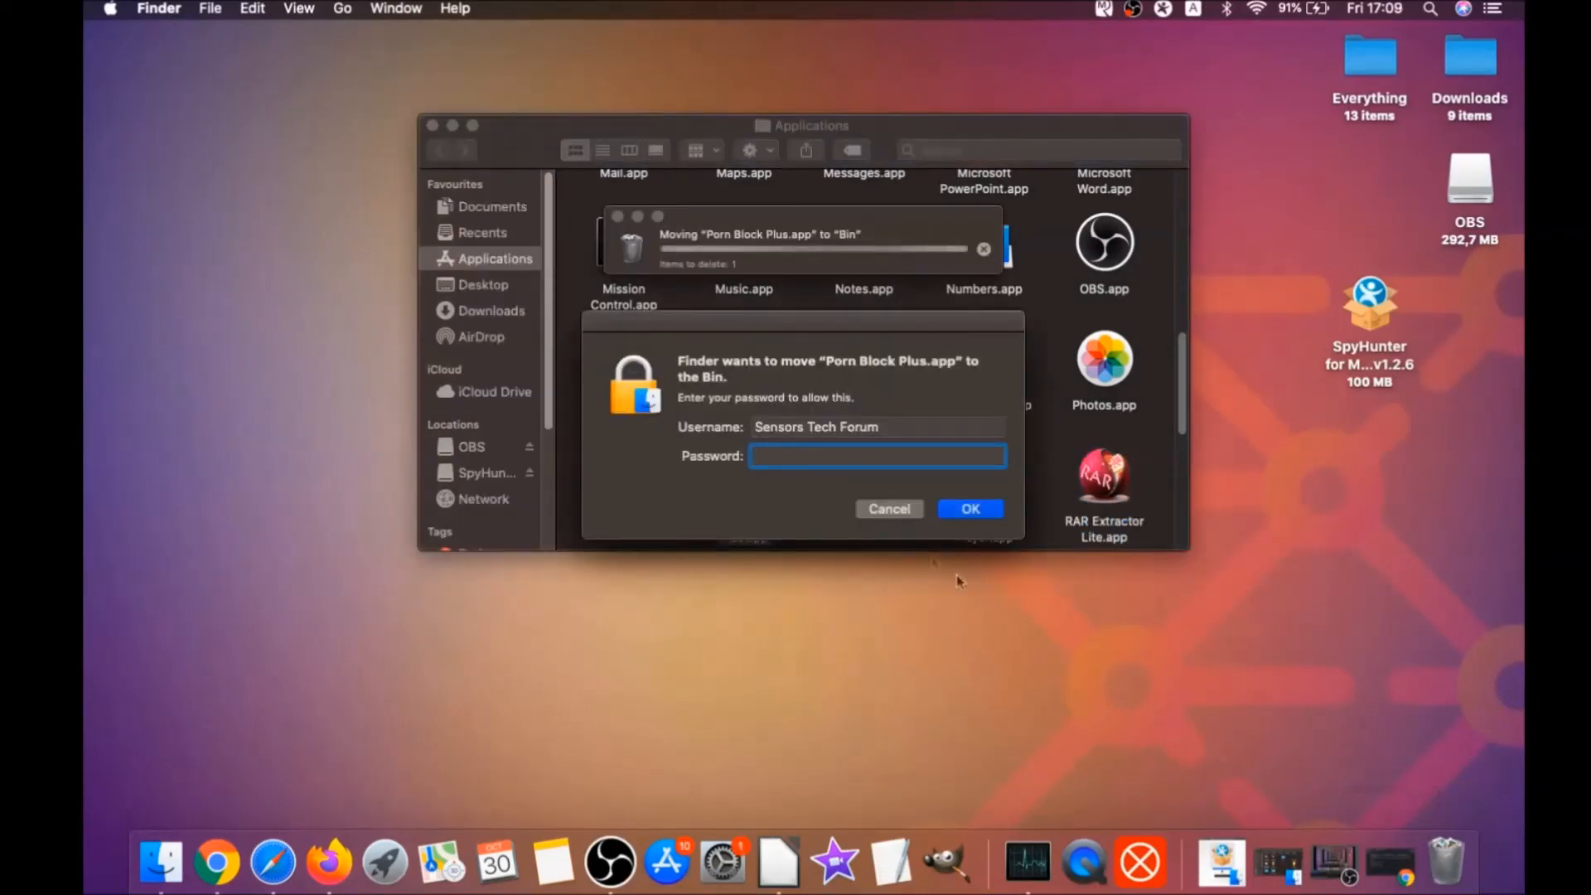
Enter the administrator password to authorise moving Porn Block Plus.app to the Bin
text(••••)
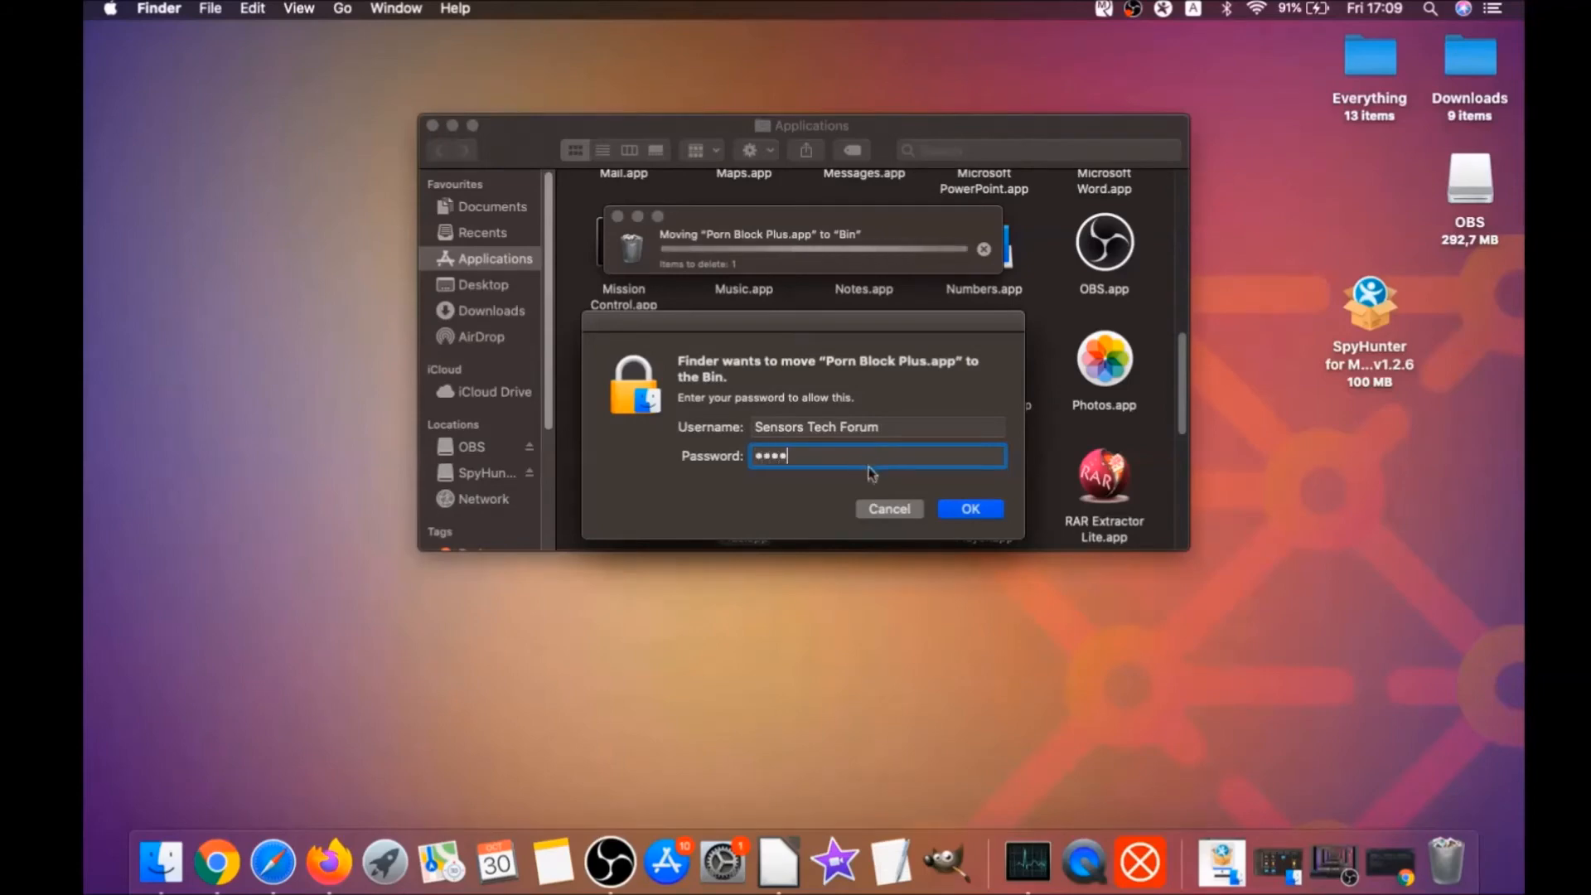
click(966, 508)
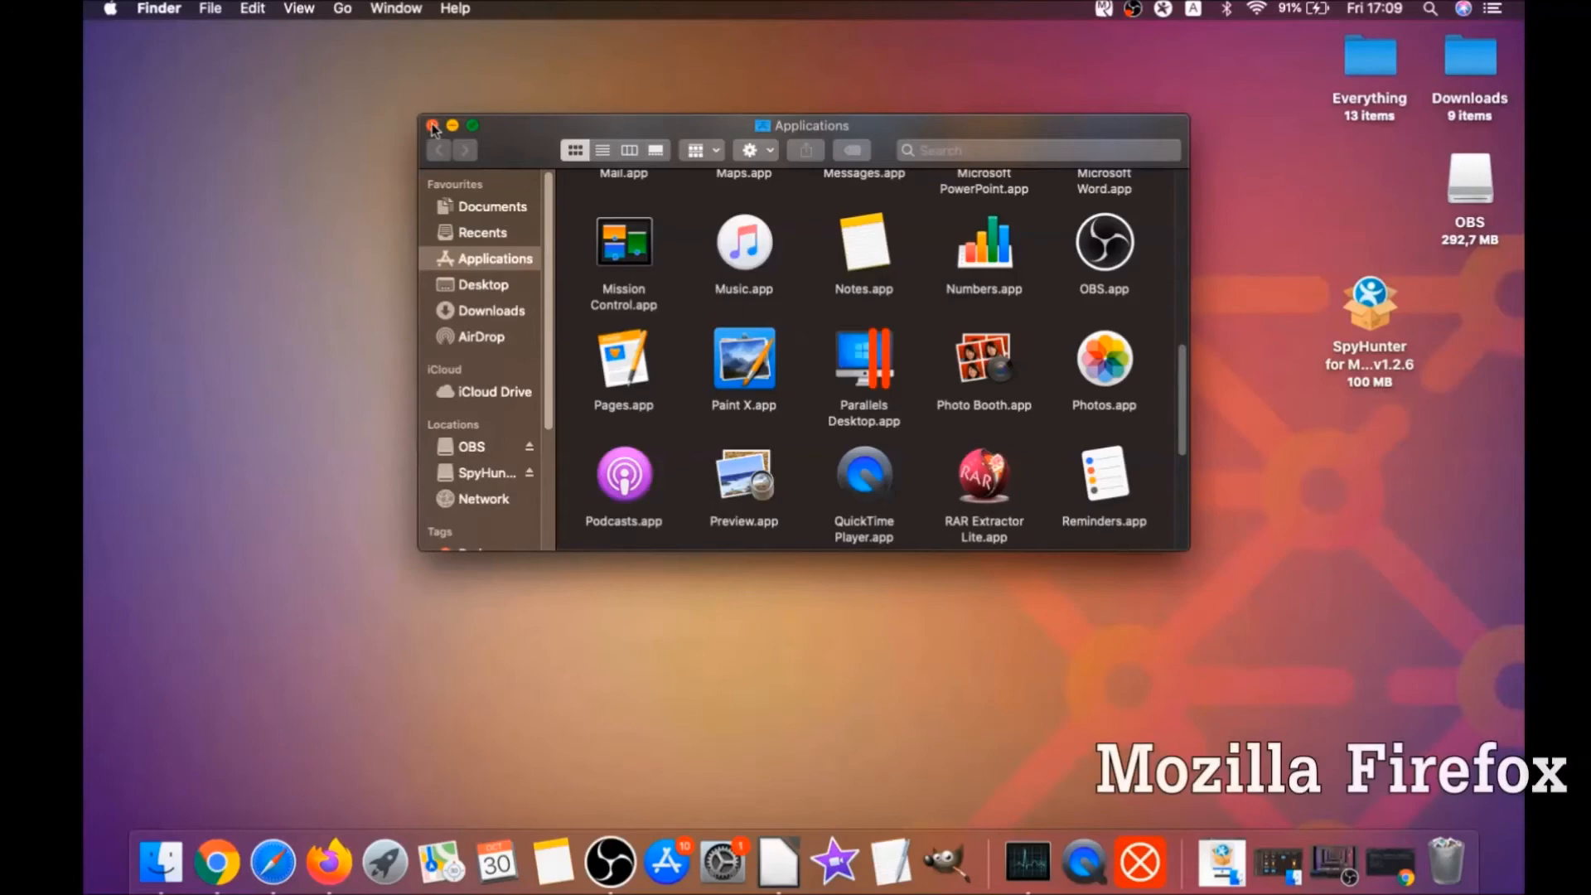
Close the Applications window, launch Firefox and reach its Add-ons Manager from the menu
click(433, 125)
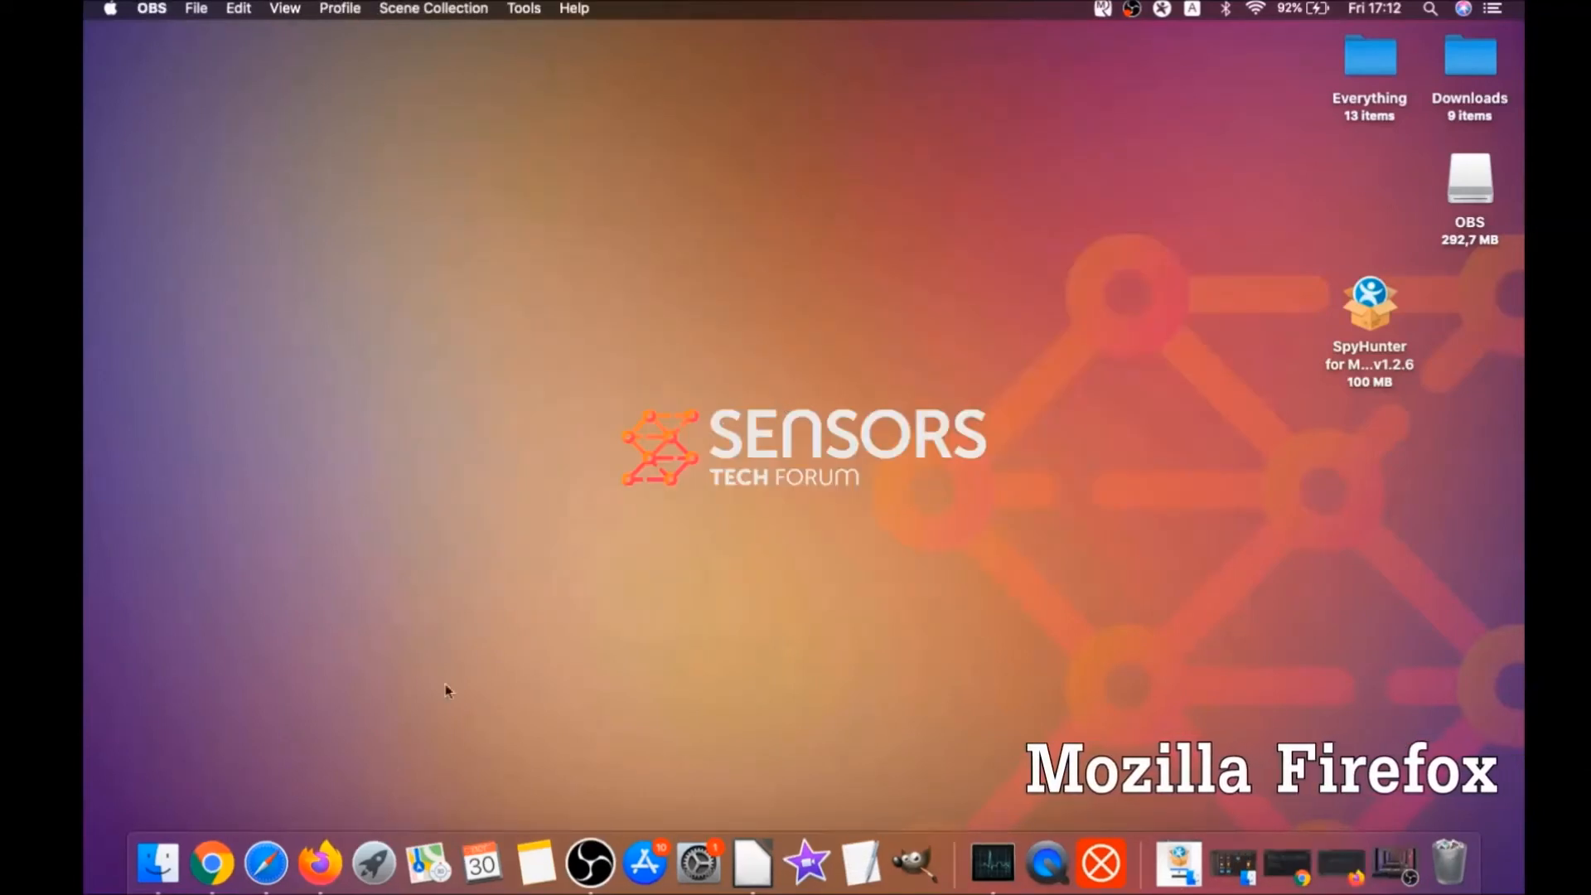
click(326, 863)
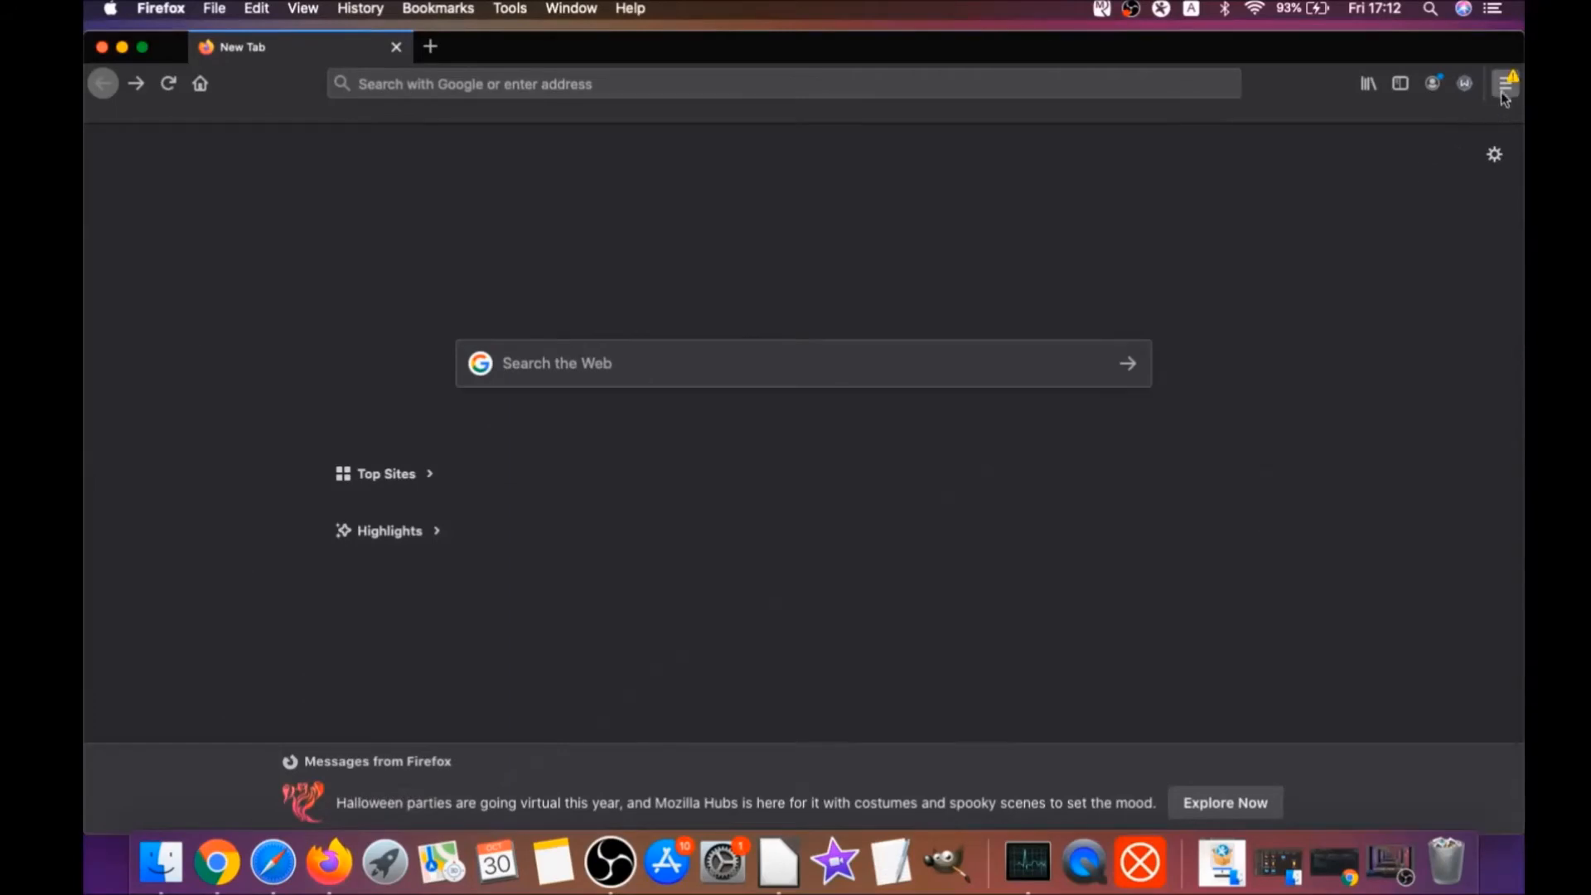
click(1507, 83)
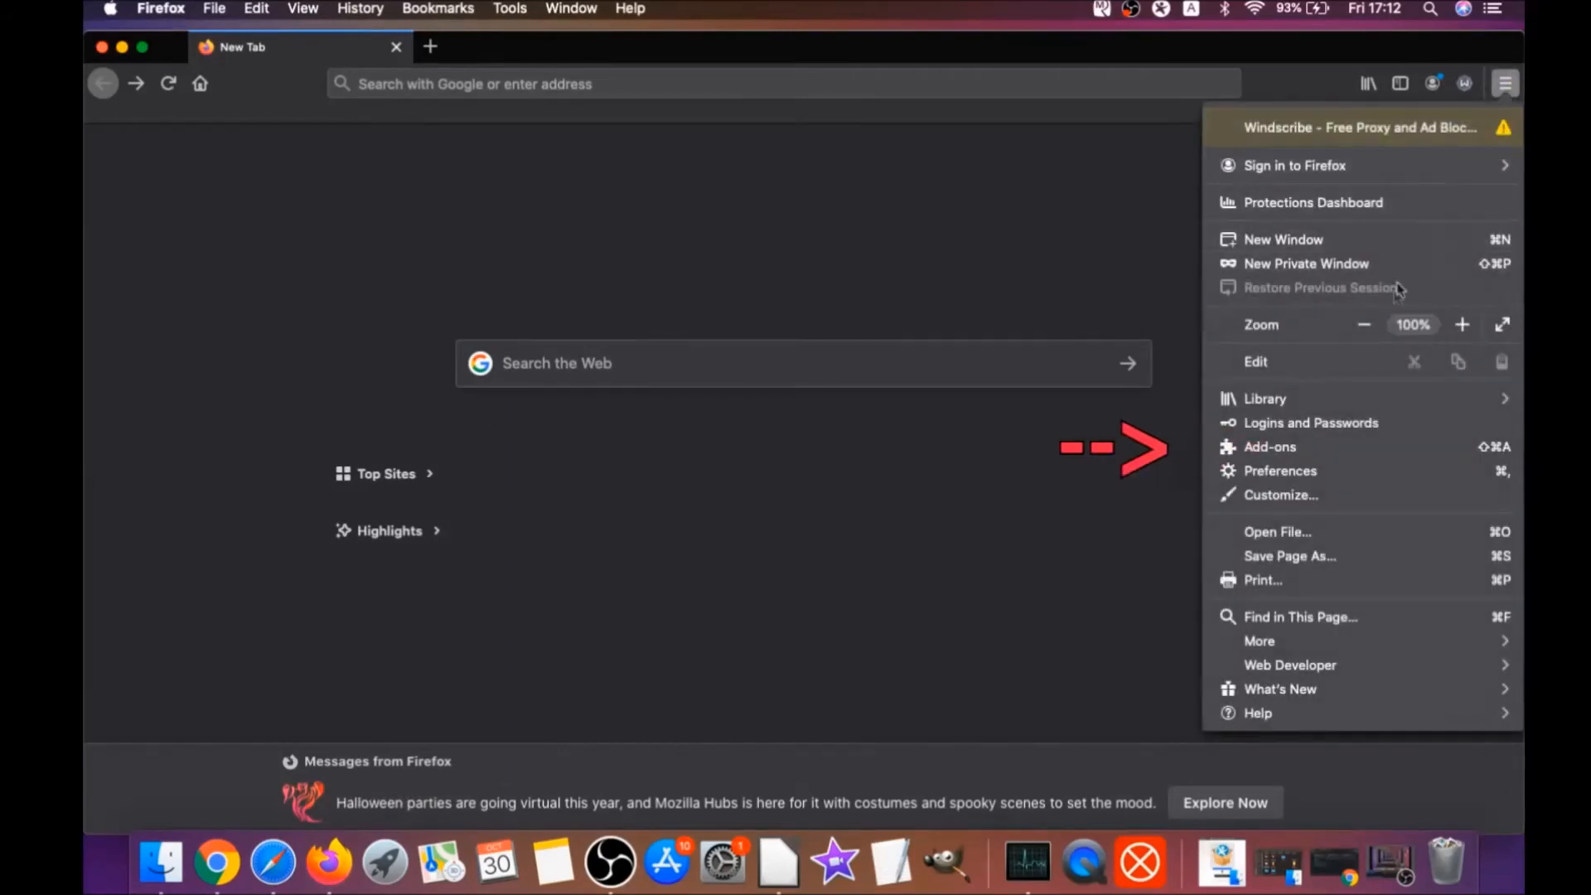
click(1268, 446)
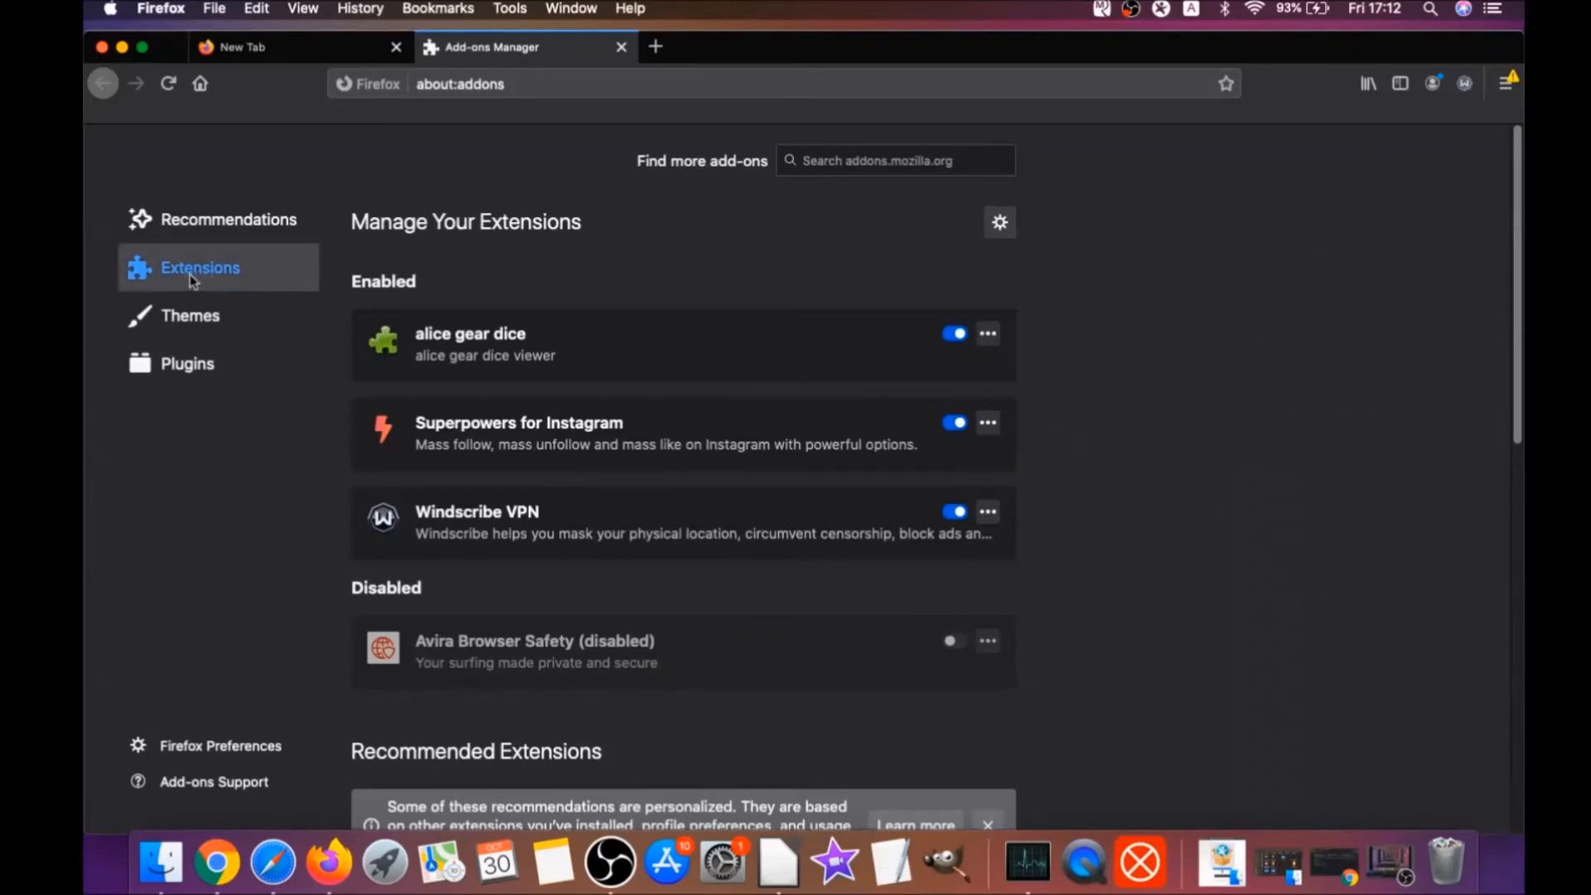
mouse_move(446, 433)
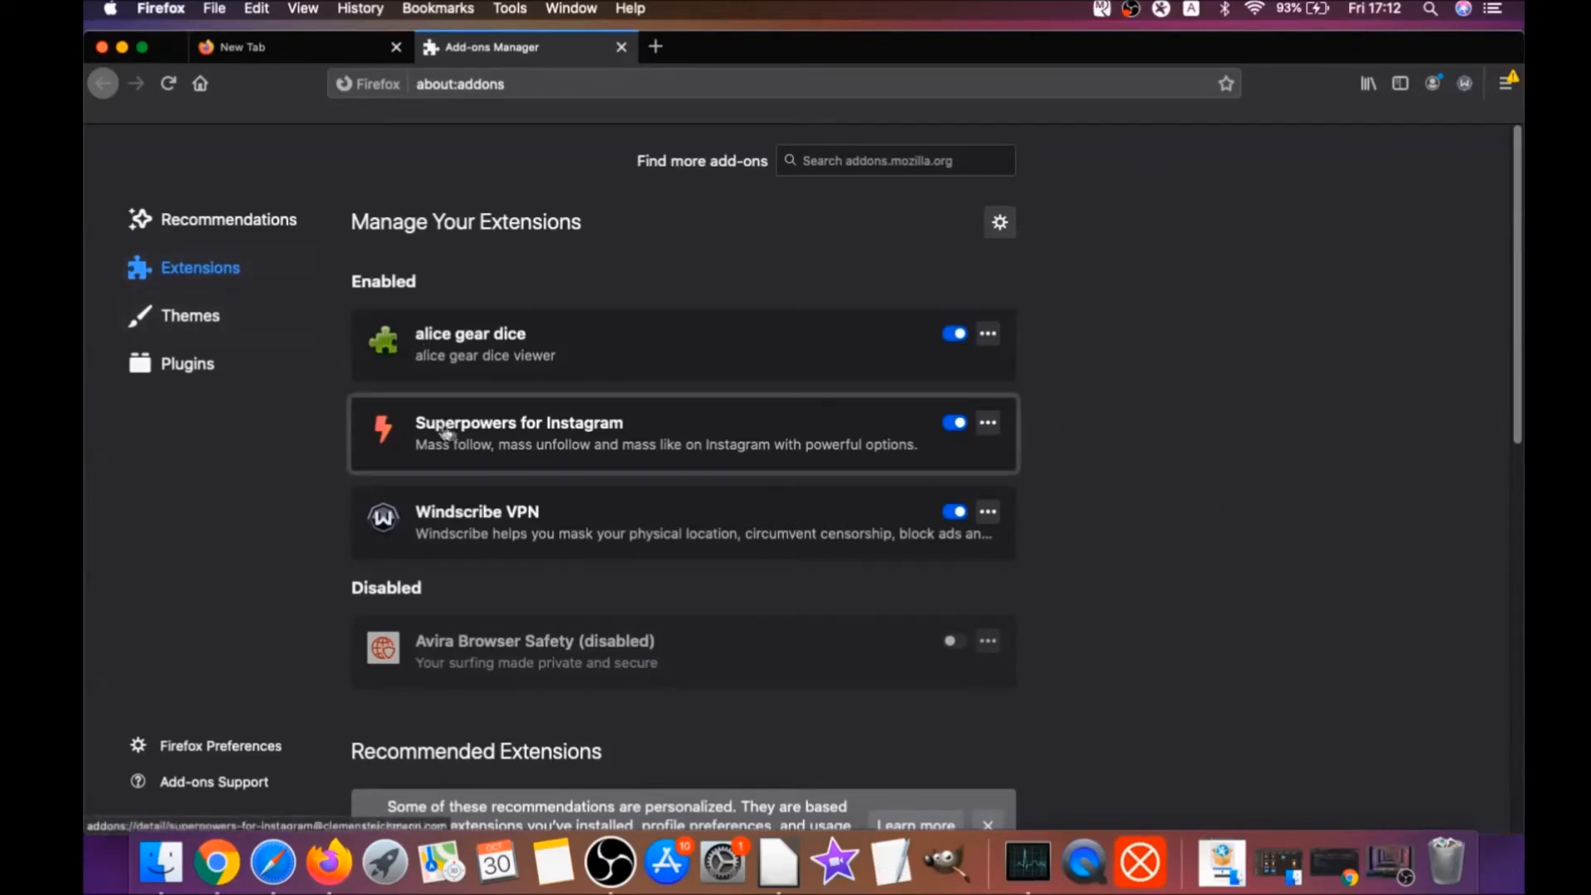
Disable and remove alice gear dice and Superpowers for Instagram, confirming the removal
click(952, 423)
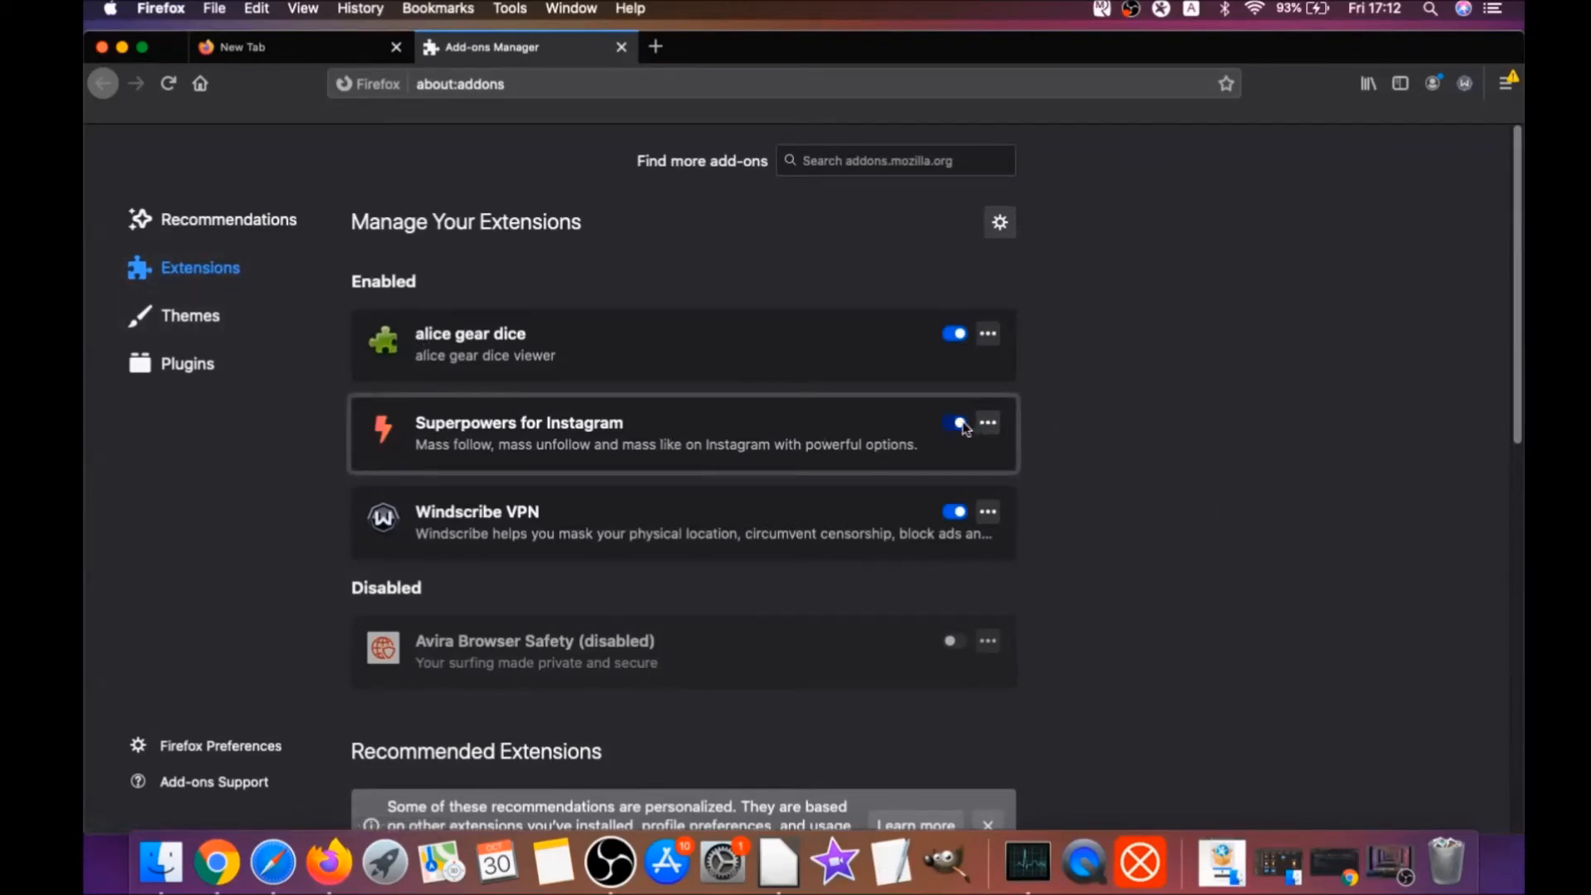
click(986, 333)
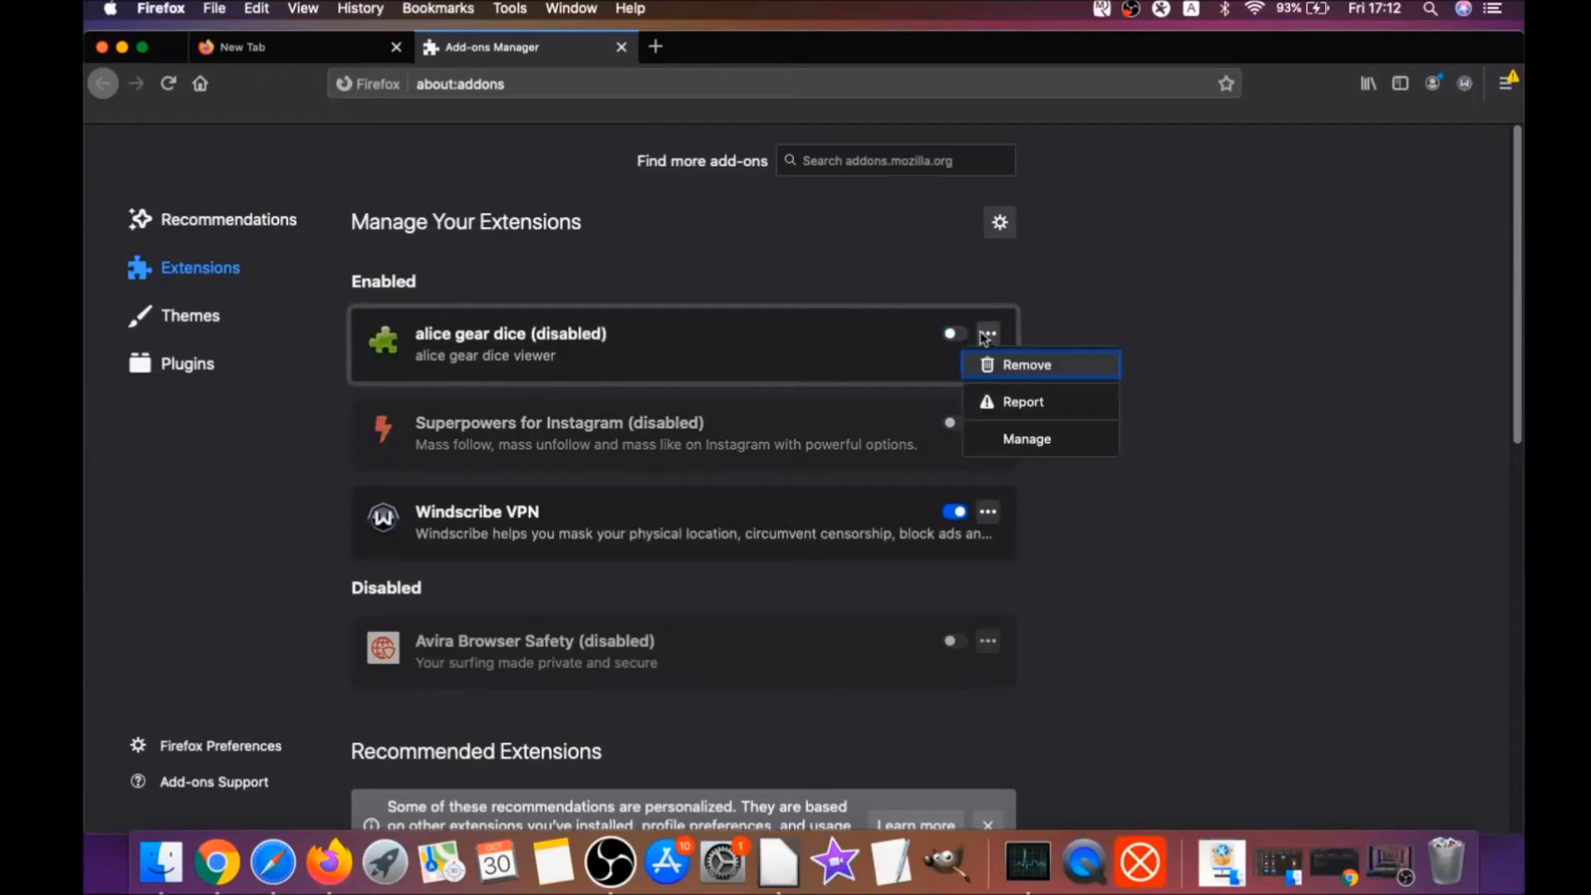
click(1026, 365)
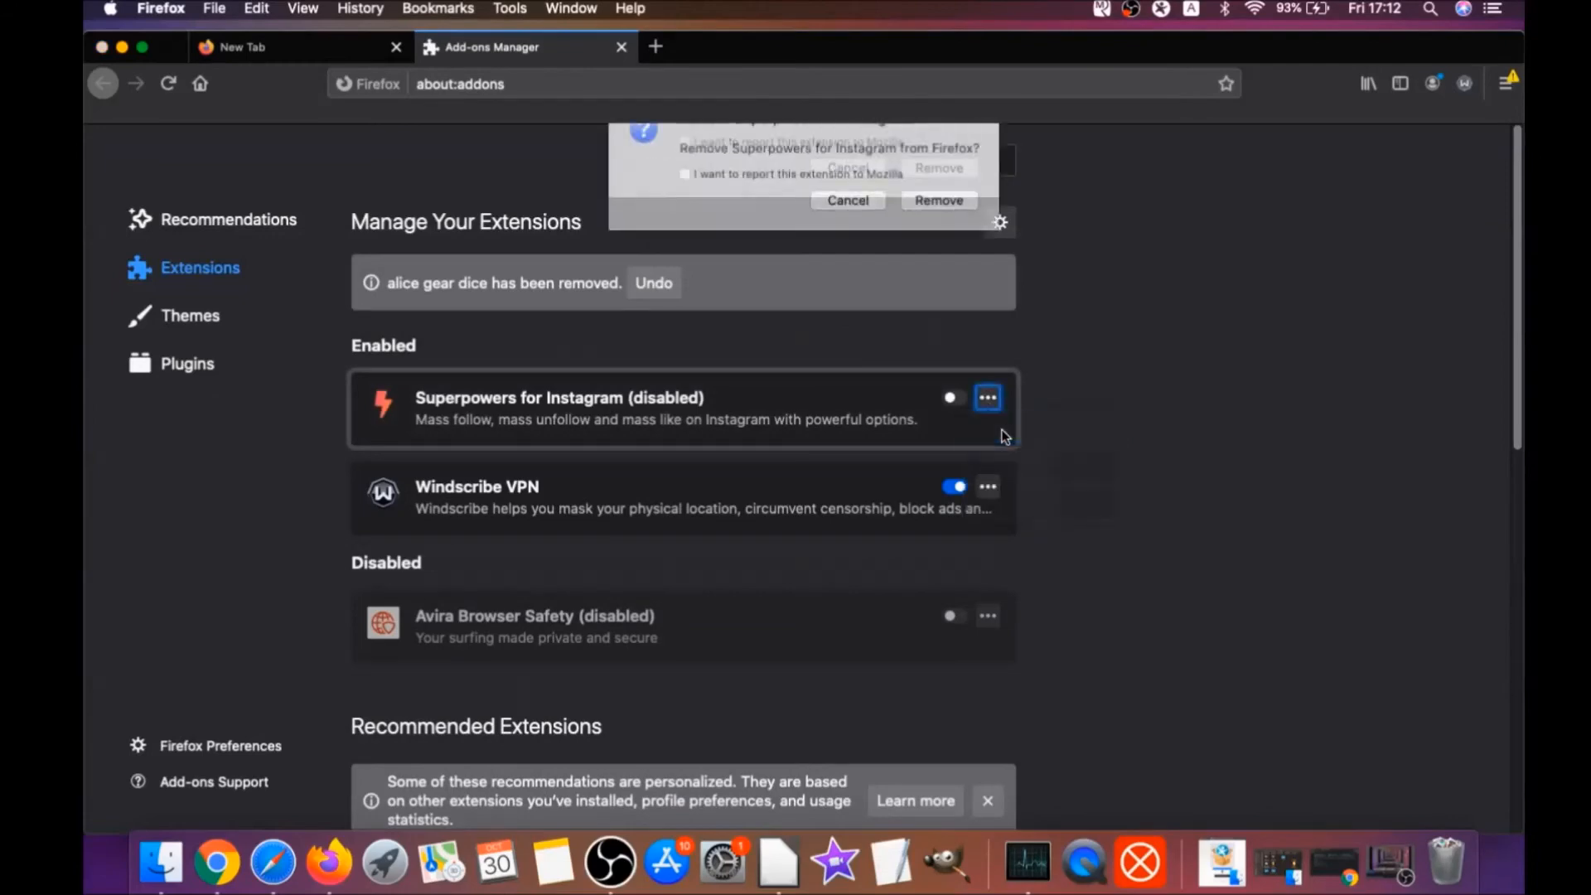
click(936, 201)
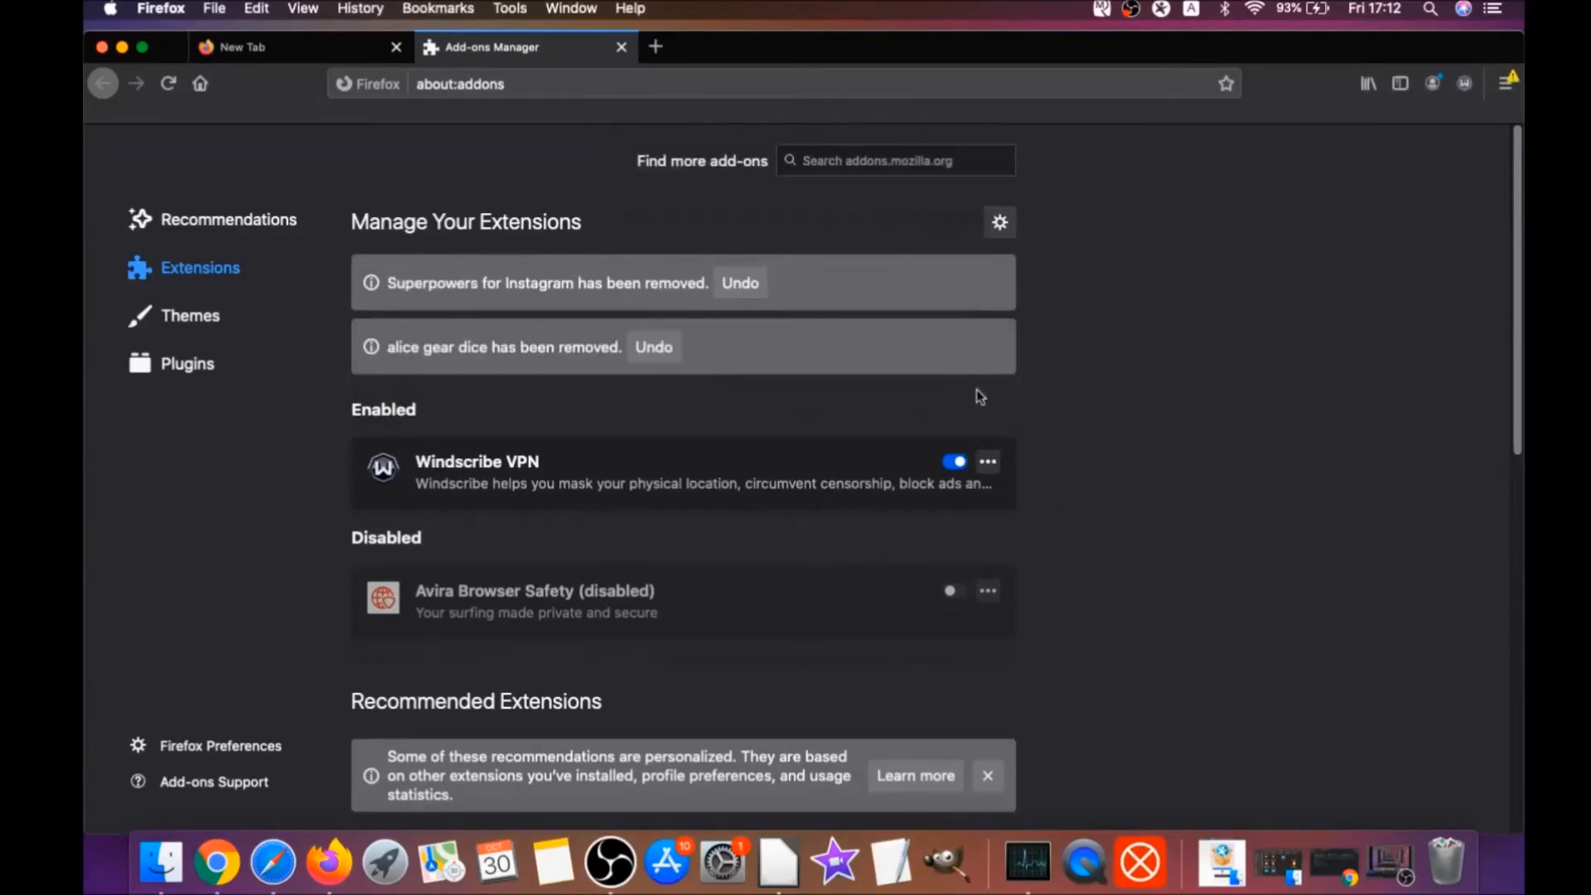
click(459, 82)
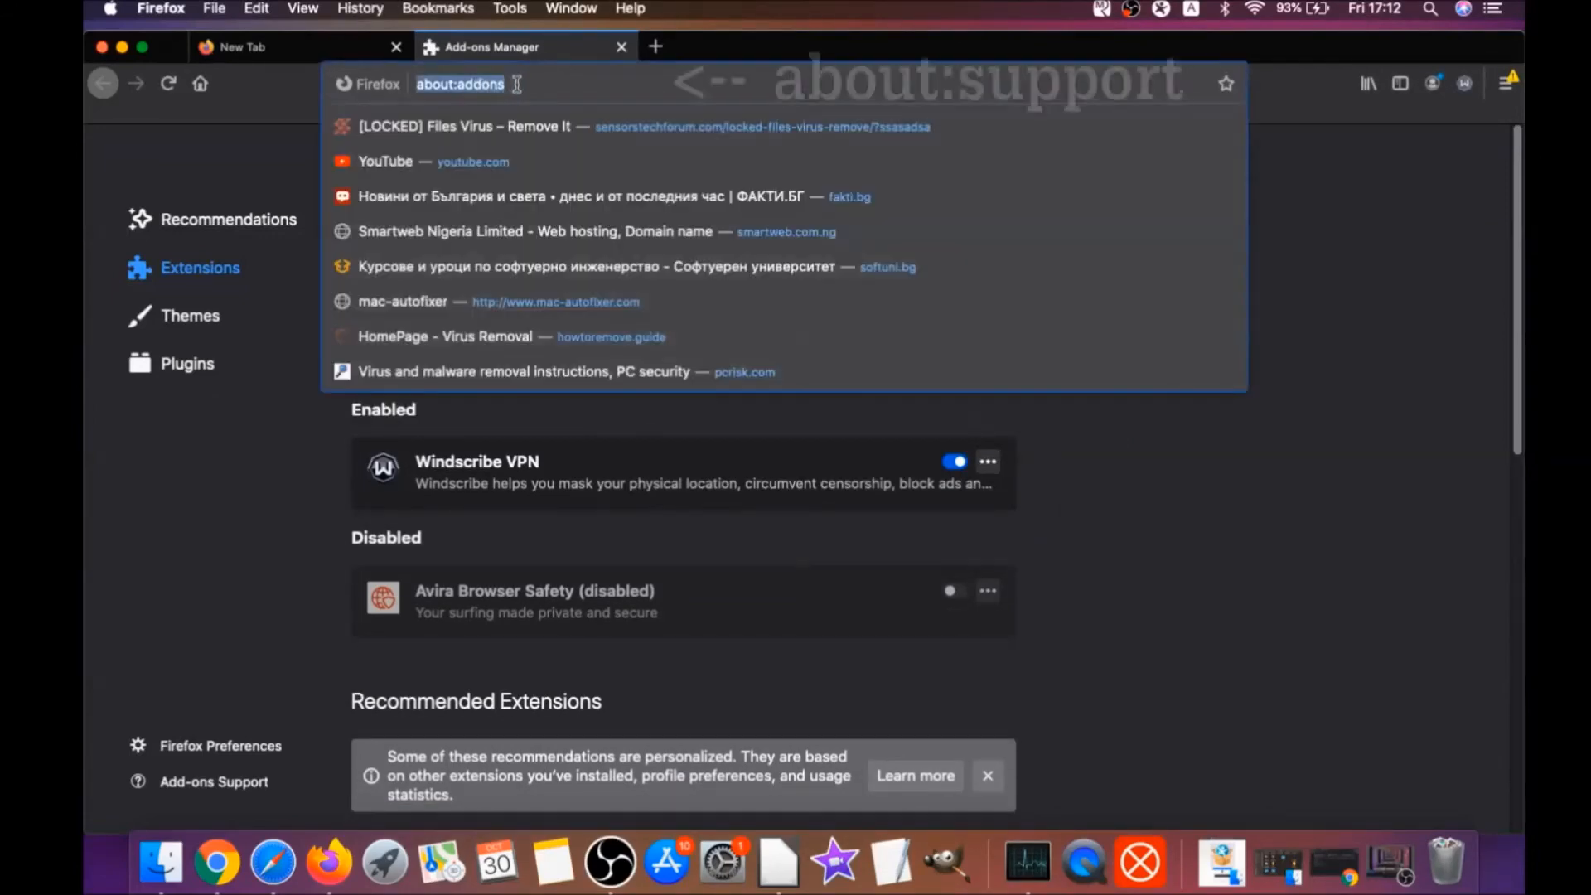
Go to about:support and start Refresh Firefox under Give Firefox a tune up
text(a)
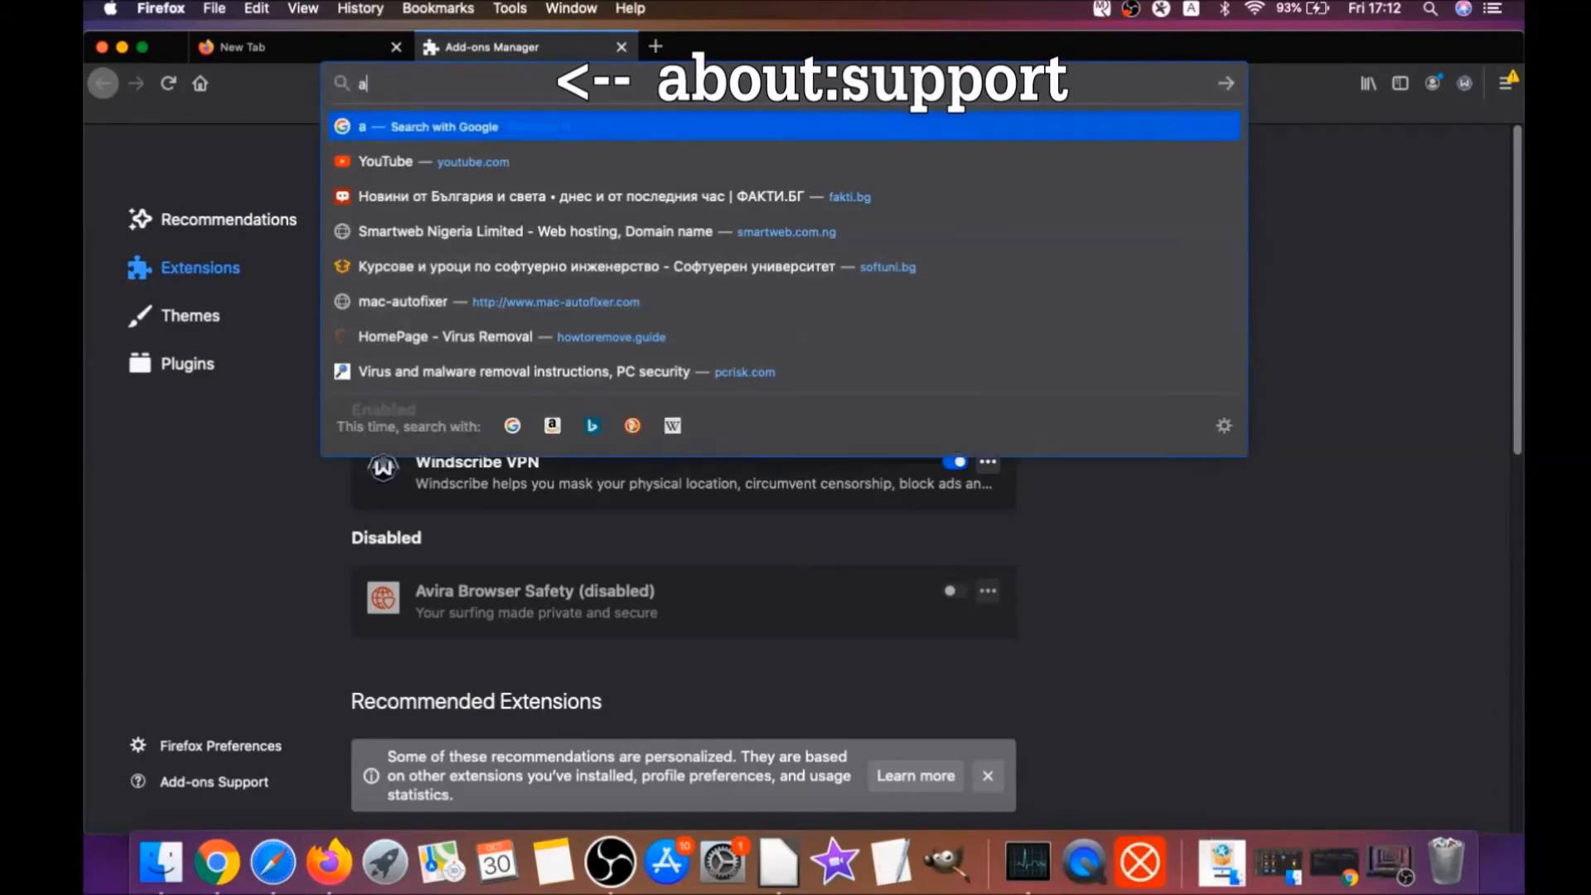
text(about:support)
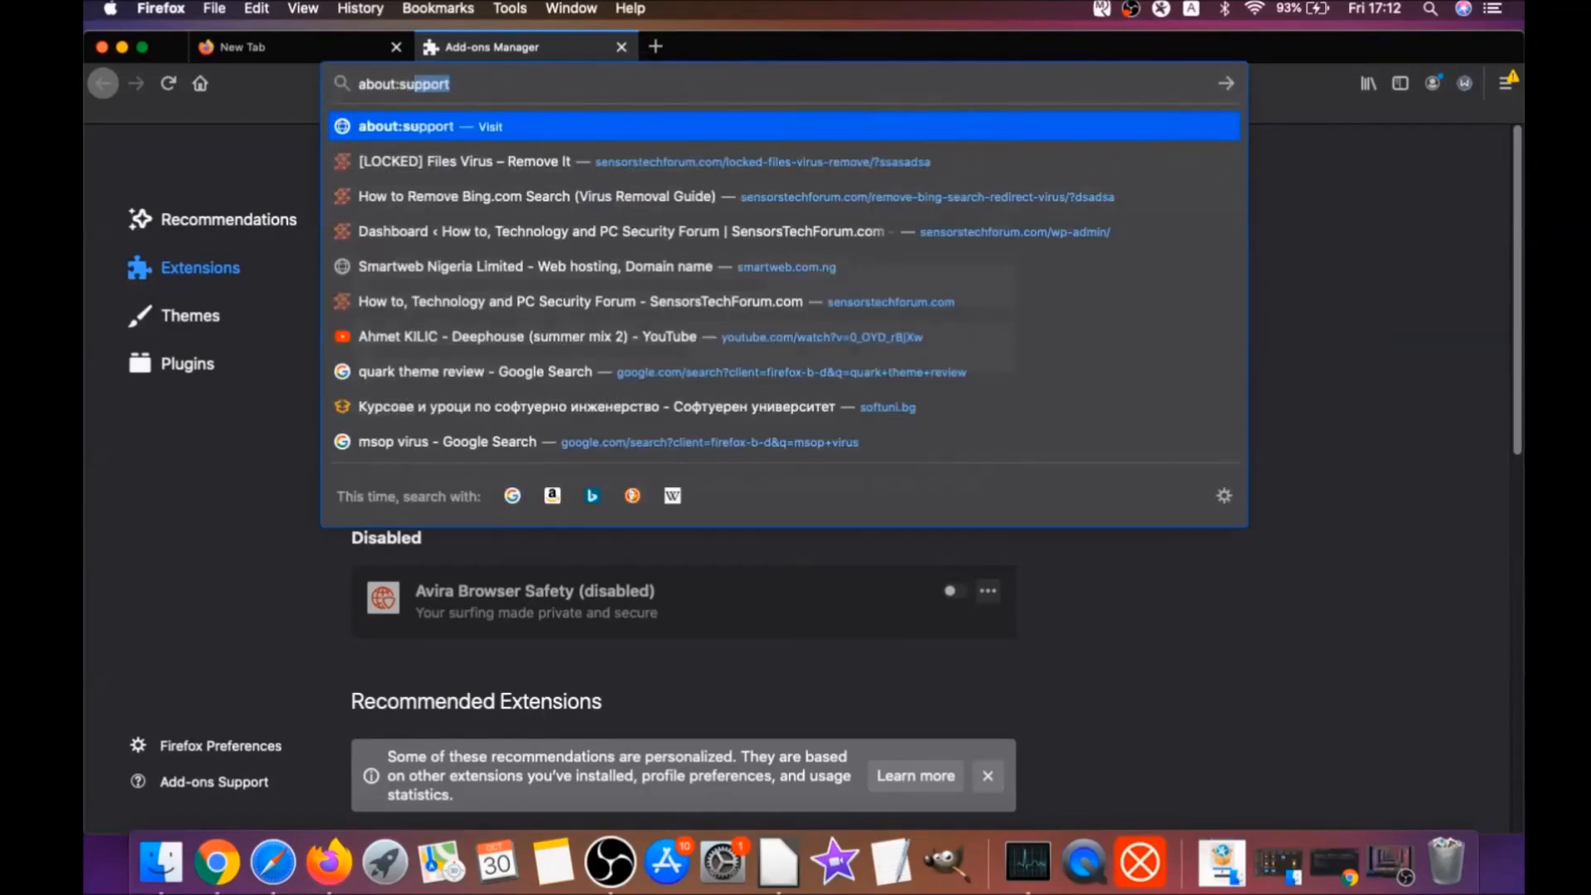
text(support)
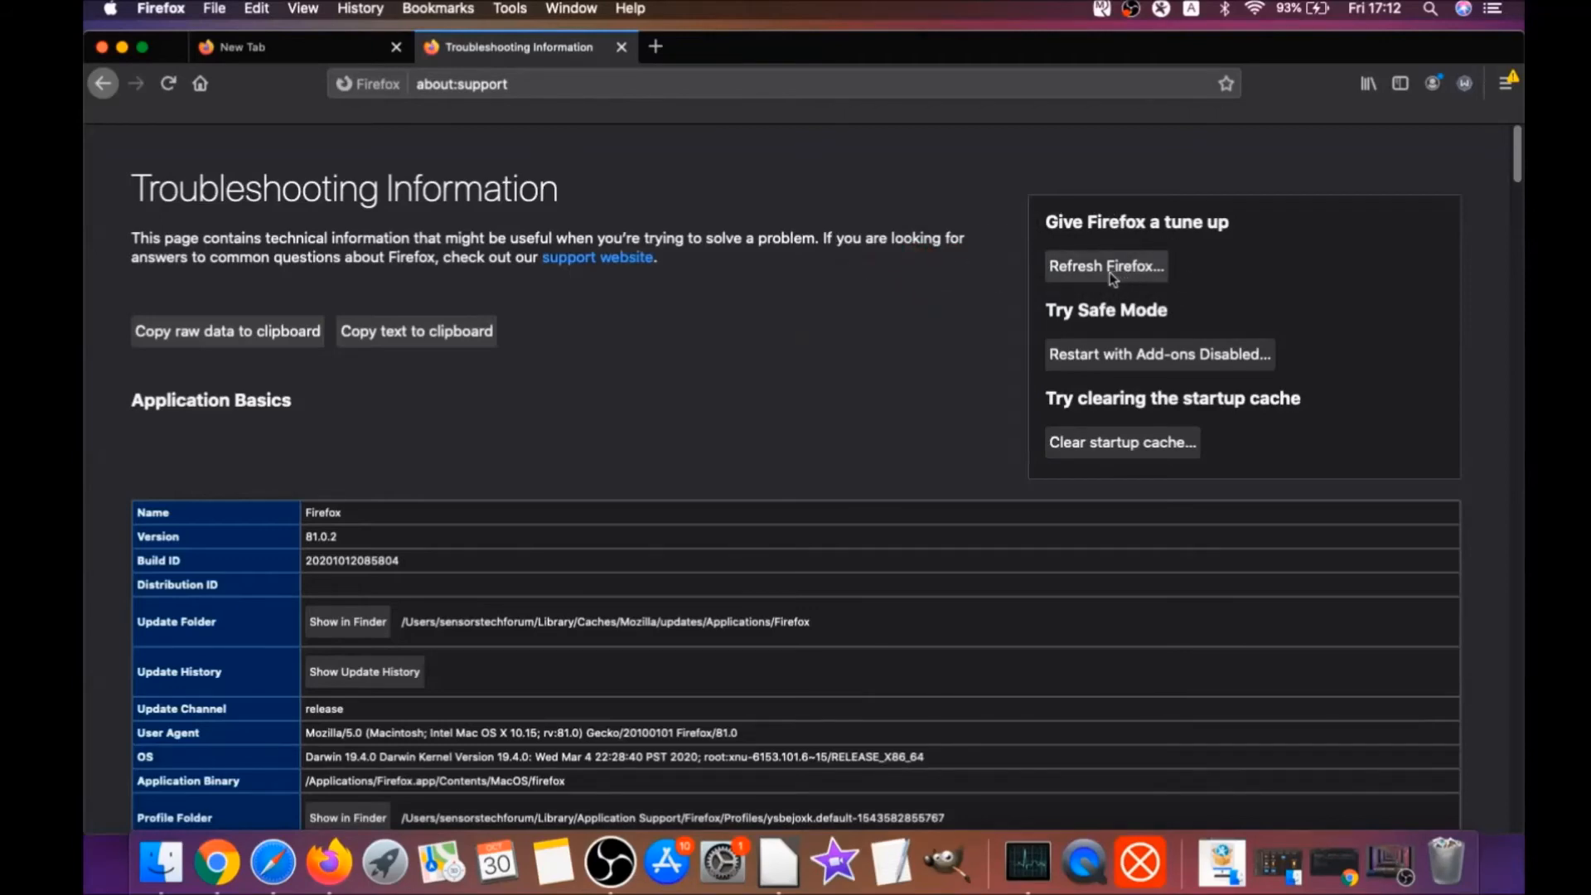
click(1106, 265)
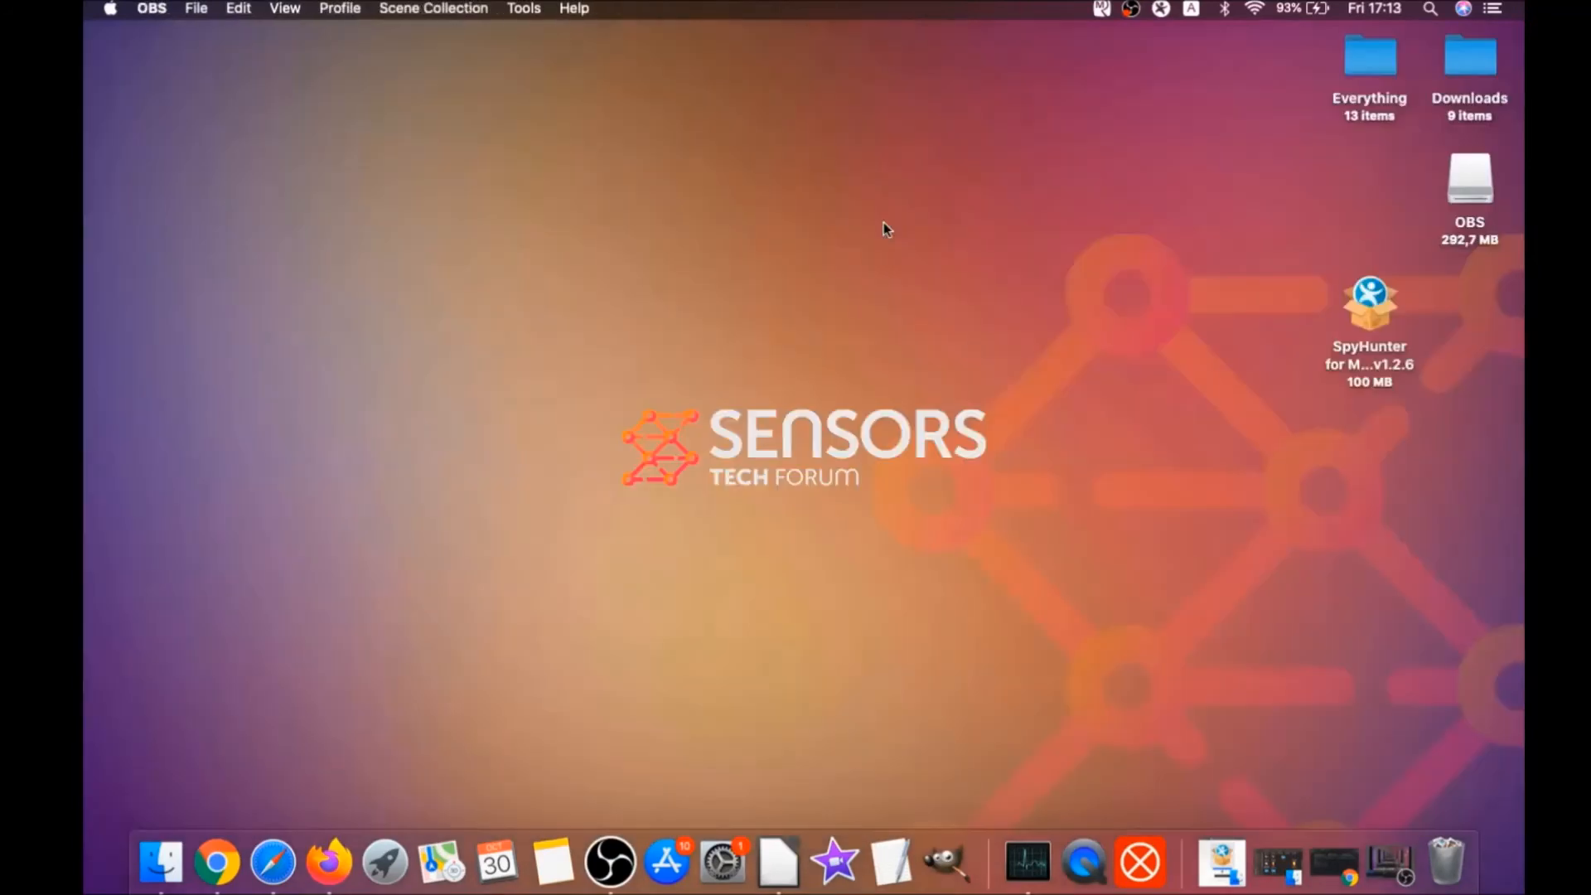
mouse_move(805, 373)
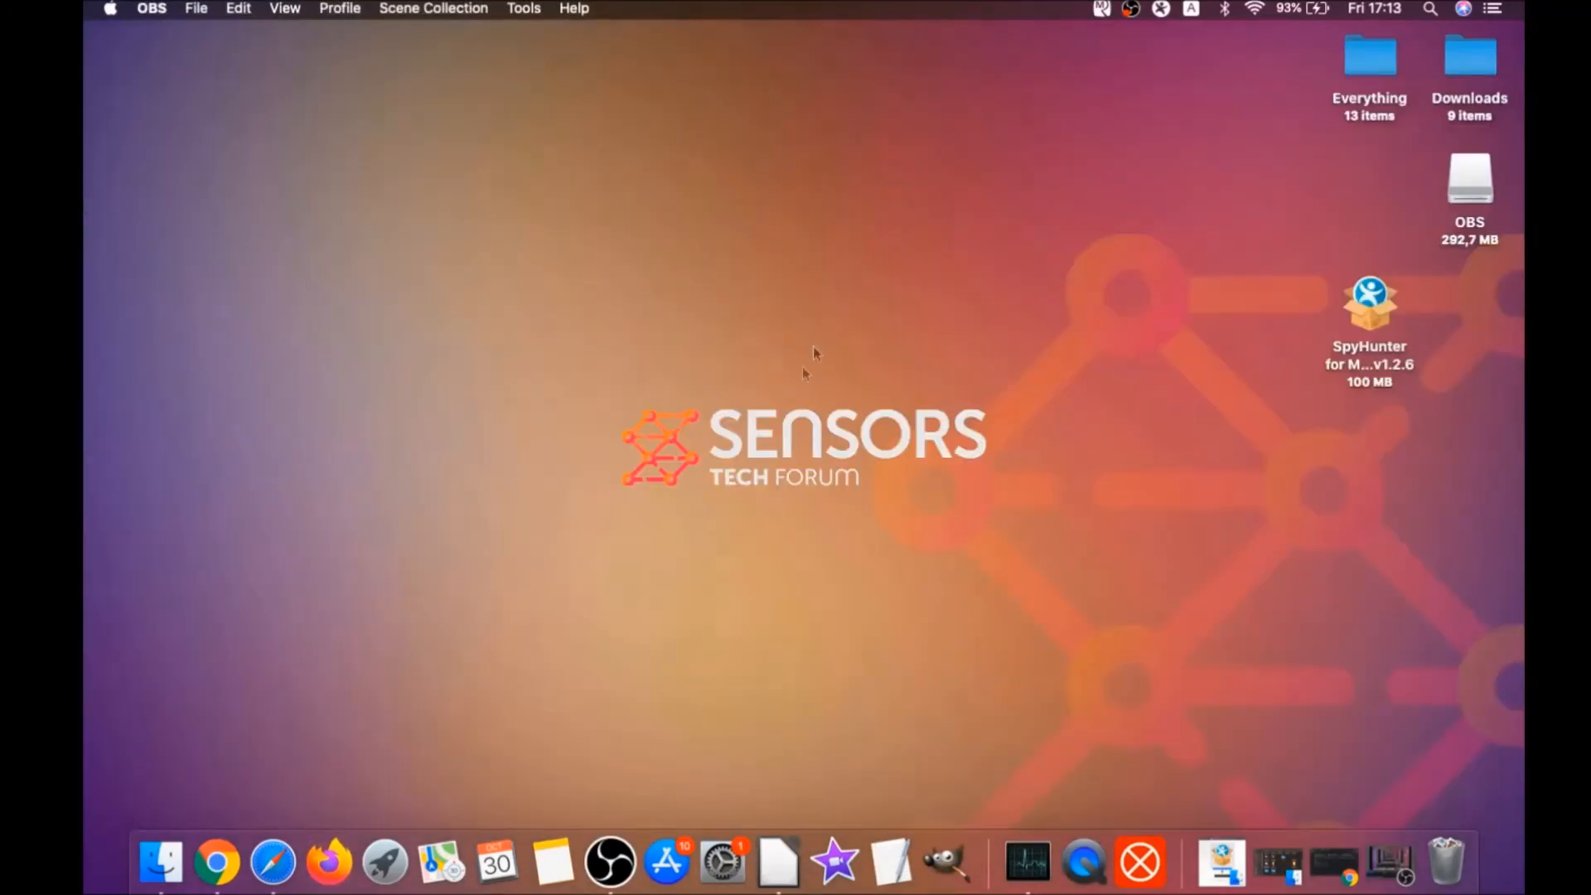
mouse_move(780, 422)
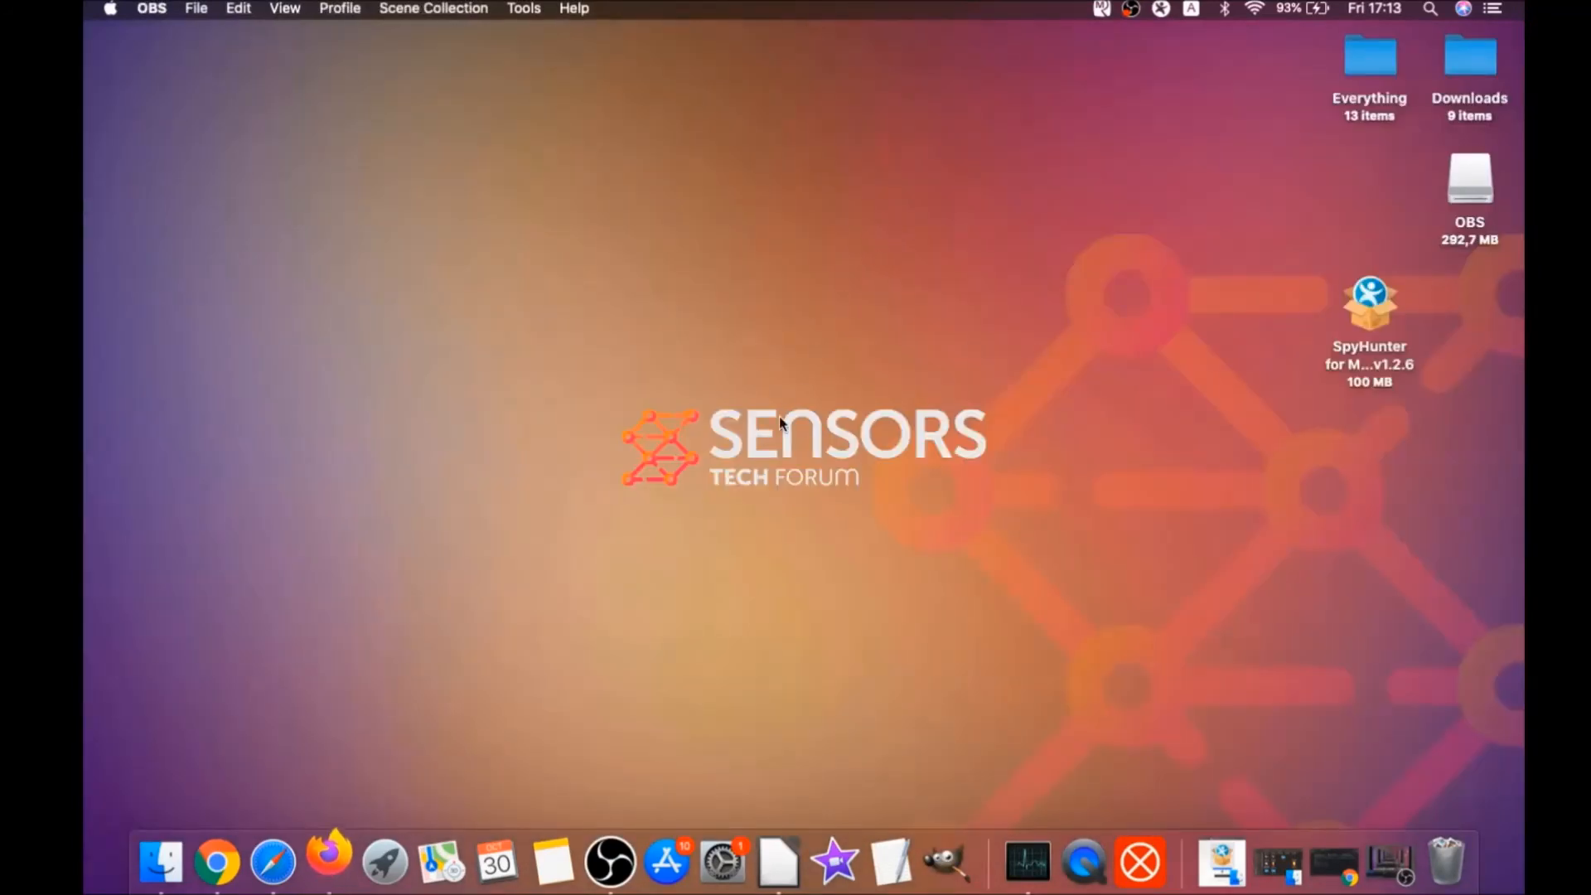
Confirm the refresh so Firefox restarts onto its What's new with Firefox page
click(327, 861)
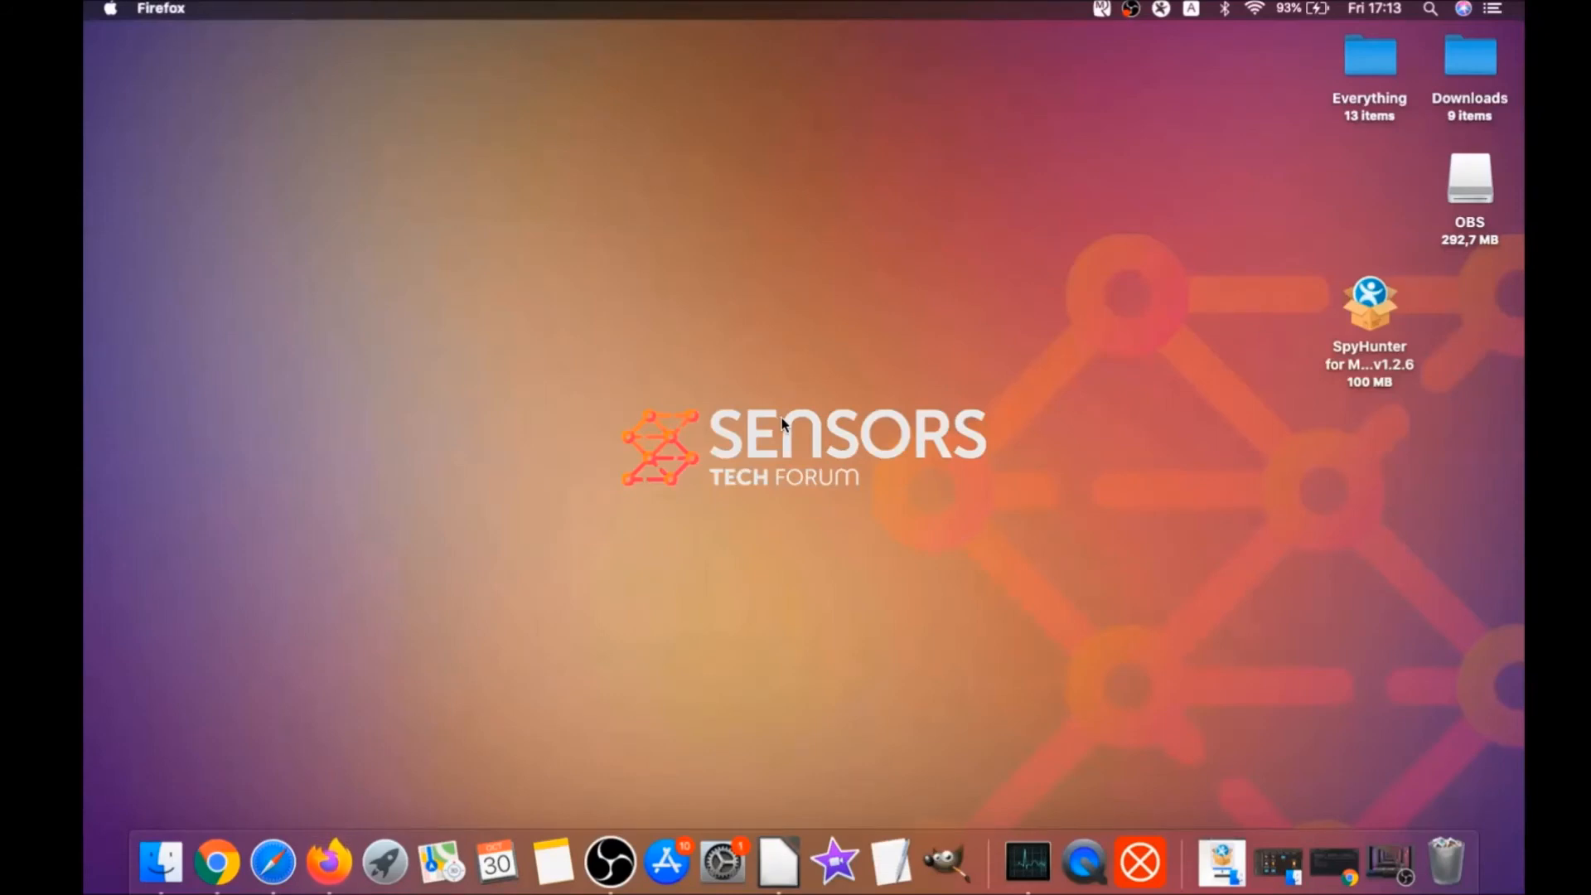
click(327, 863)
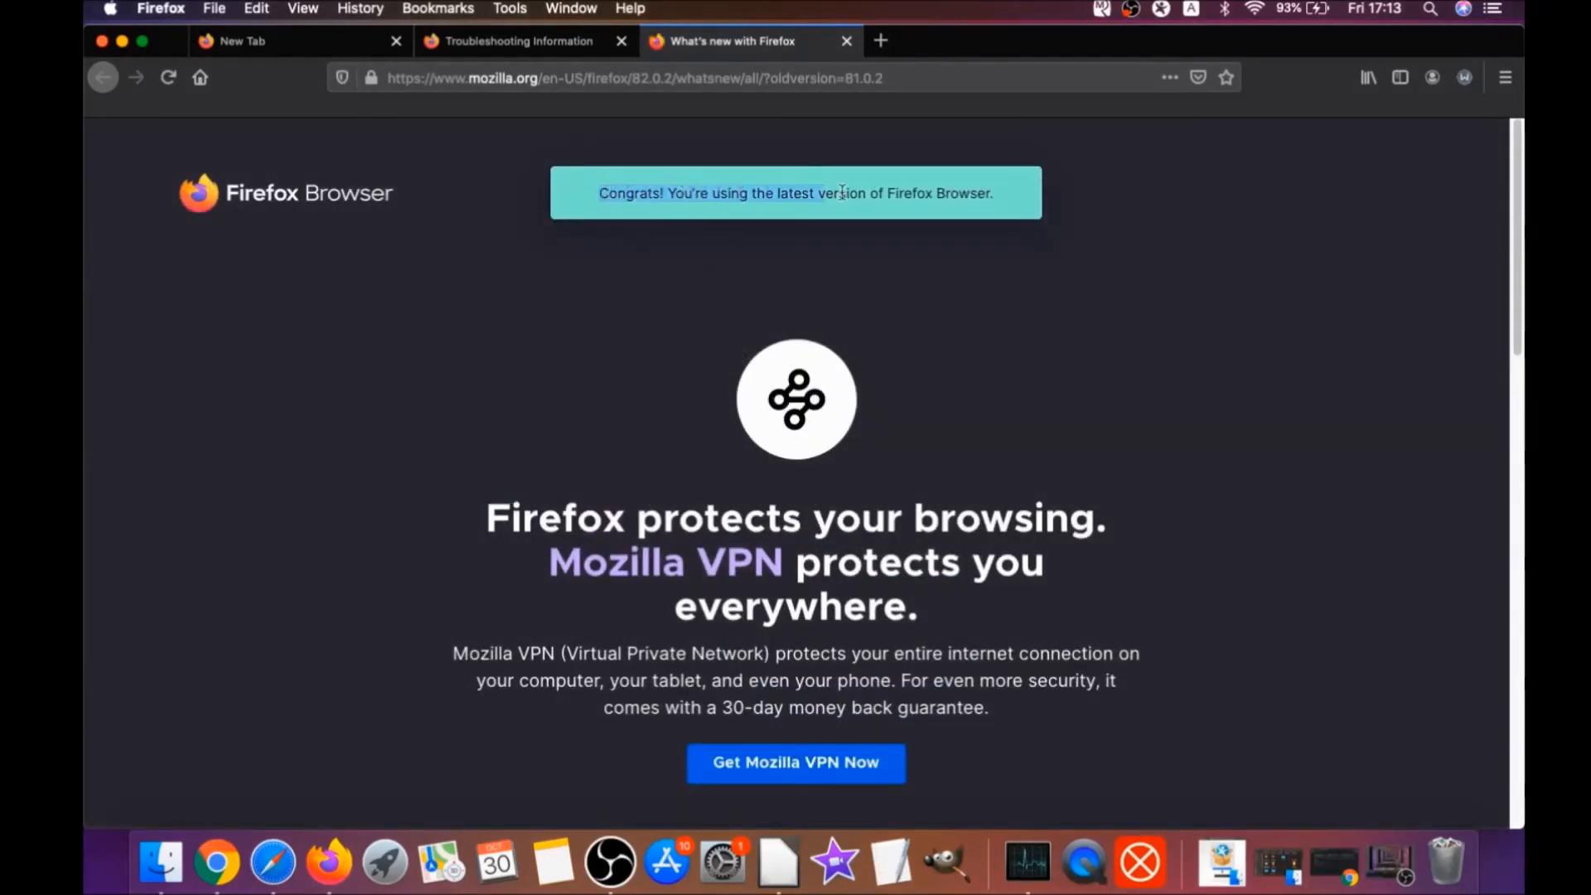
scroll(down, 3)
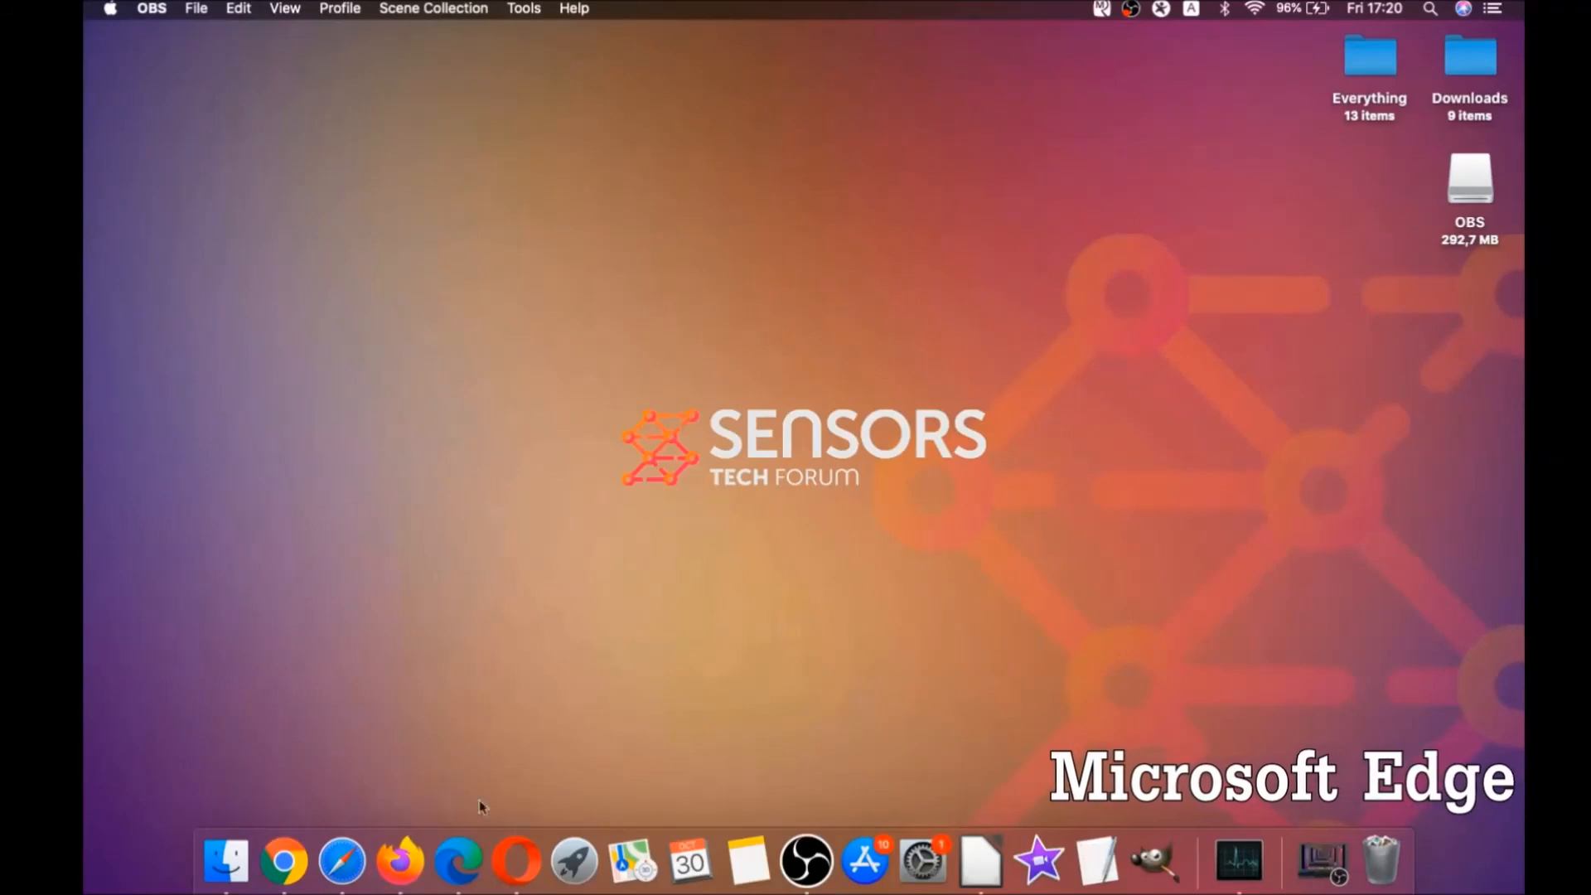
Launch Microsoft Edge and go to edge://settings/clearBrowserData
click(458, 861)
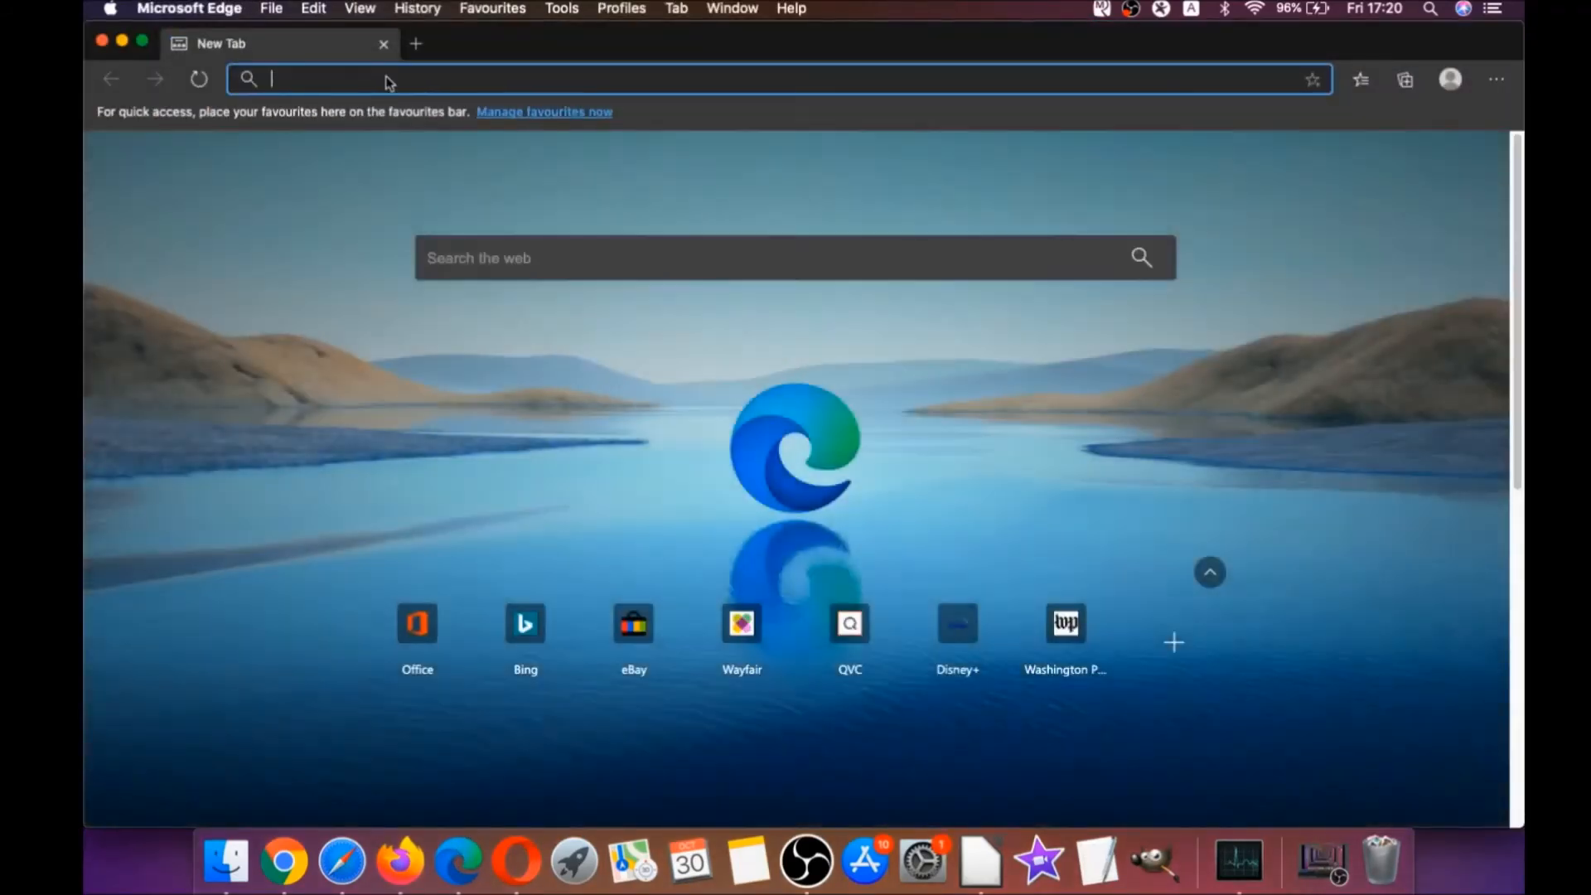
text(edge://version)
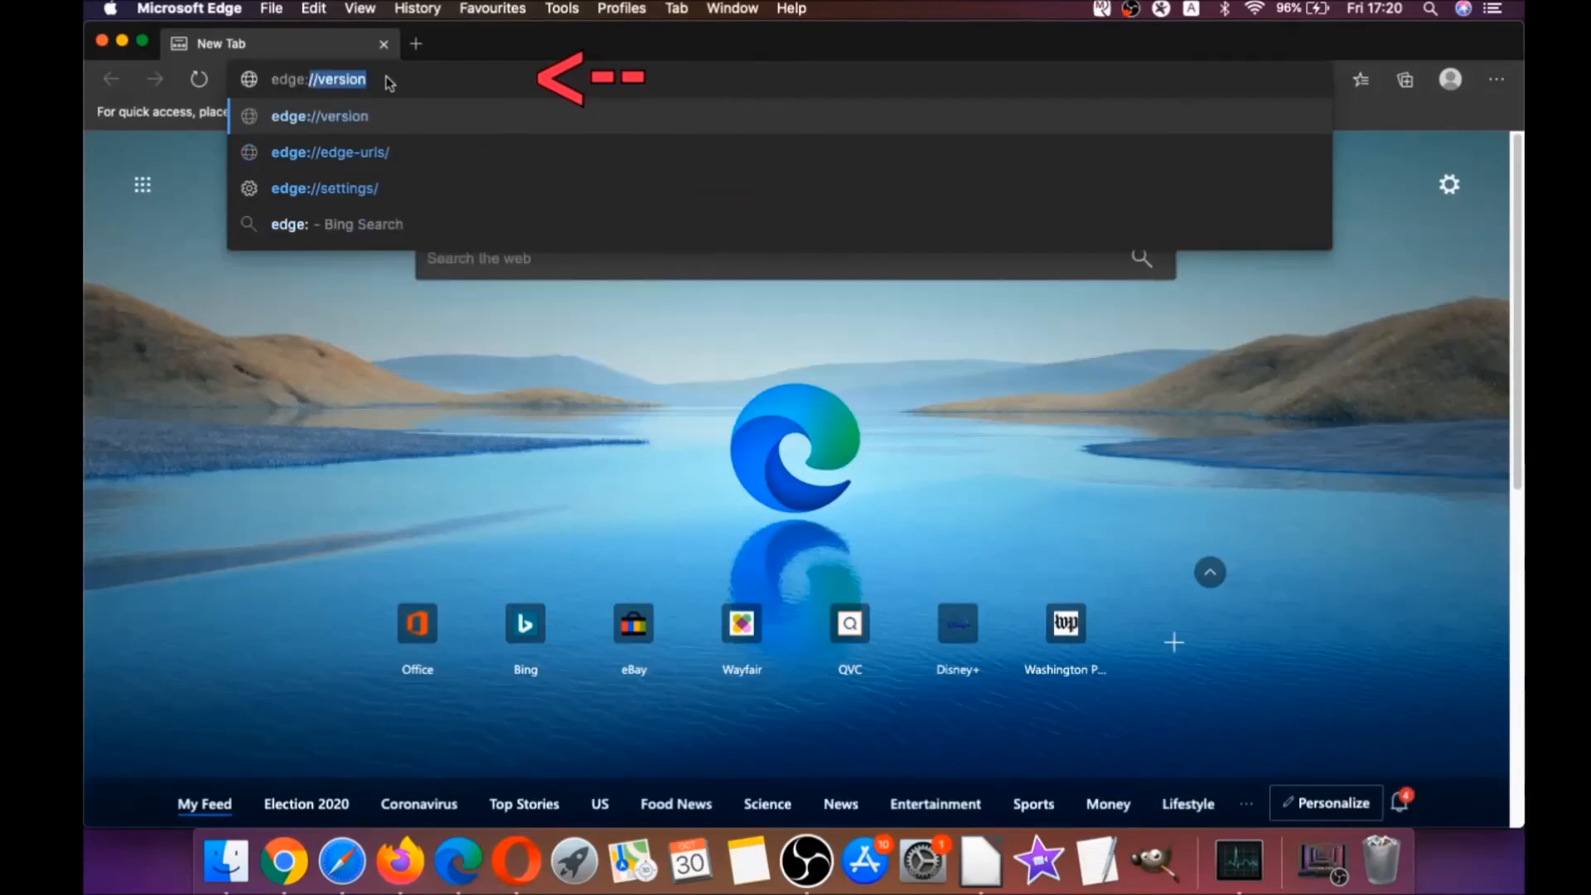
text(edge://settings/clearBrowserData)
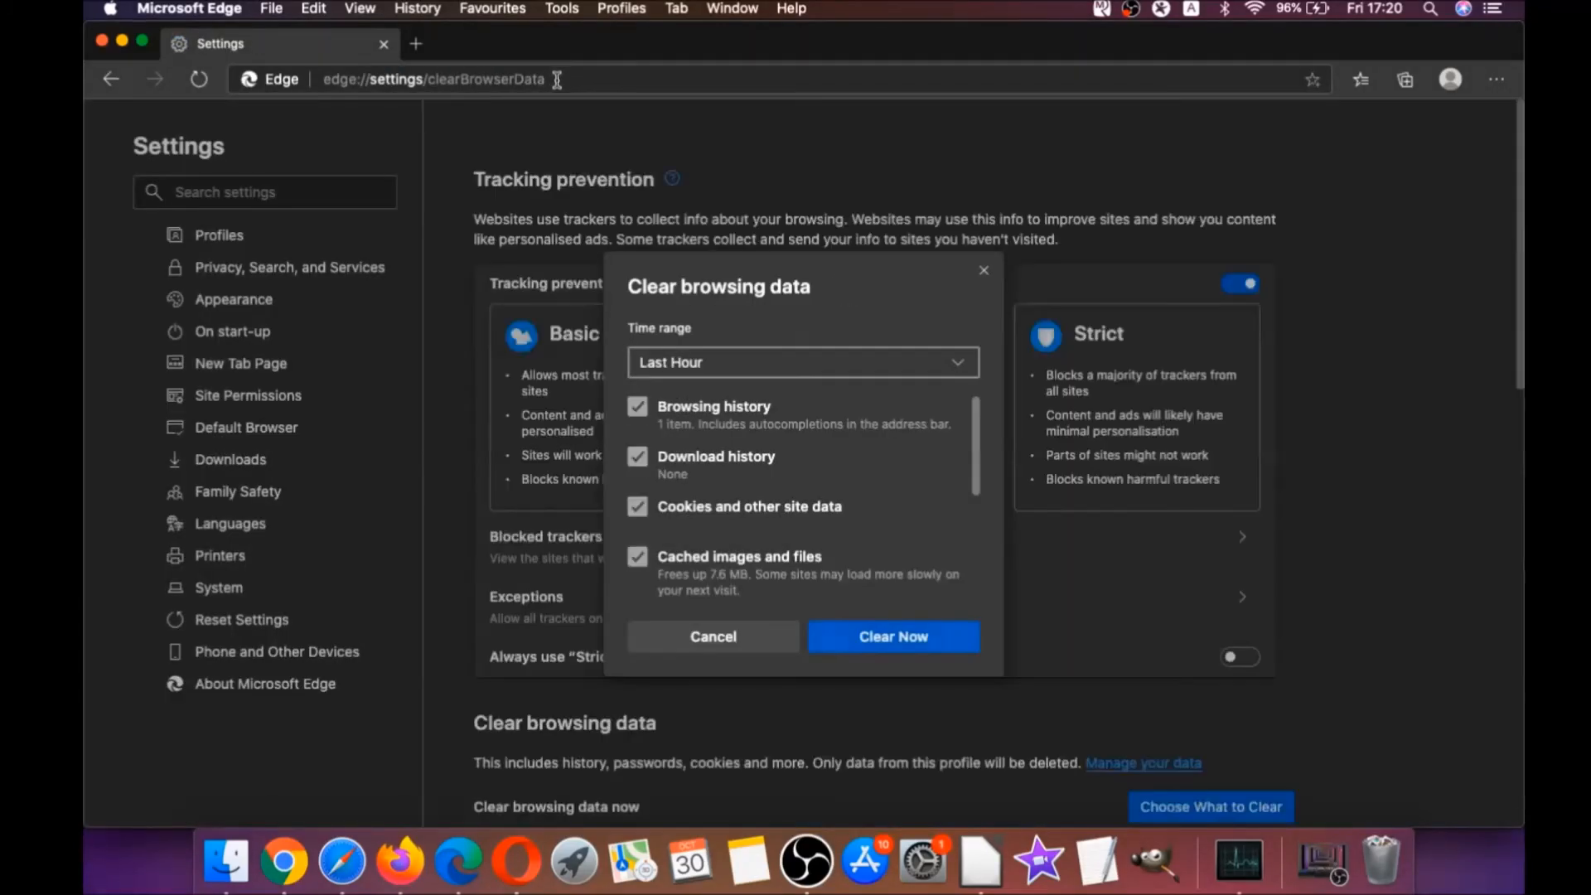
Clear Edge data for All Time including autofill form data and site permissions, leaving passwords, and close Edge
click(801, 363)
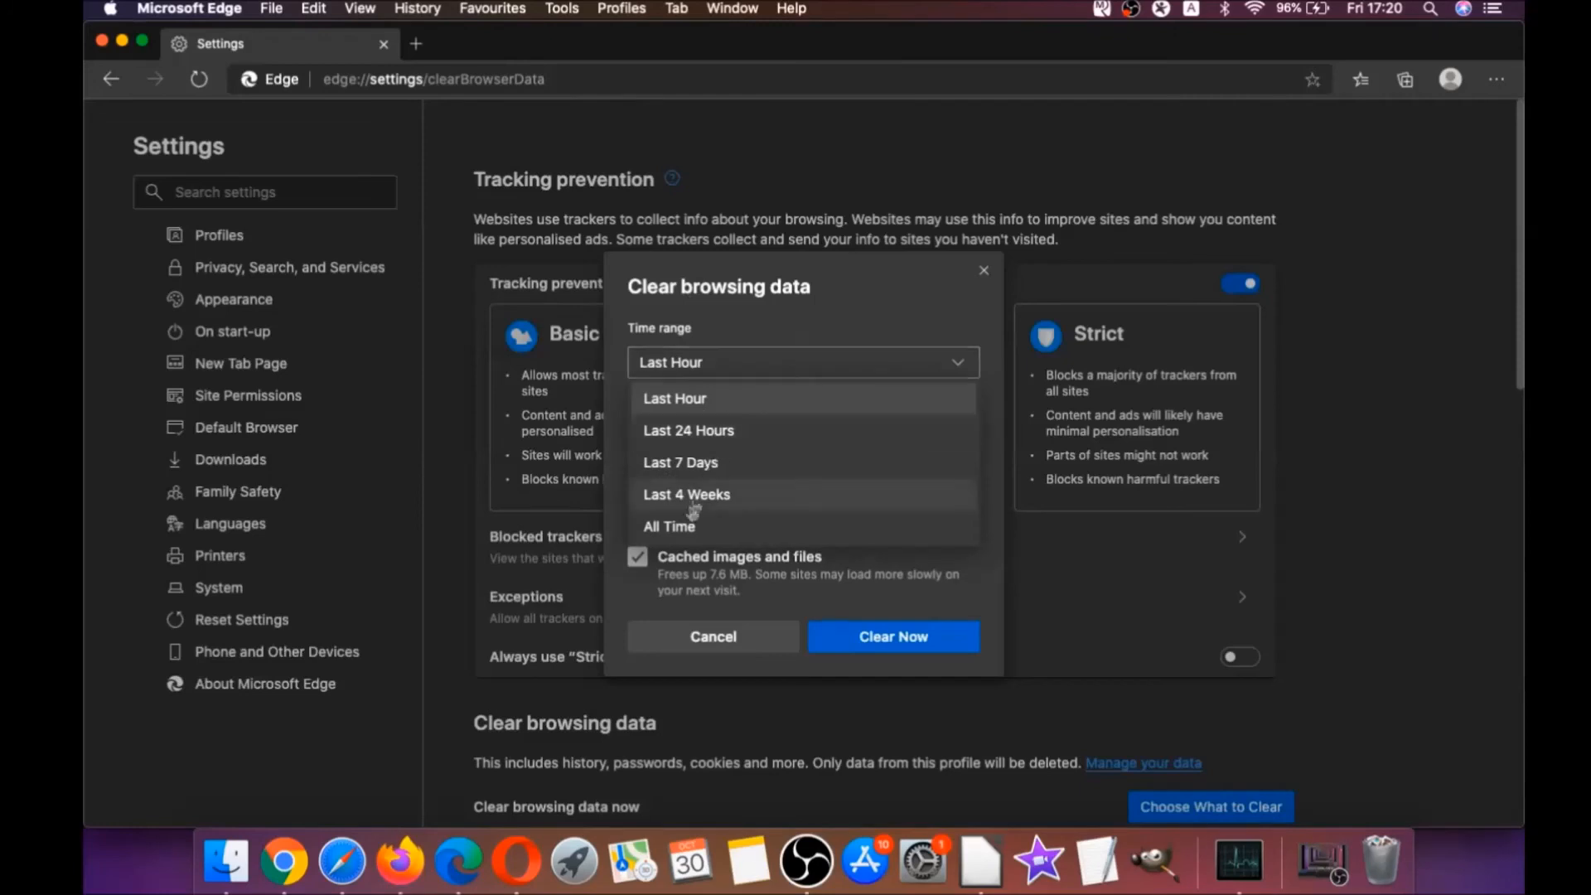
click(668, 526)
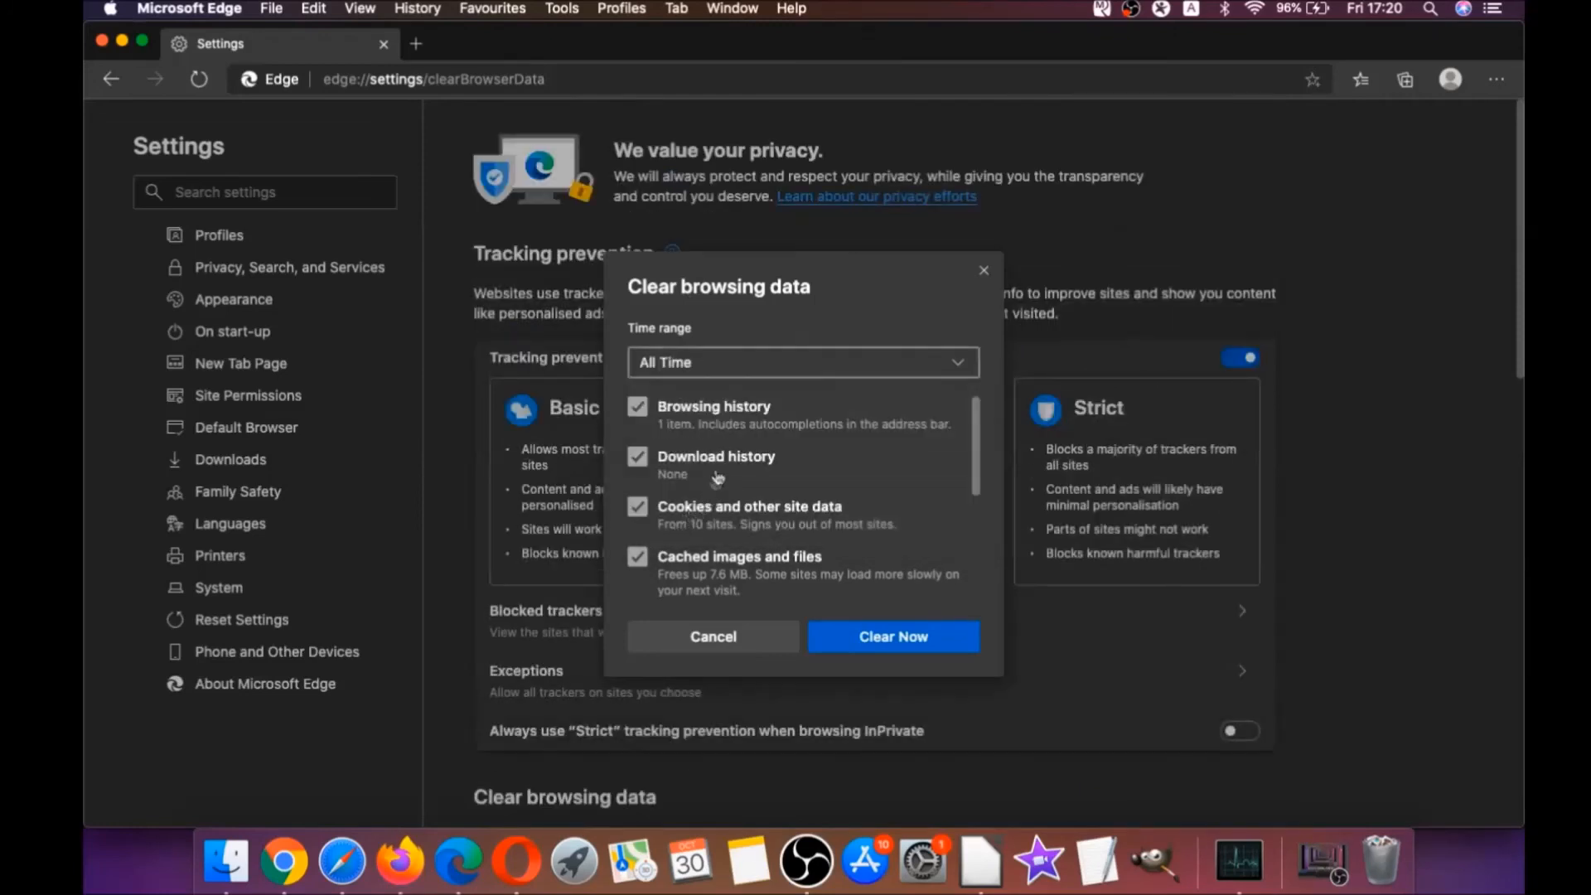
scroll(down, 3)
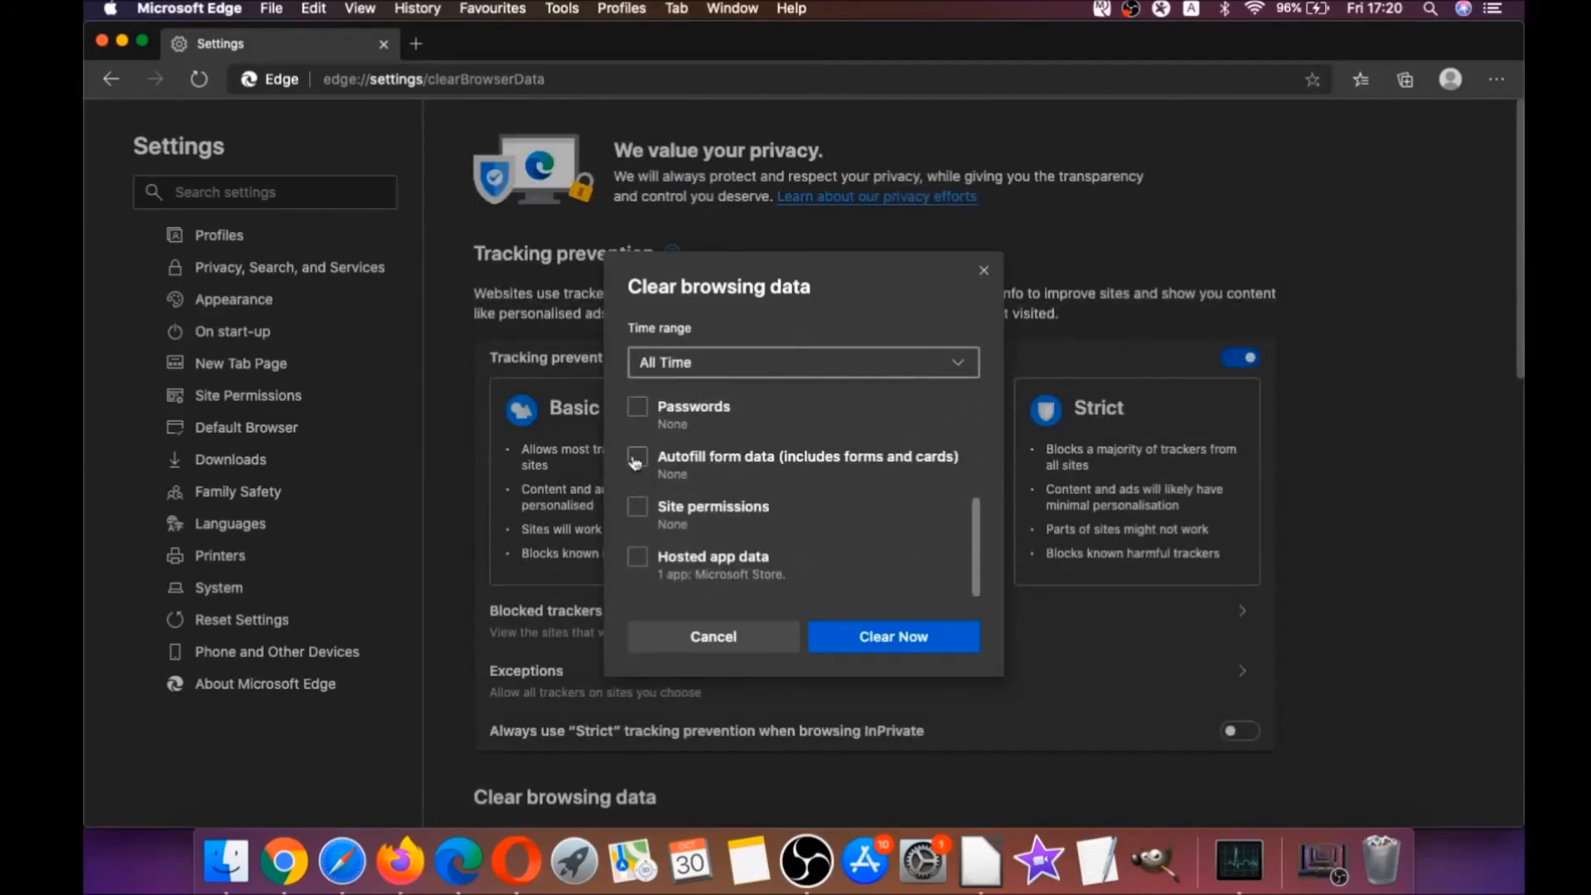
click(636, 456)
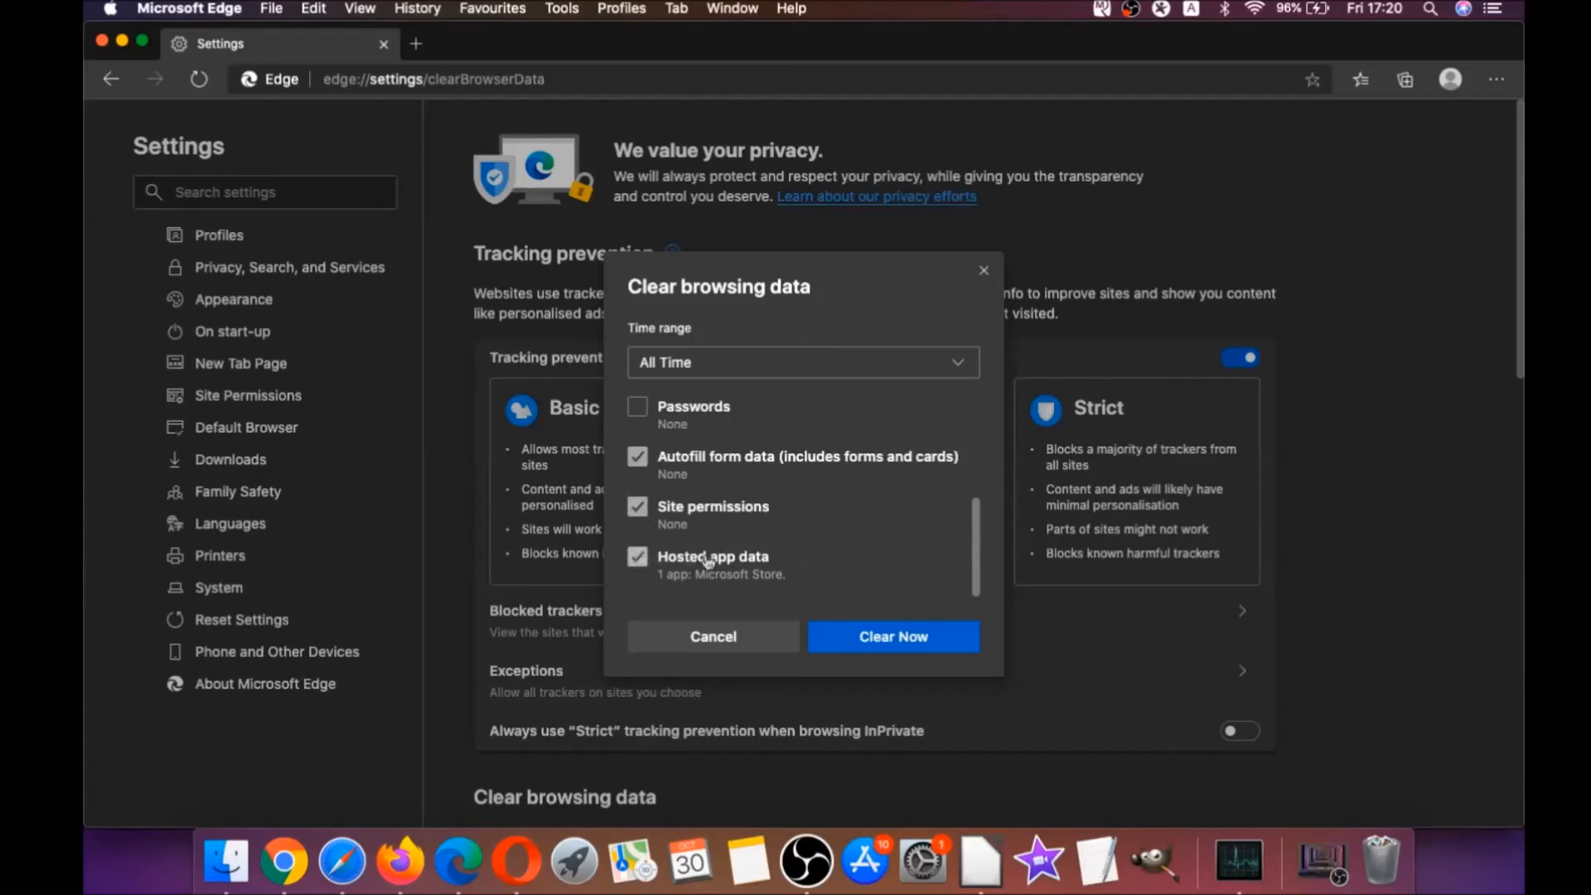
click(891, 636)
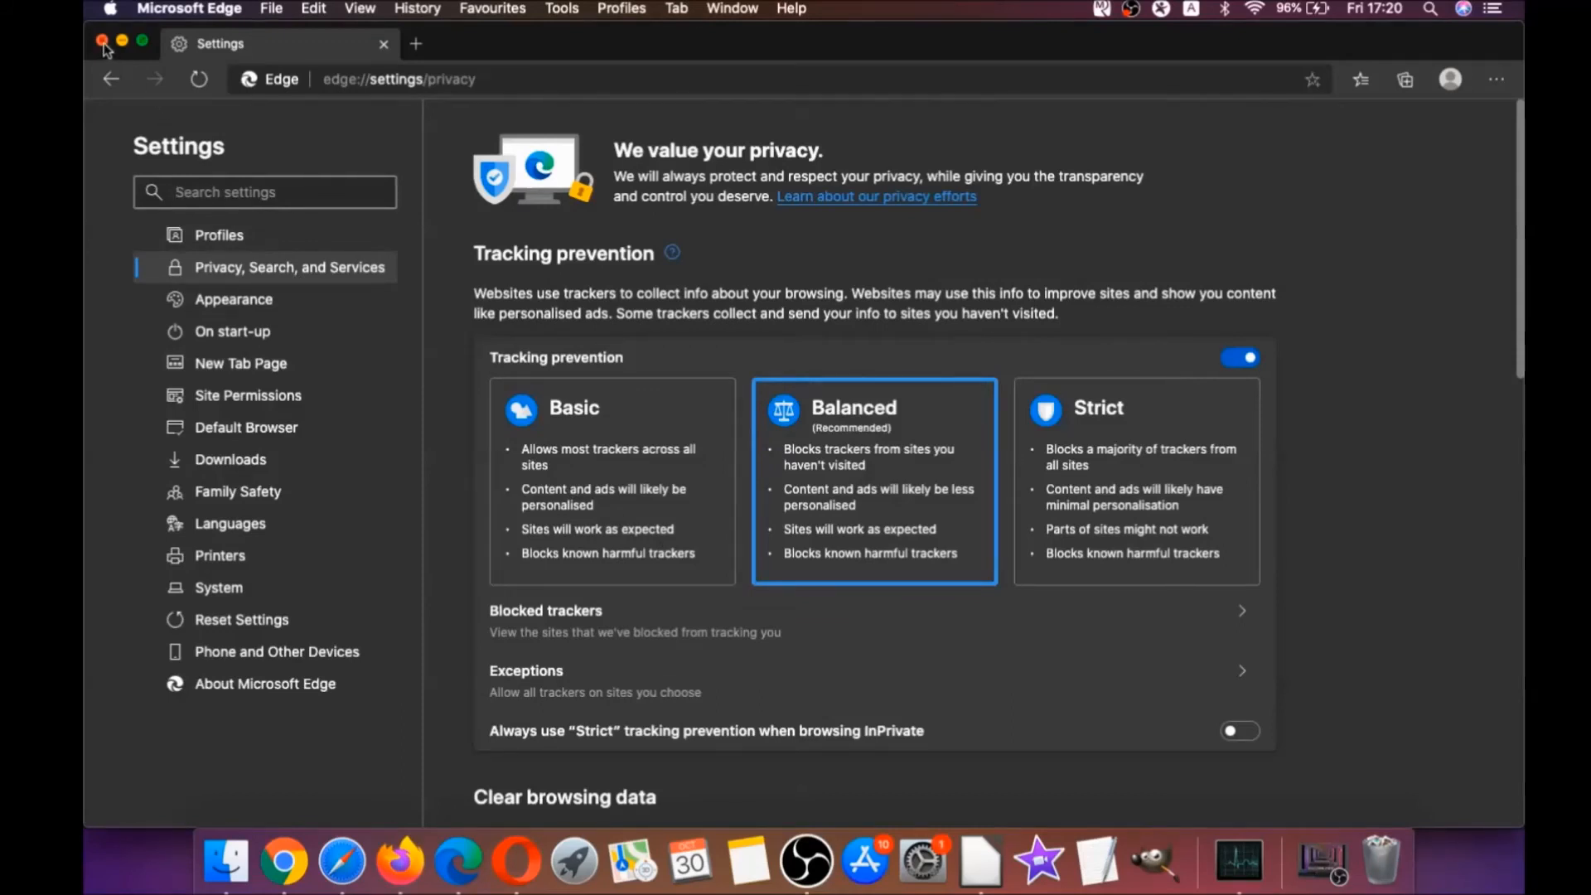
click(103, 43)
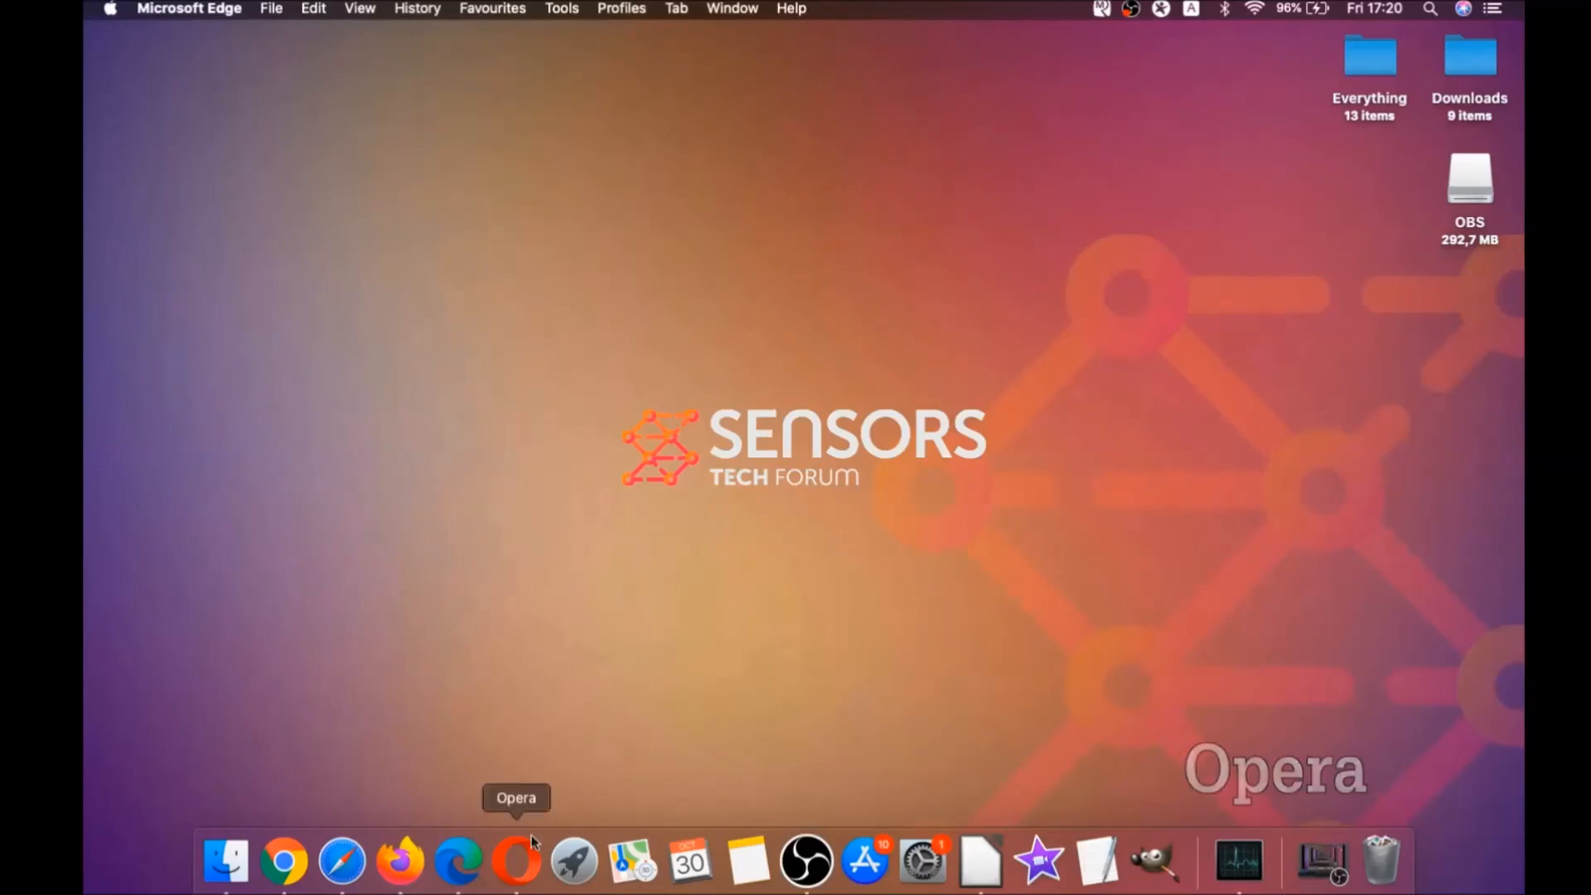
Launch Opera full-screen and go to opera://settings/clearBrowserData
click(516, 861)
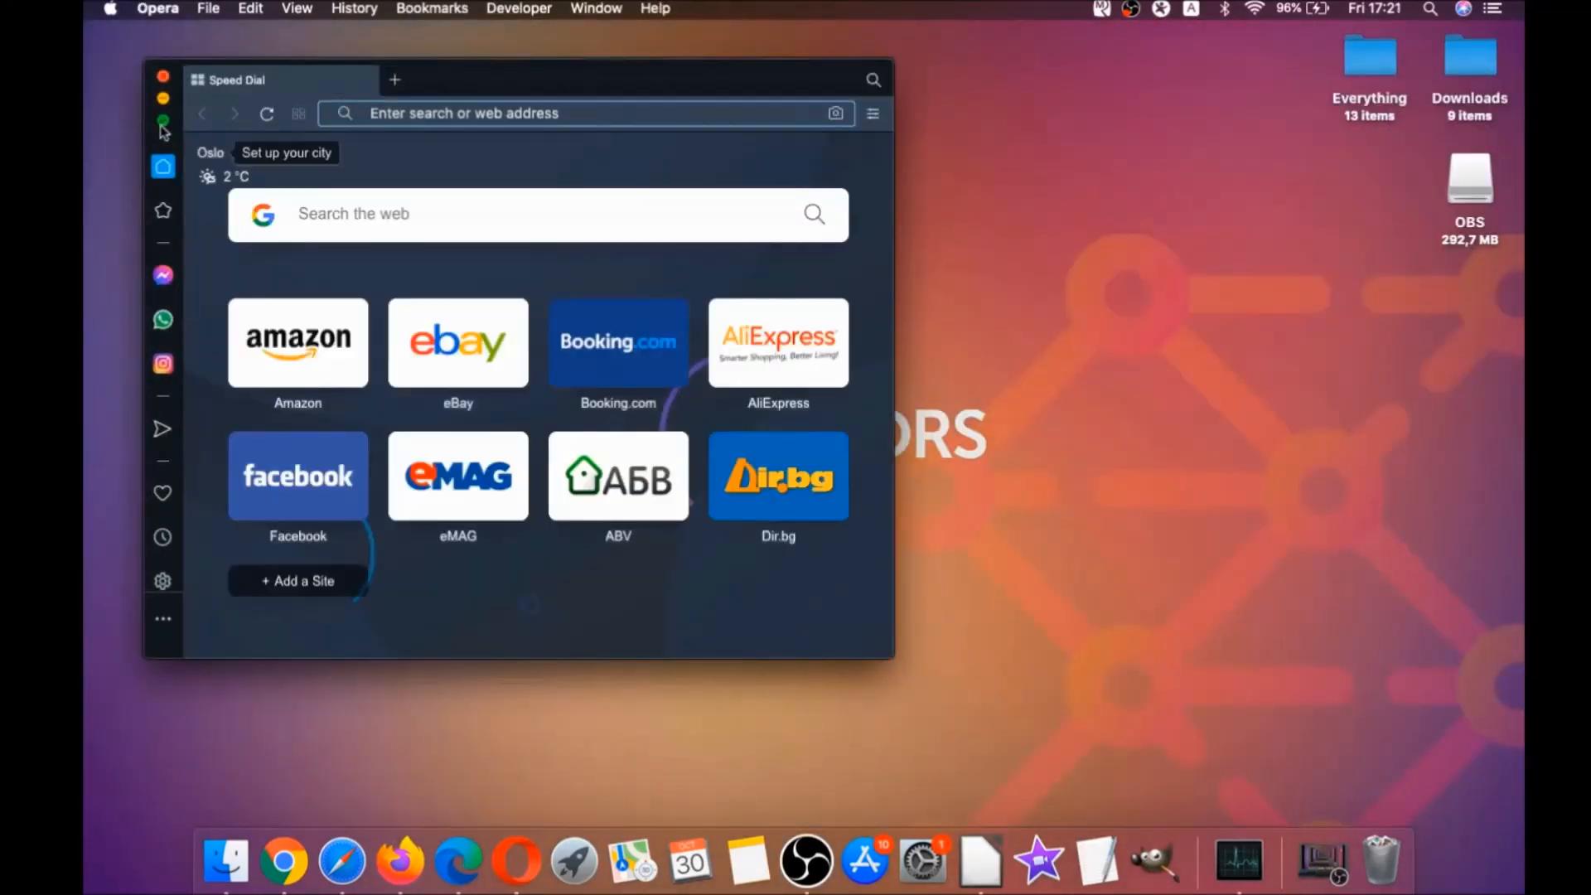
click(162, 111)
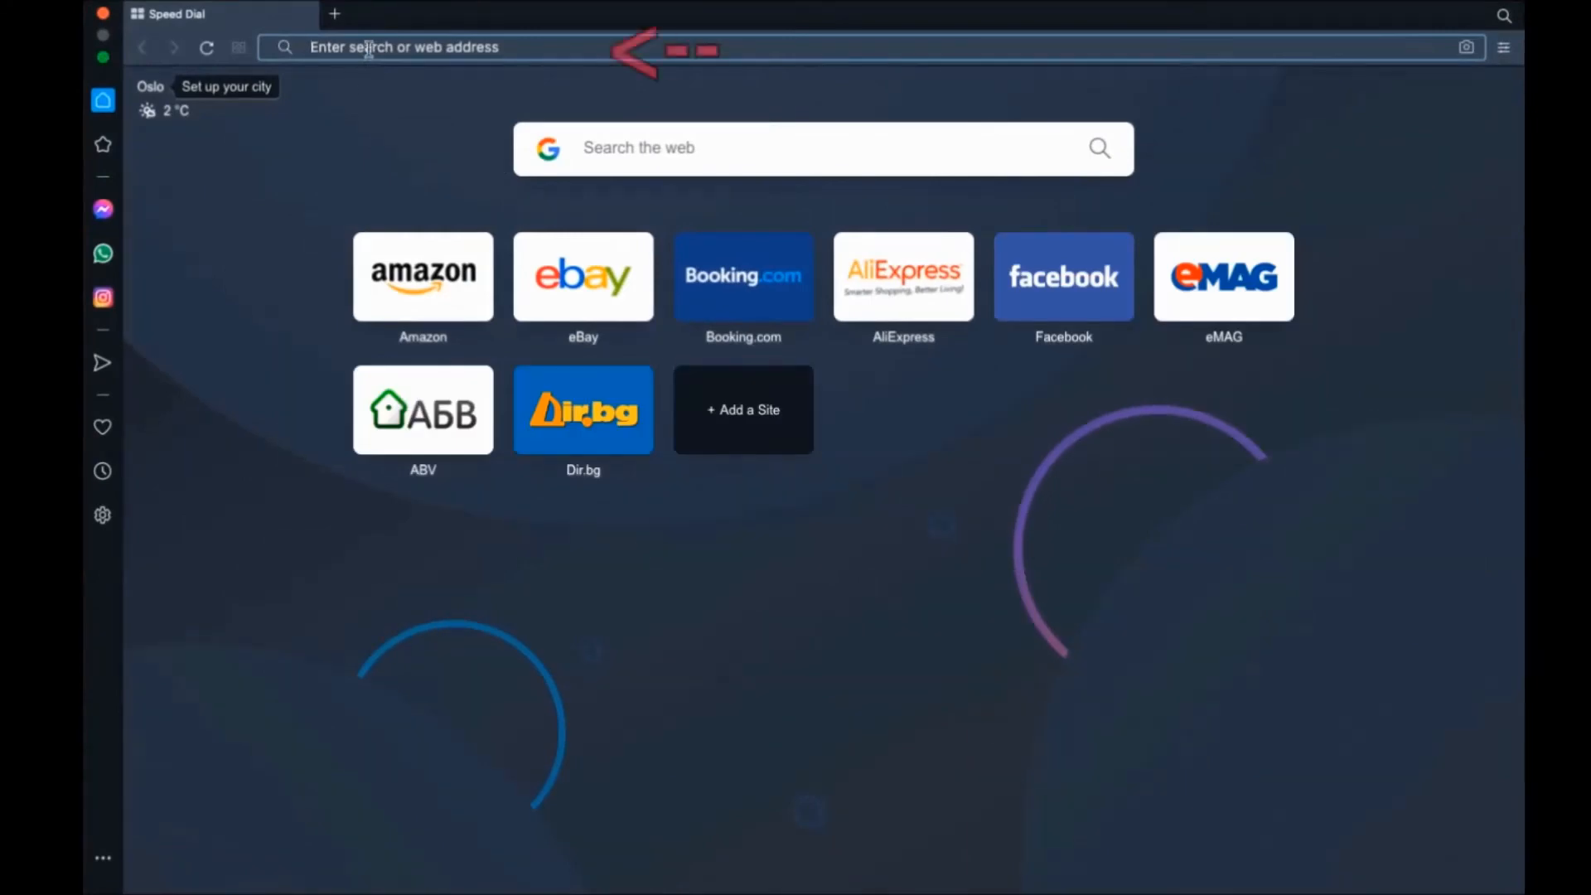
text(opera:)
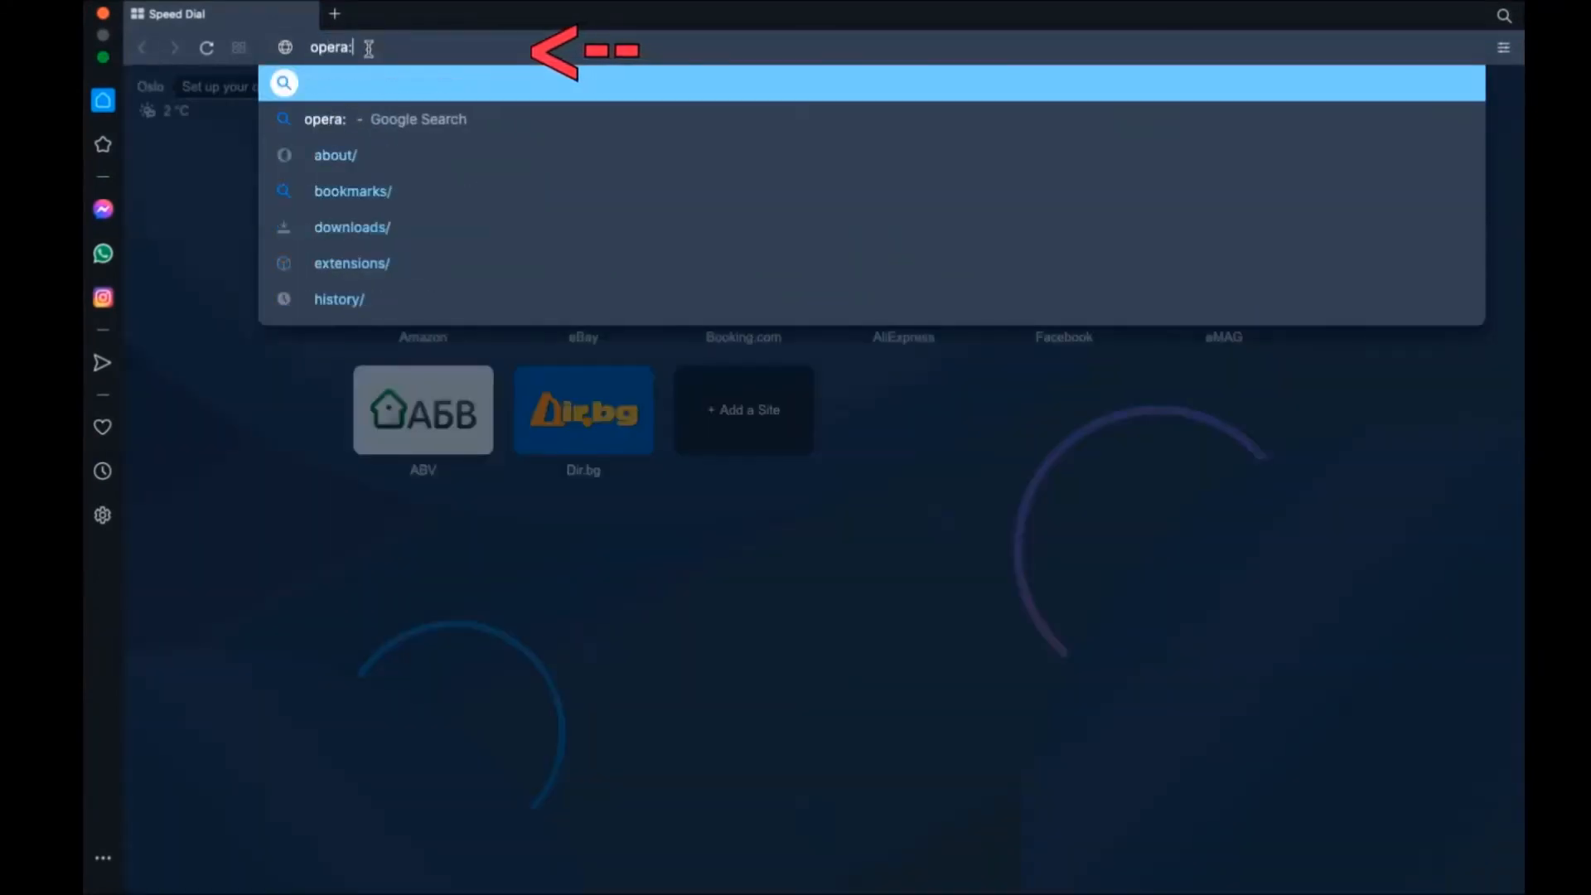
text(://settings/clearB)
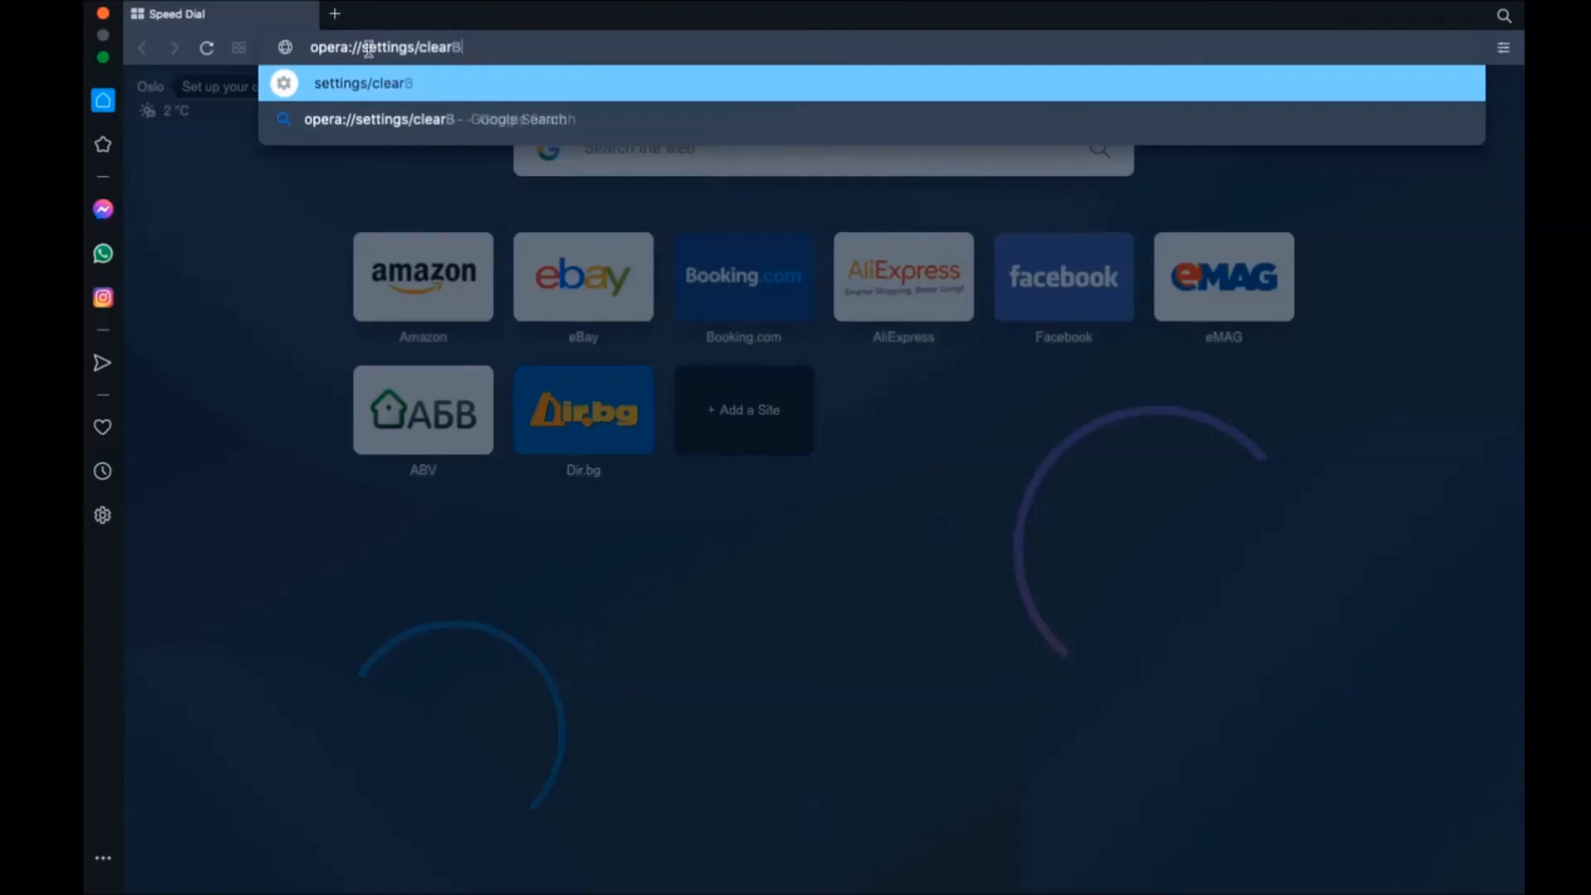
text(rowserData)
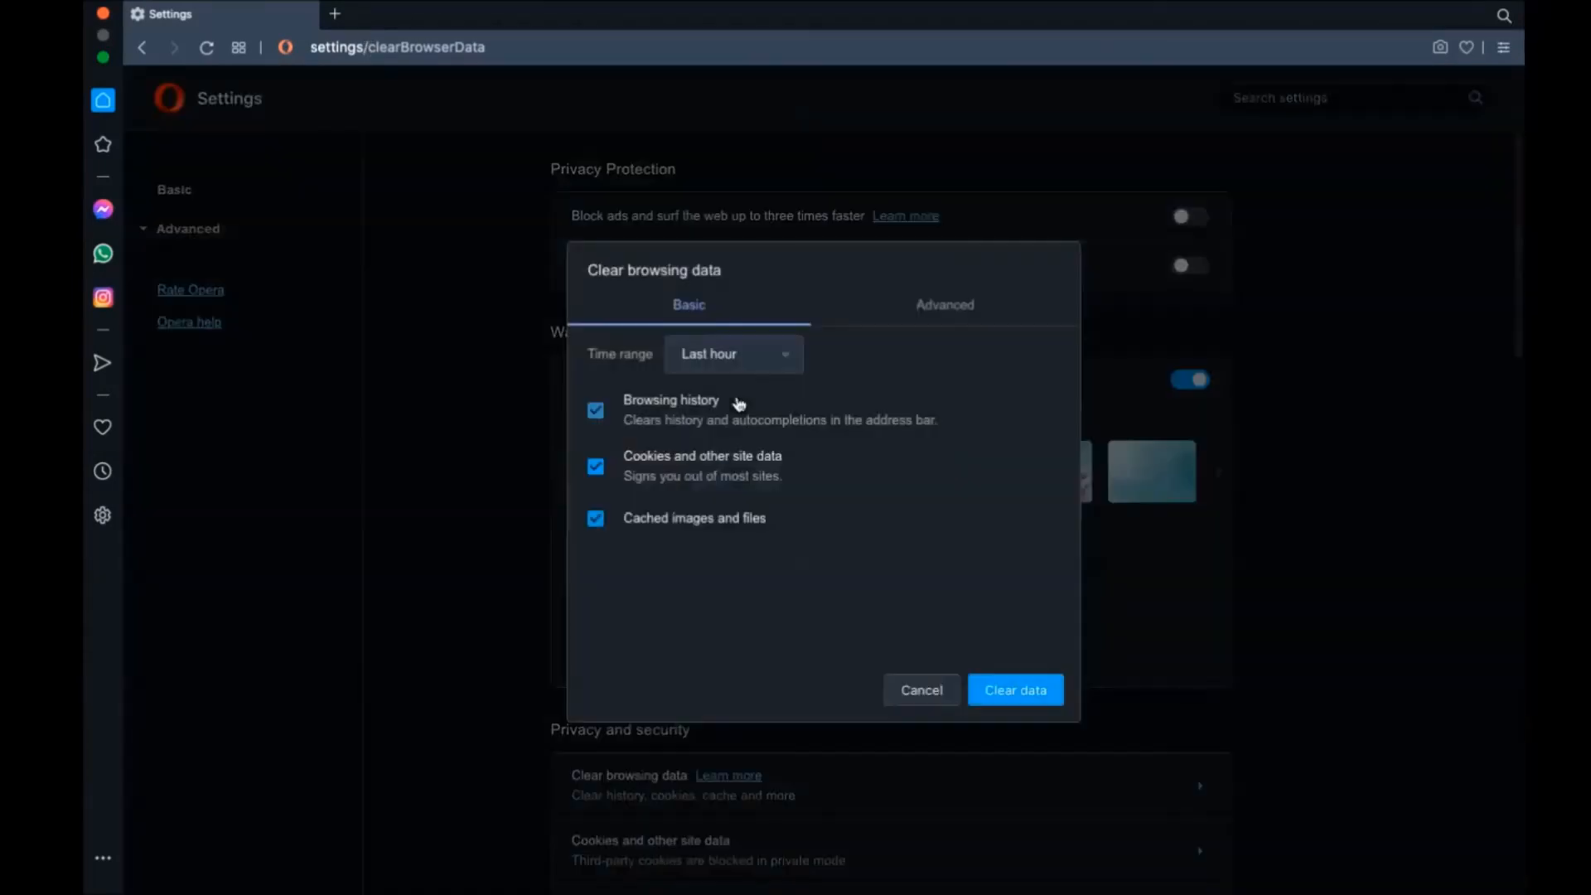
On the Advanced list, clear Opera's last-hour data of every kind except passwords and sign-in data
click(731, 353)
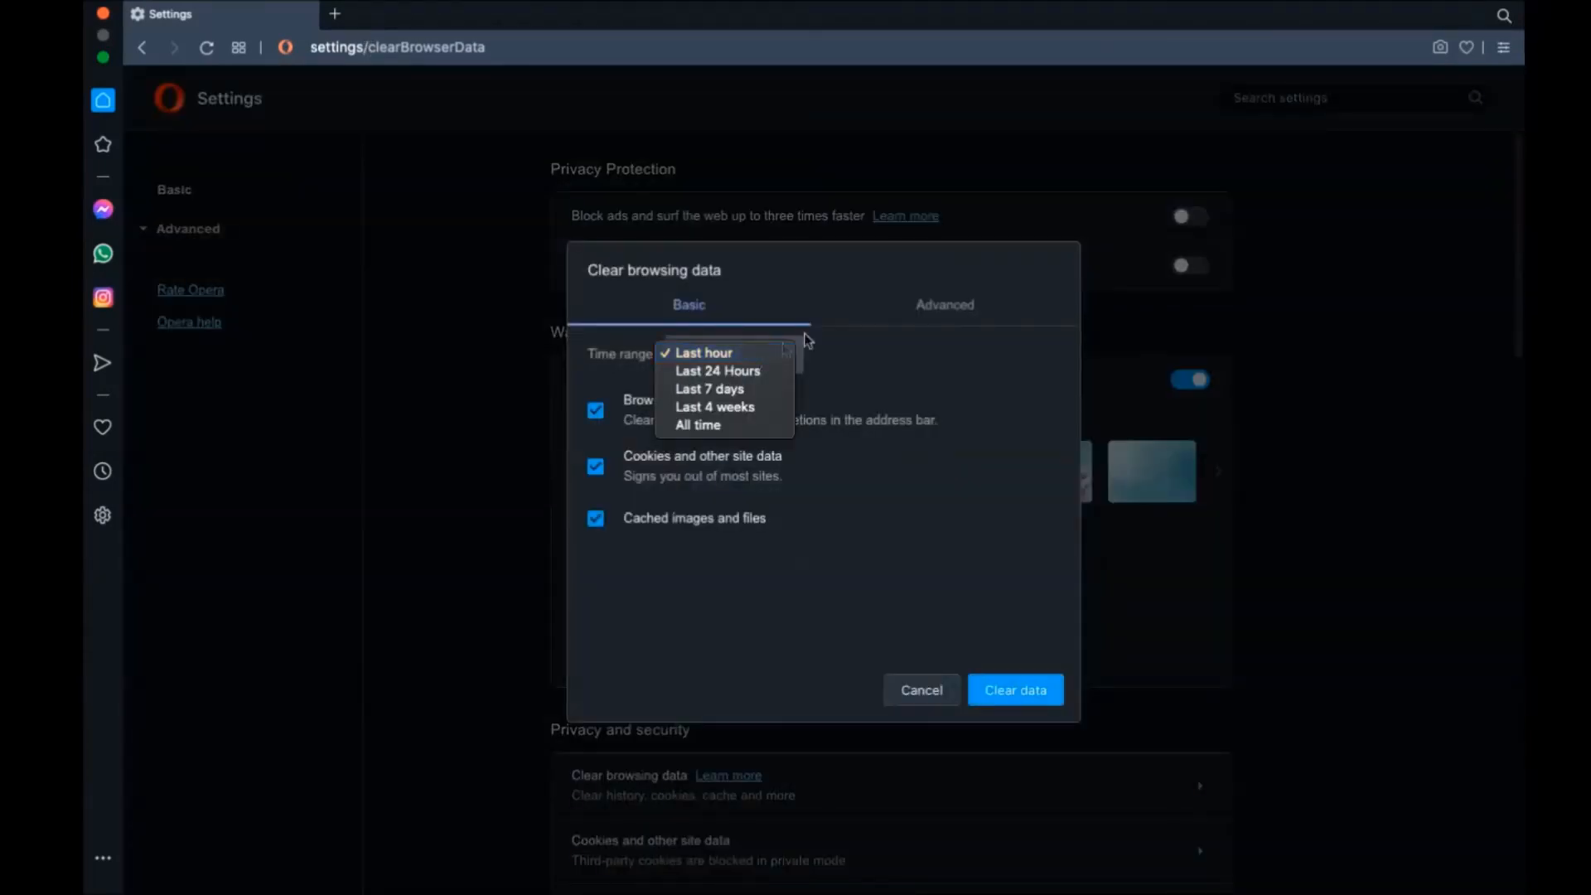
click(943, 305)
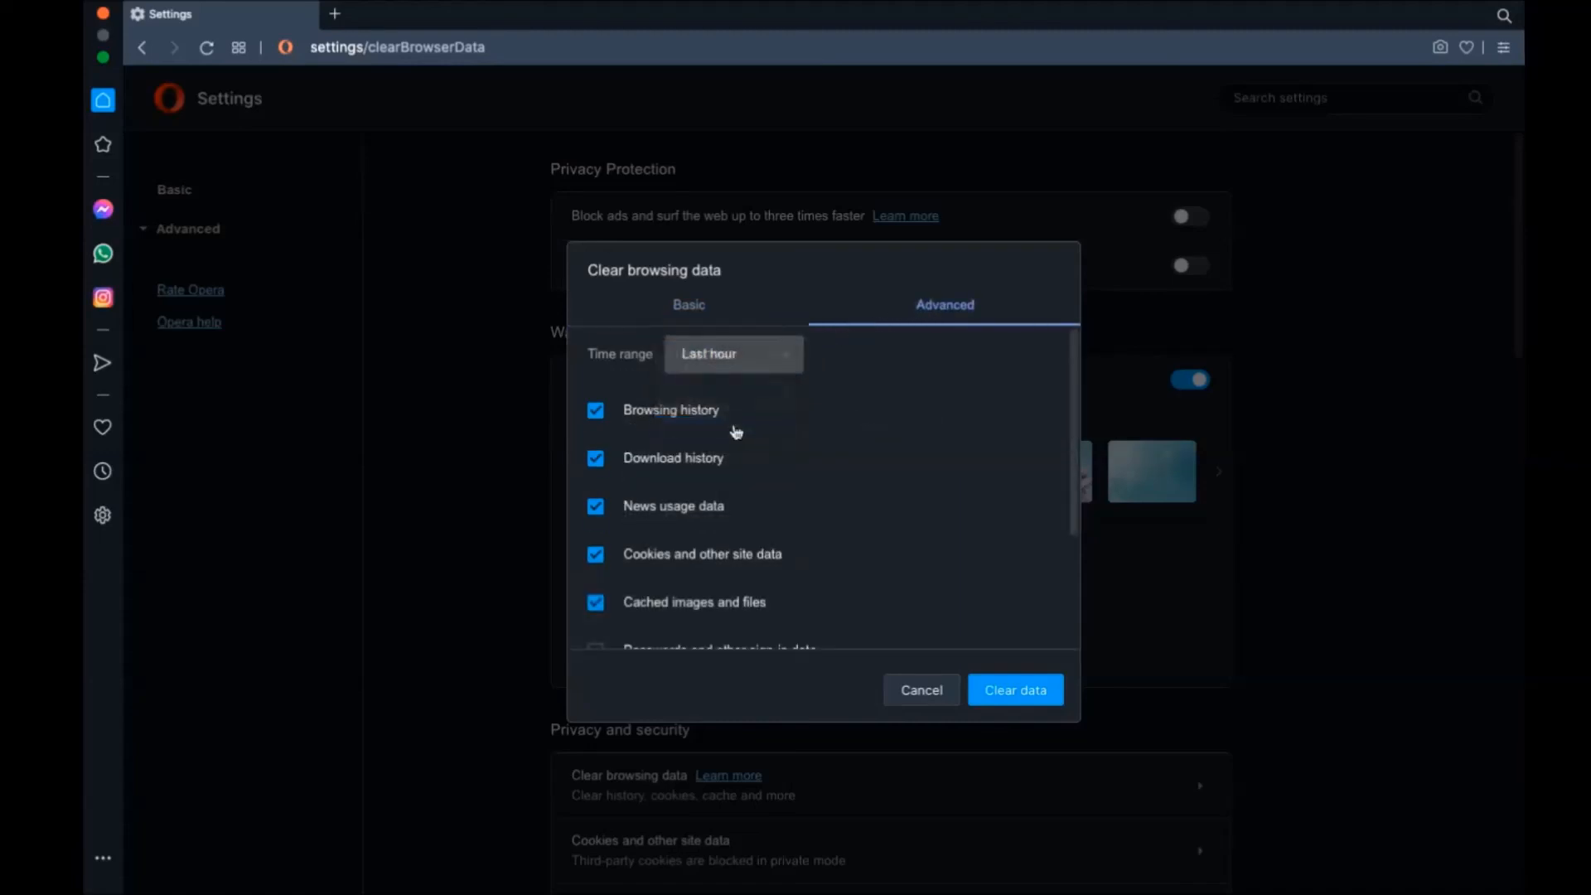
scroll(down, 3)
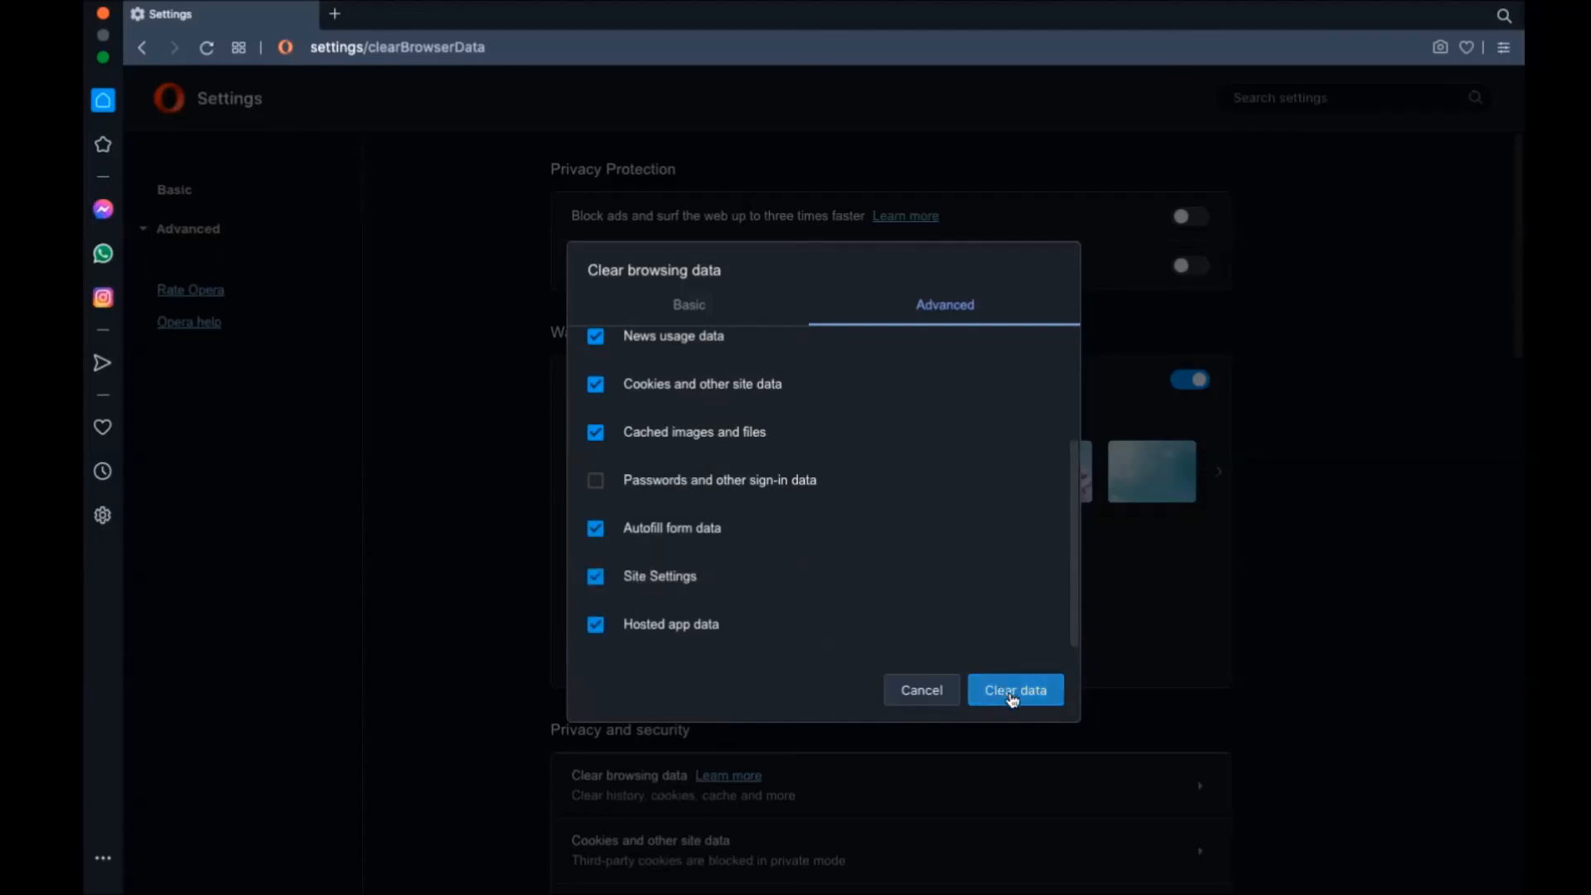
click(1014, 690)
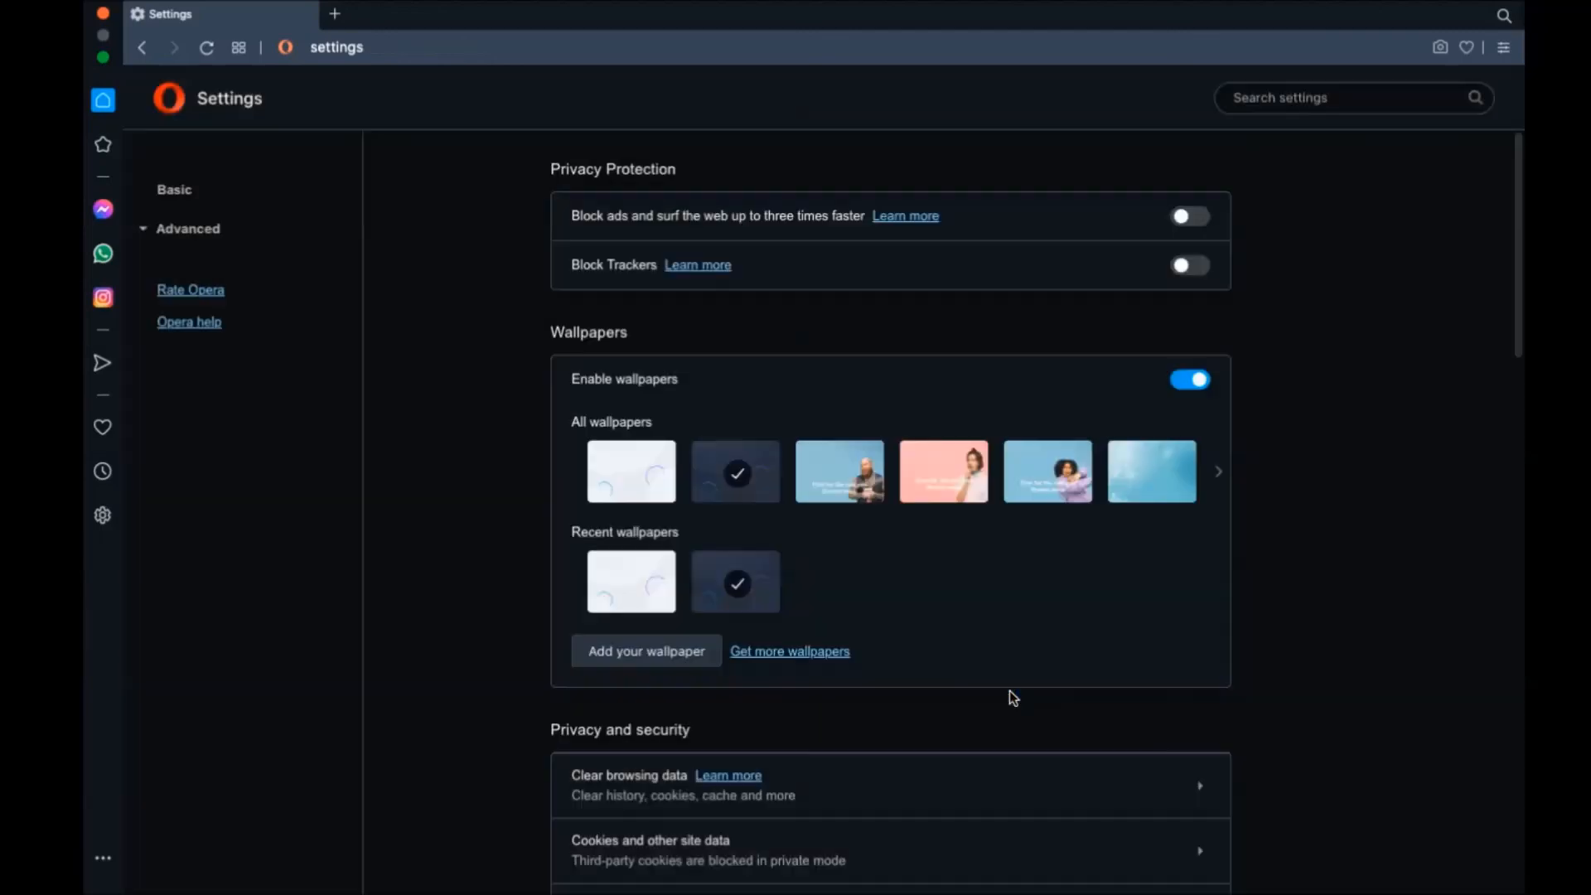